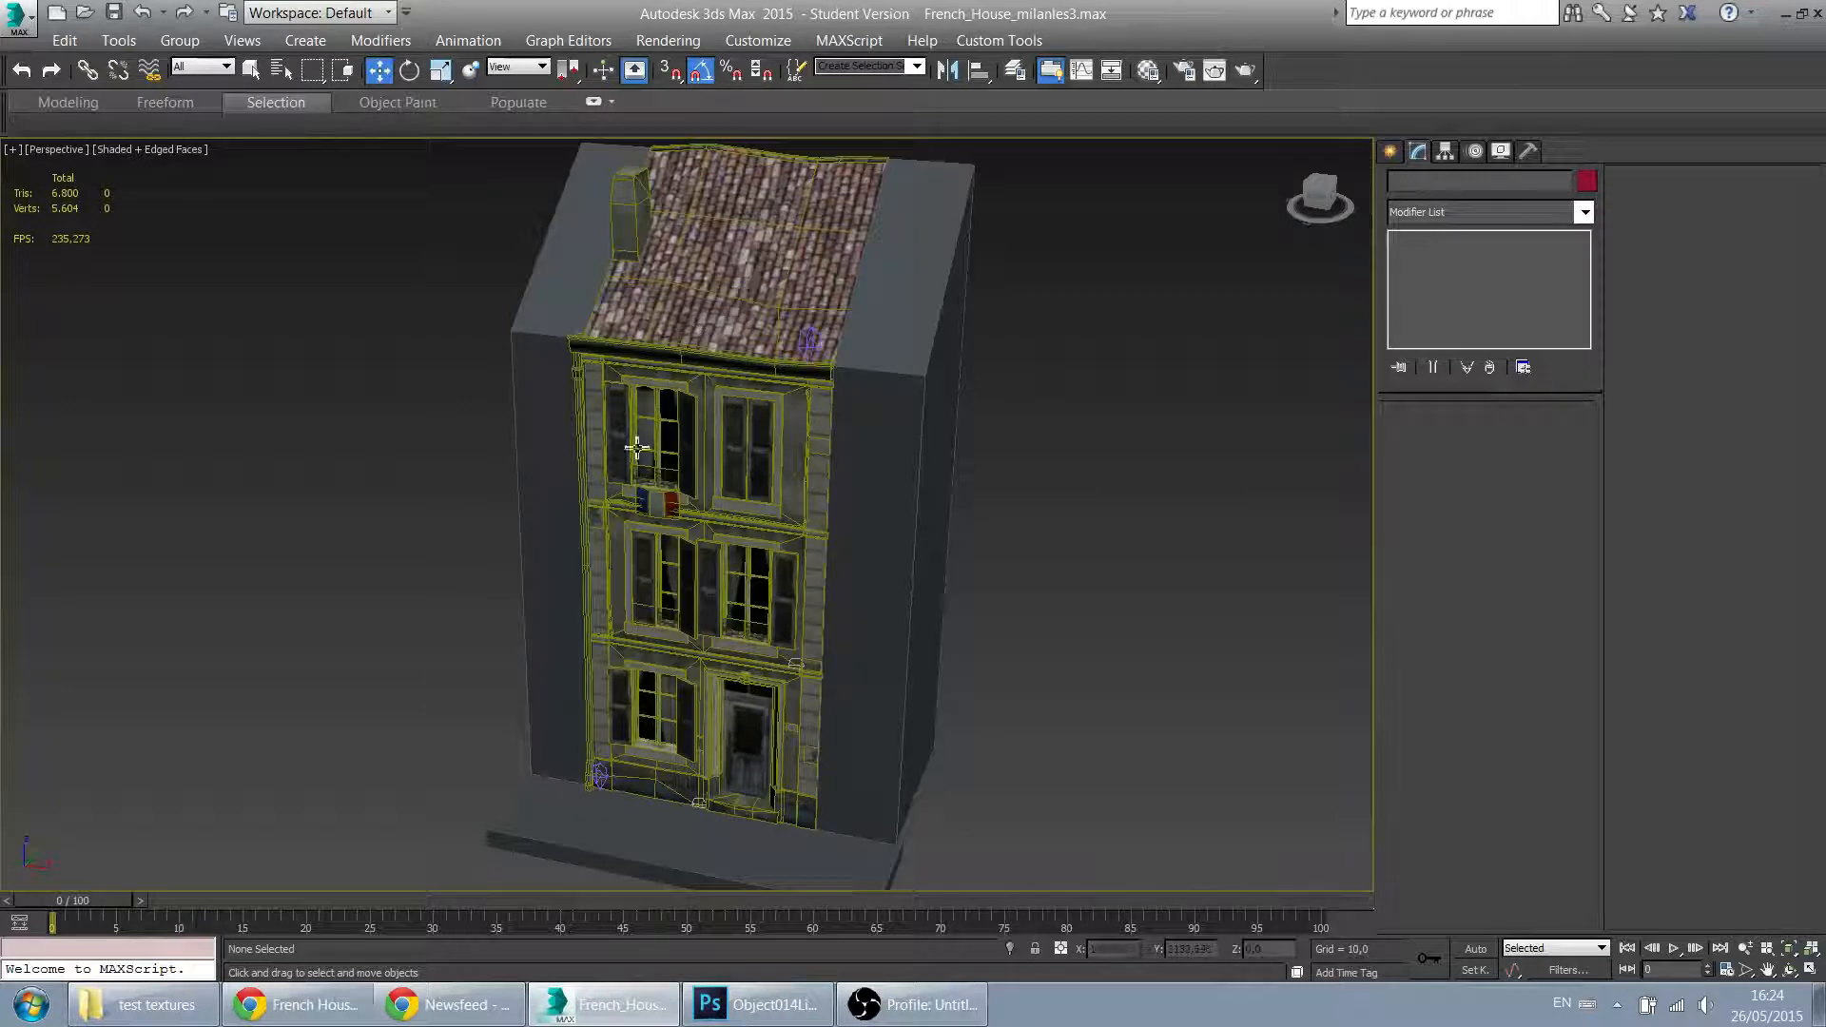
Step: Attach the other house pieces to the facade Editable Poly, matching material IDs to materials
drag(640, 442, 722, 681)
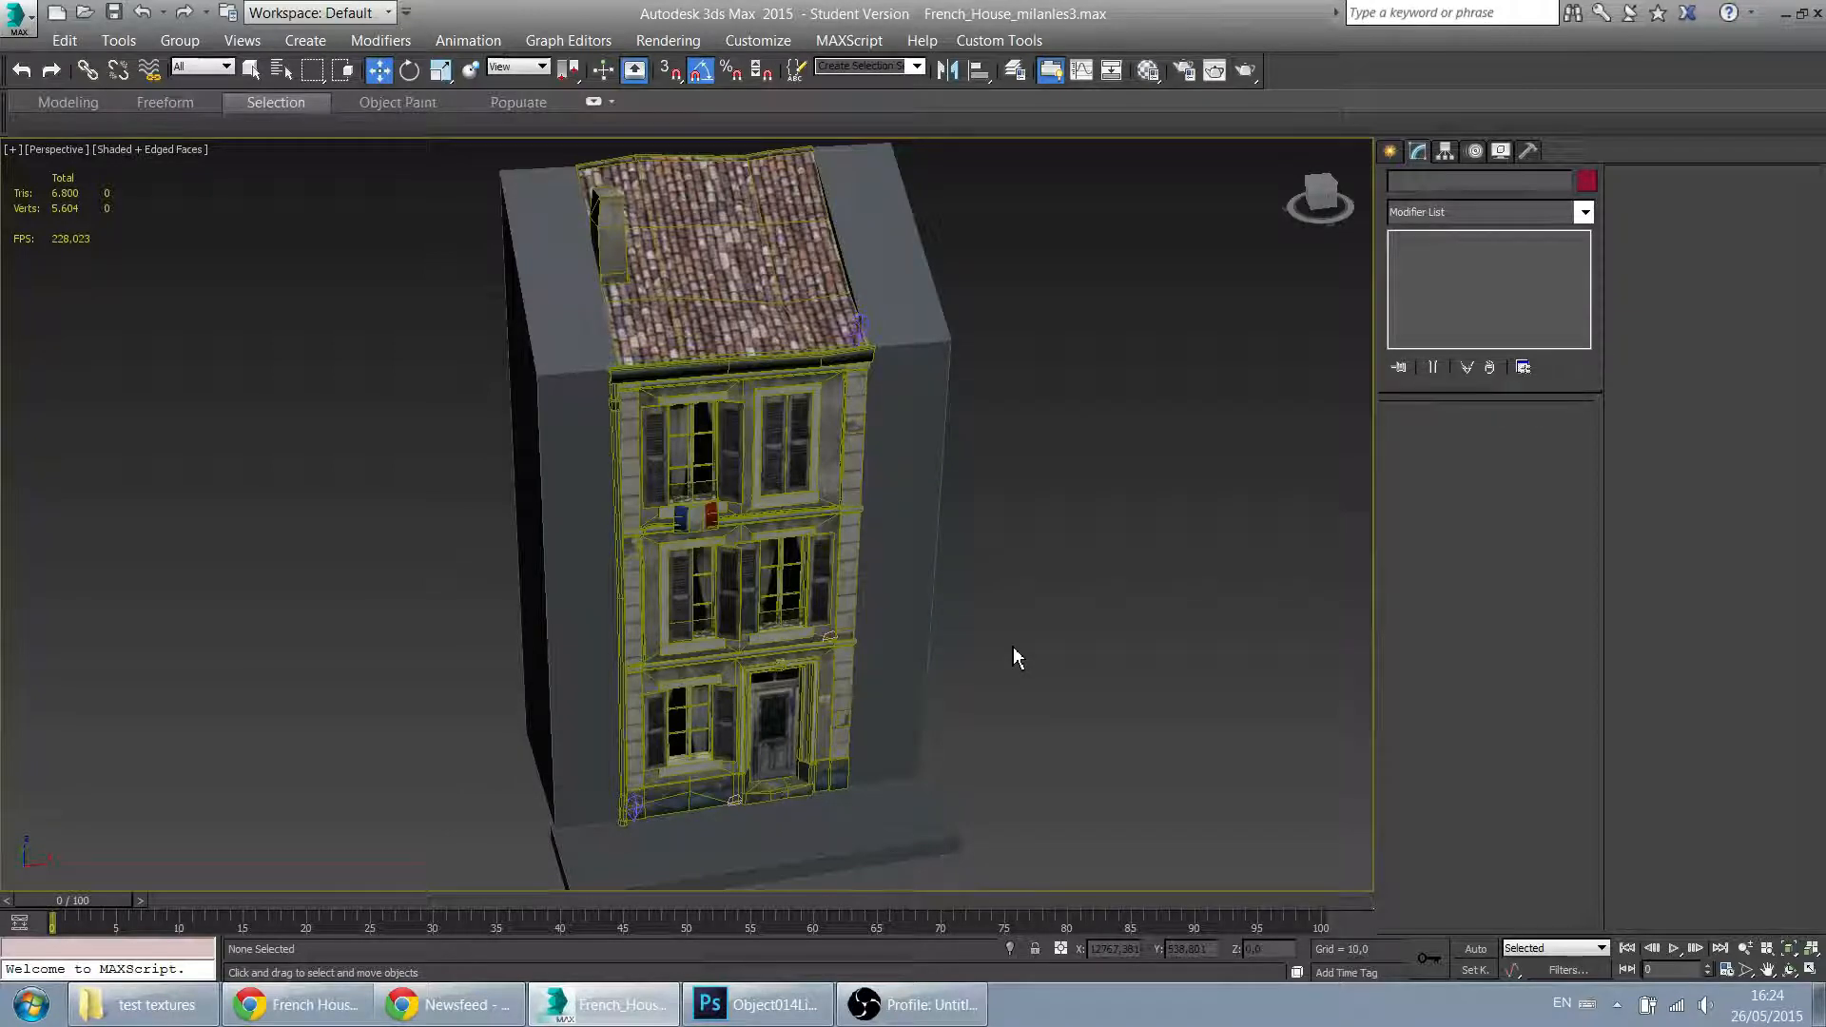
mouse_move(998, 595)
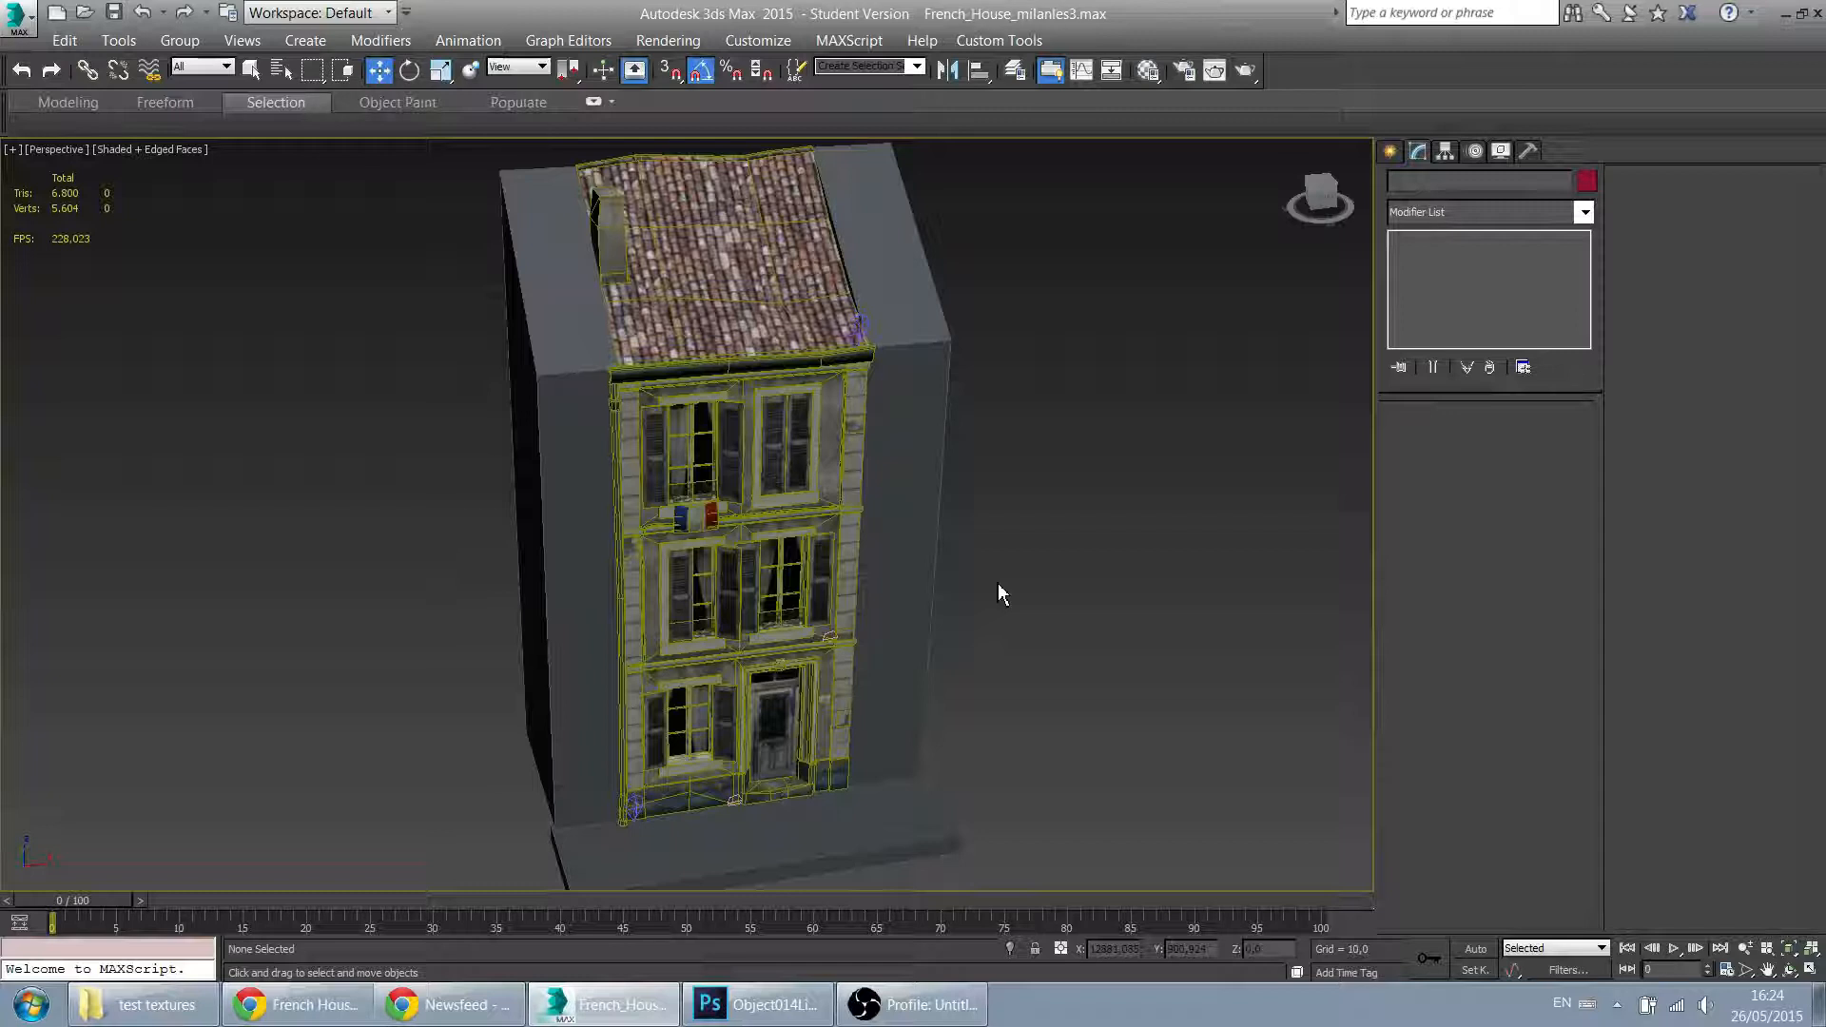
mouse_move(951, 592)
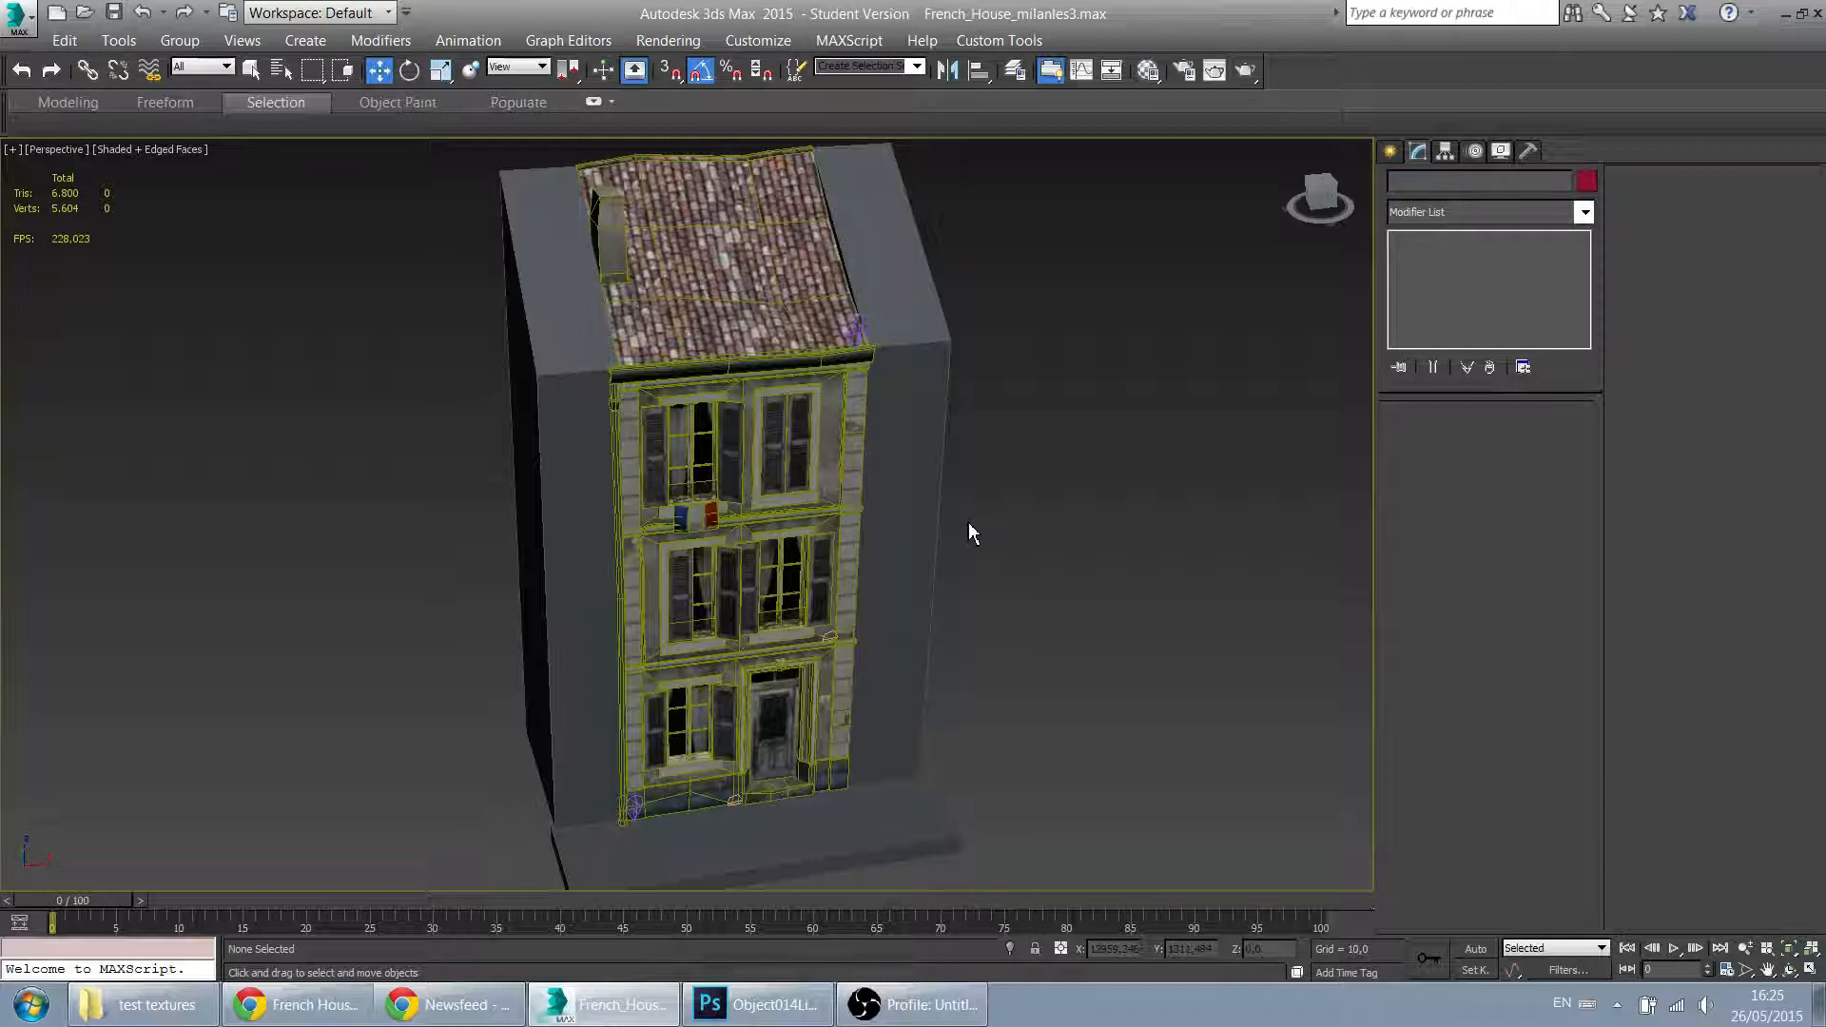
mouse_move(930, 523)
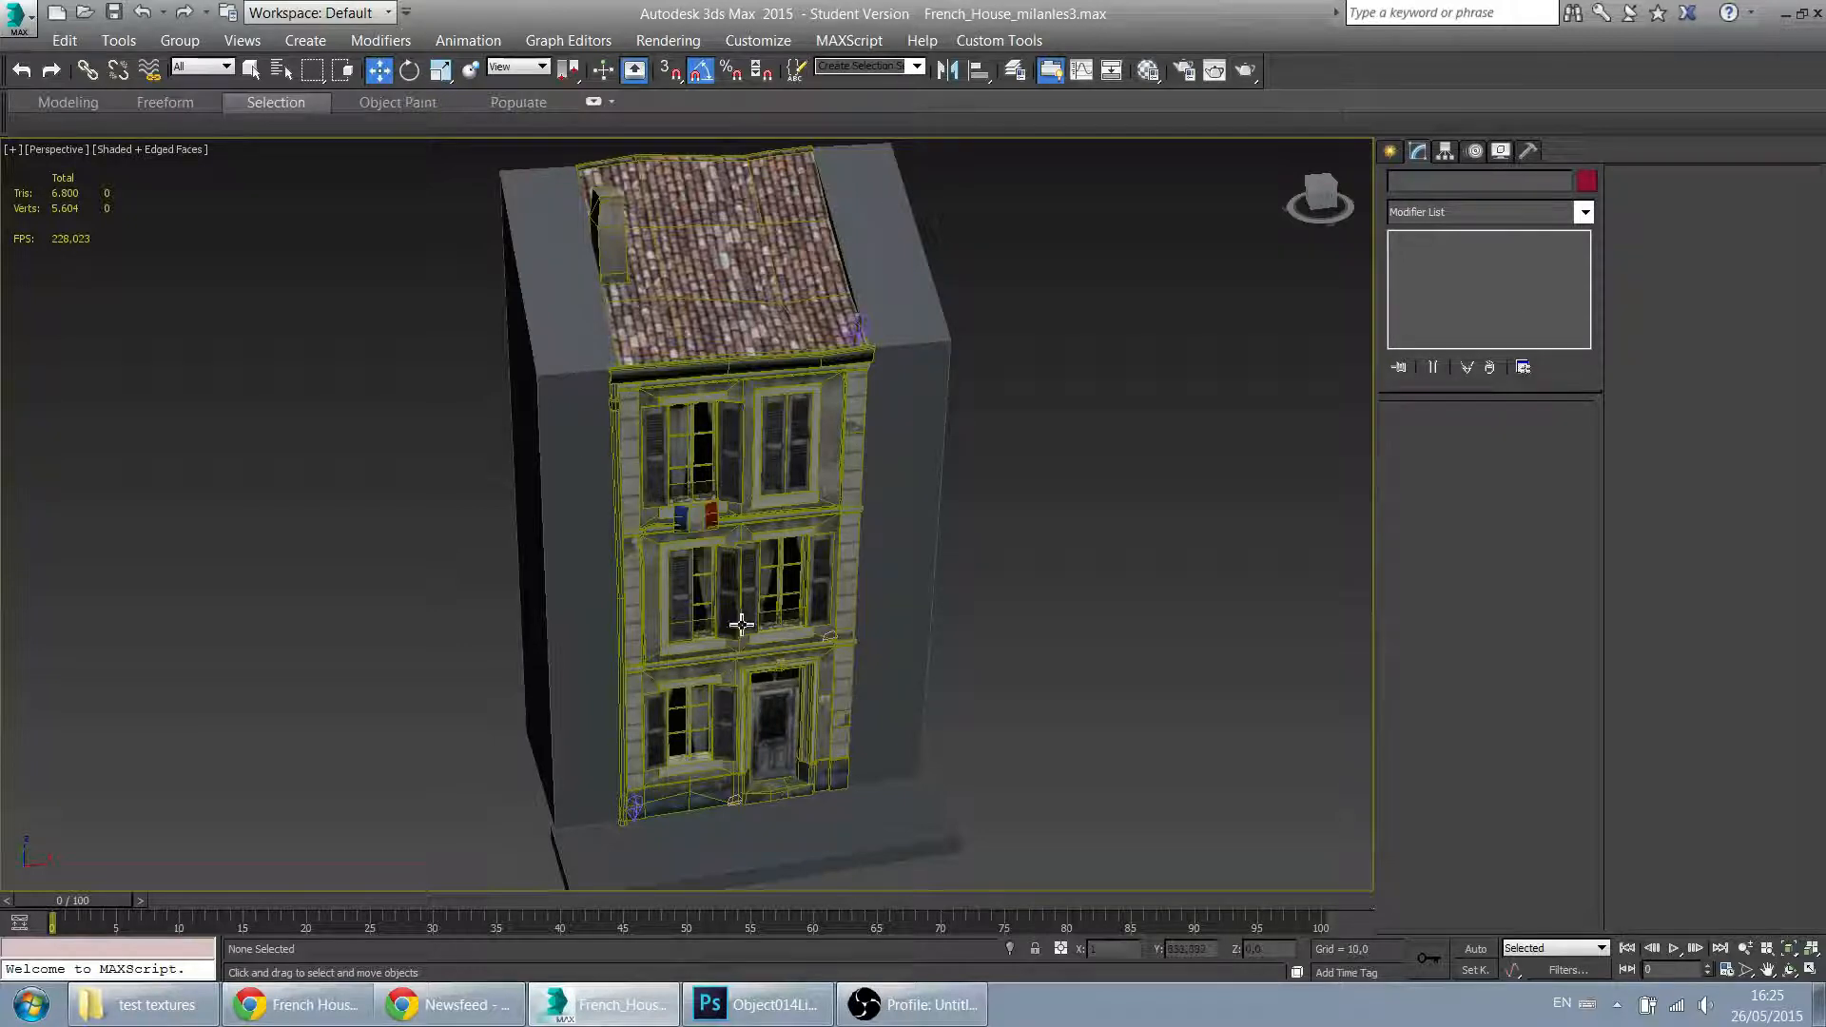
mouse_move(856, 349)
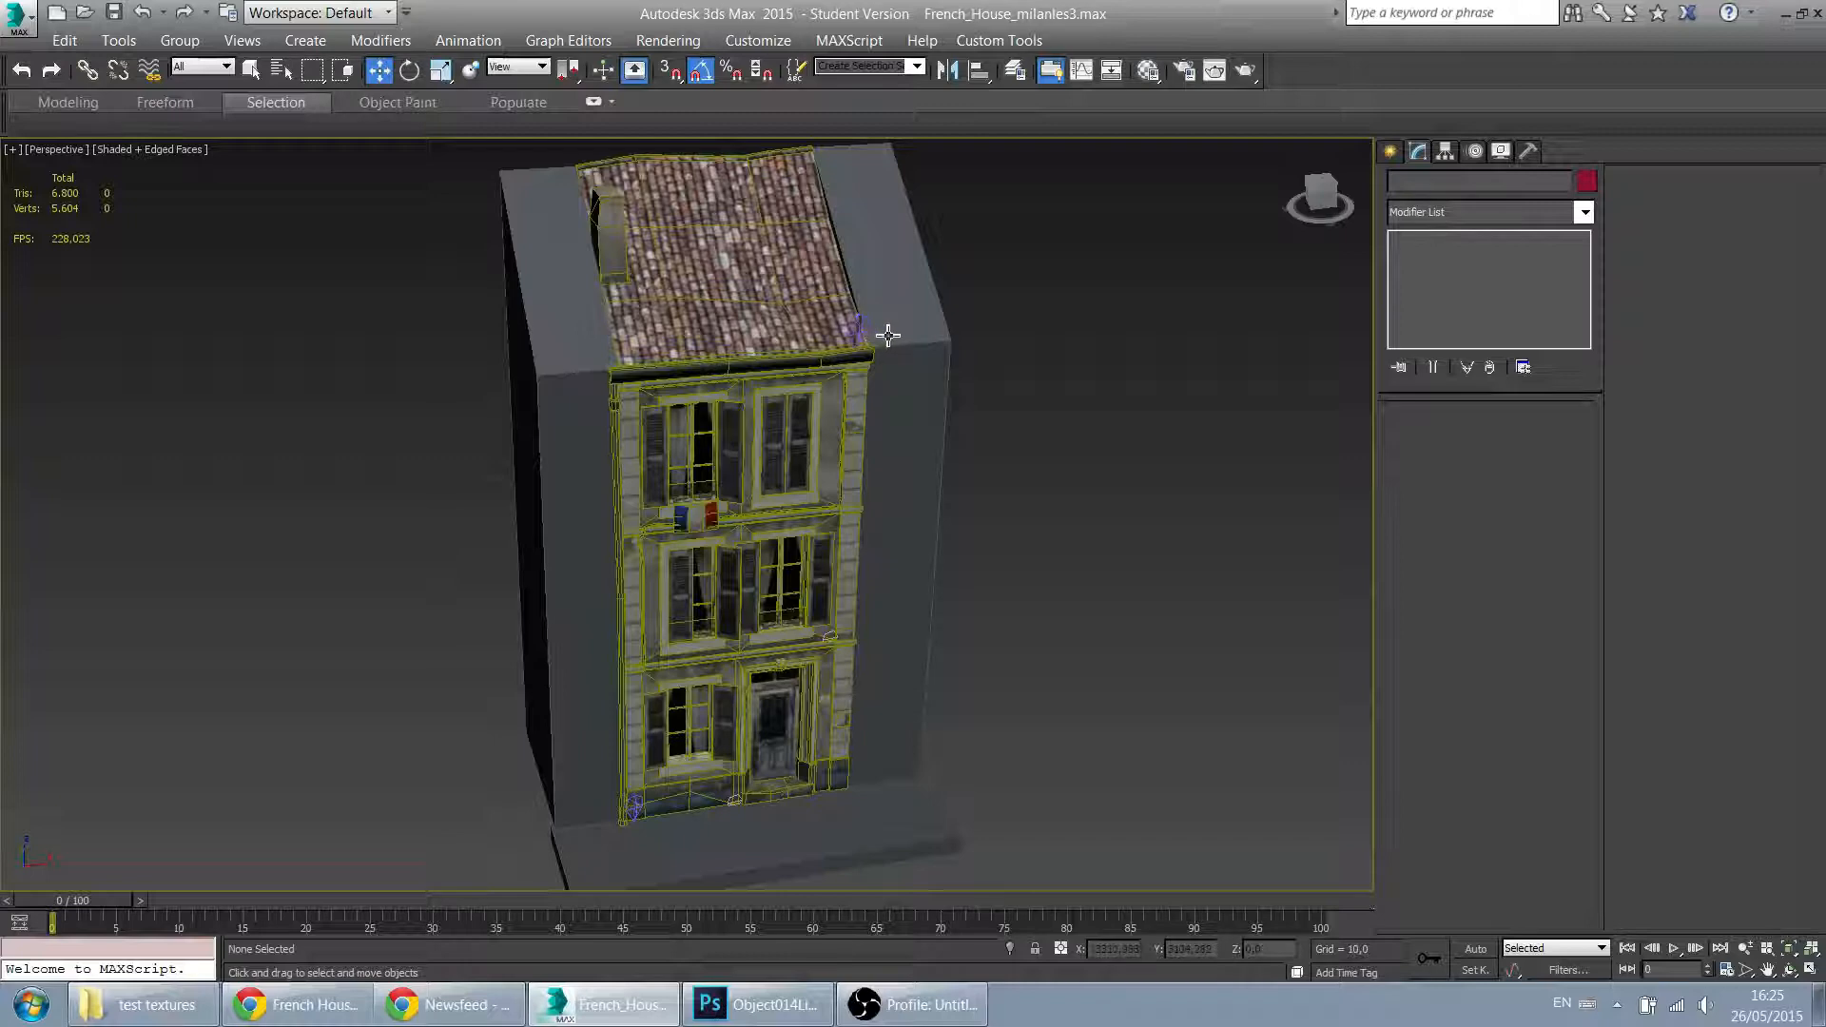
click(856, 437)
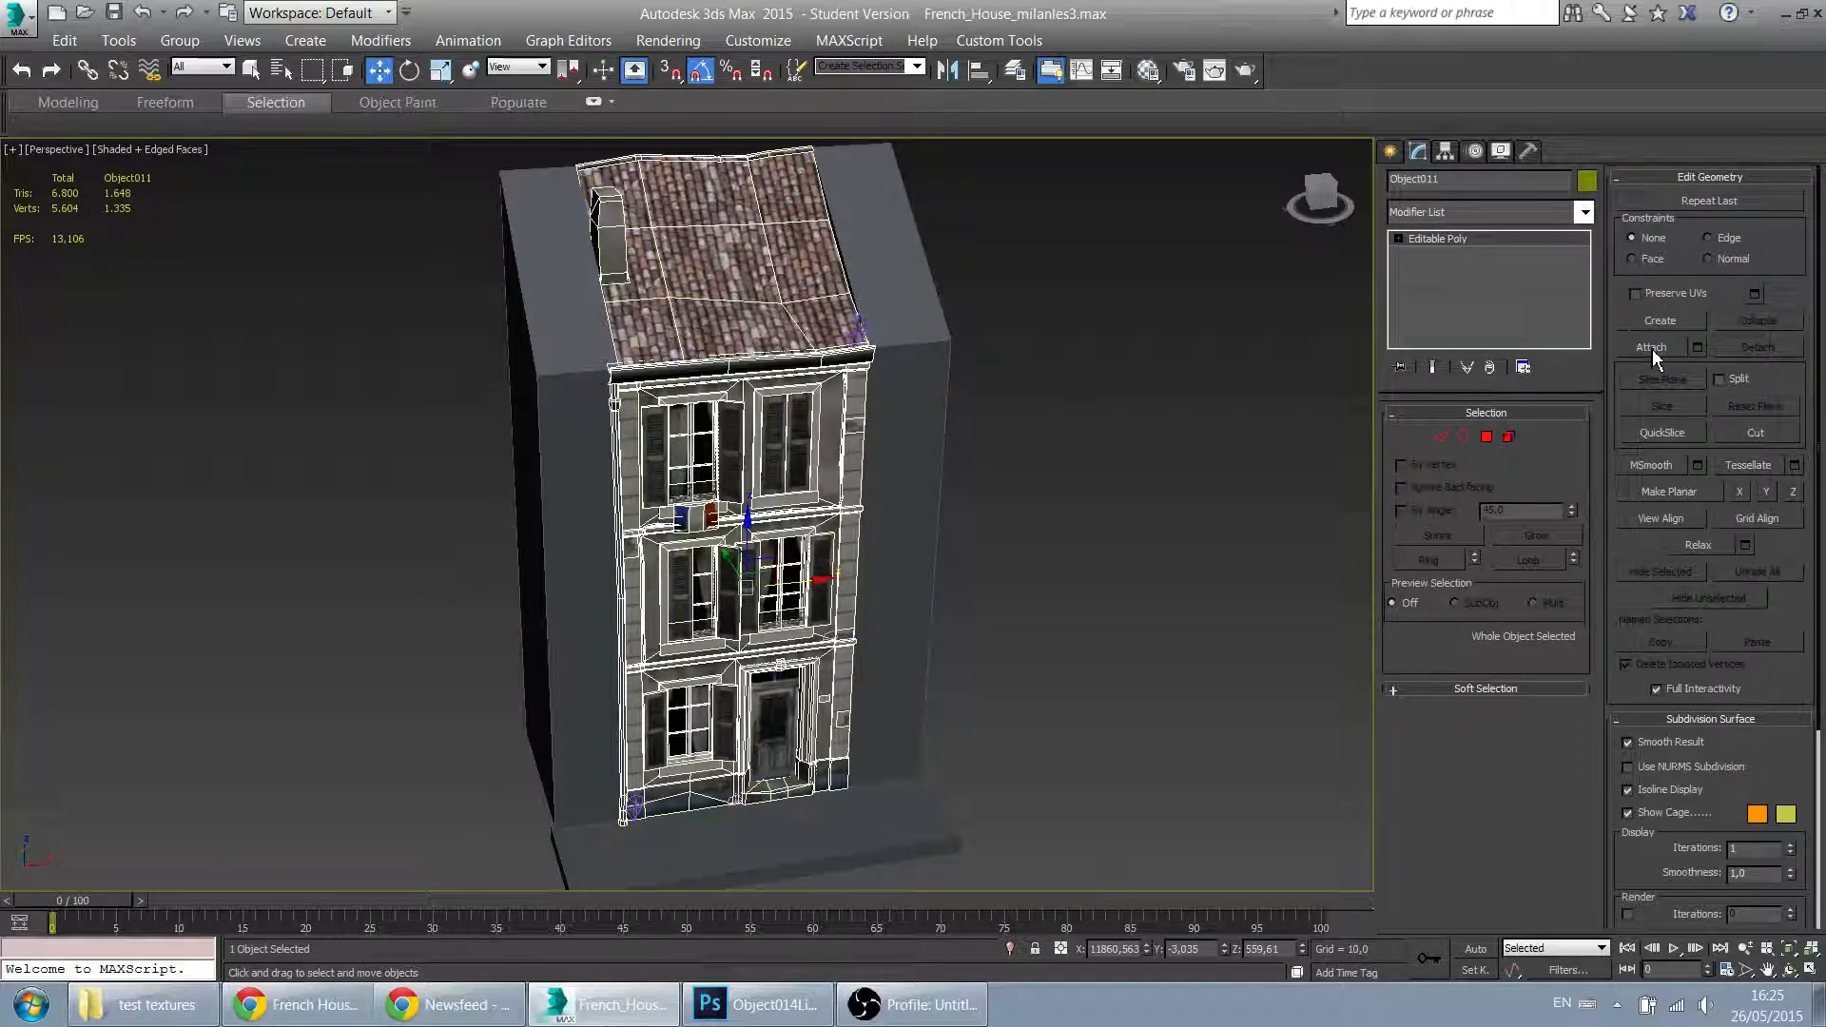
click(1650, 346)
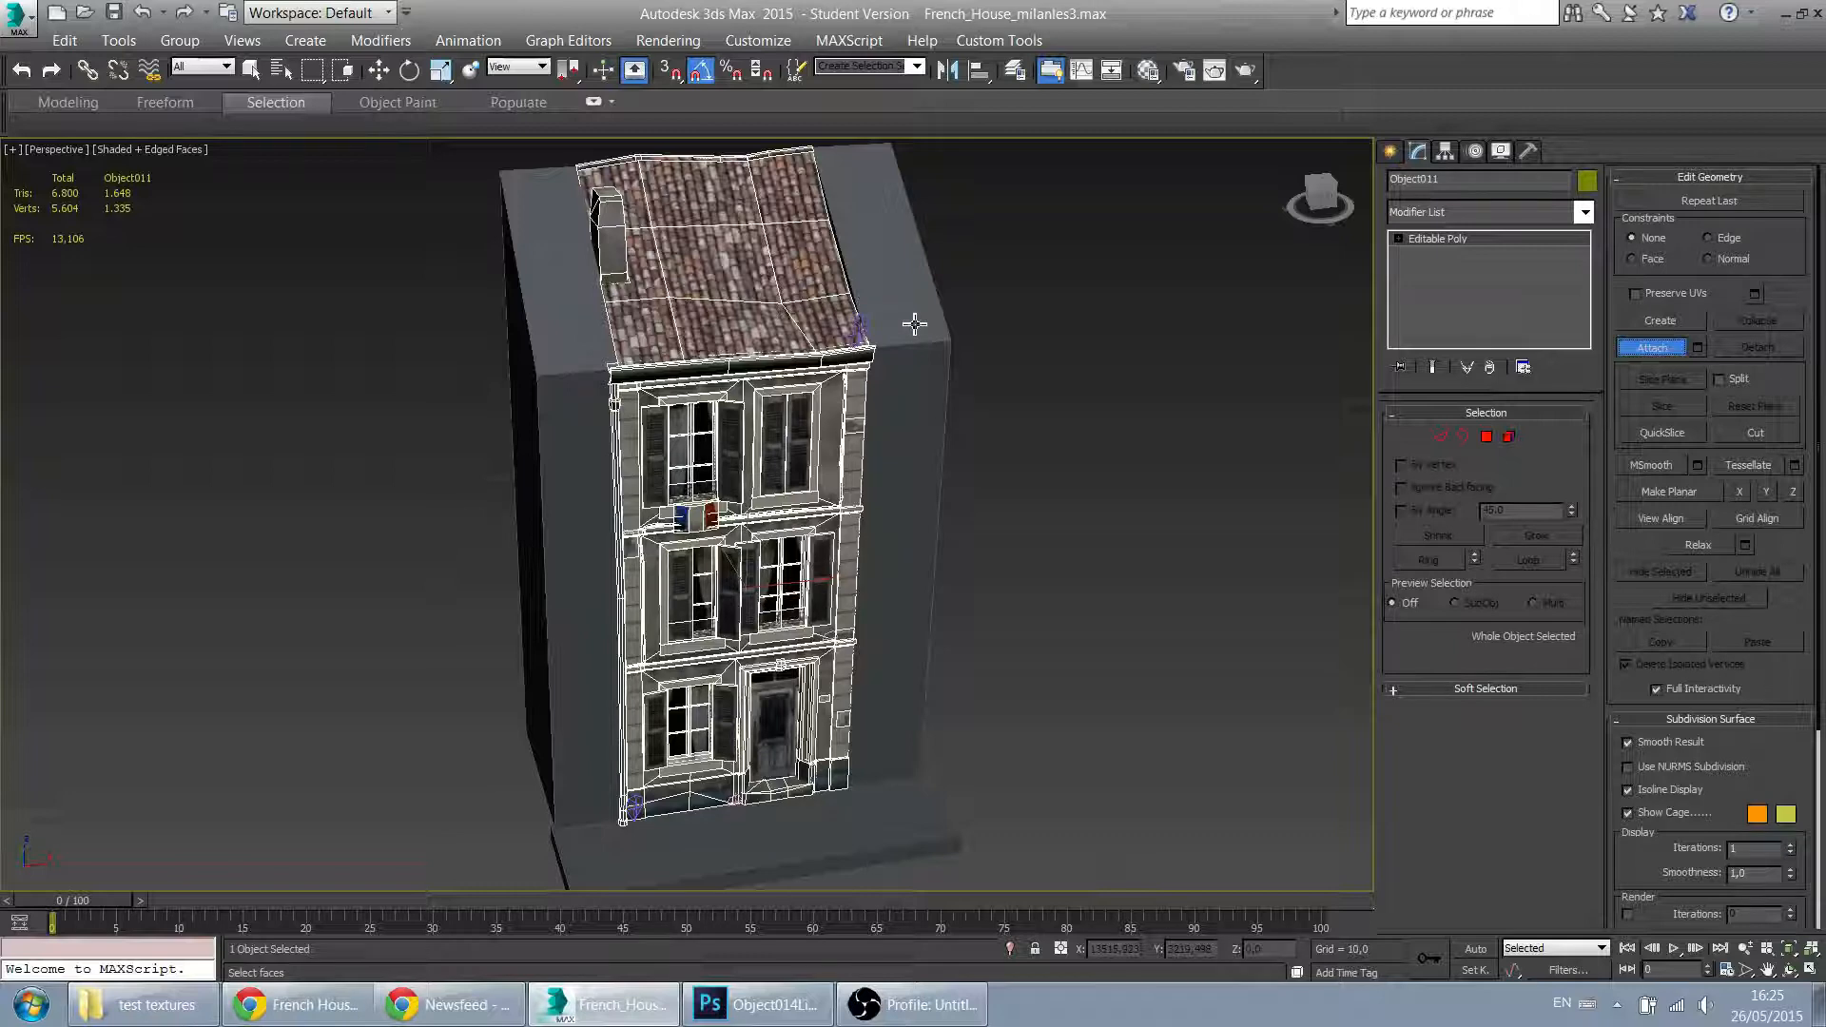
click(1650, 348)
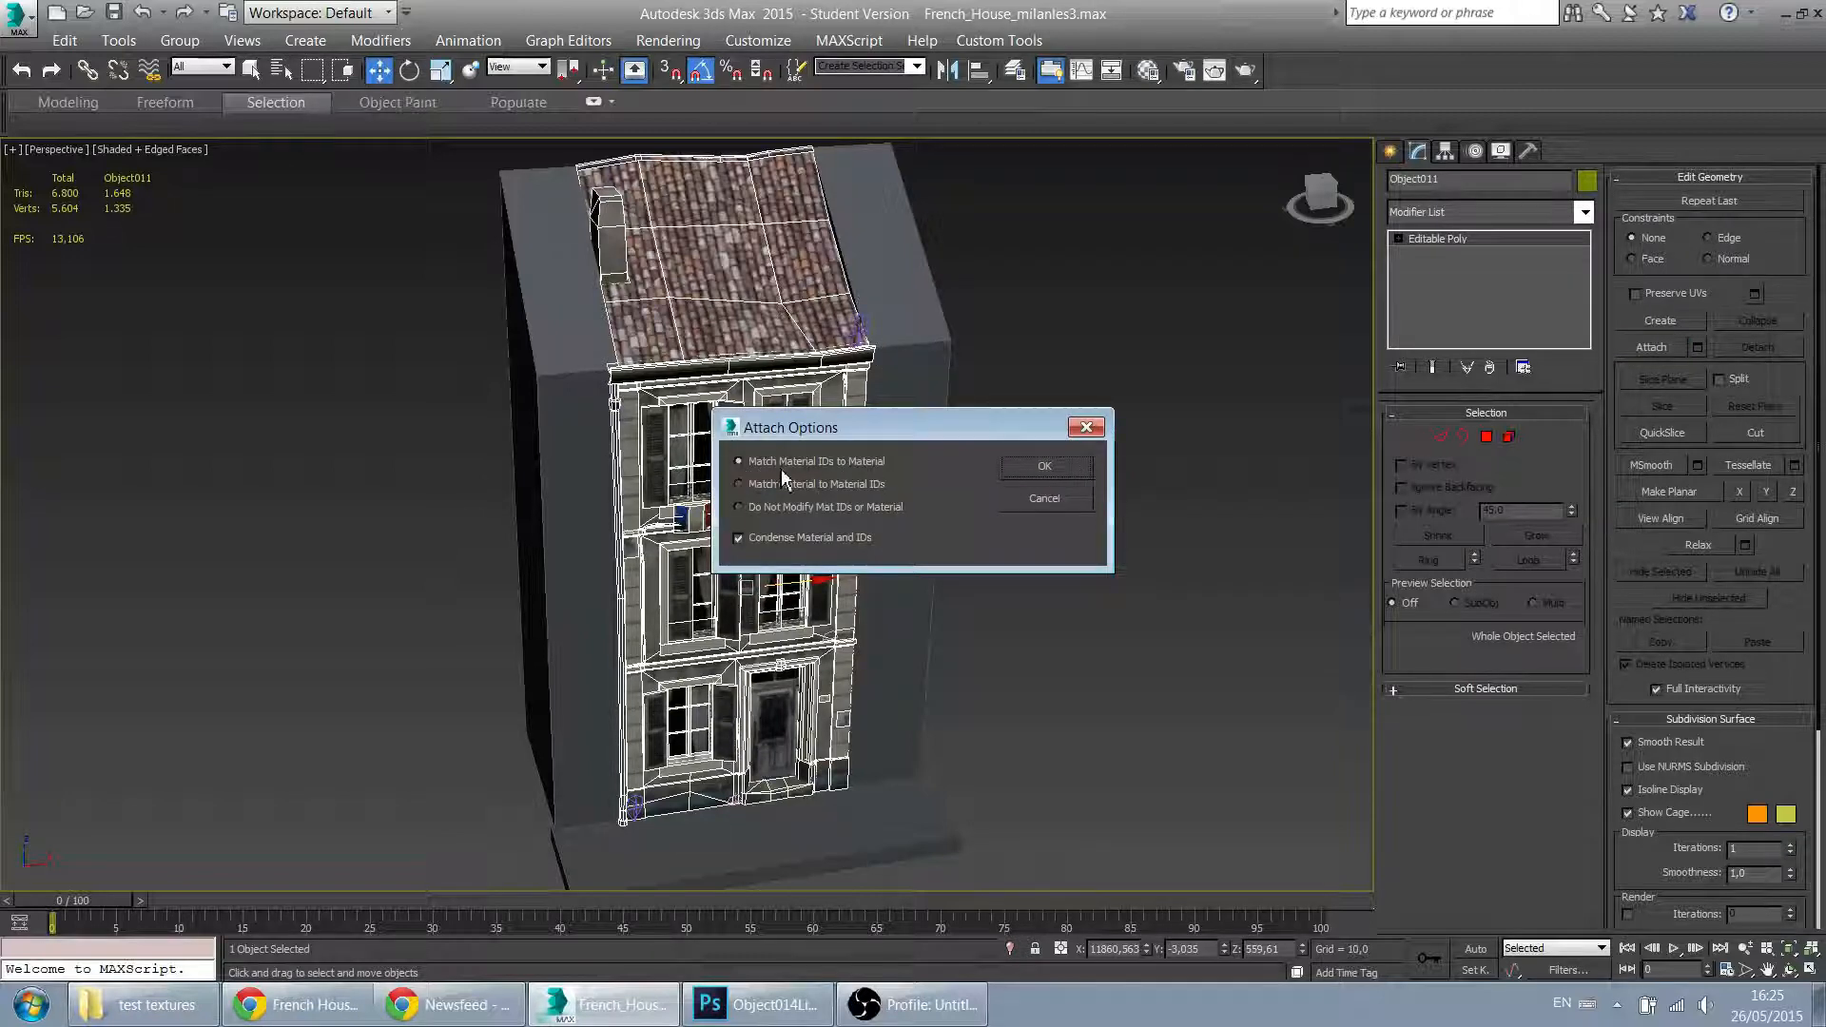
click(1043, 466)
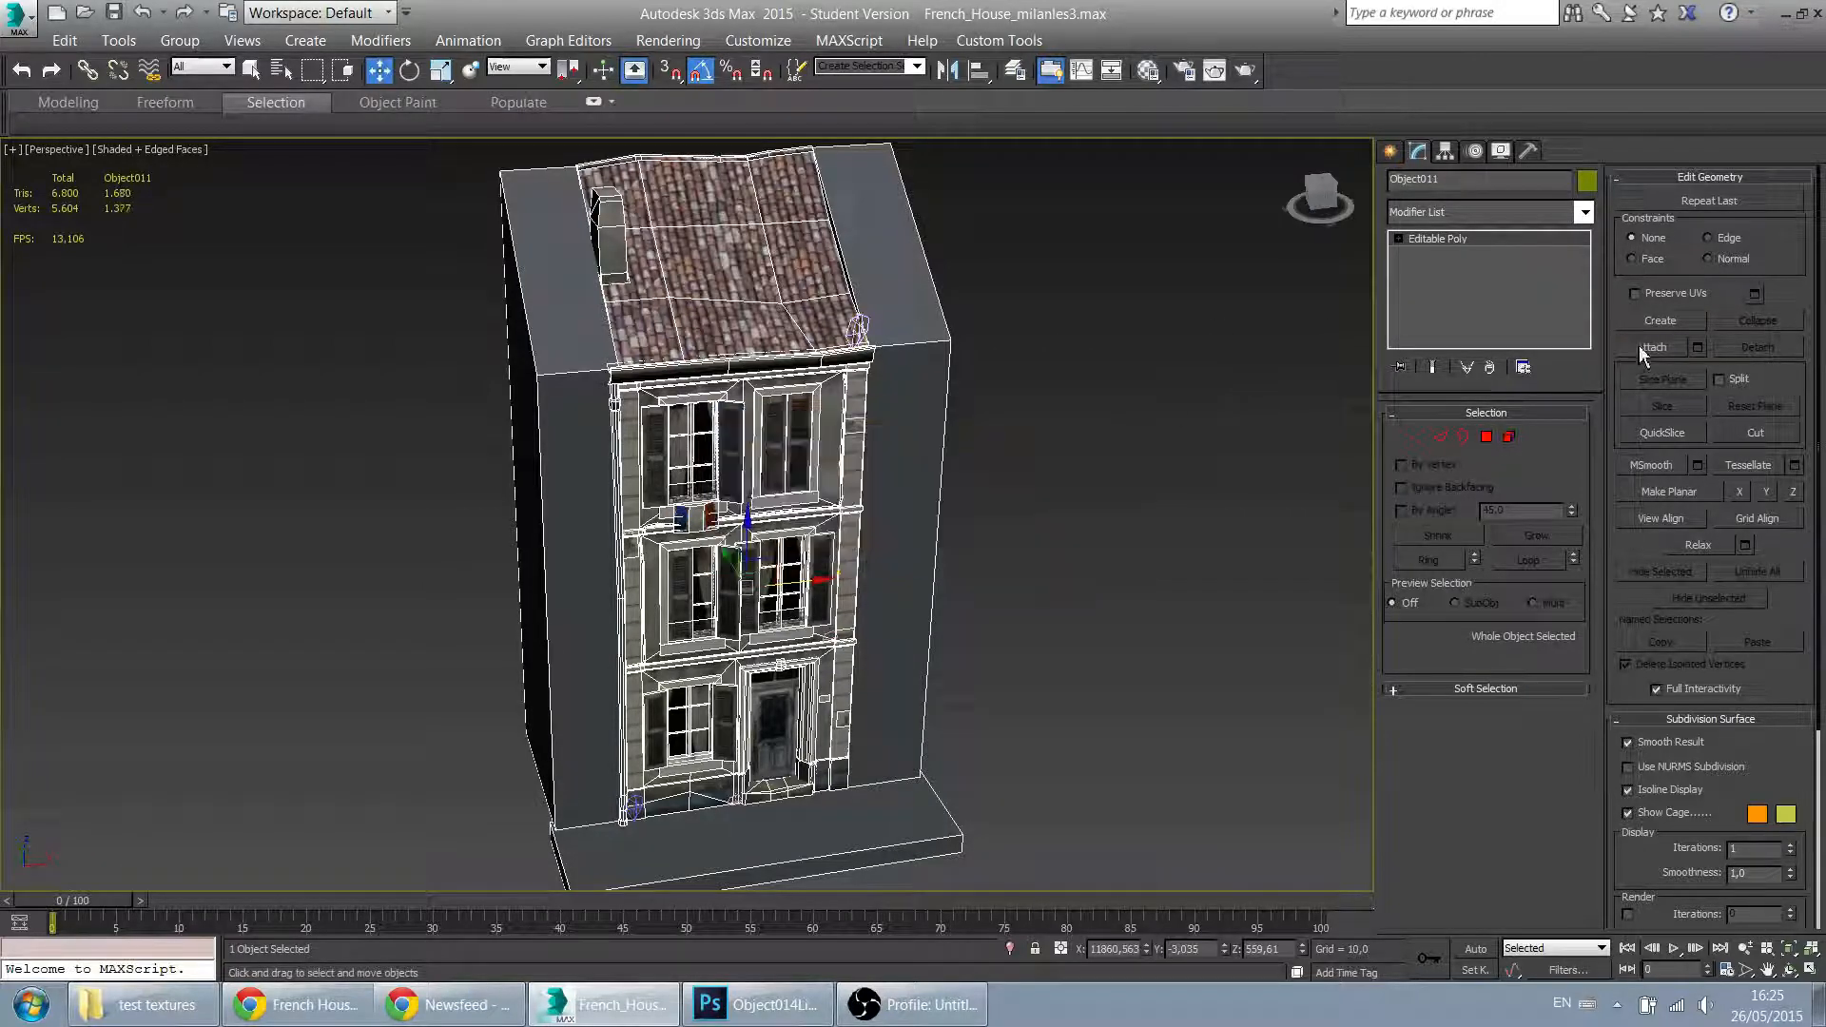
click(1650, 347)
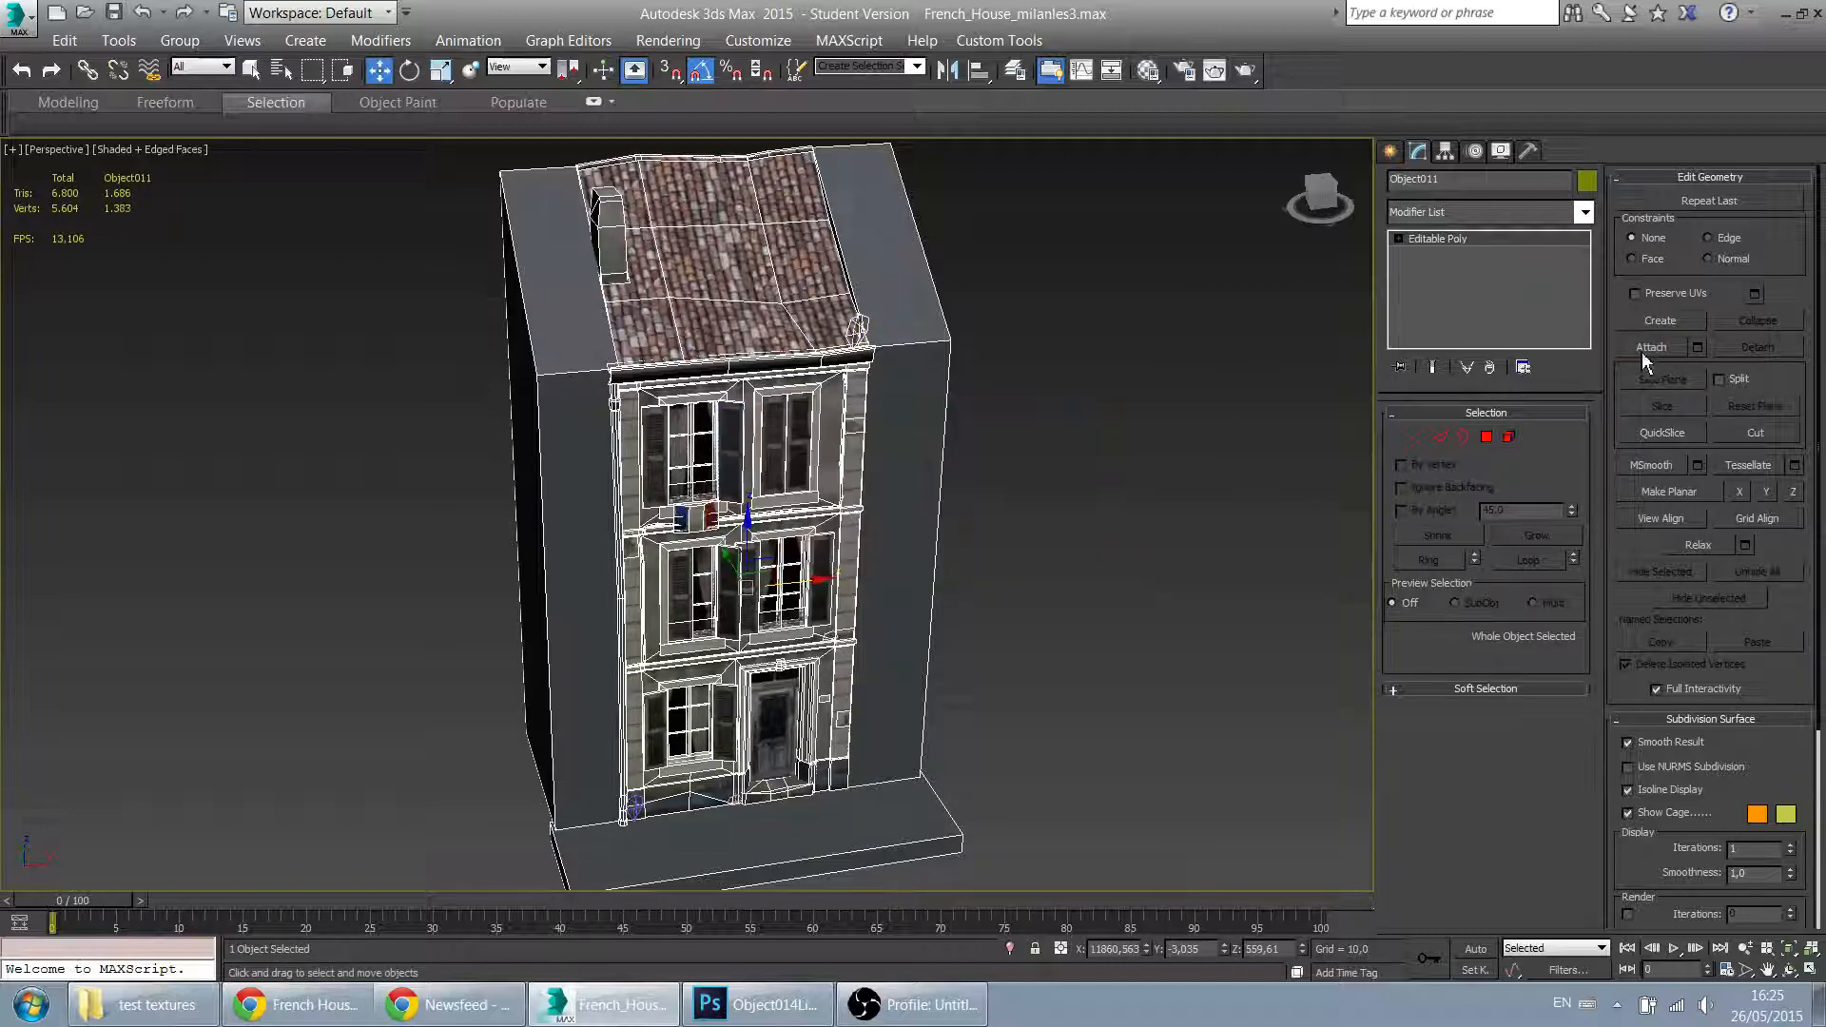
click(1650, 347)
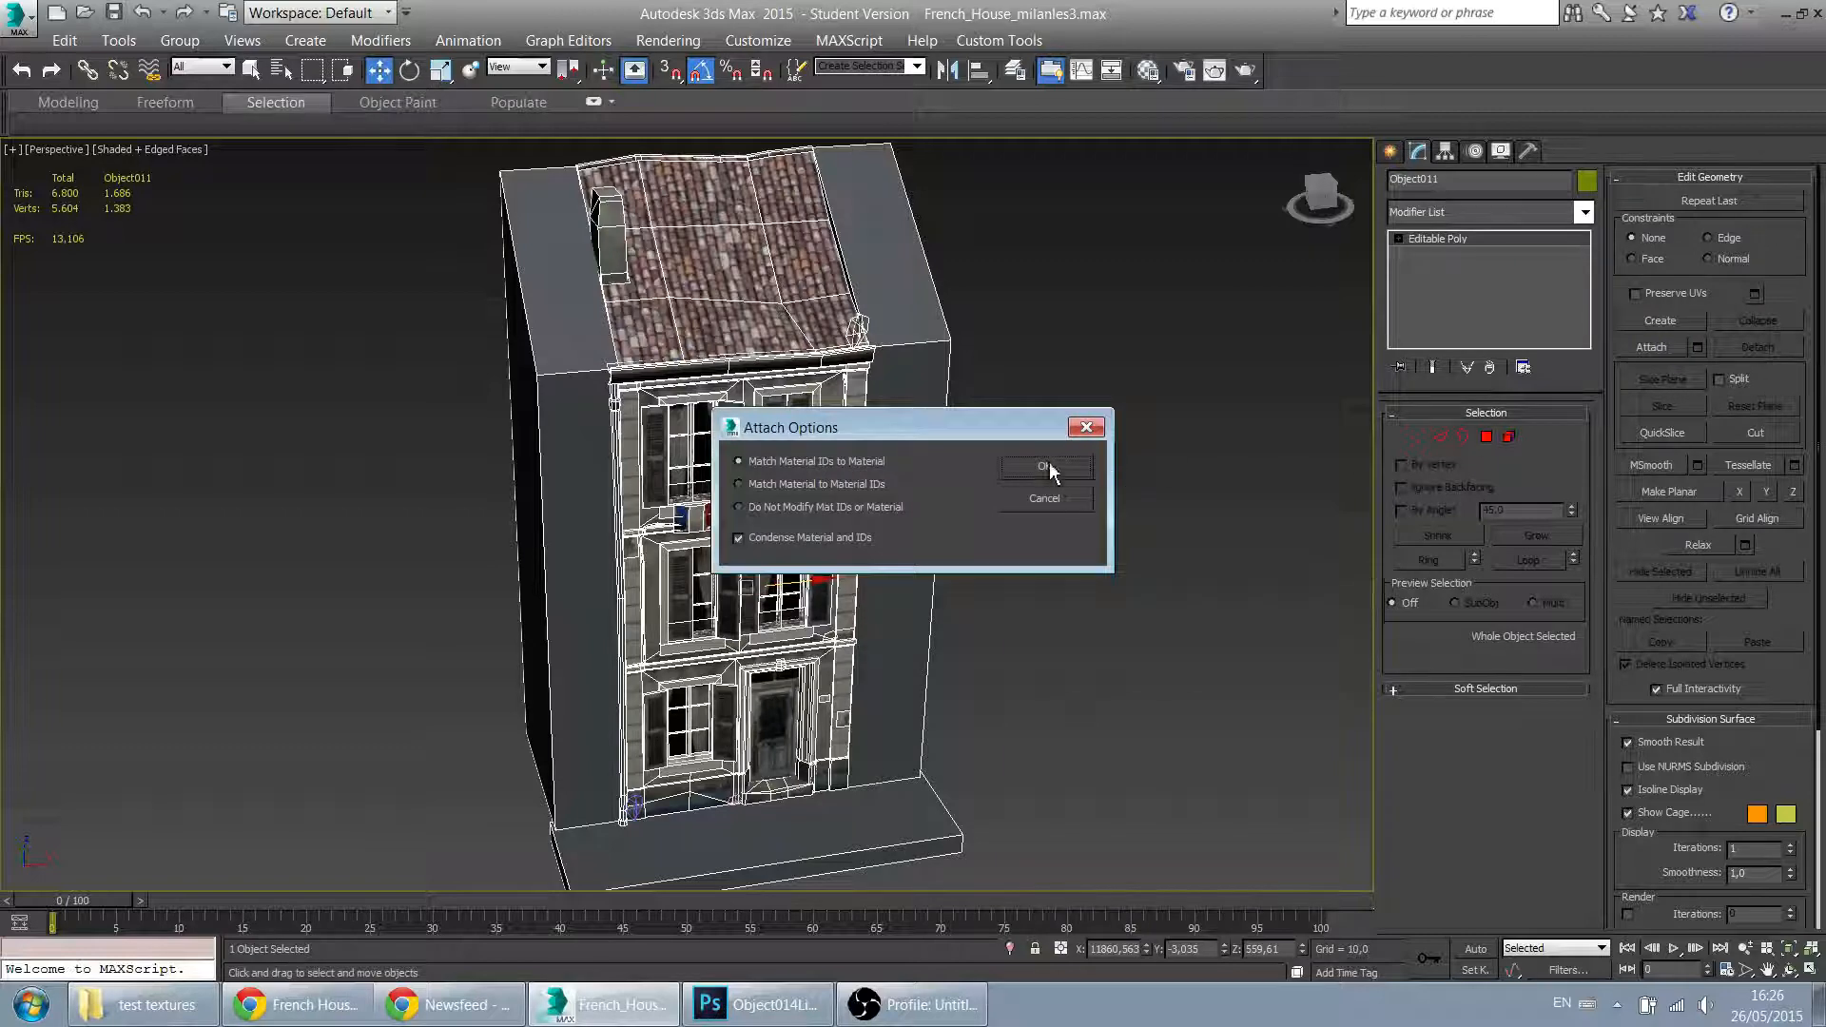
click(1042, 466)
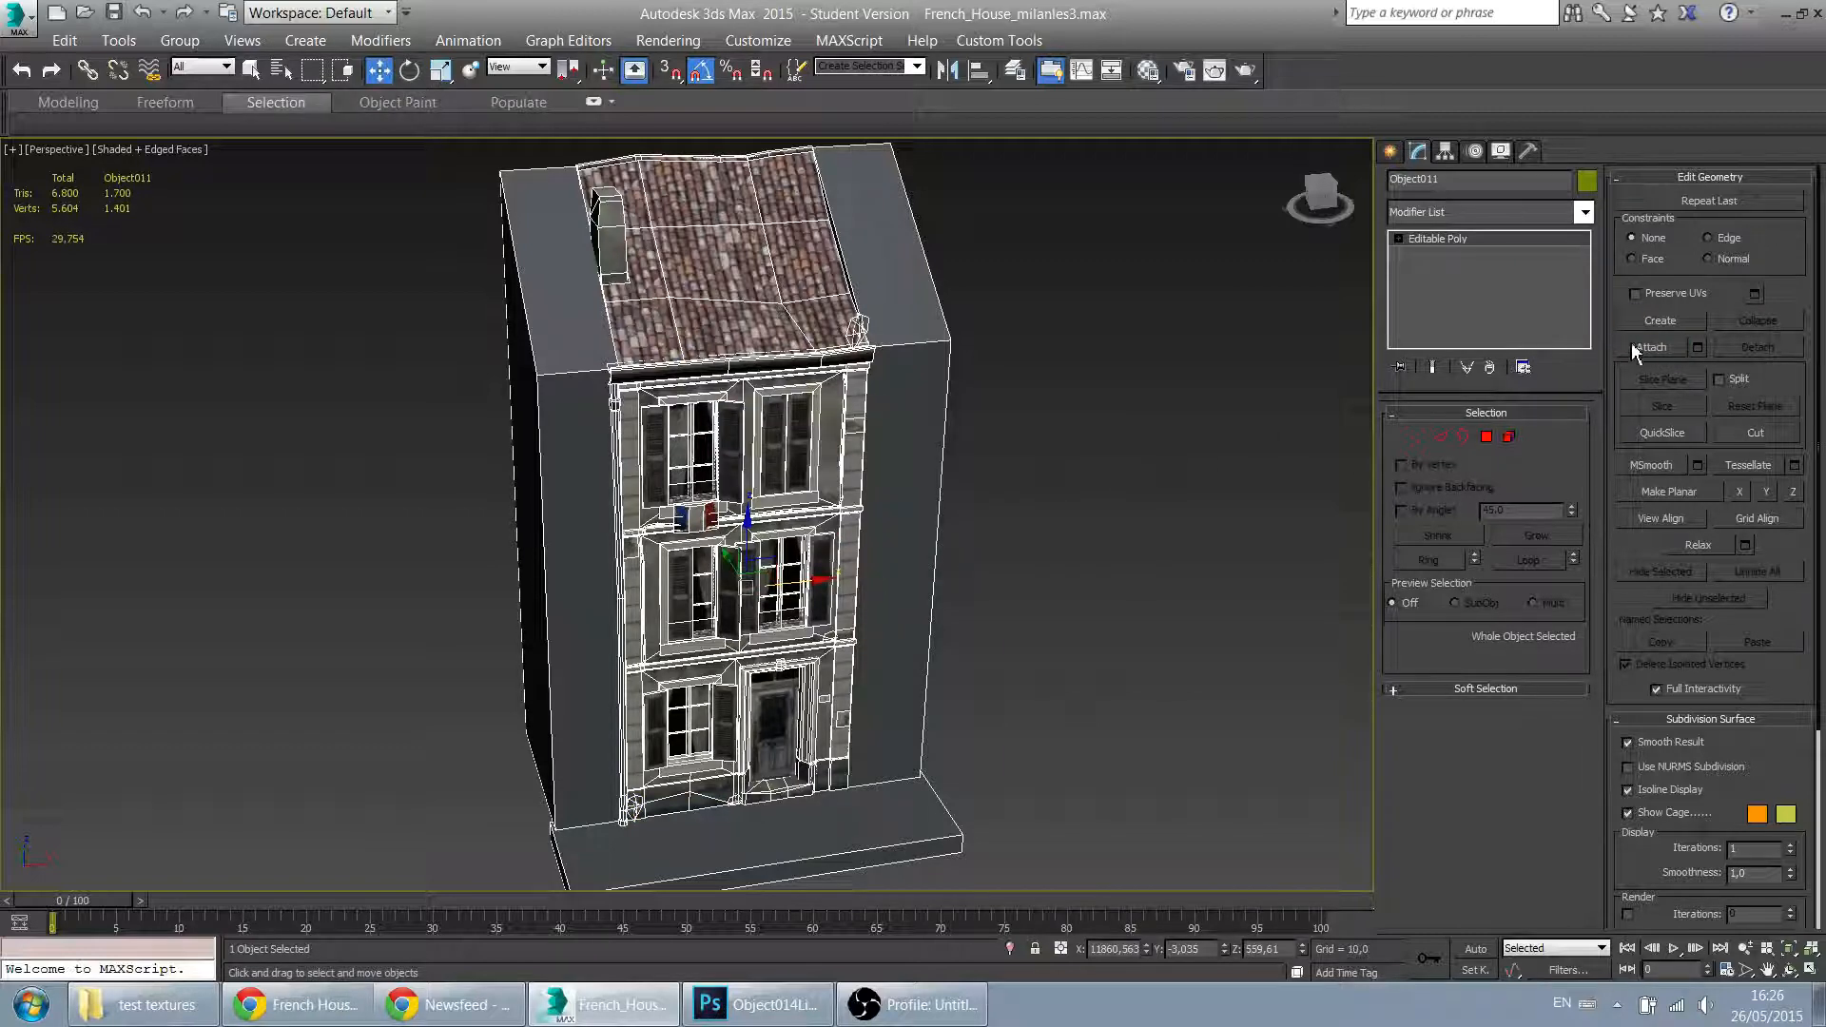
click(1650, 347)
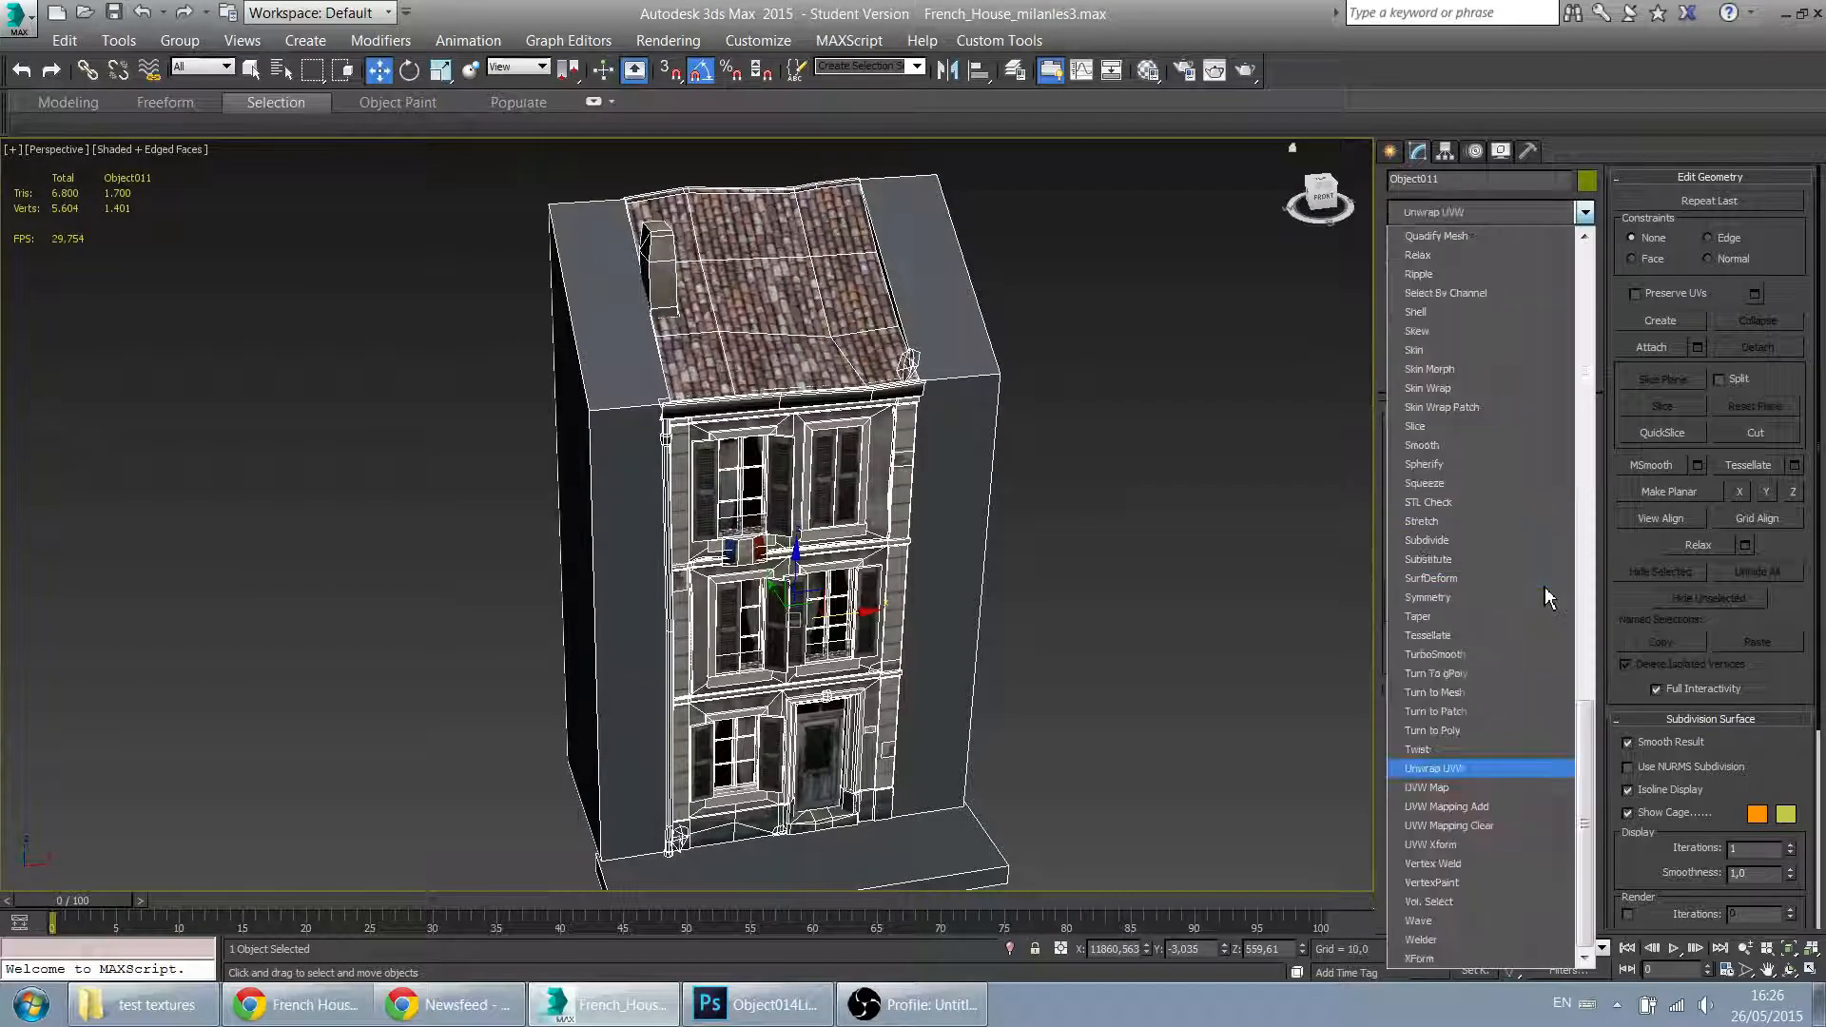
Step: Add an Unwrap UVW modifier to the merged house on map channel 2
click(1433, 768)
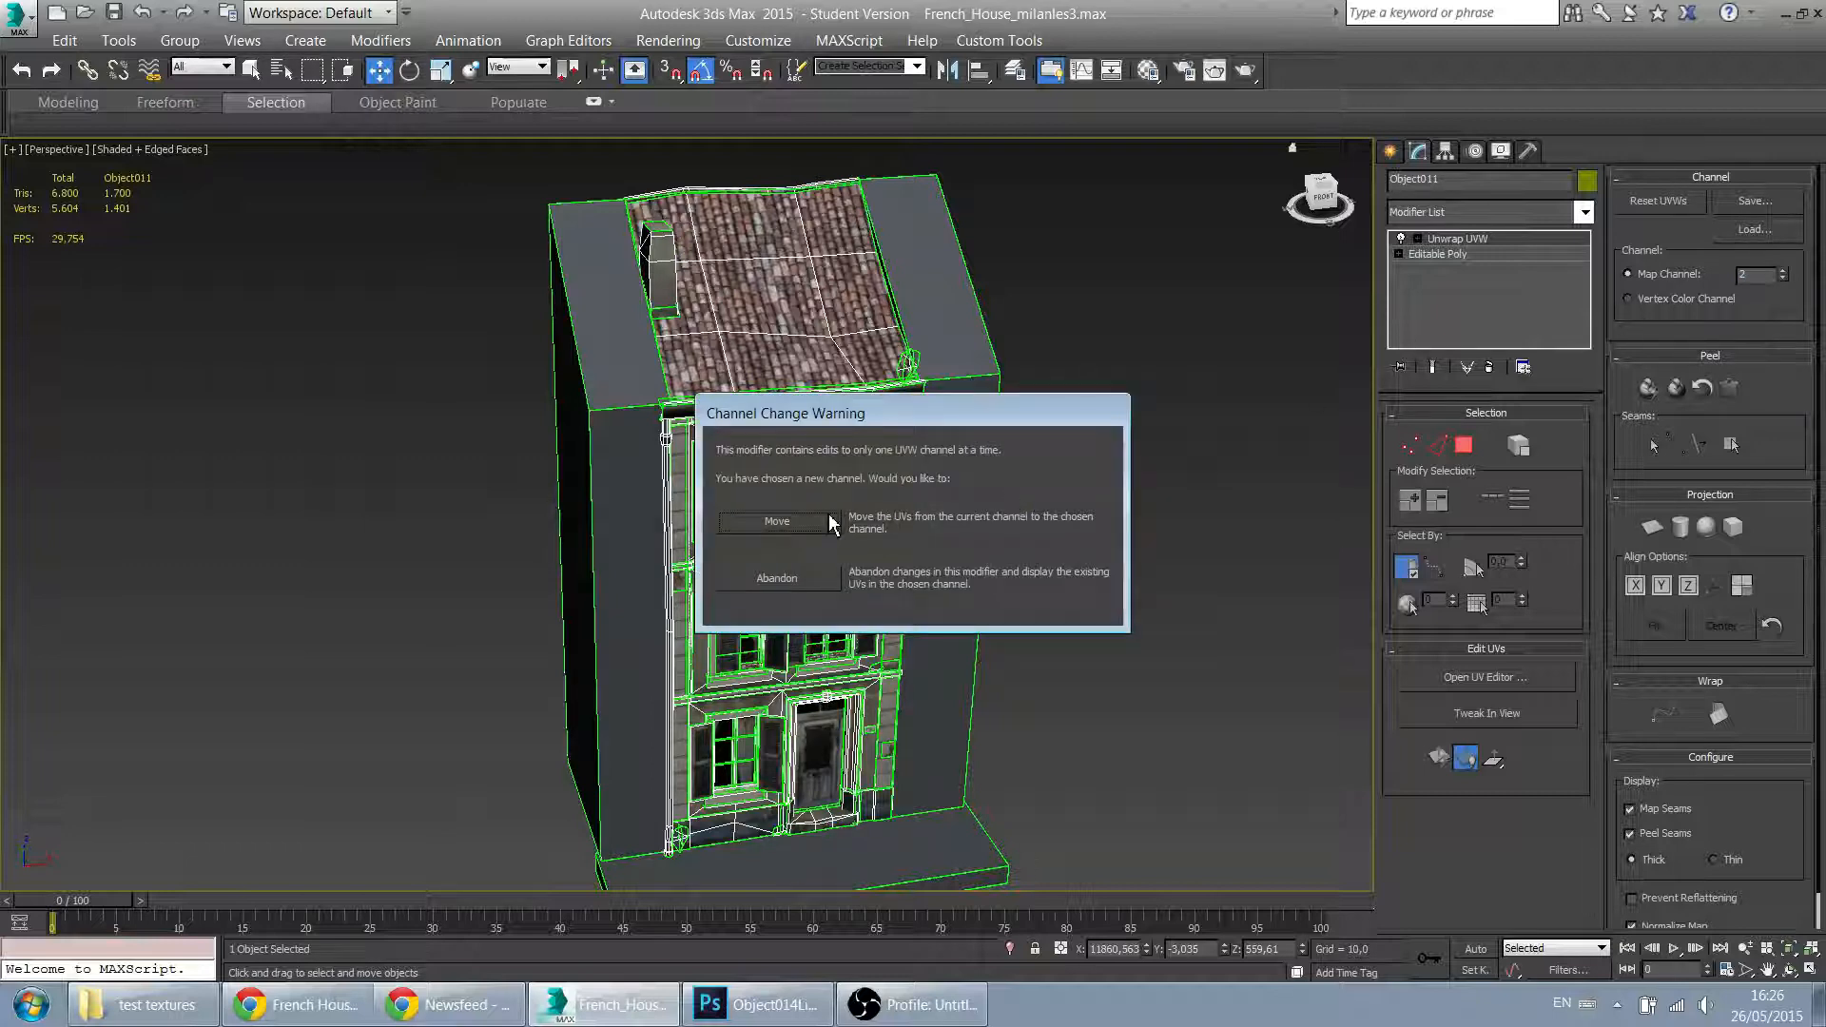
mouse_move(822, 545)
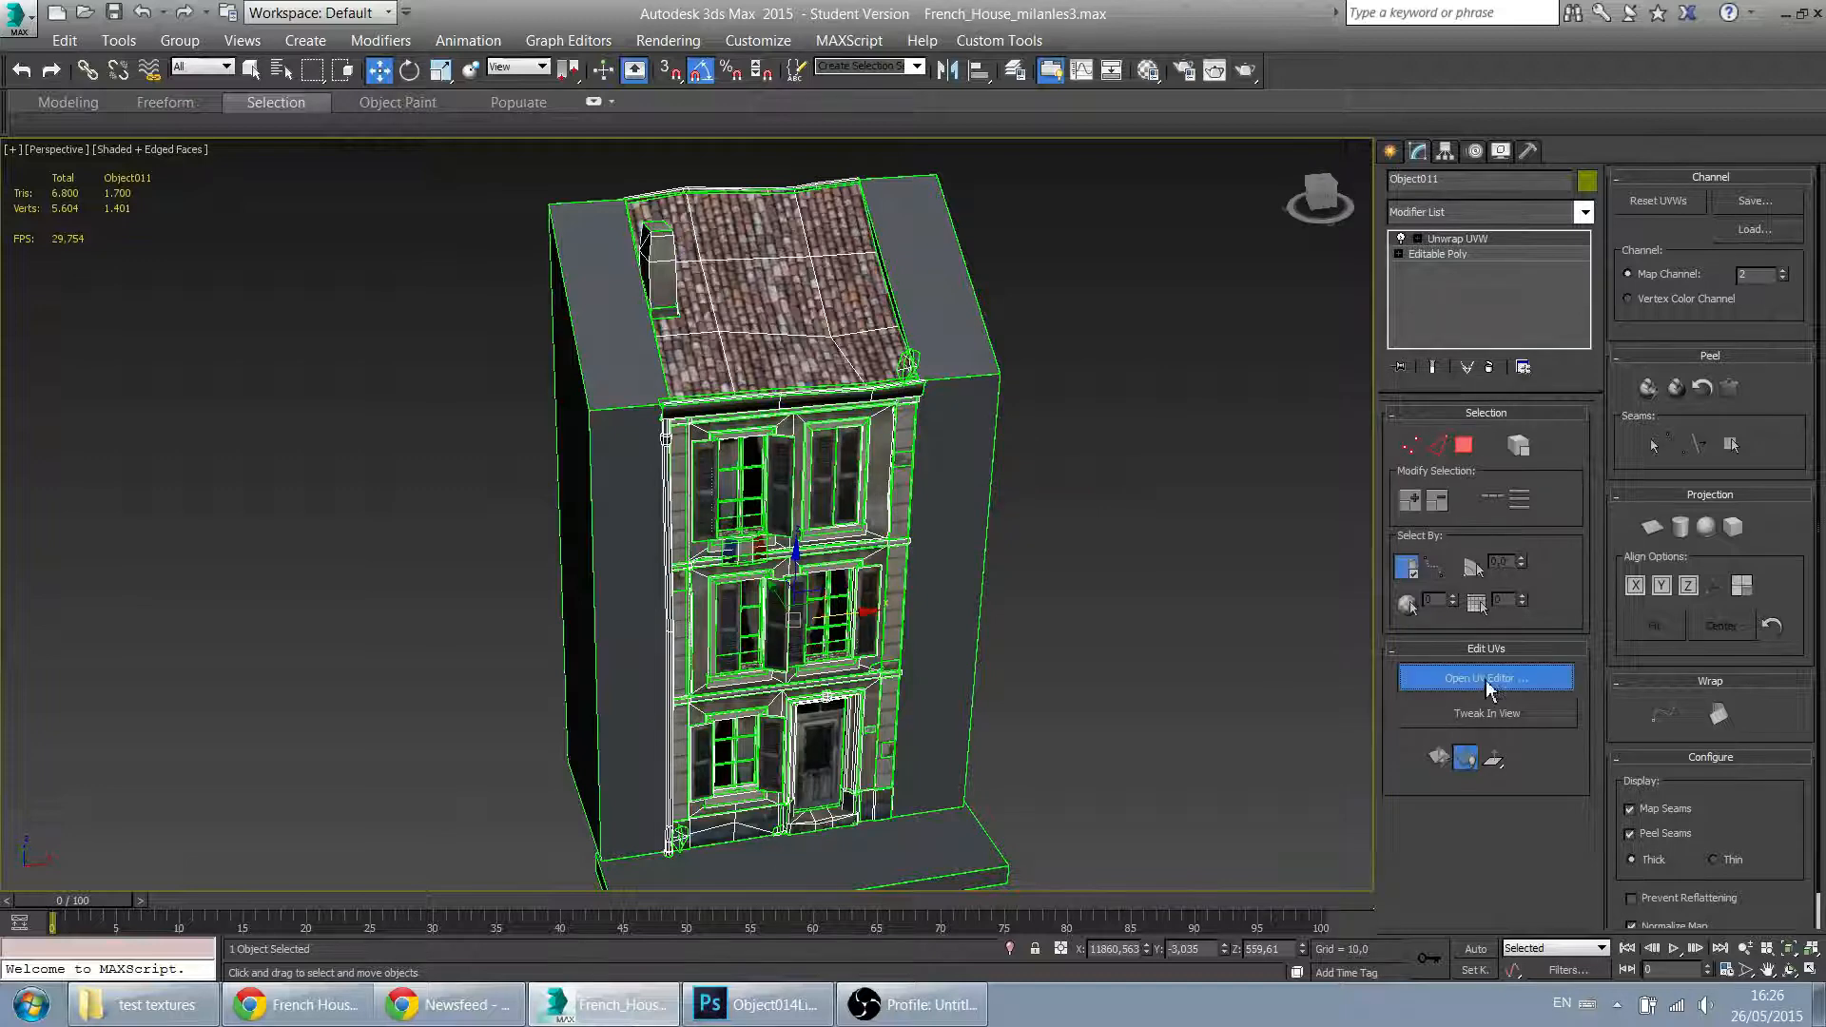
Step: Flatten Mapping the house UVs with 0,002 spacing, then close the Edit UVWs window
click(1486, 678)
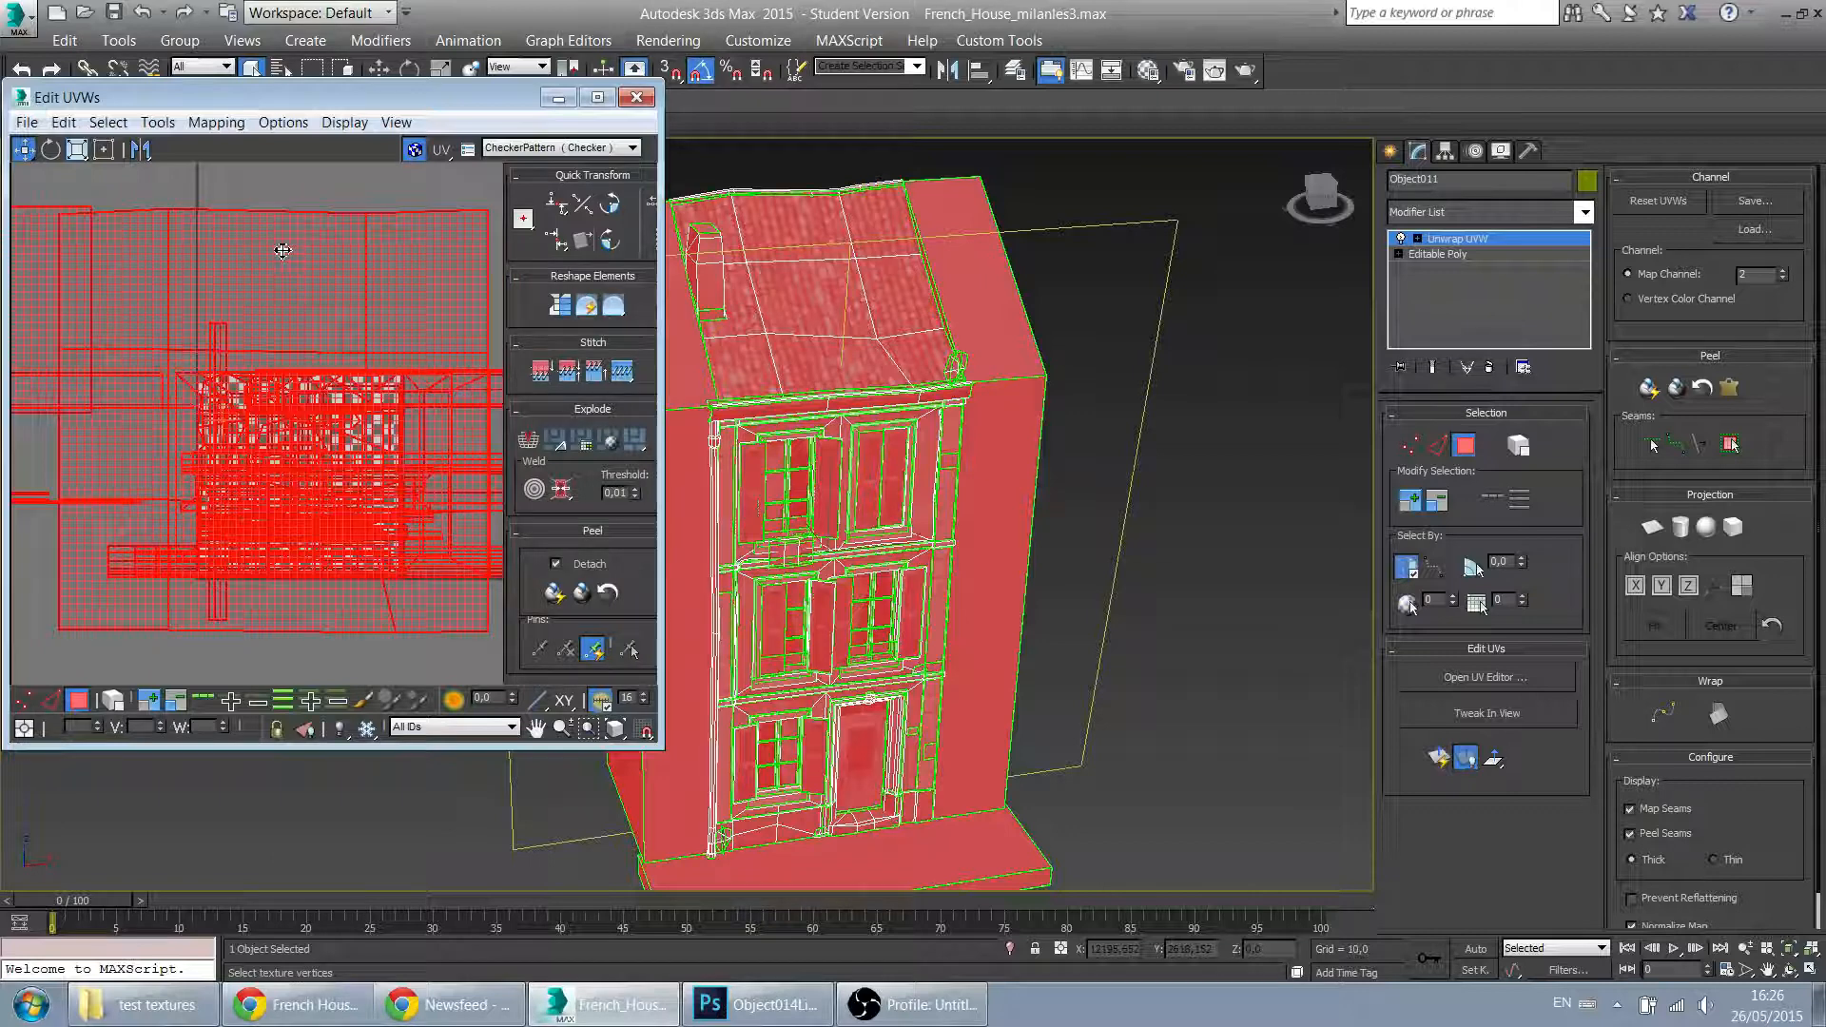
mouse_move(217, 123)
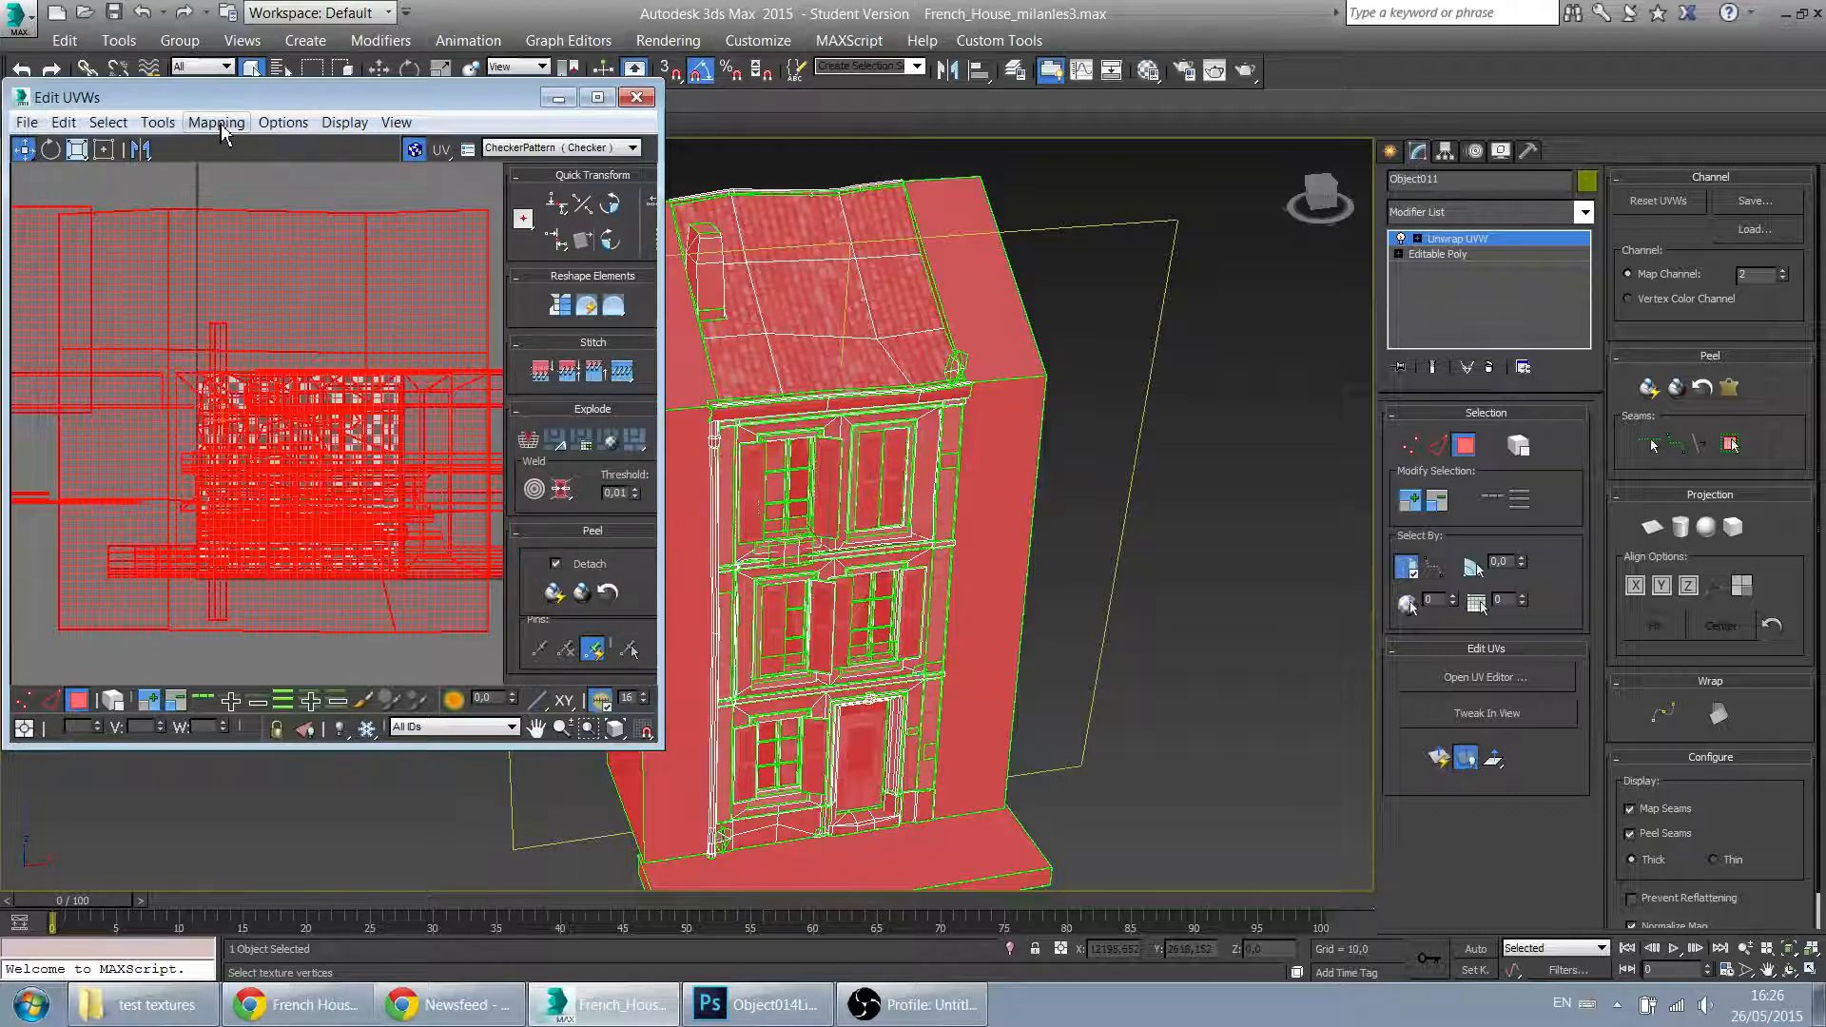
click(216, 122)
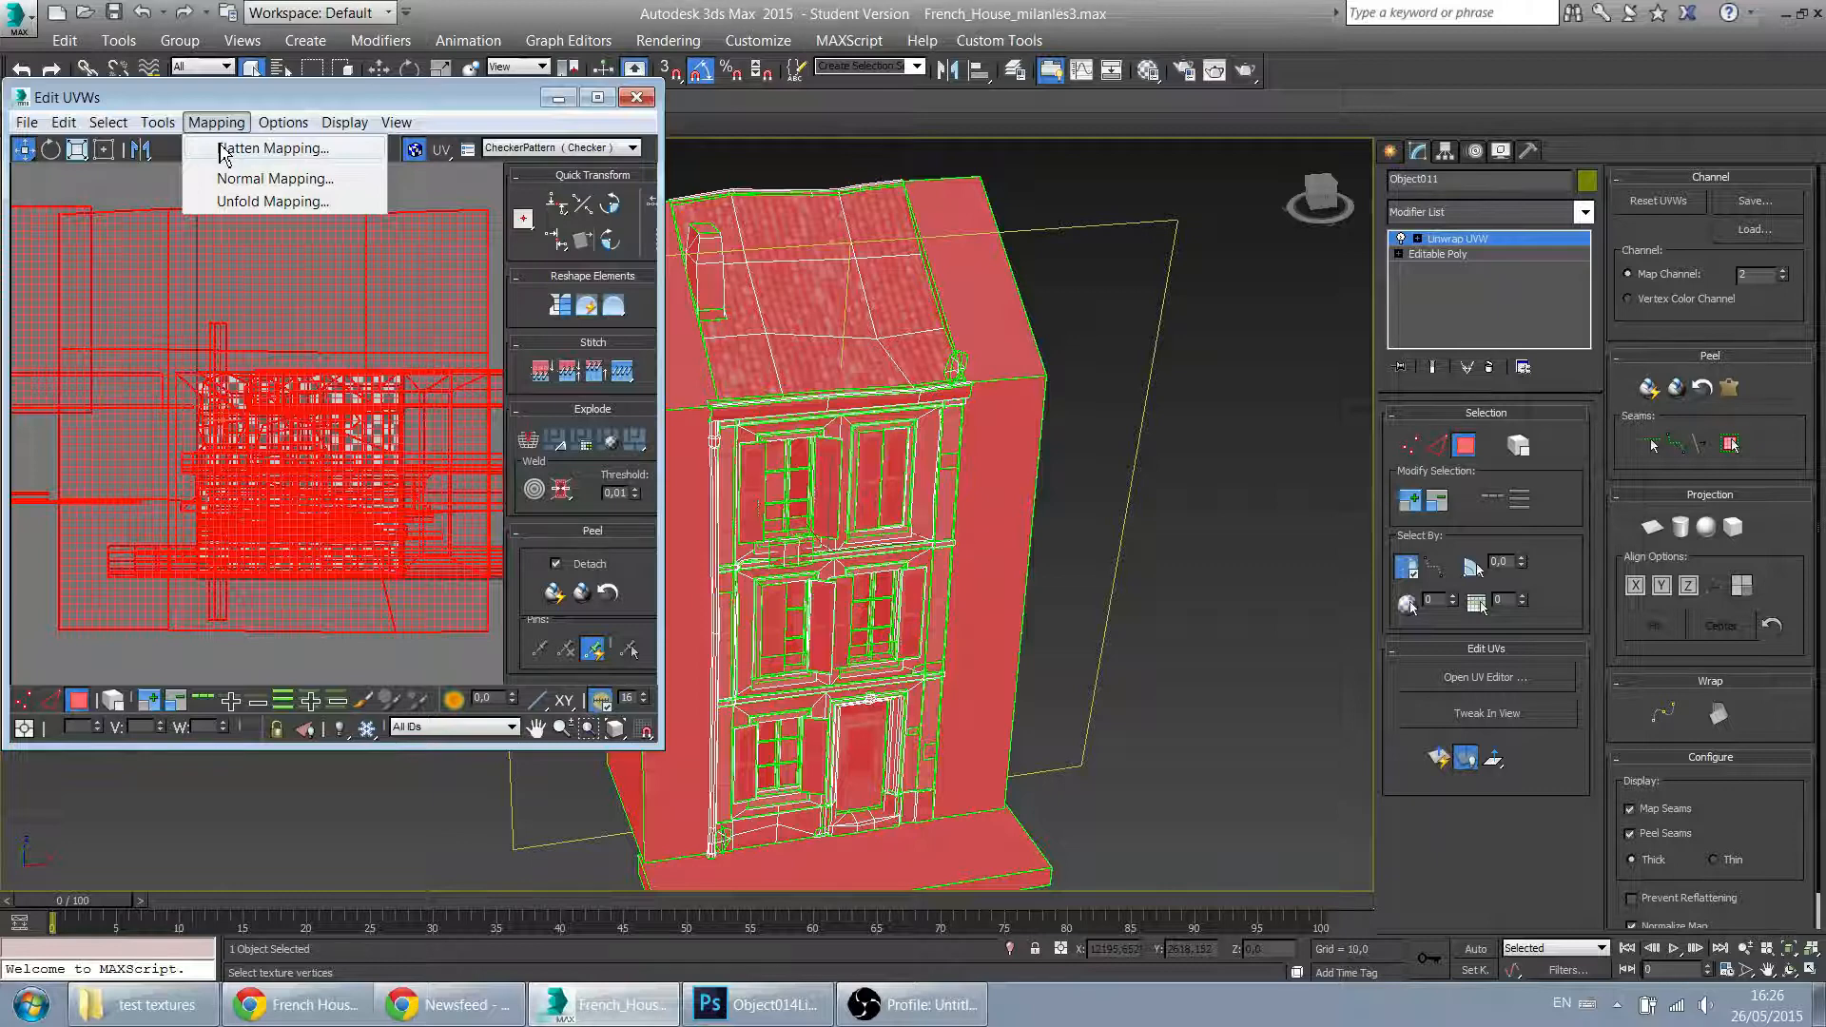
click(276, 149)
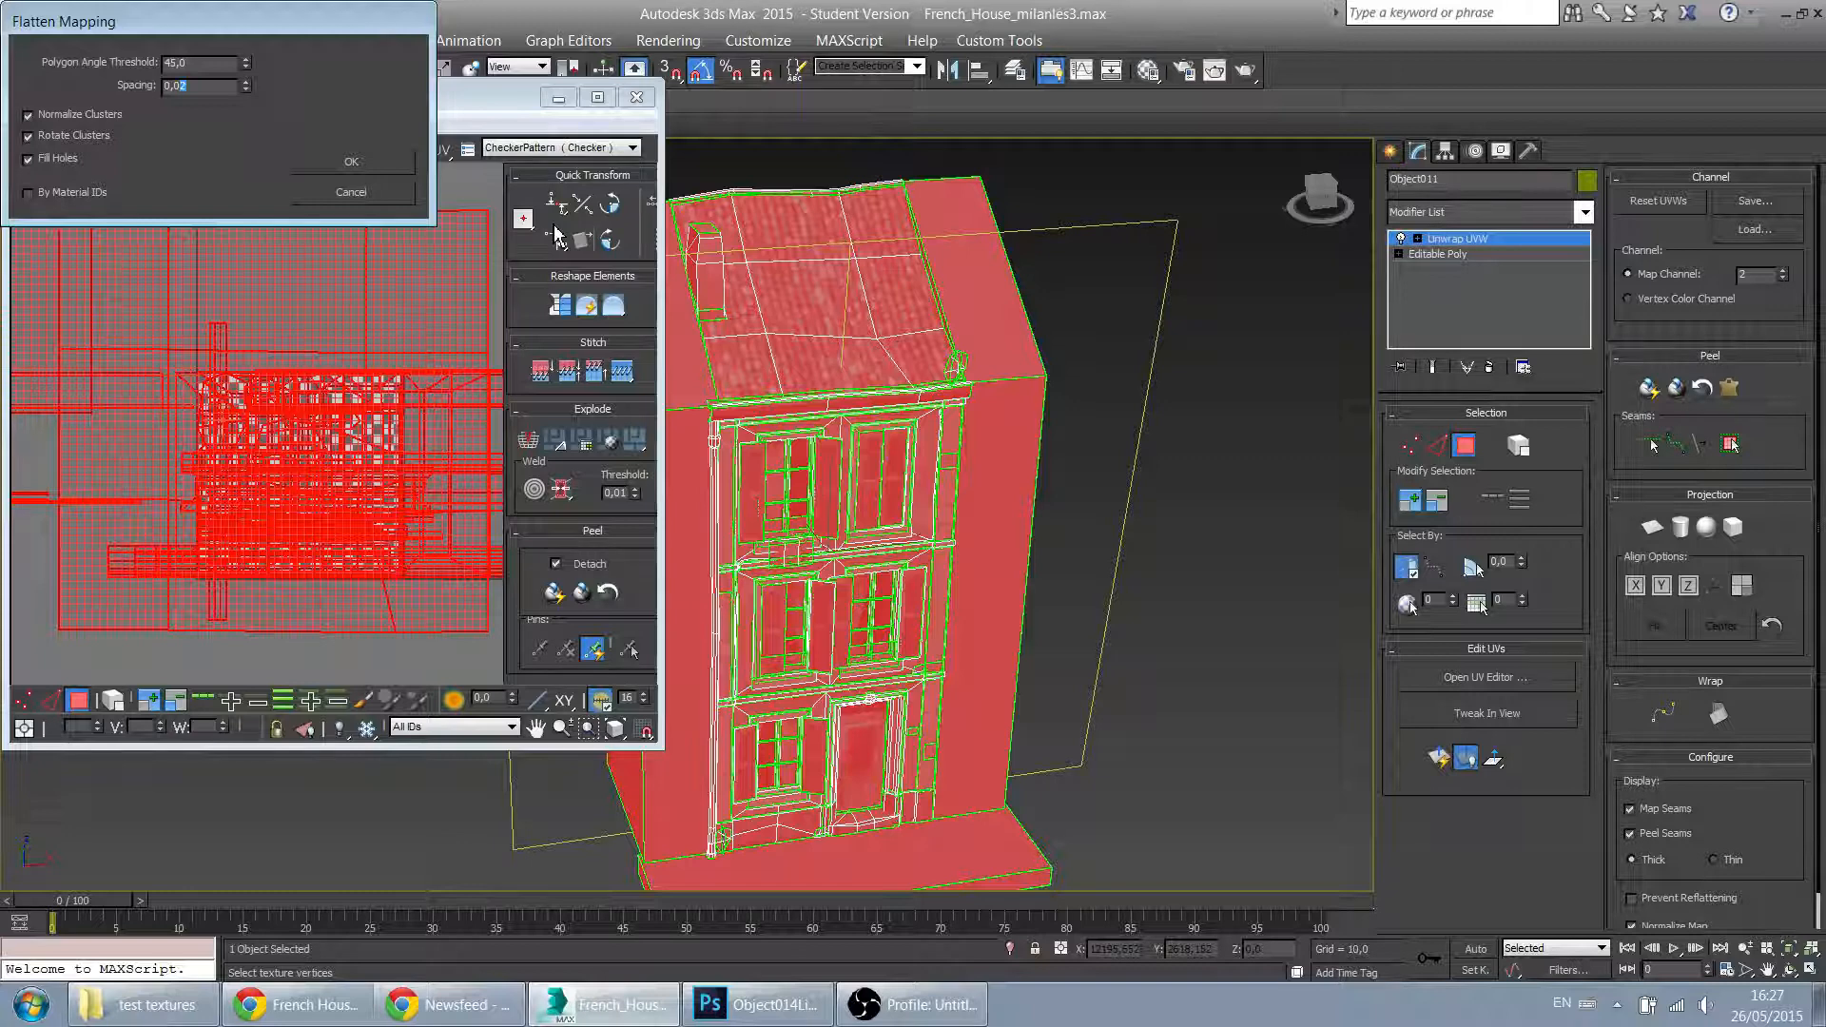
text(0,002)
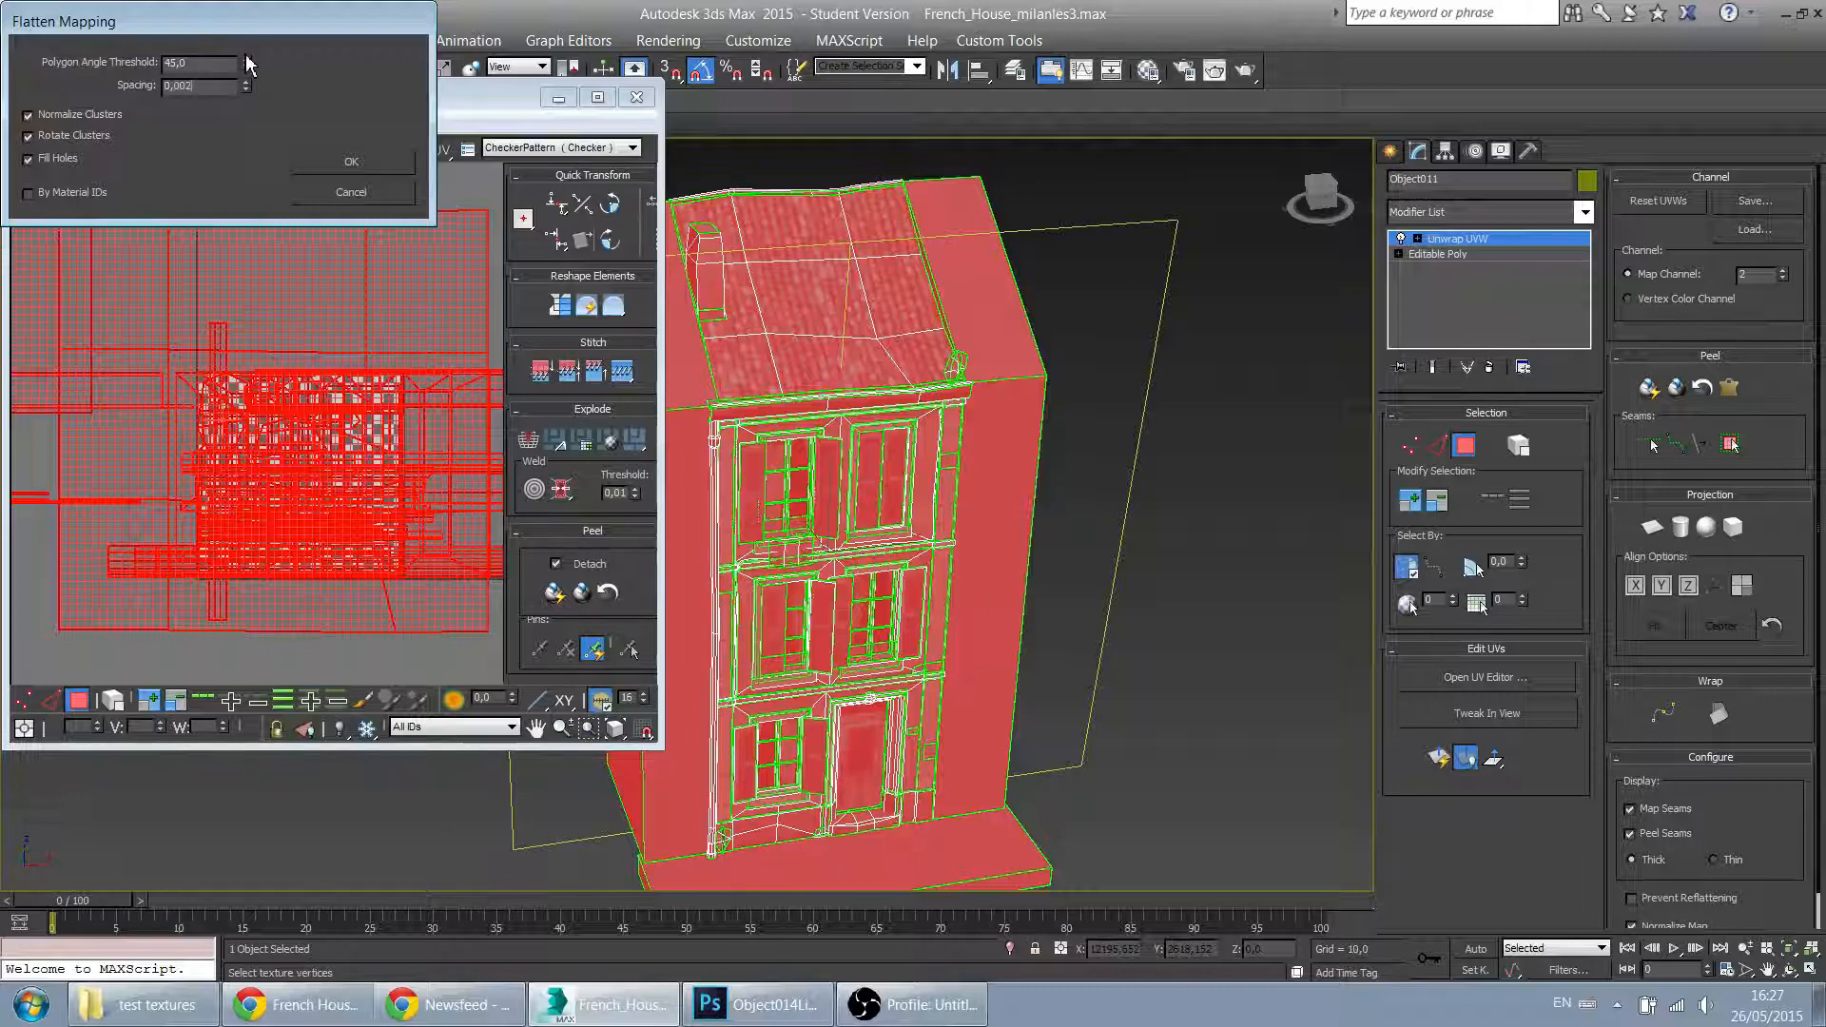
click(246, 58)
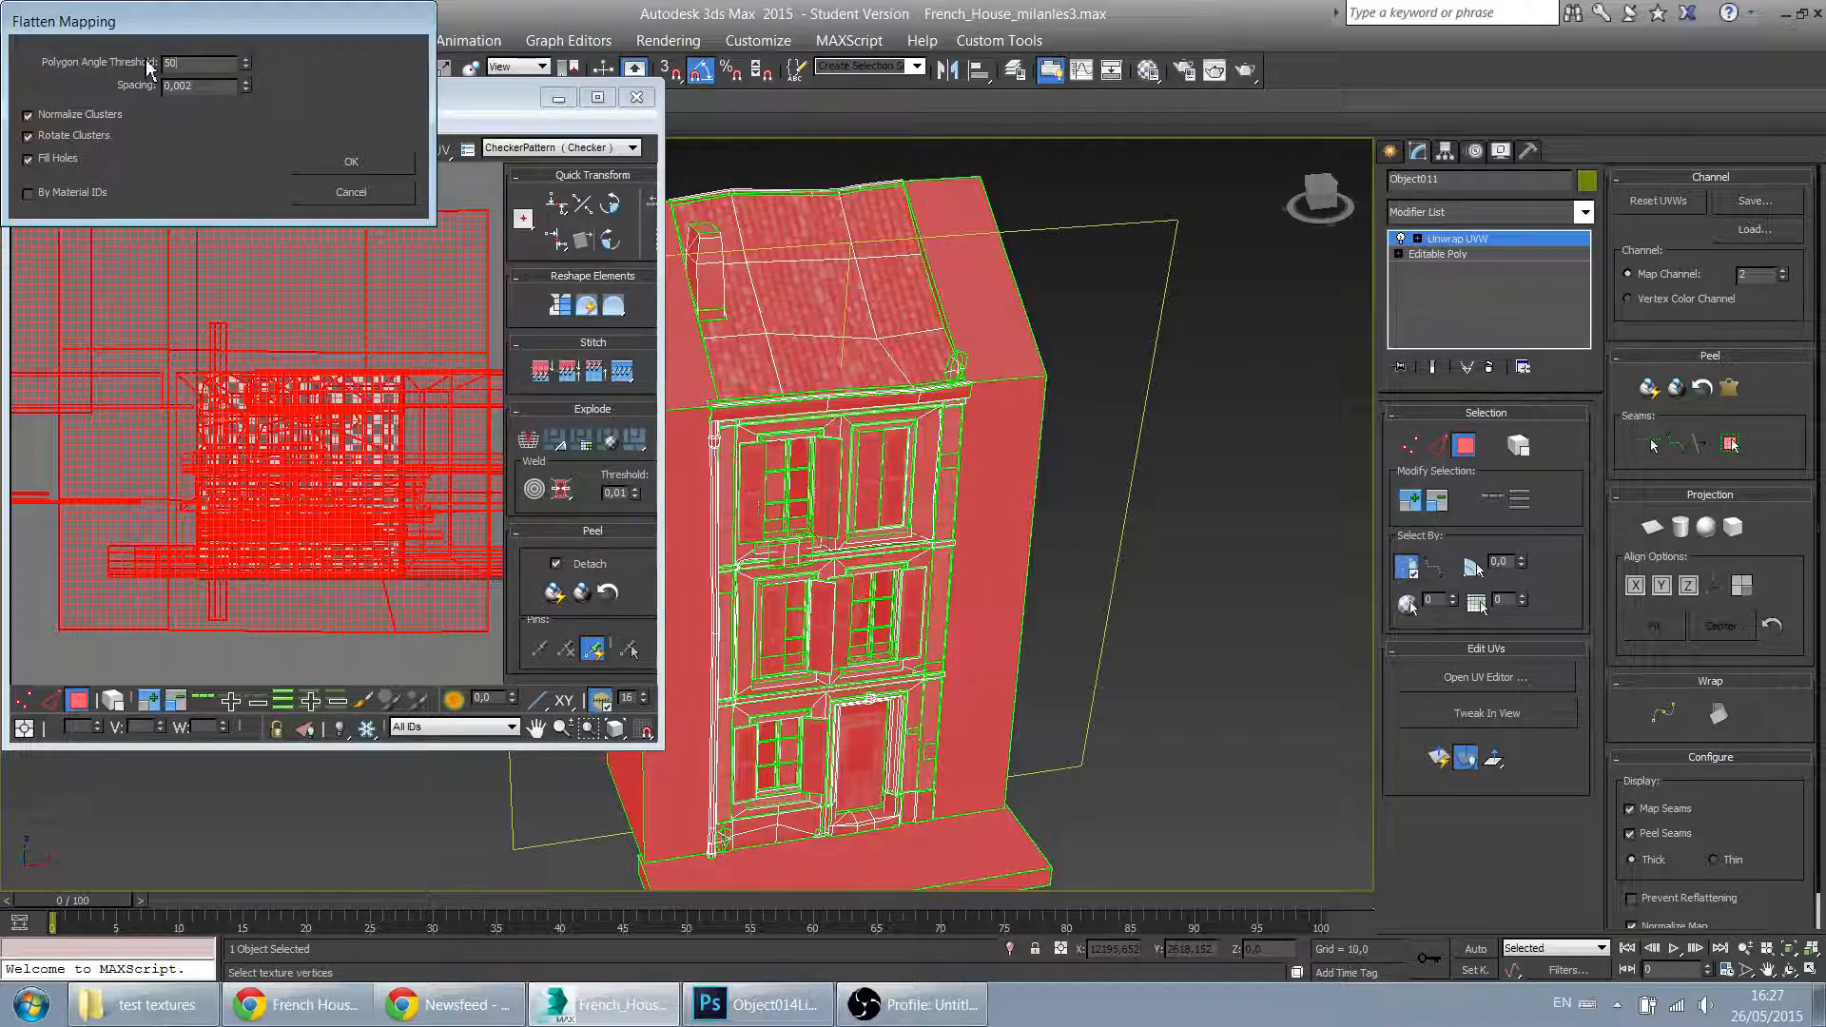
click(351, 161)
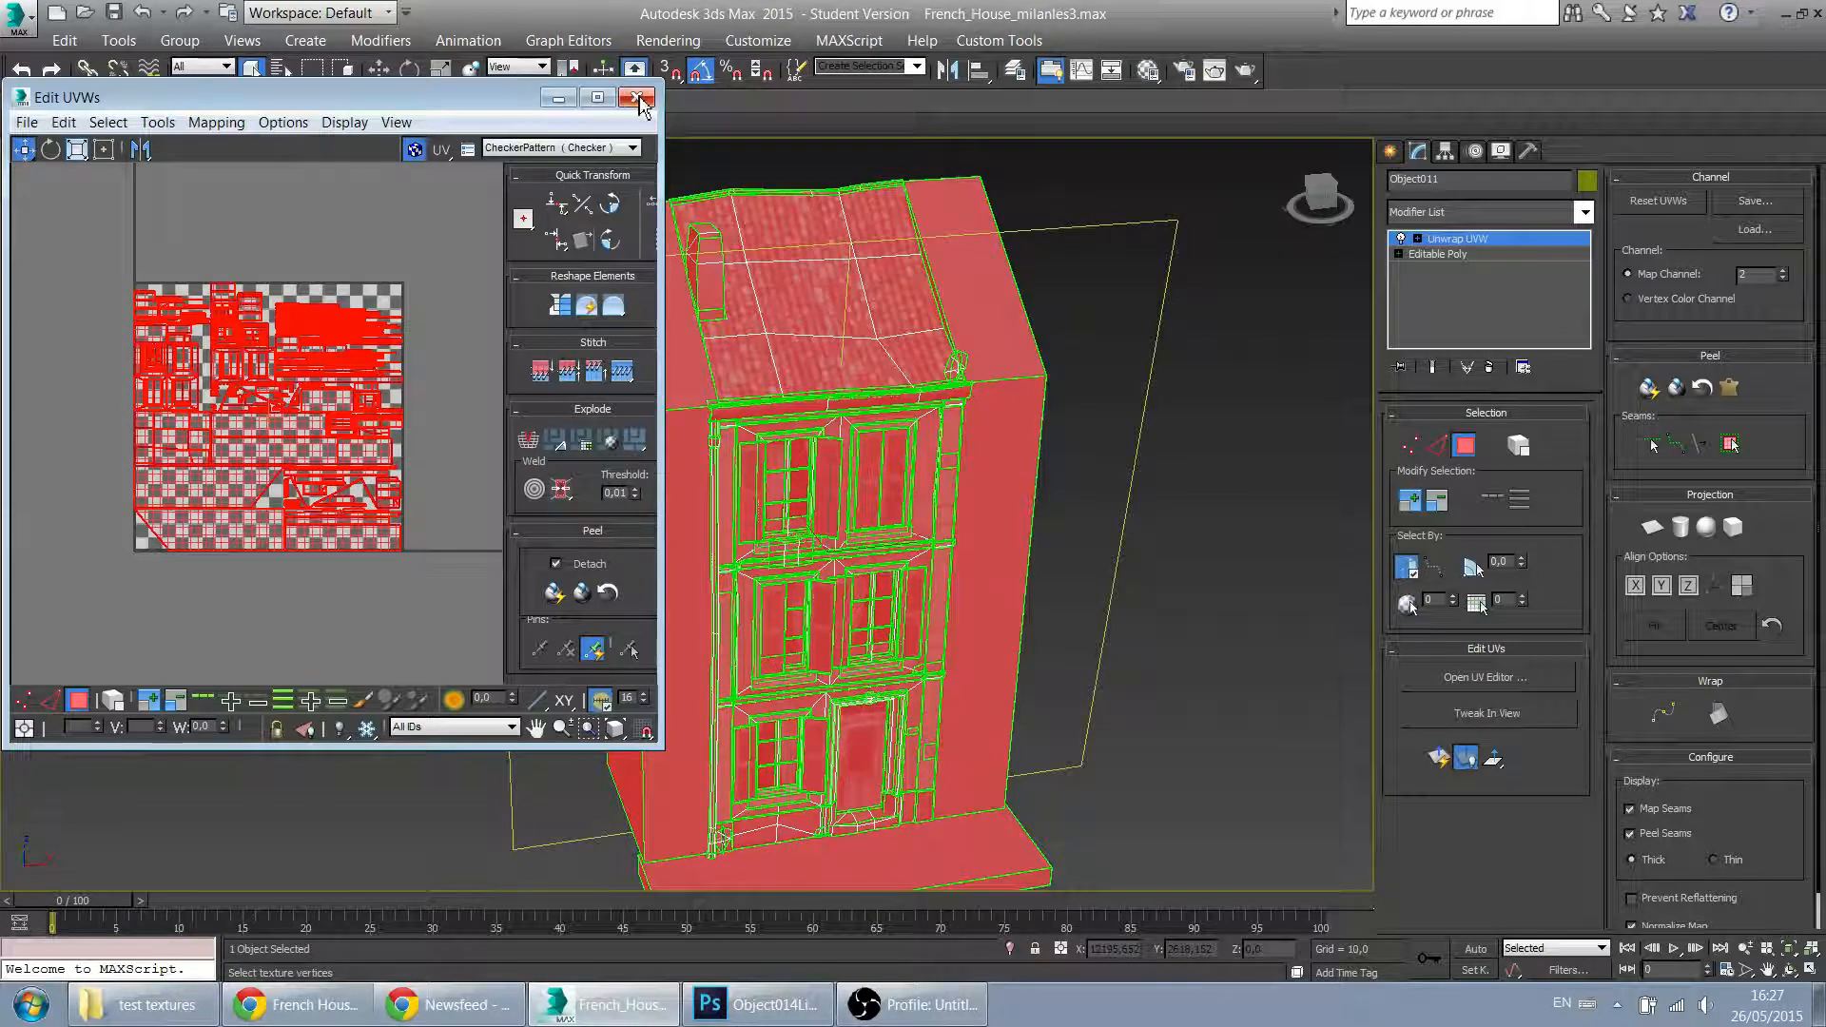
mouse_move(637, 98)
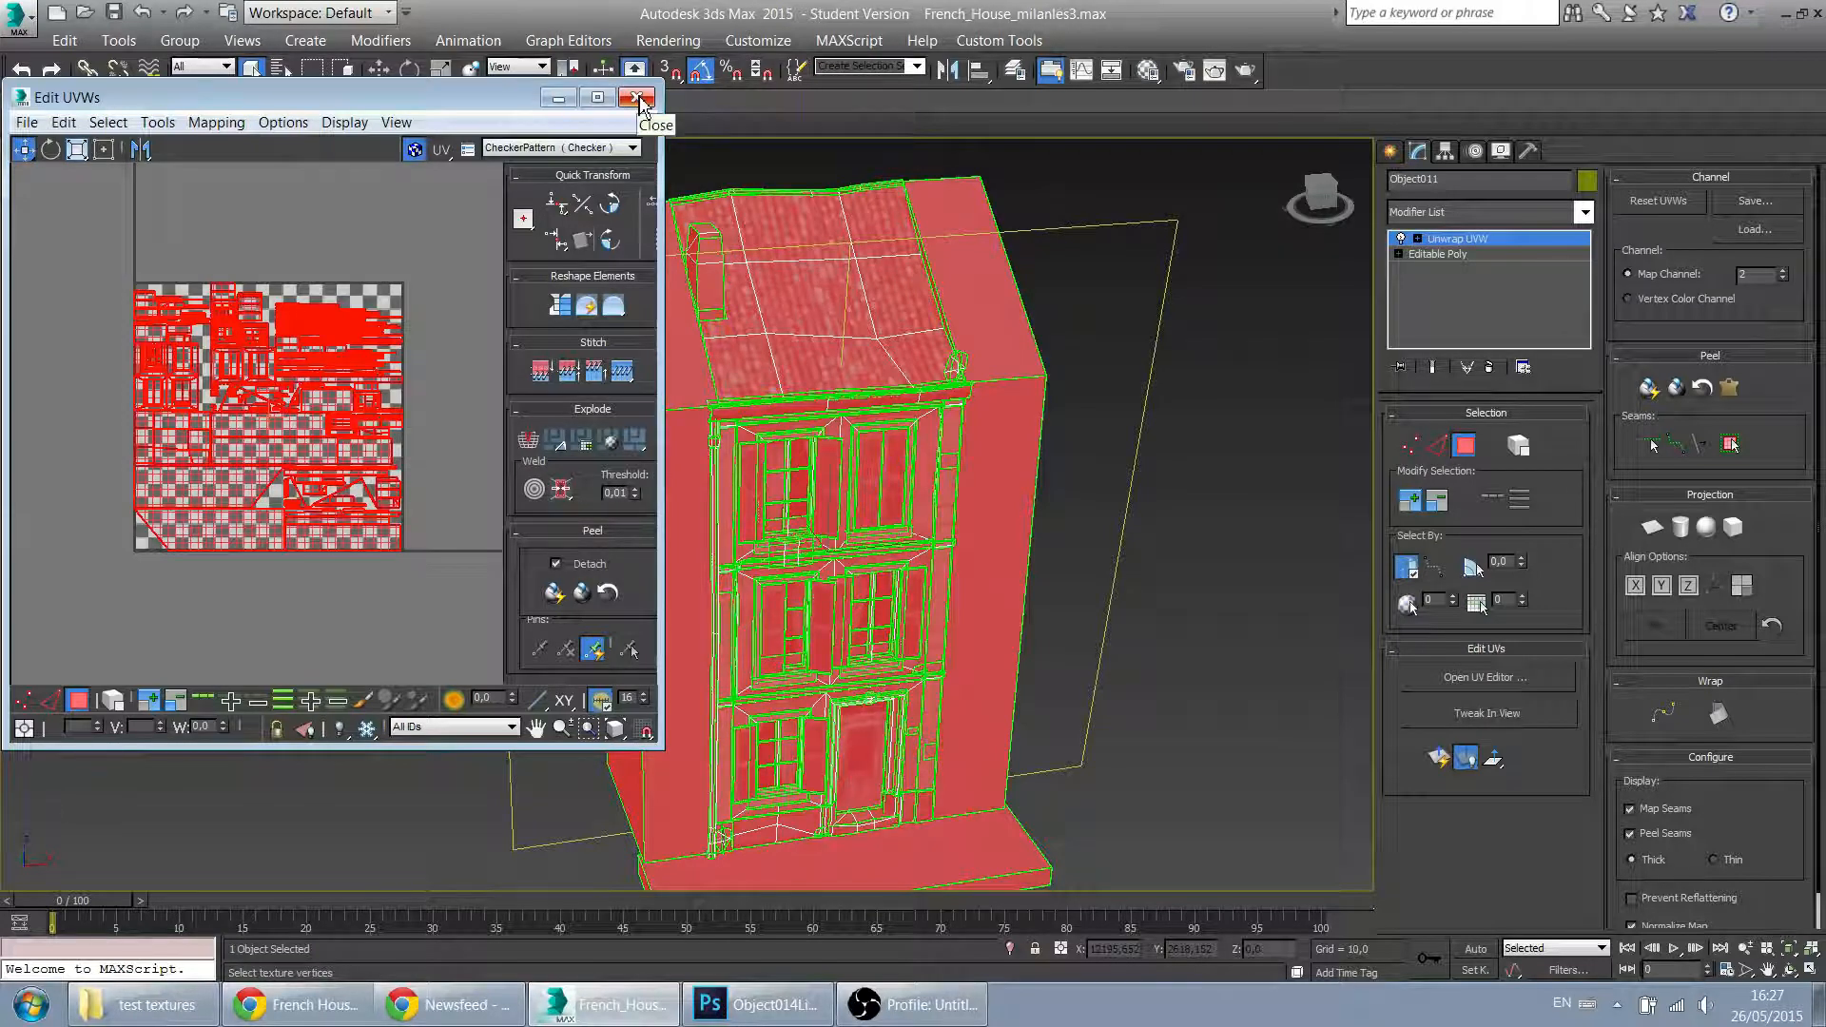
click(638, 98)
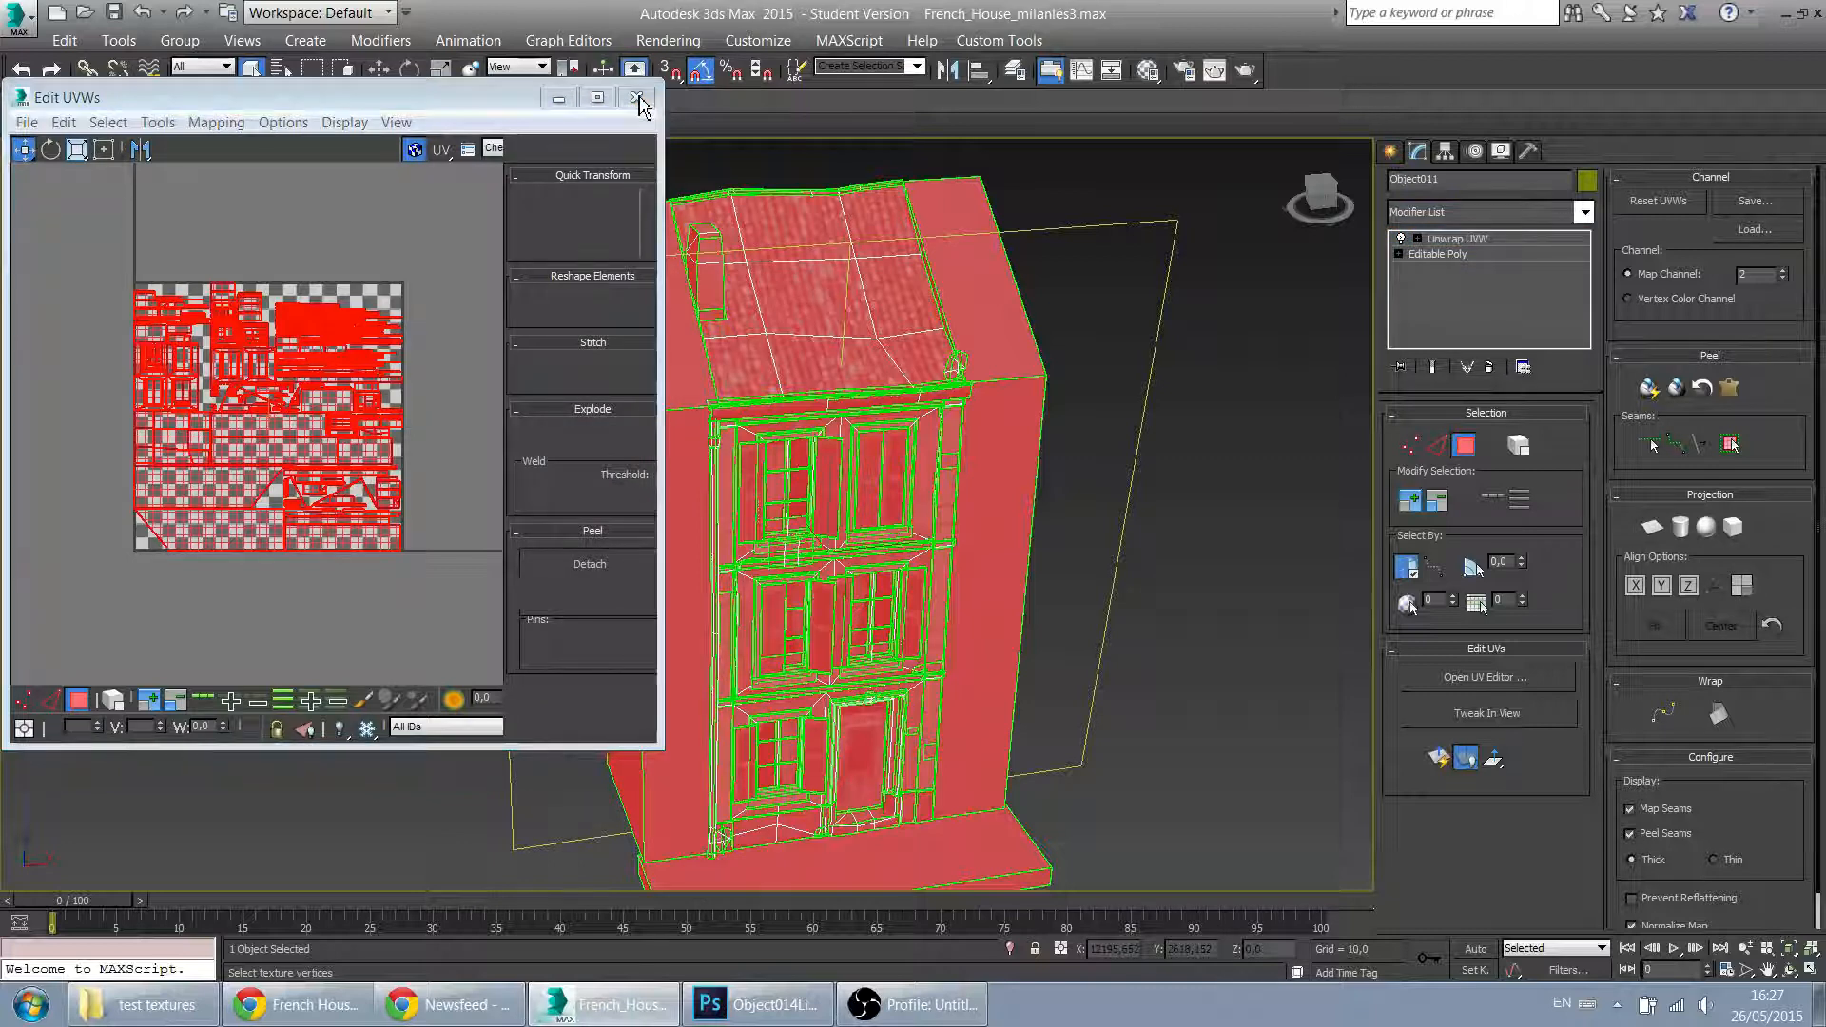
click(637, 98)
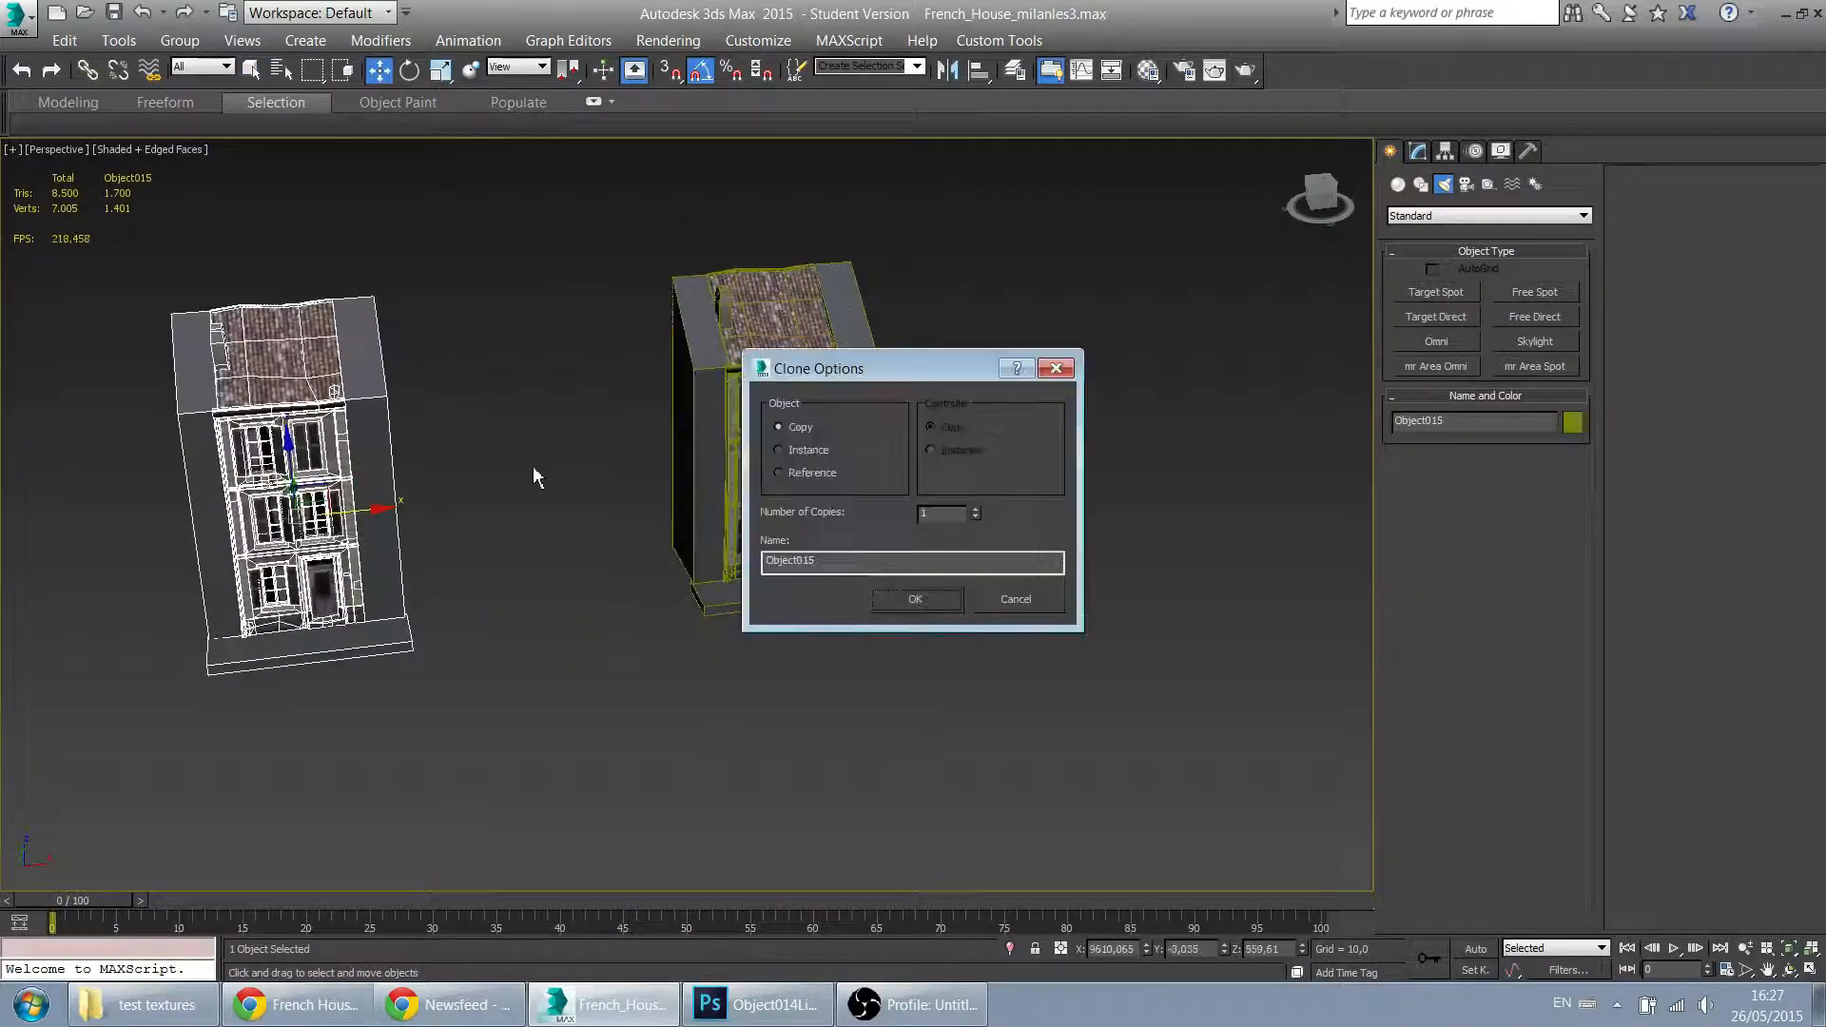
Step: Clone the unwrapped house as a Copy named Object015 beside the original
click(914, 598)
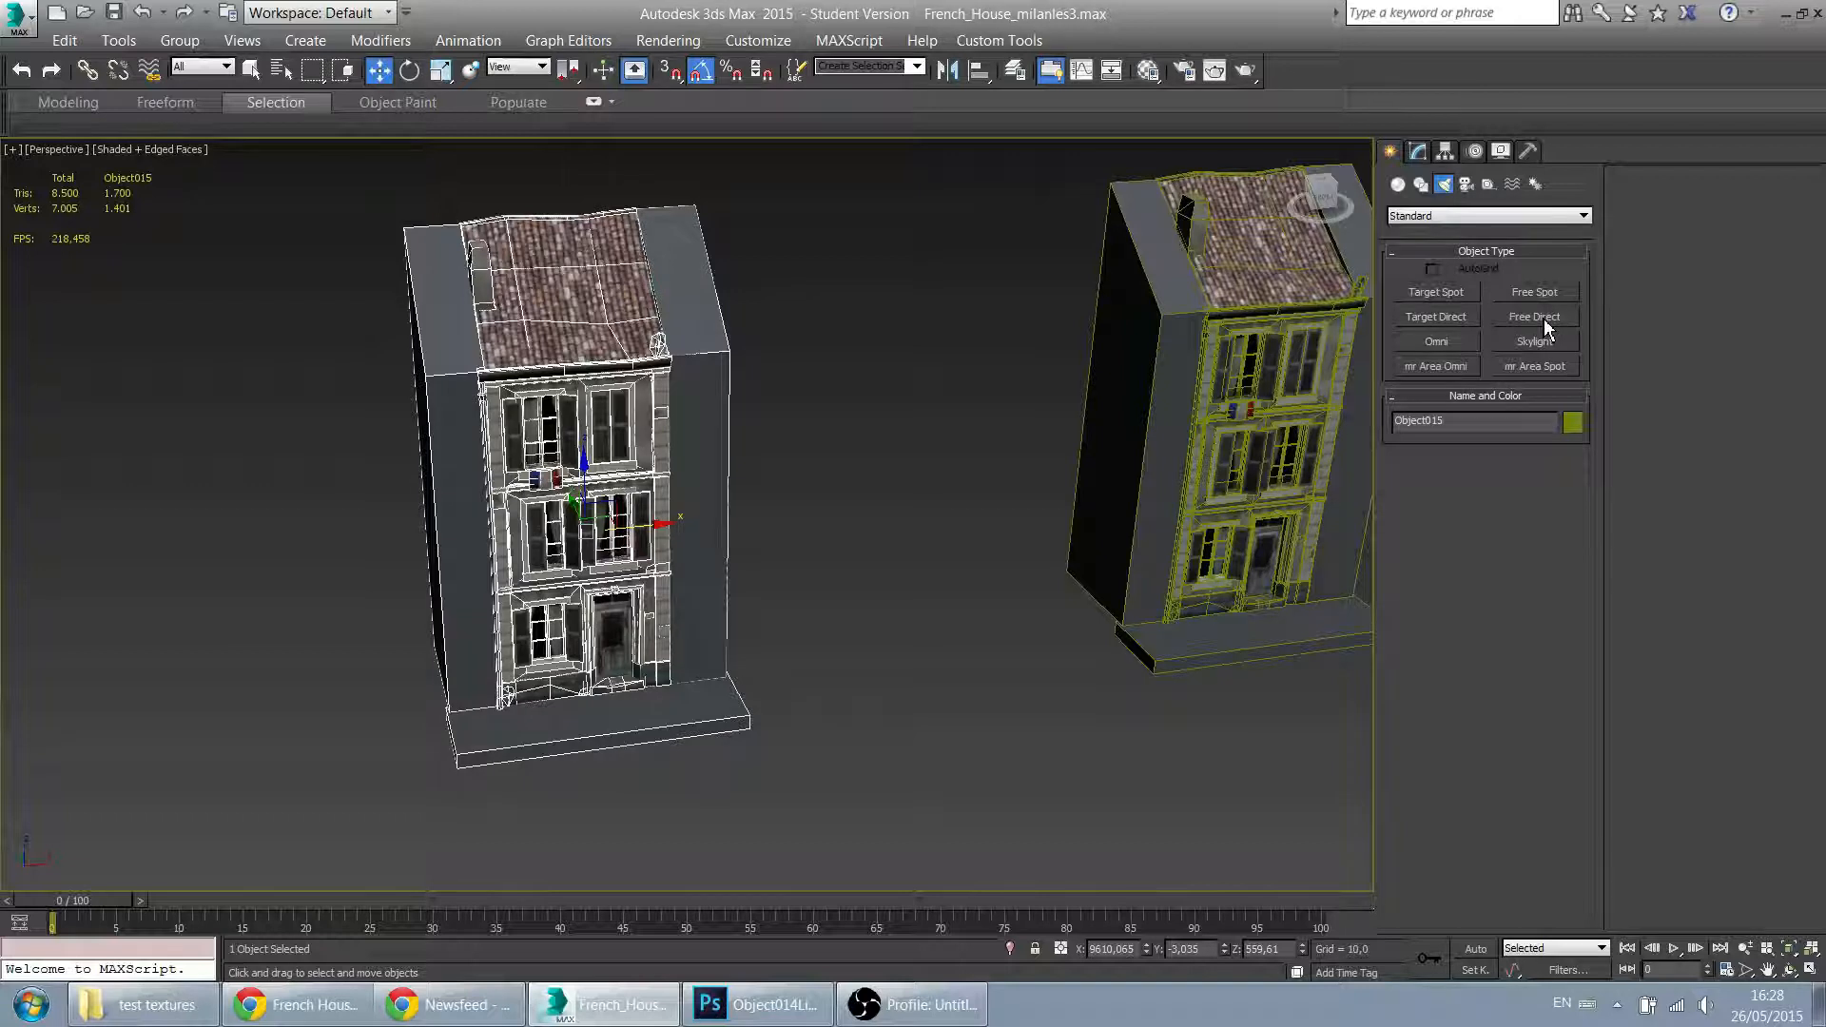
mouse_move(1541, 349)
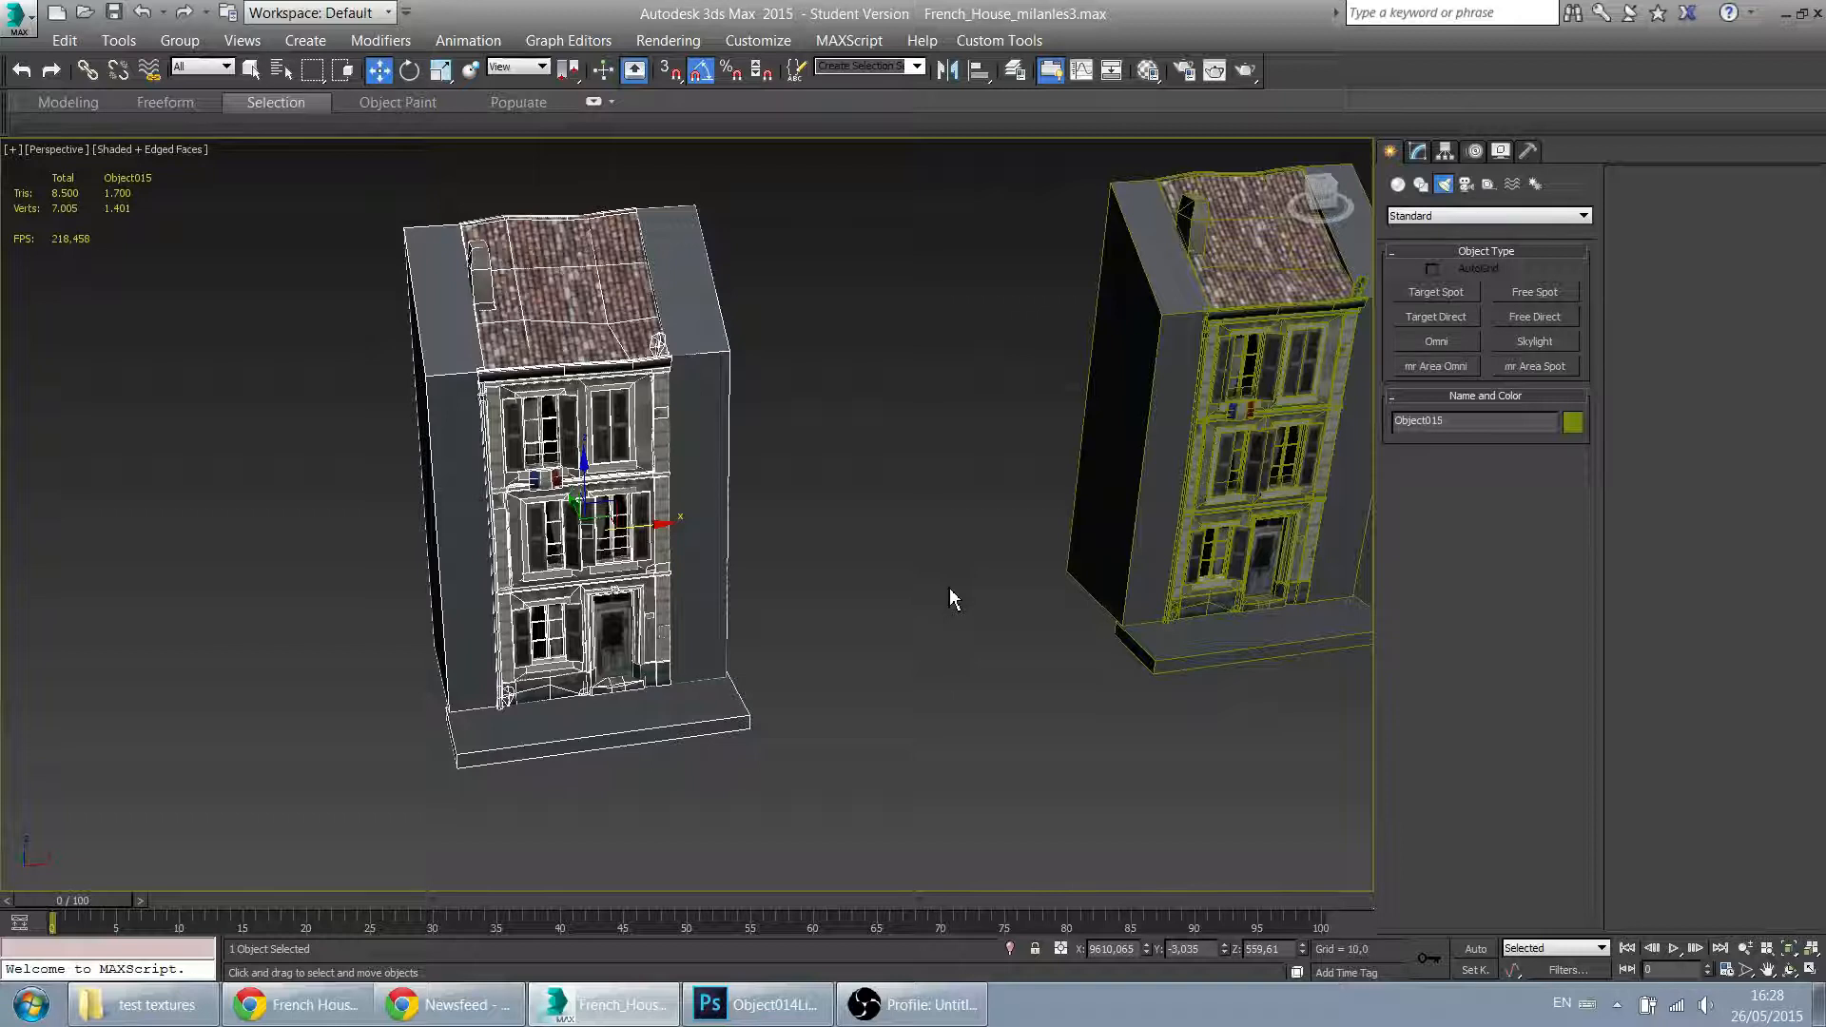
mouse_move(396, 591)
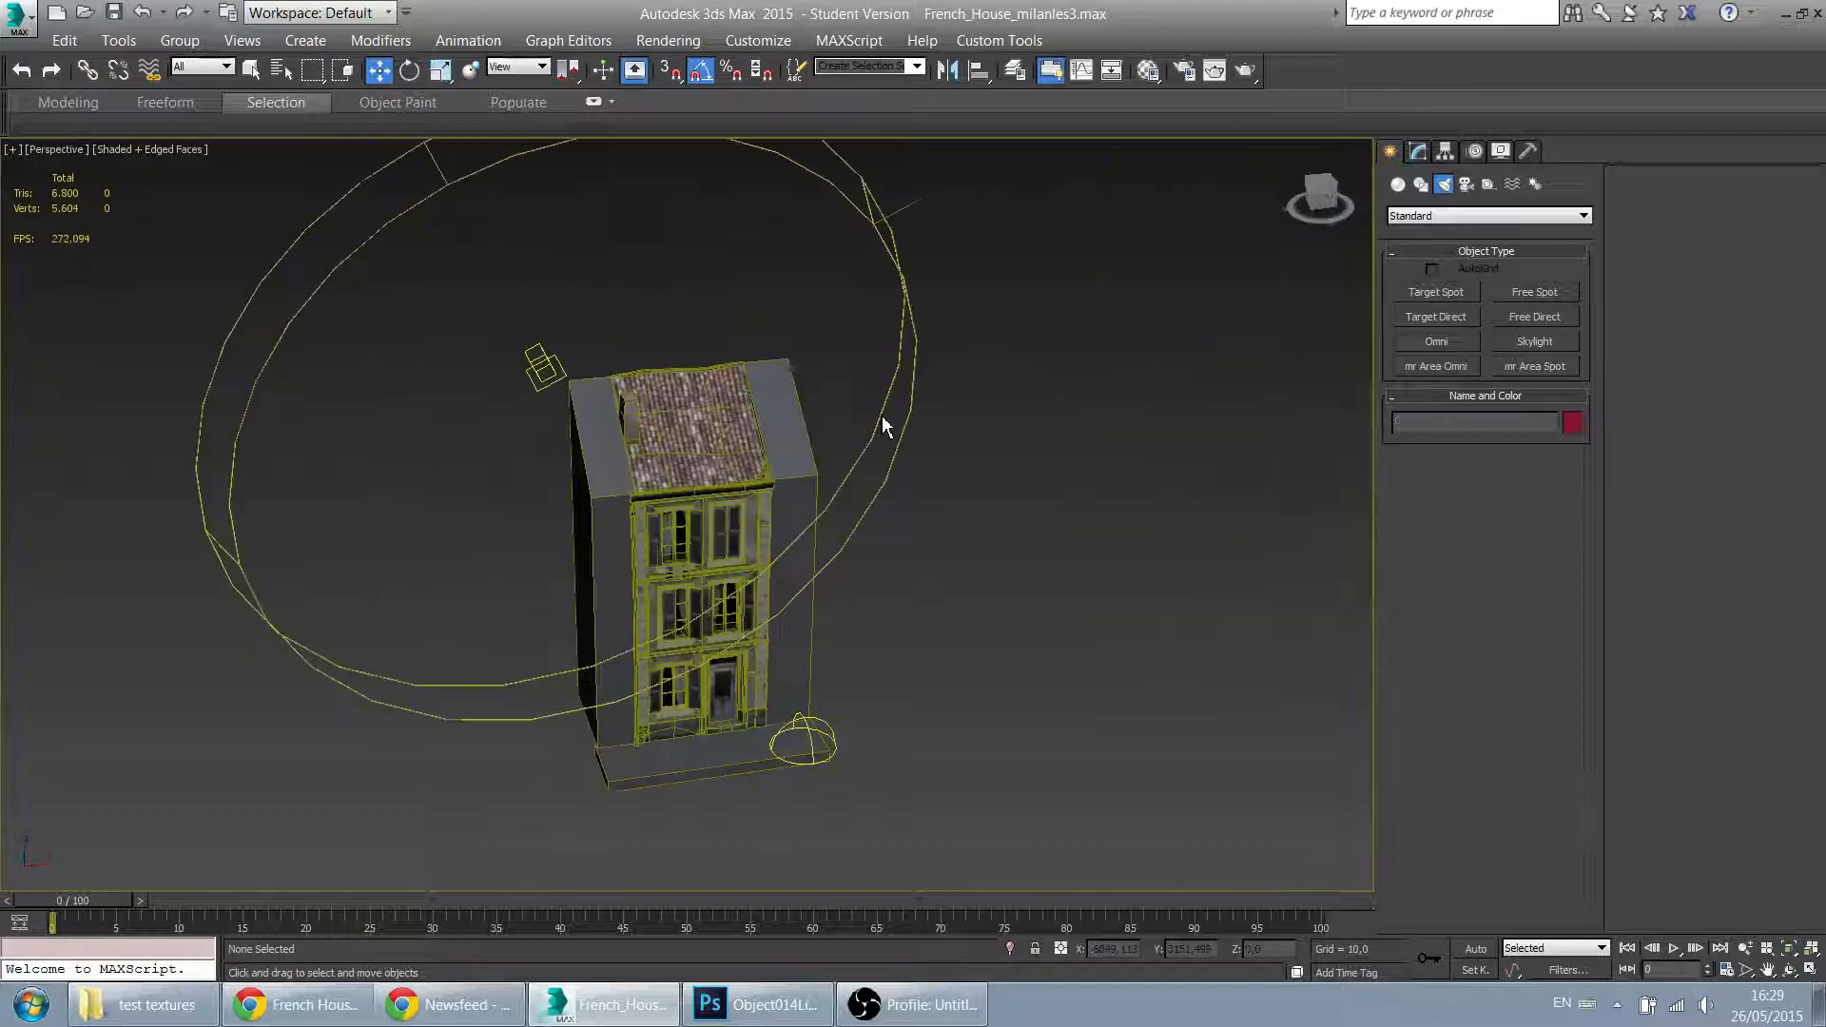
Step: Select the FDirect001 directional light in the Perspective viewport
click(545, 367)
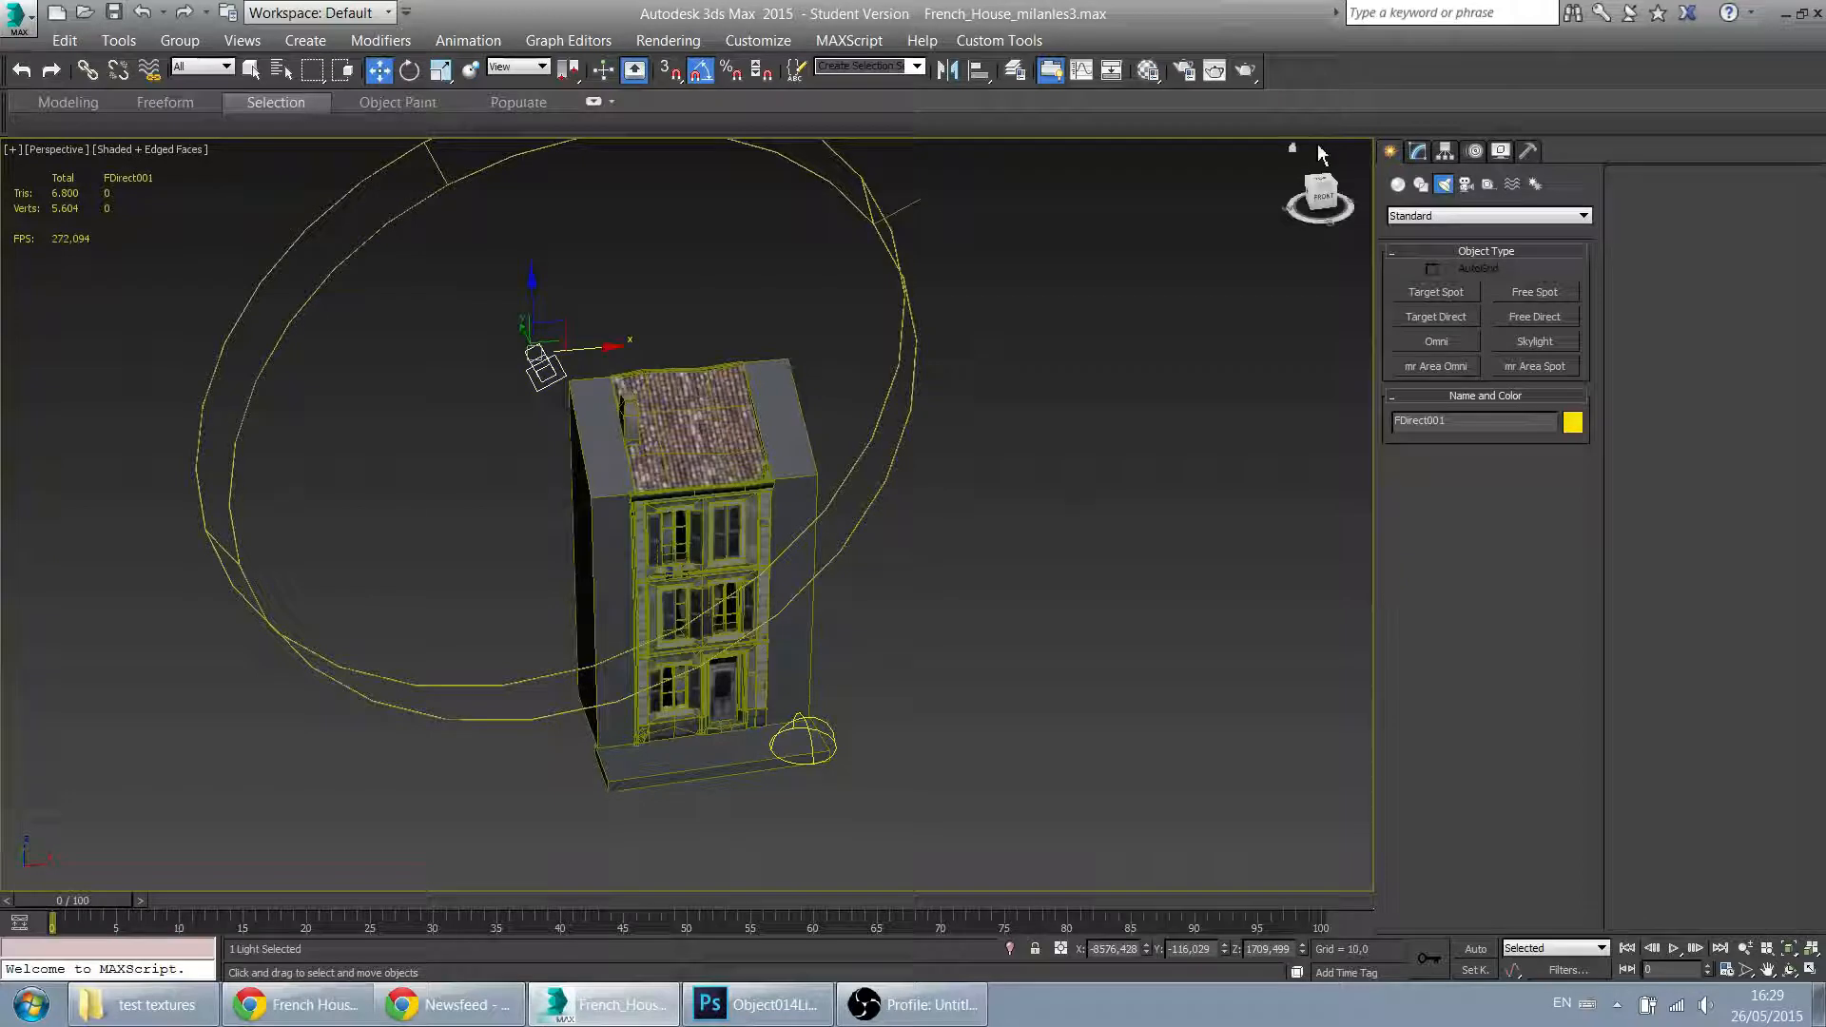
click(1416, 151)
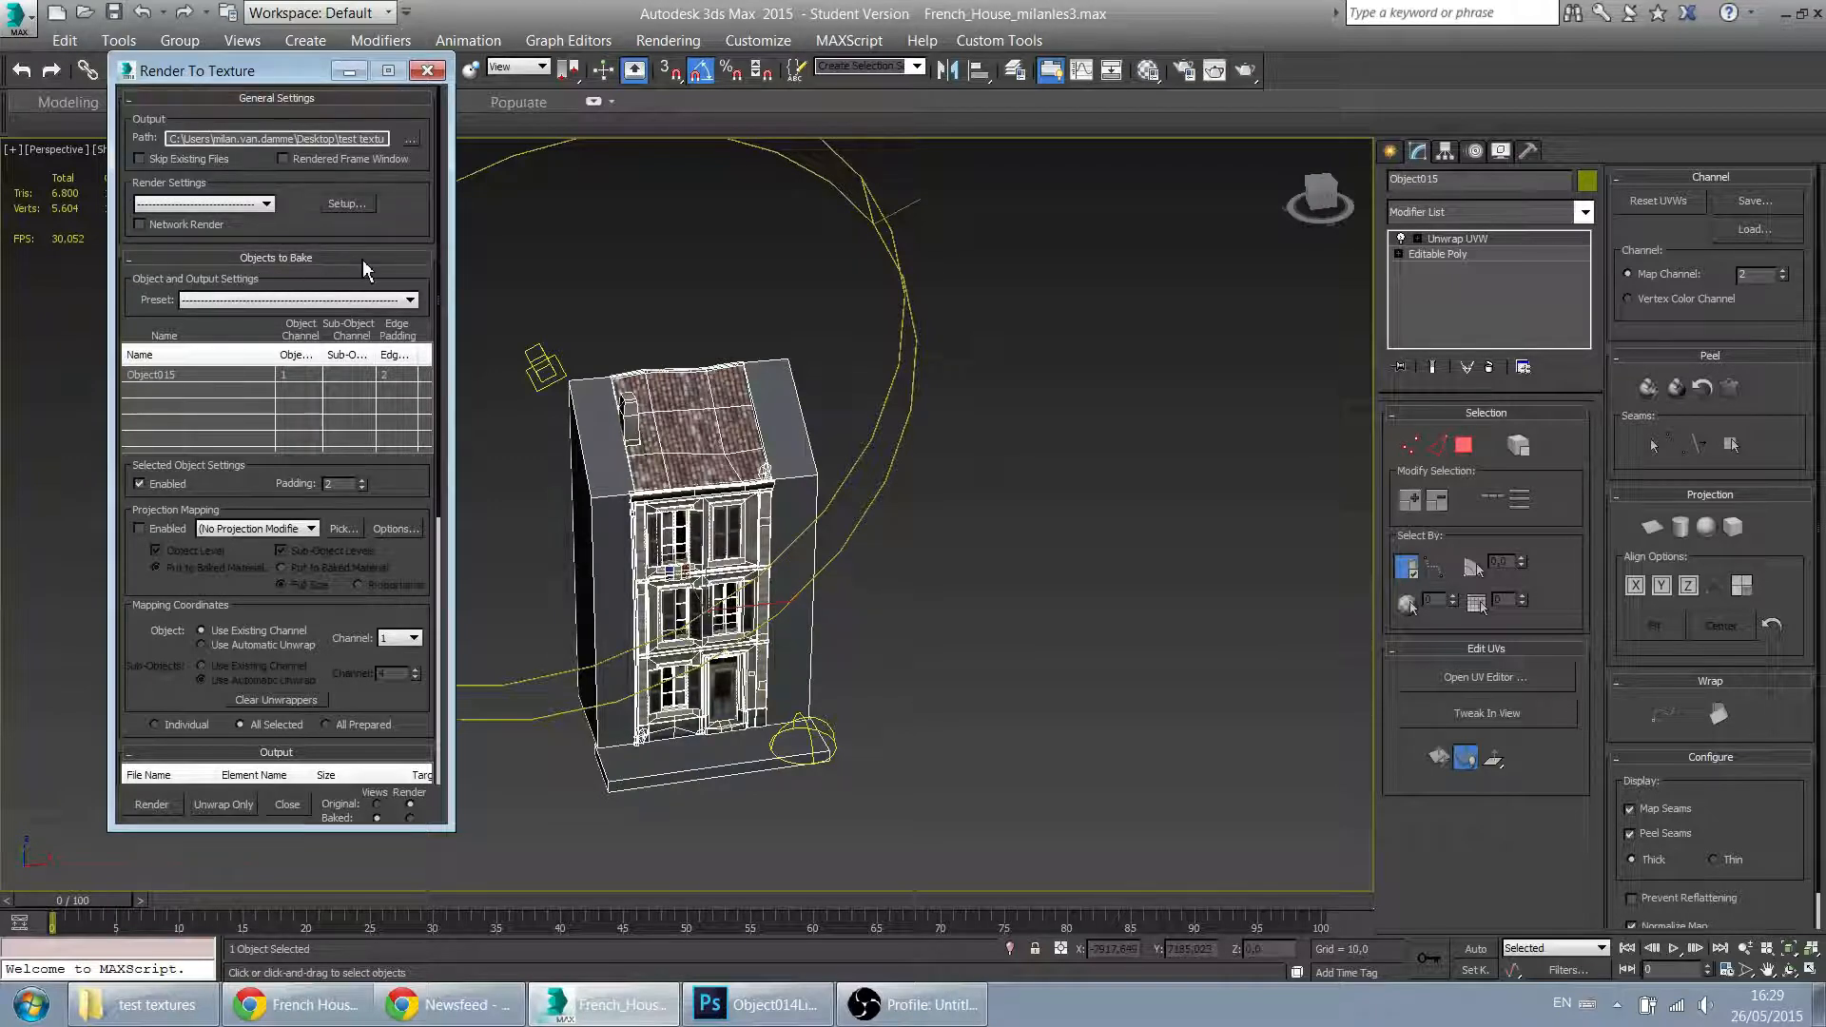
Step: Add a 2048x2048 LightingMap bake element for Object015 on channel 2, padding 16
scroll(down, 3)
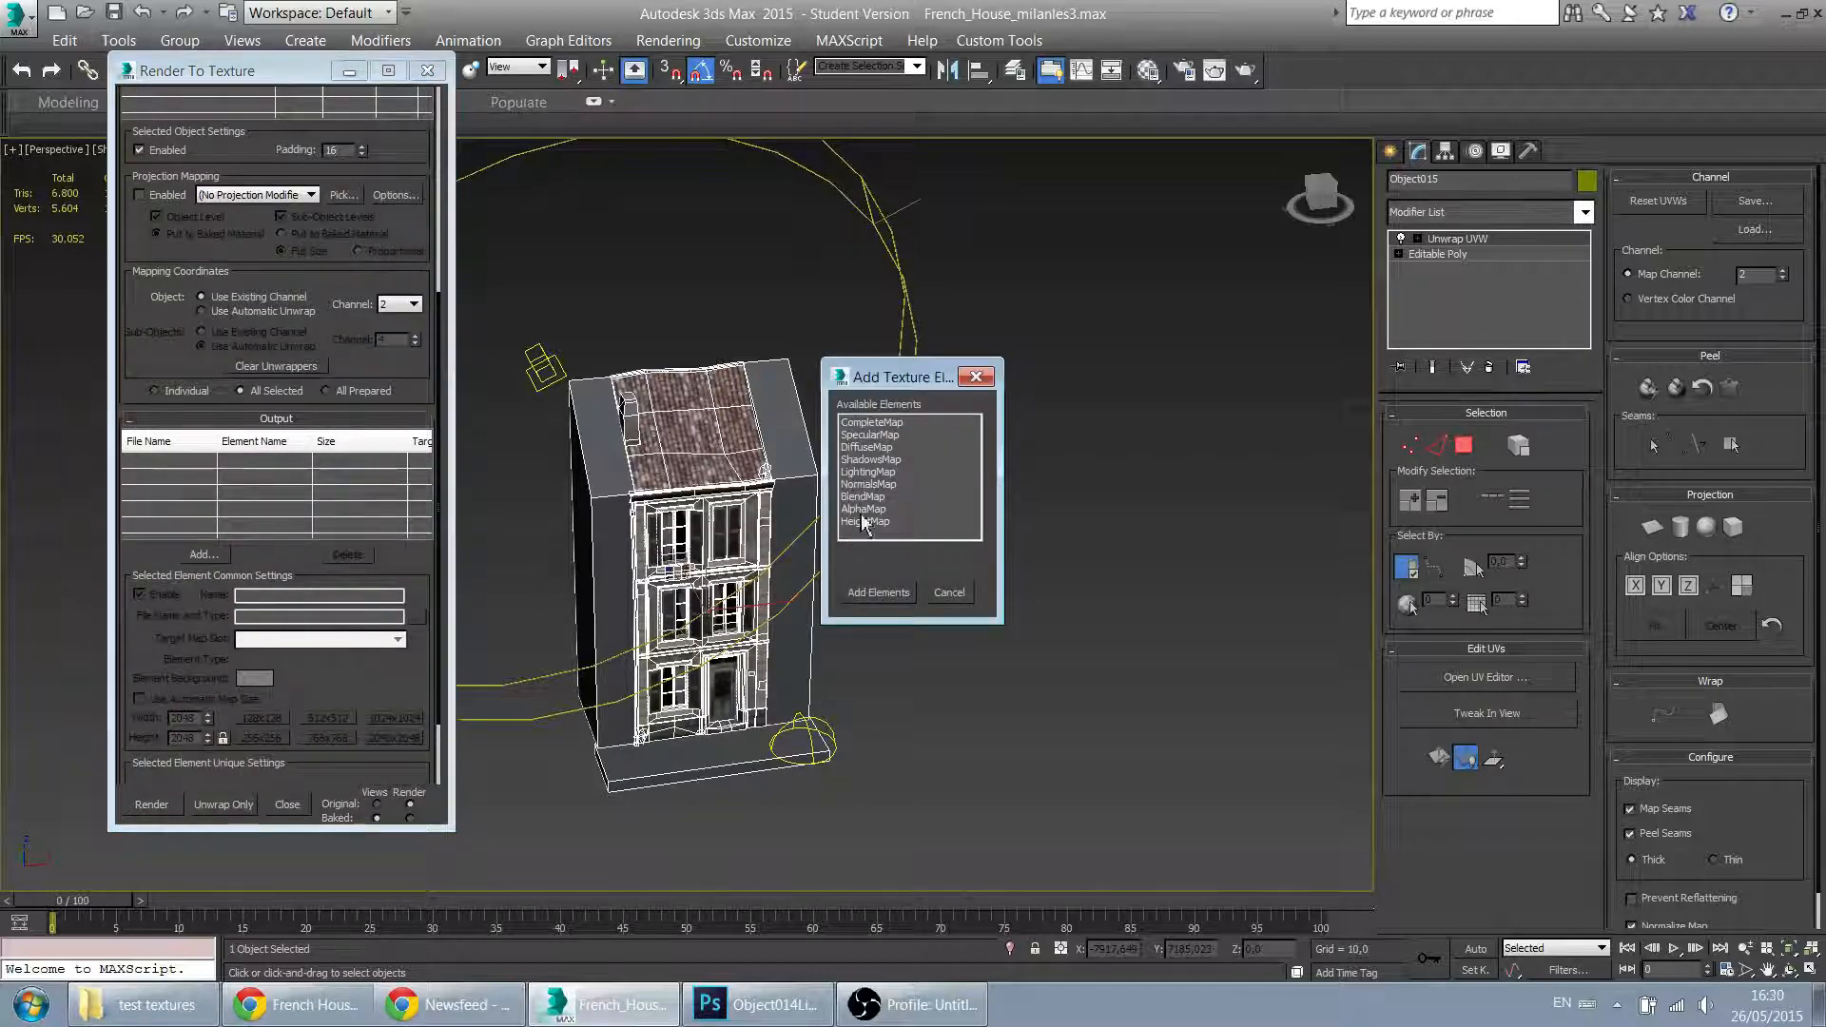
click(878, 592)
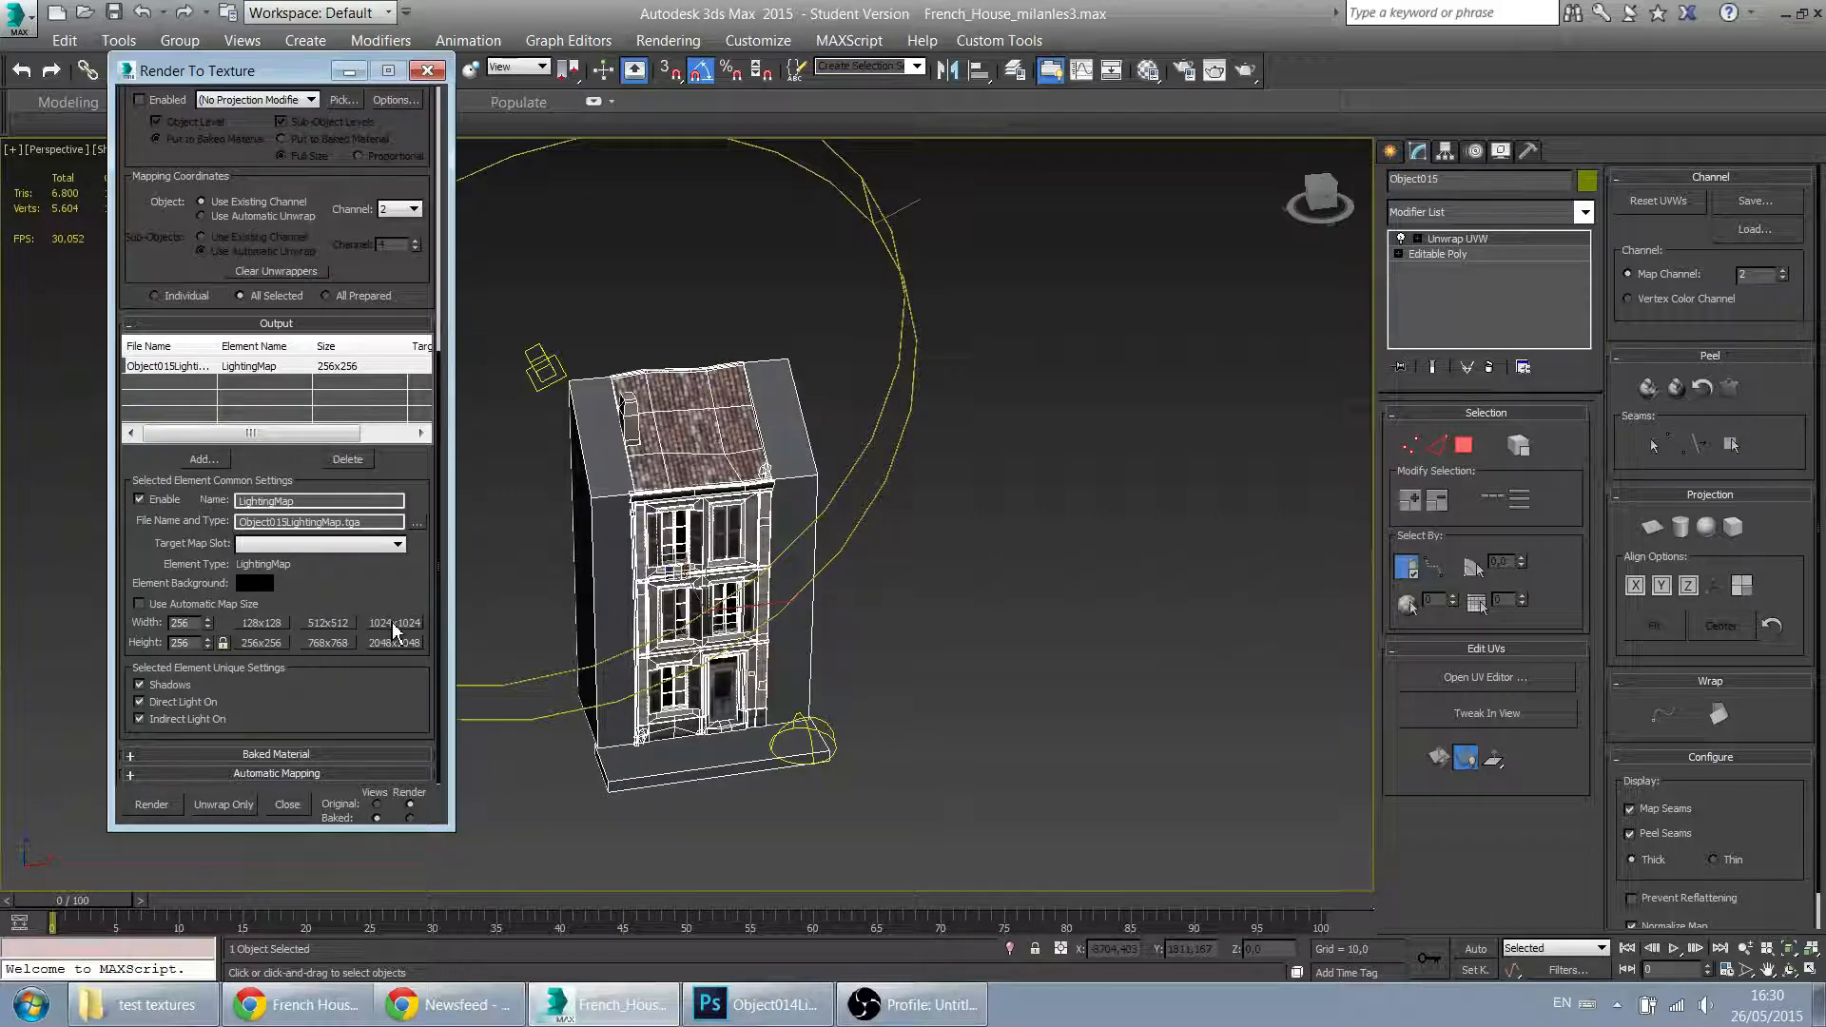
mouse_move(405, 658)
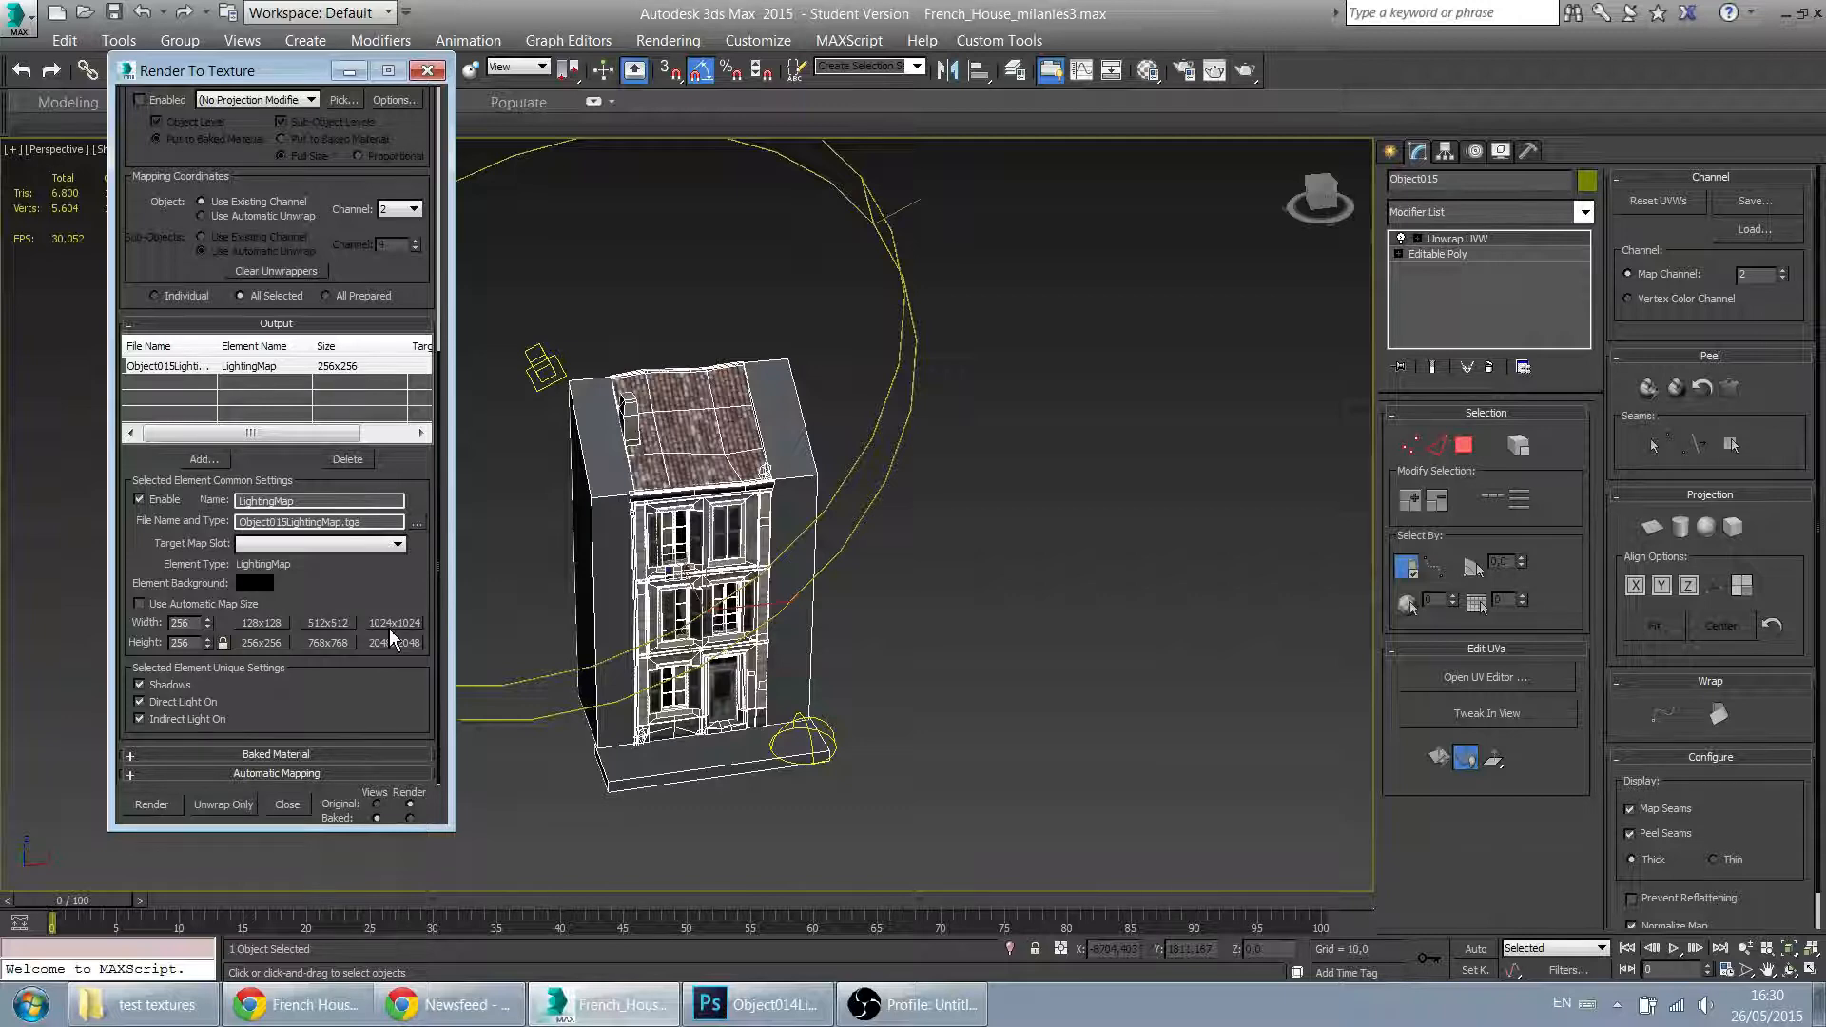
mouse_move(390, 655)
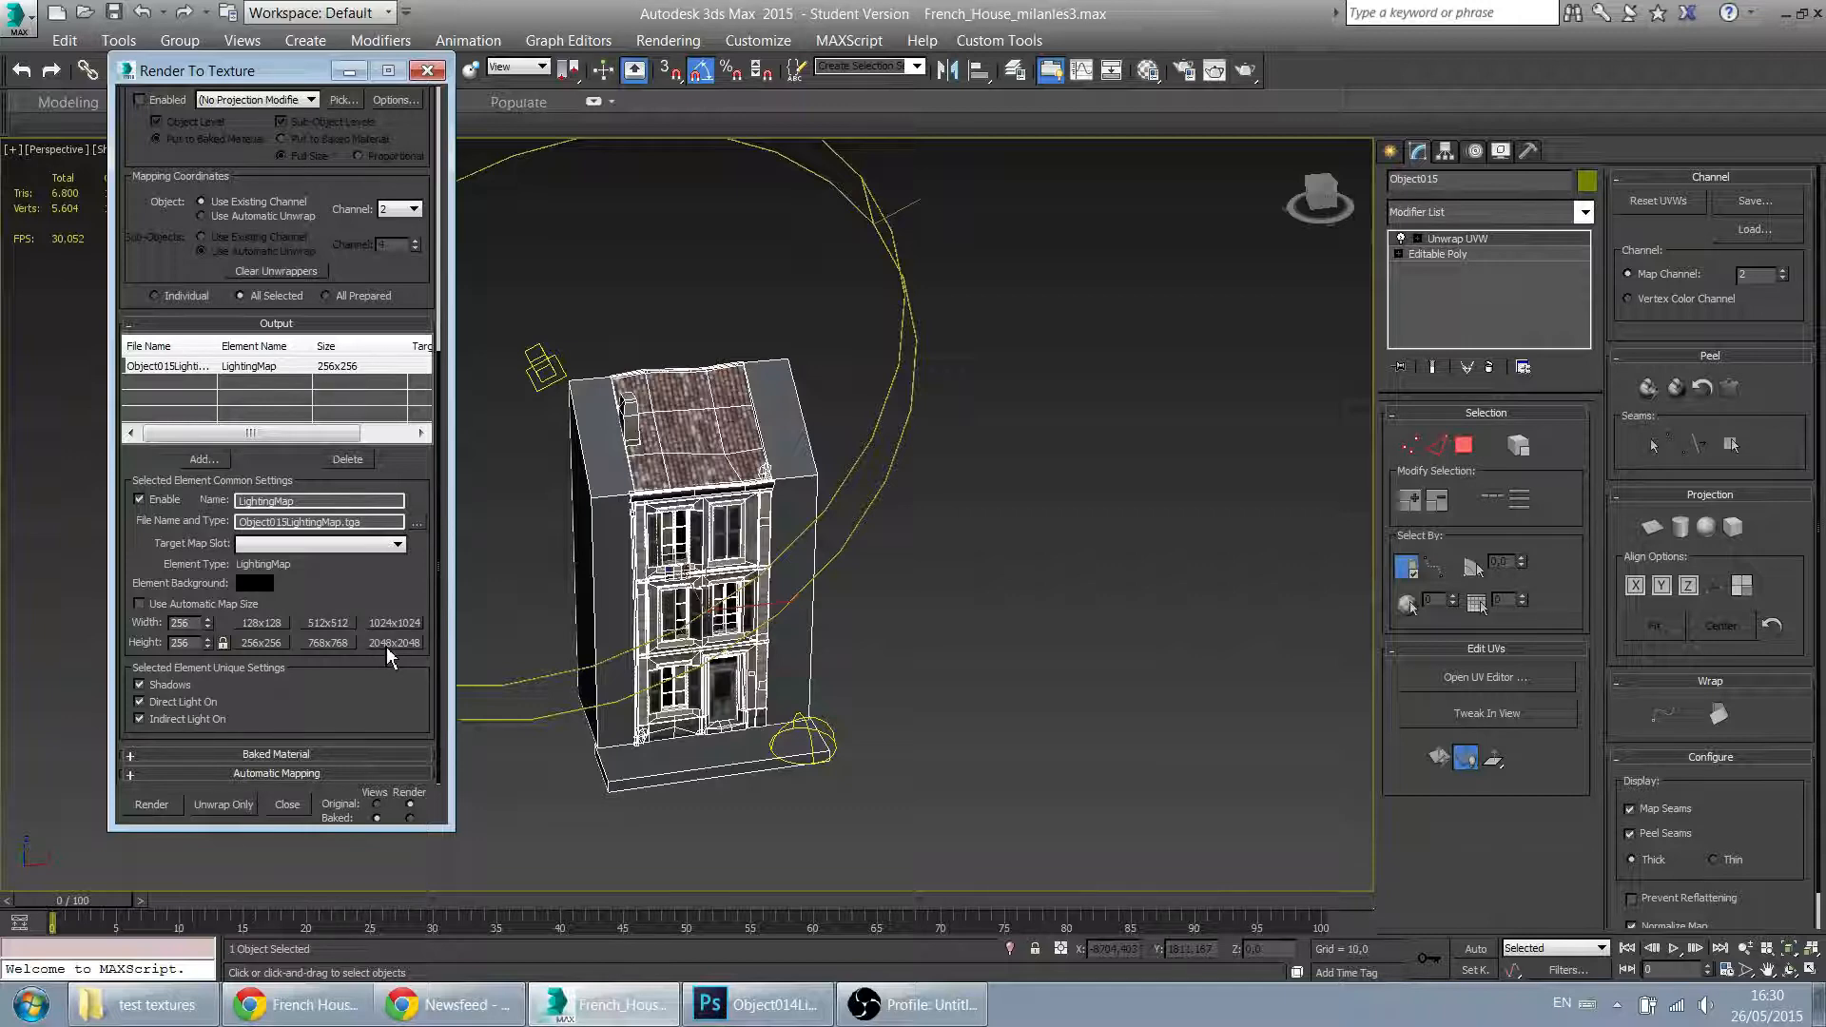
click(394, 622)
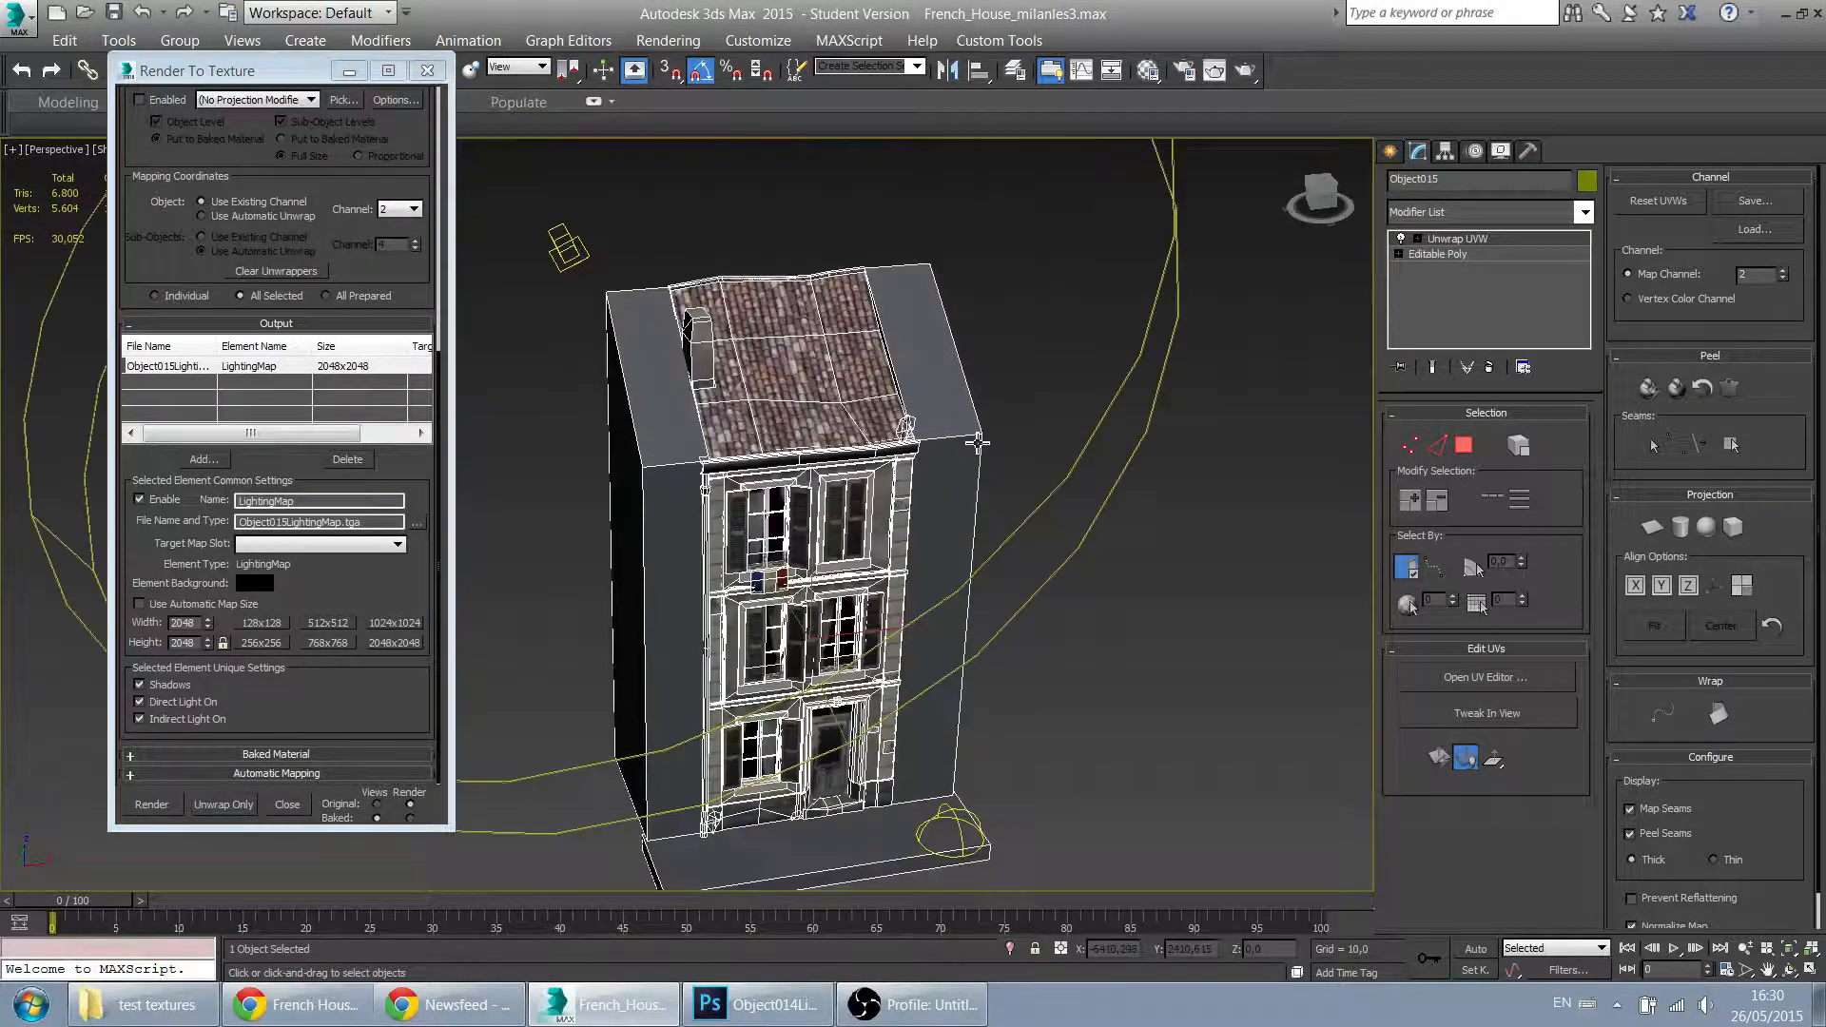
click(150, 804)
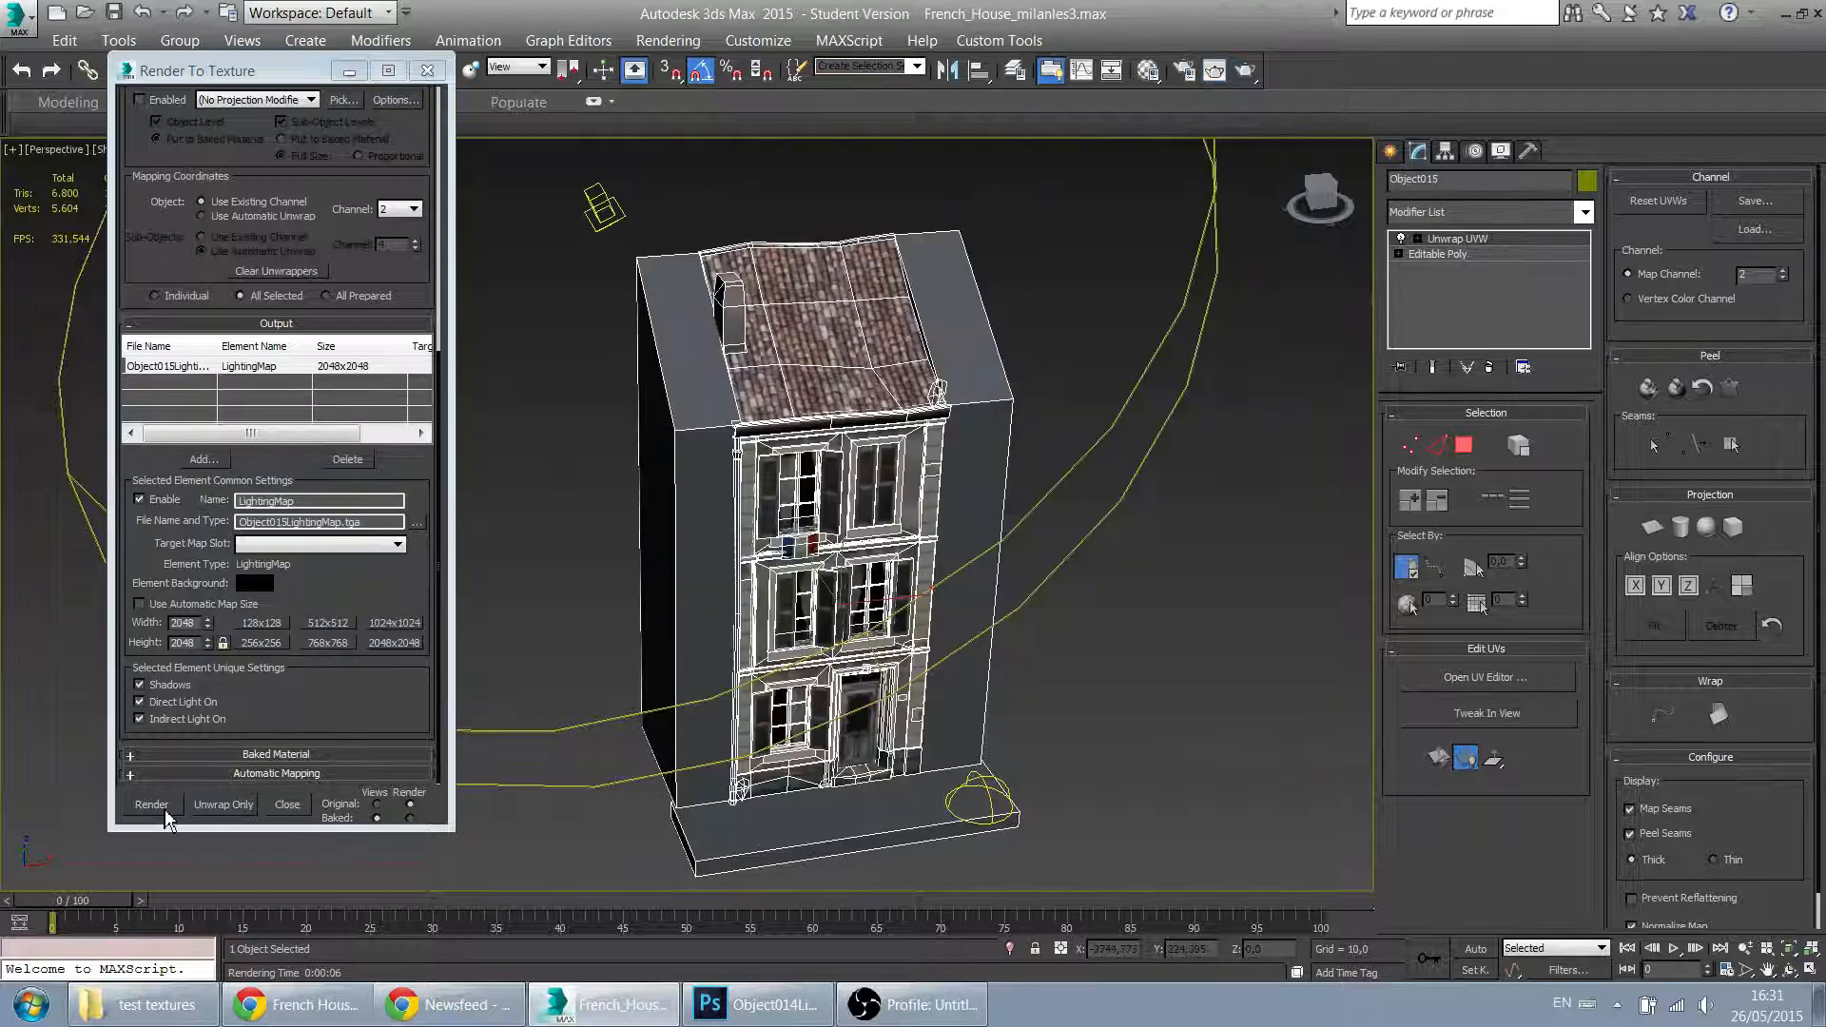
Step: Render the Object015 lighting map bake, continuing past the Missing Map Targets warning
click(150, 805)
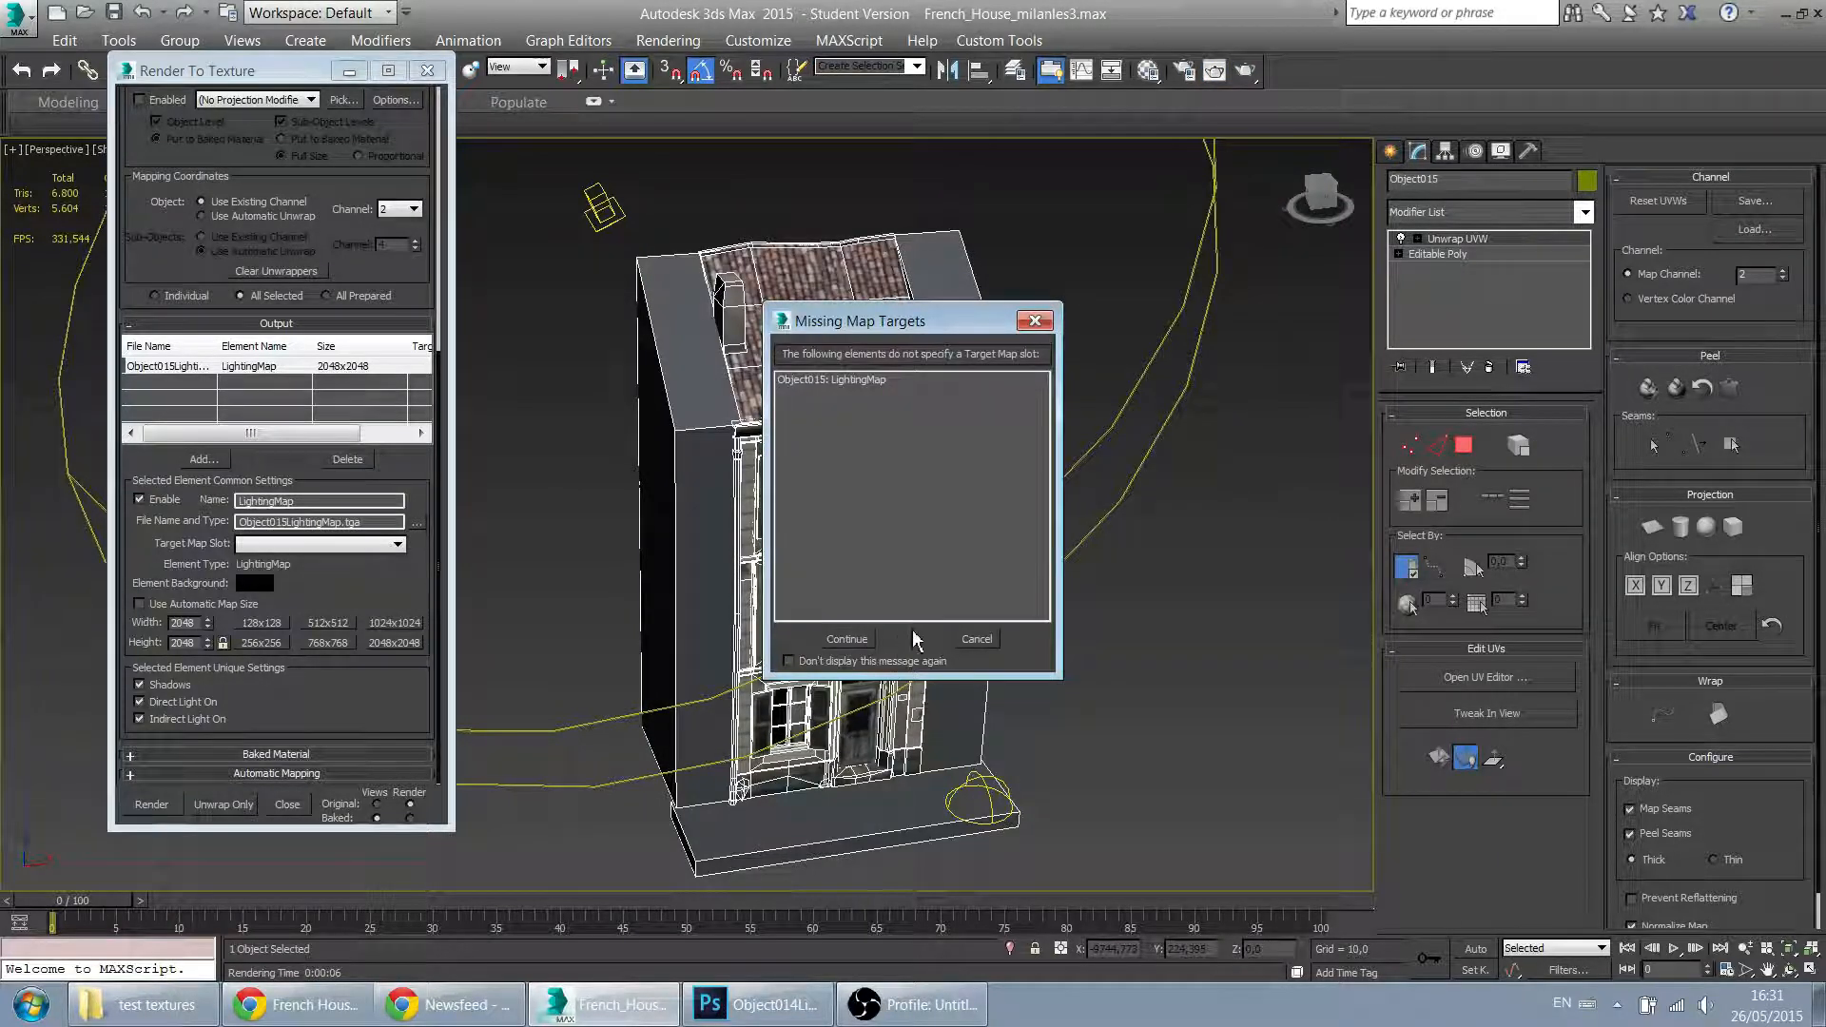
click(846, 638)
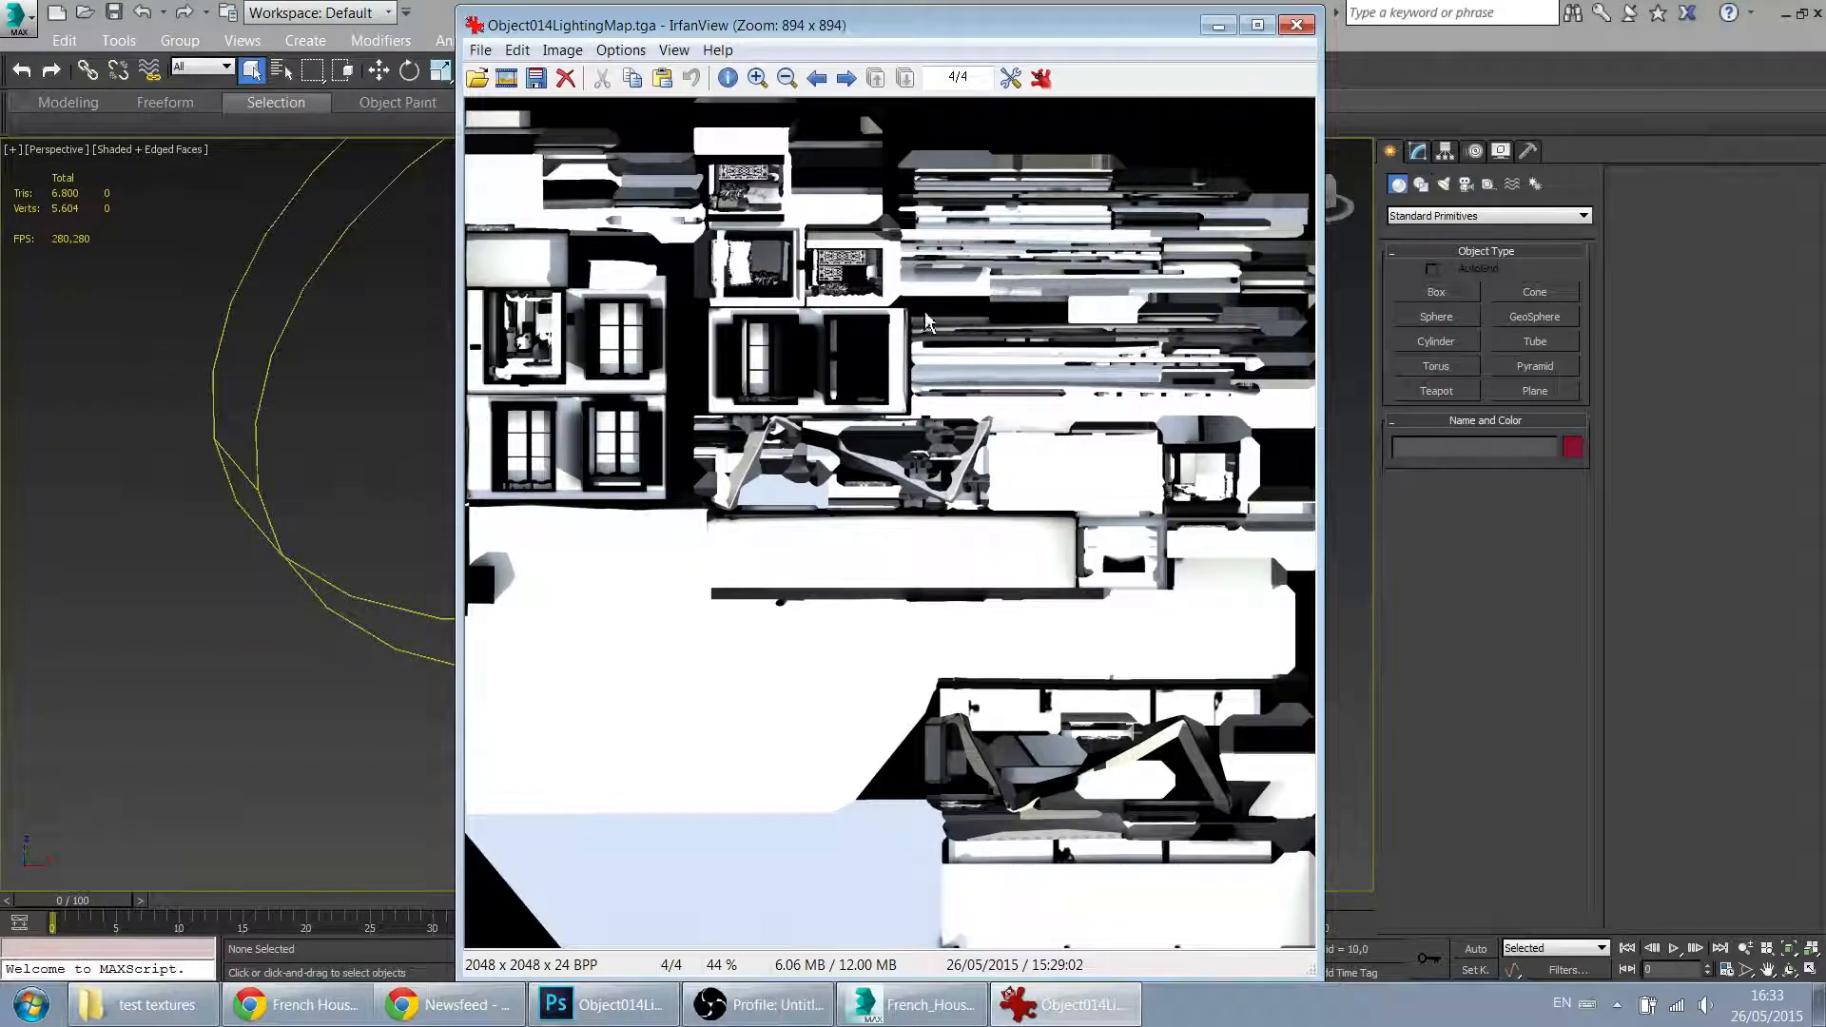
Step: Review the baked Object014LightingMap.tga in IrfanView, then return to 3ds Max
click(1293, 25)
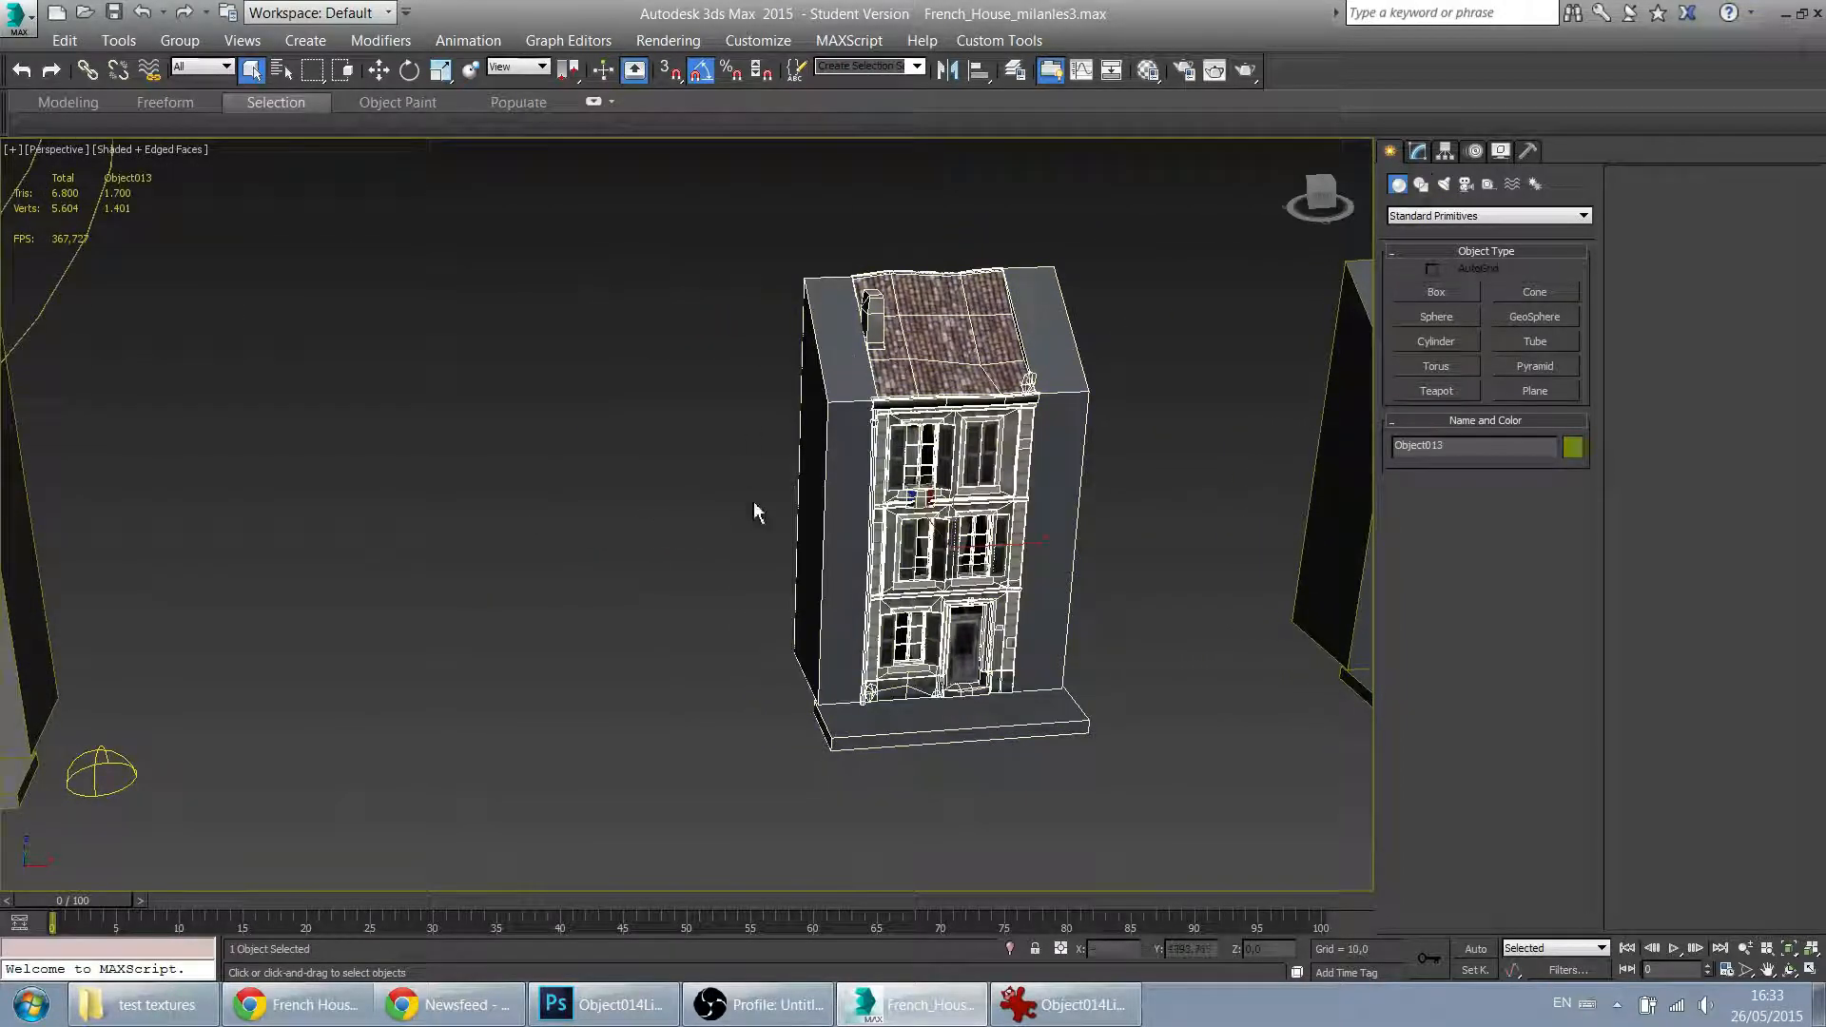
mouse_move(540, 512)
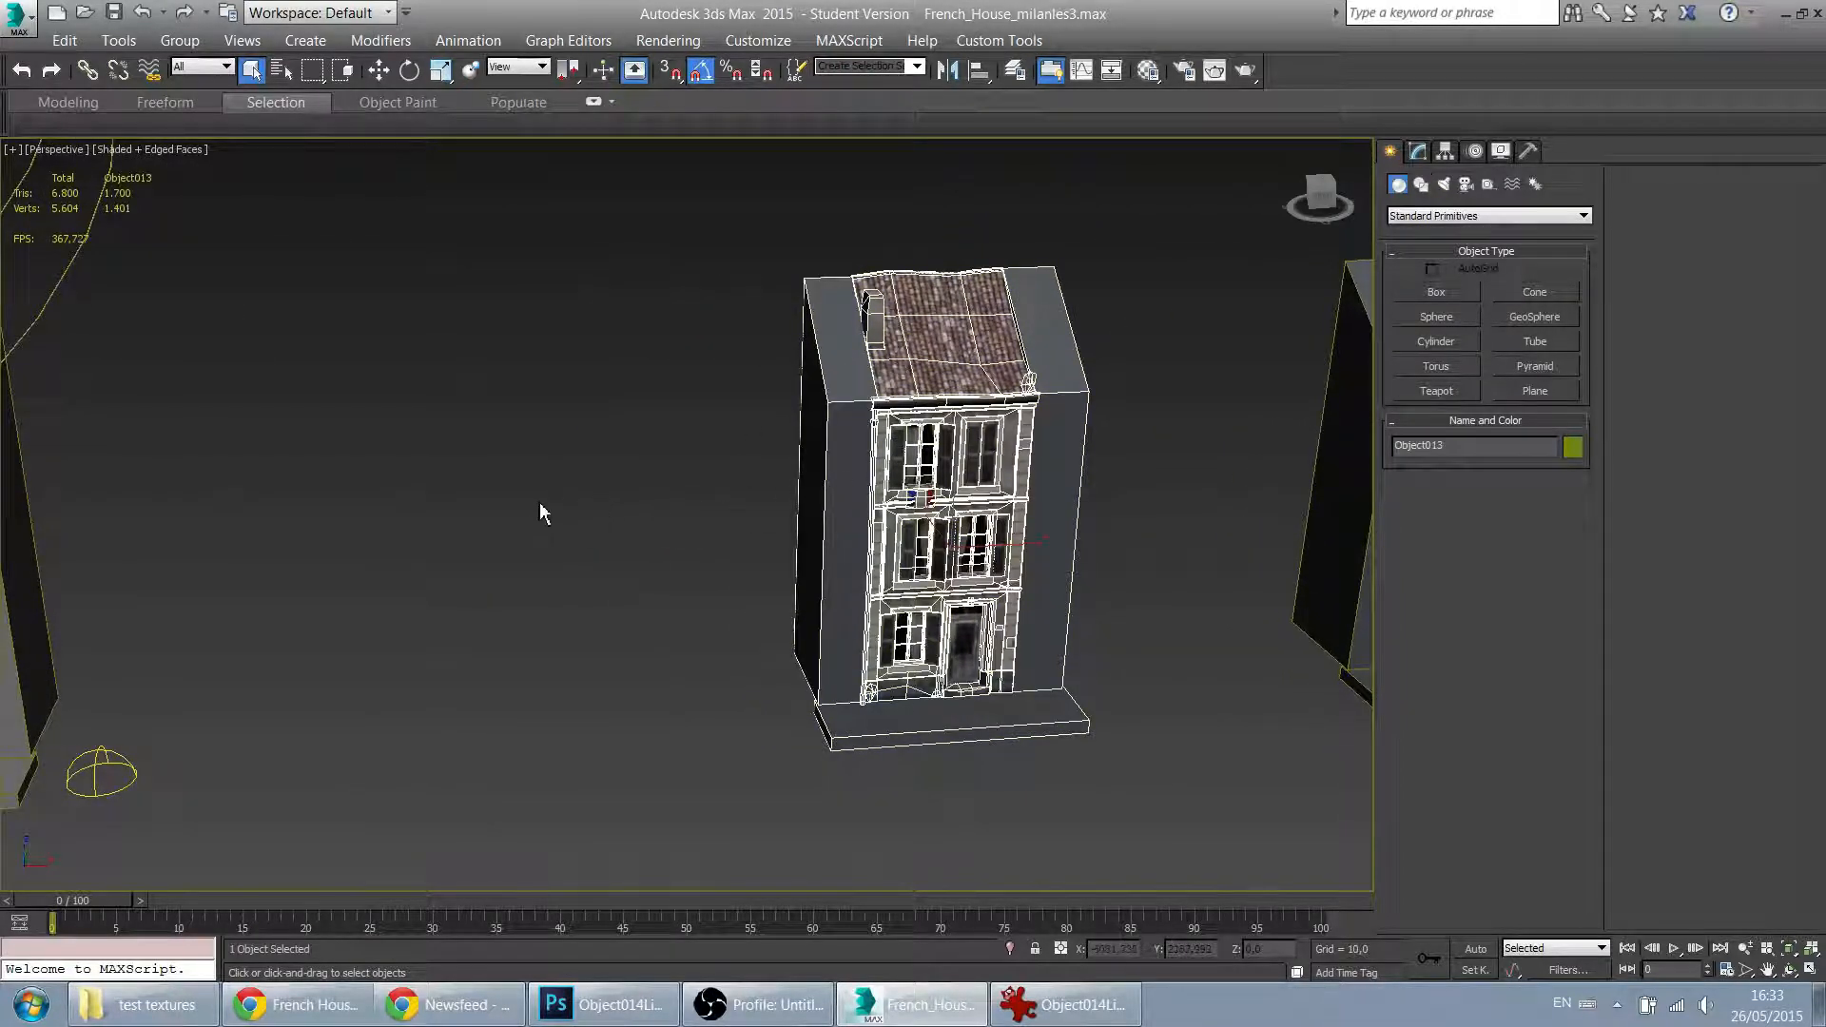
mouse_move(746, 445)
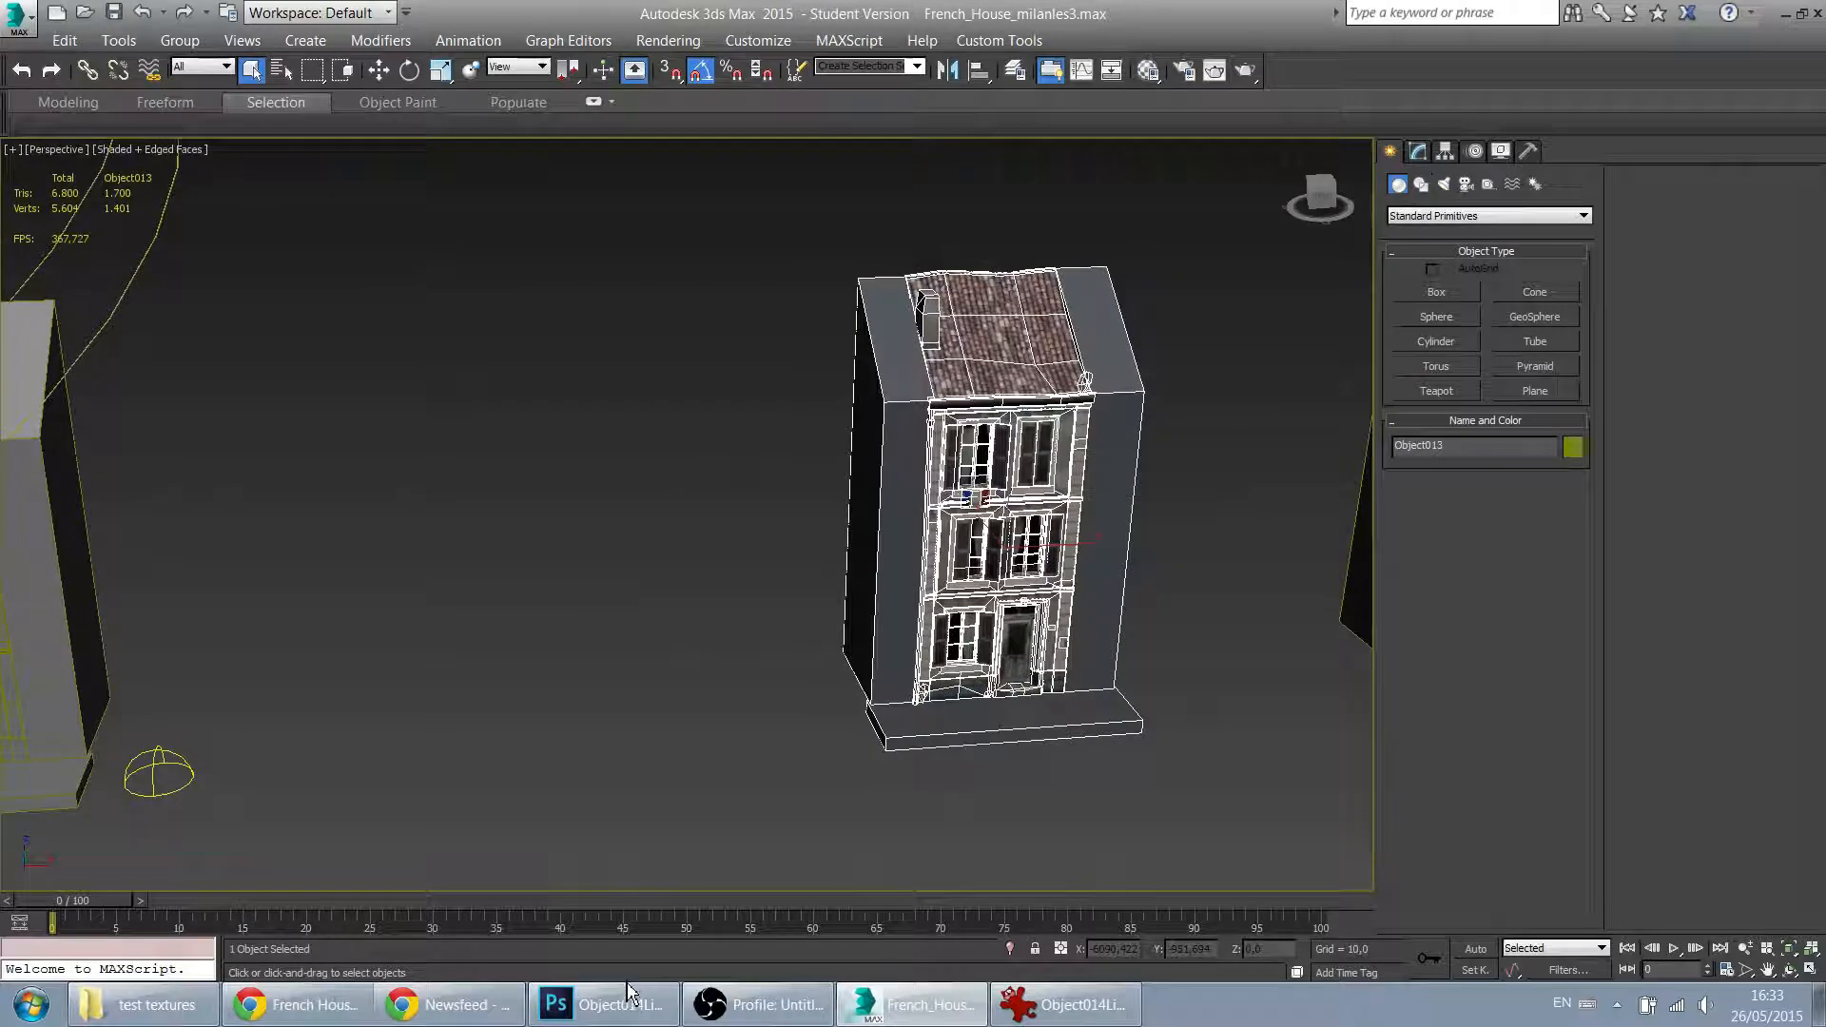
click(602, 1004)
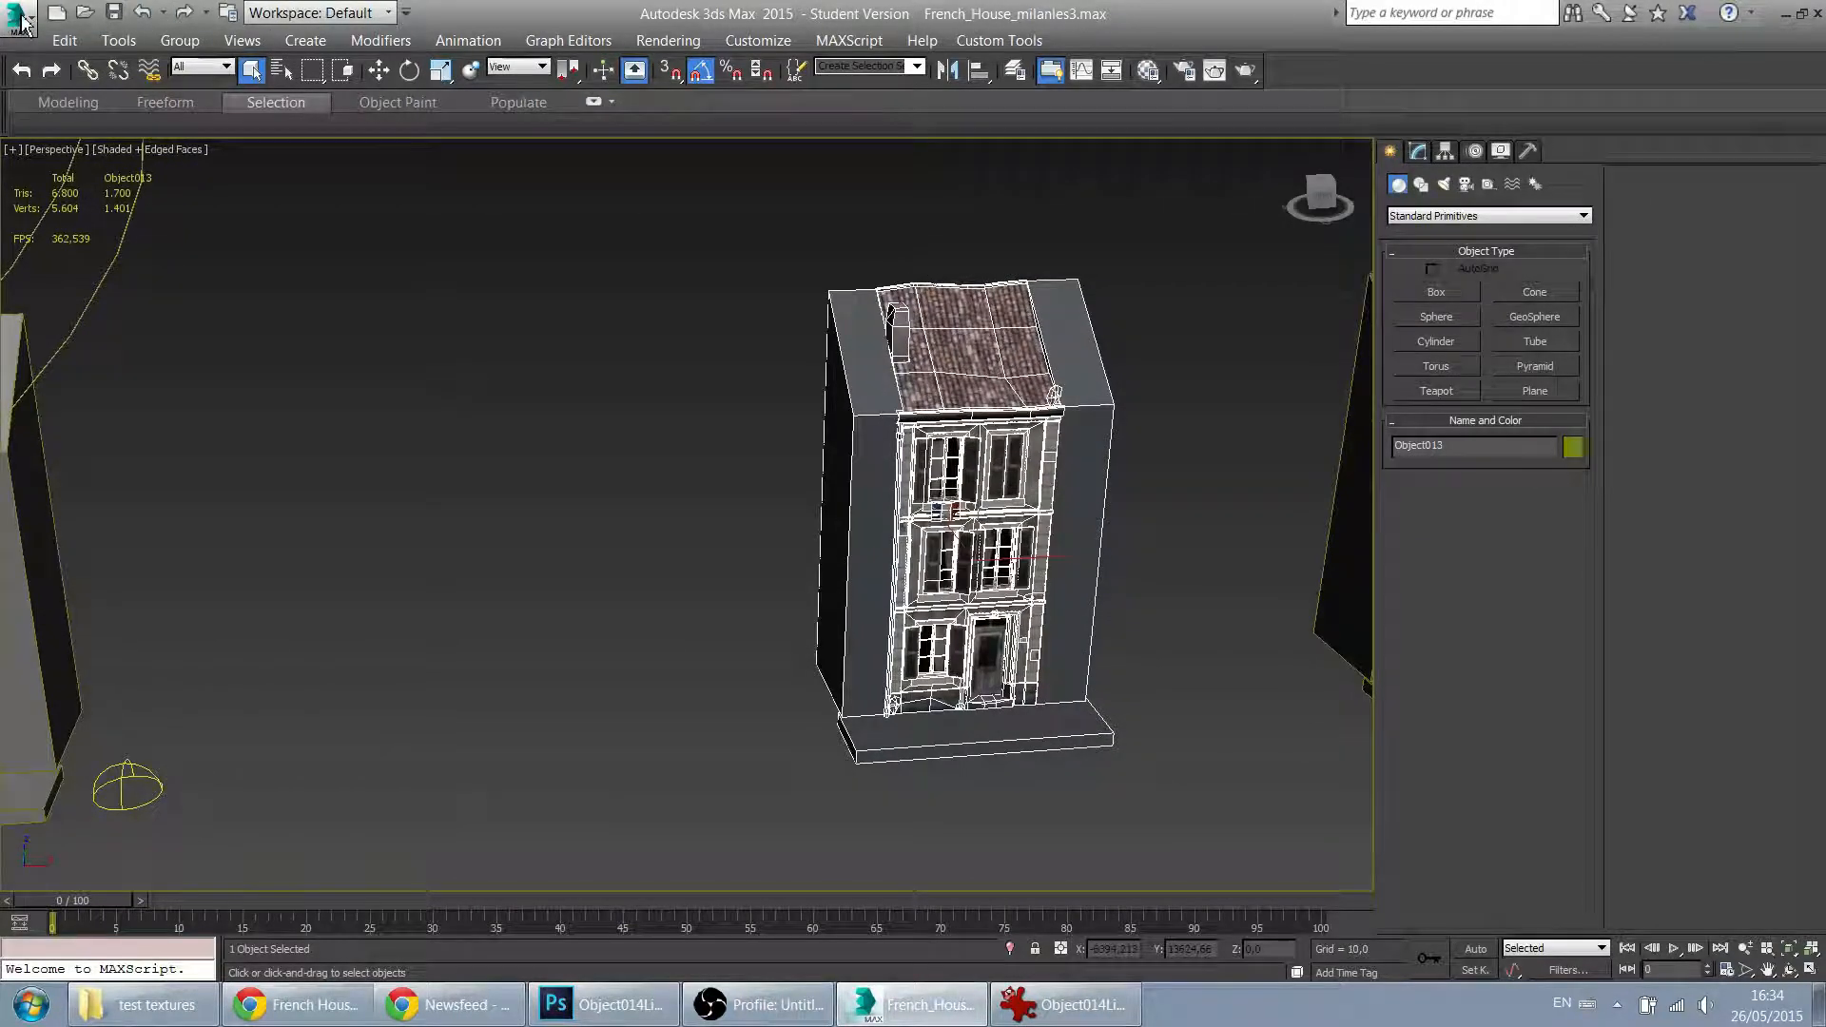
click(19, 13)
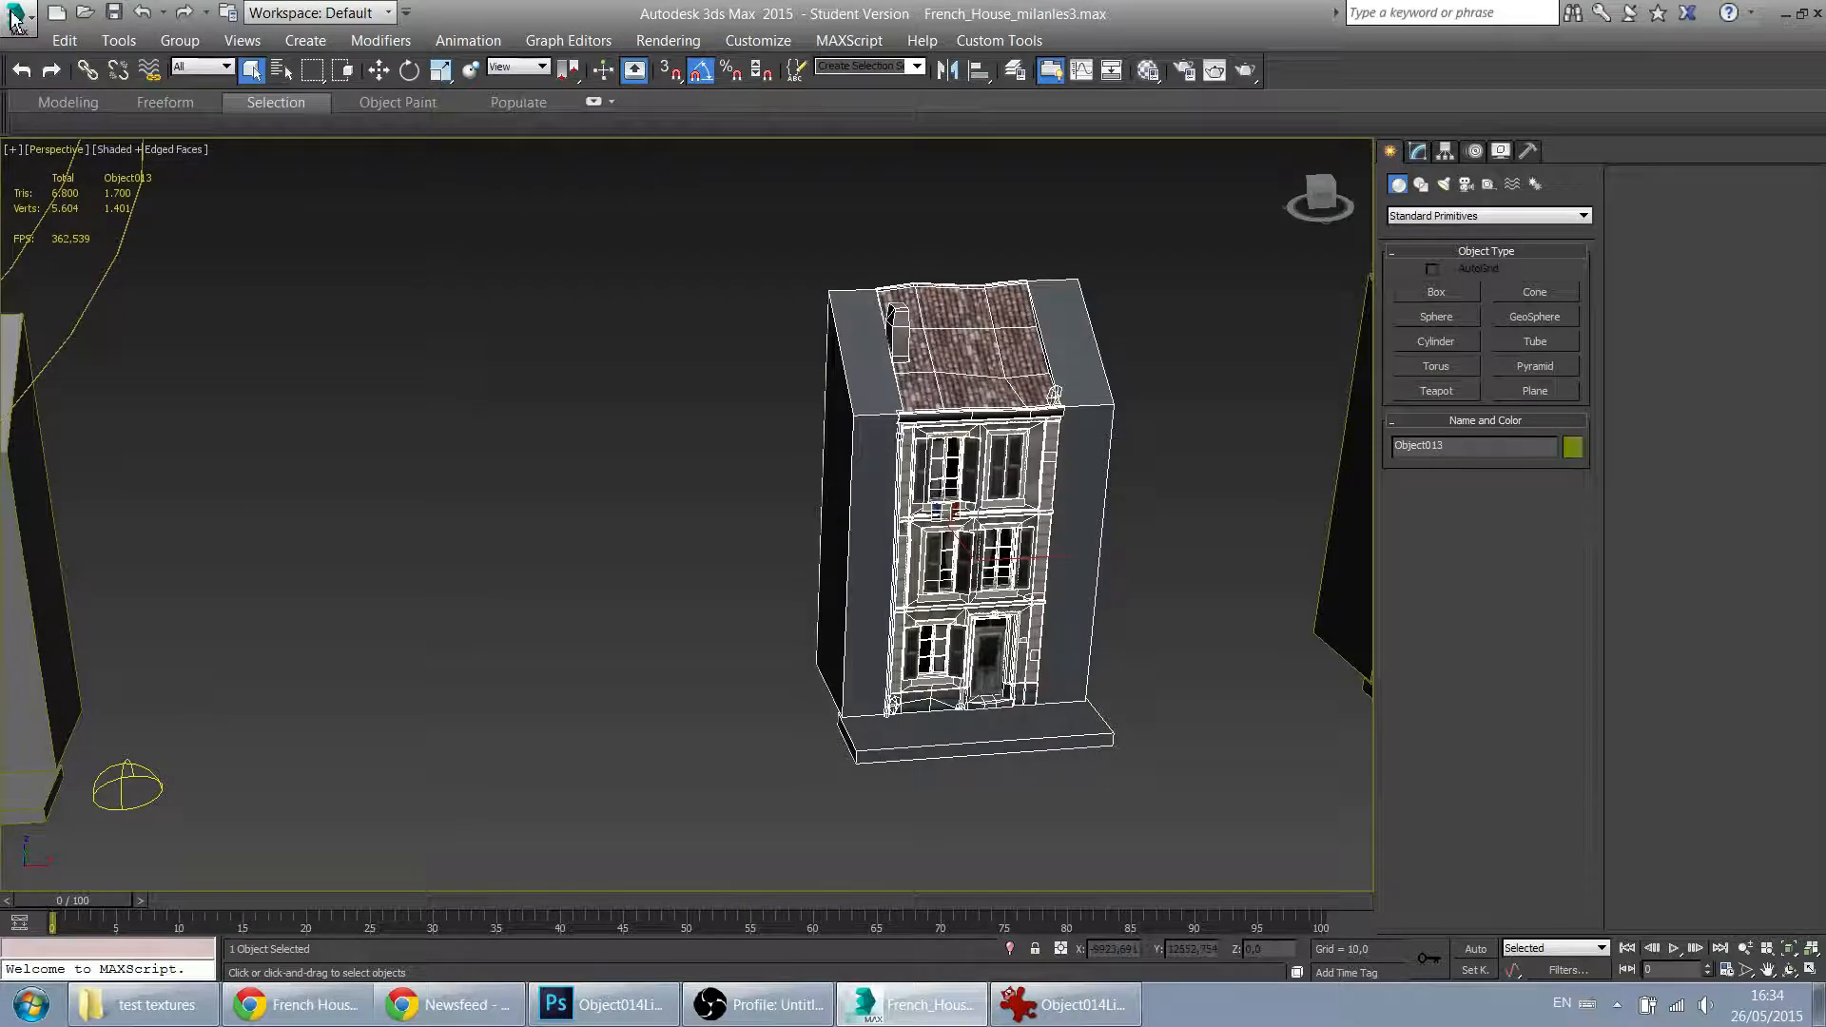
Step: Export the scene as frenshHouseAOtest.FBX with Embed Media enabled
click(16, 16)
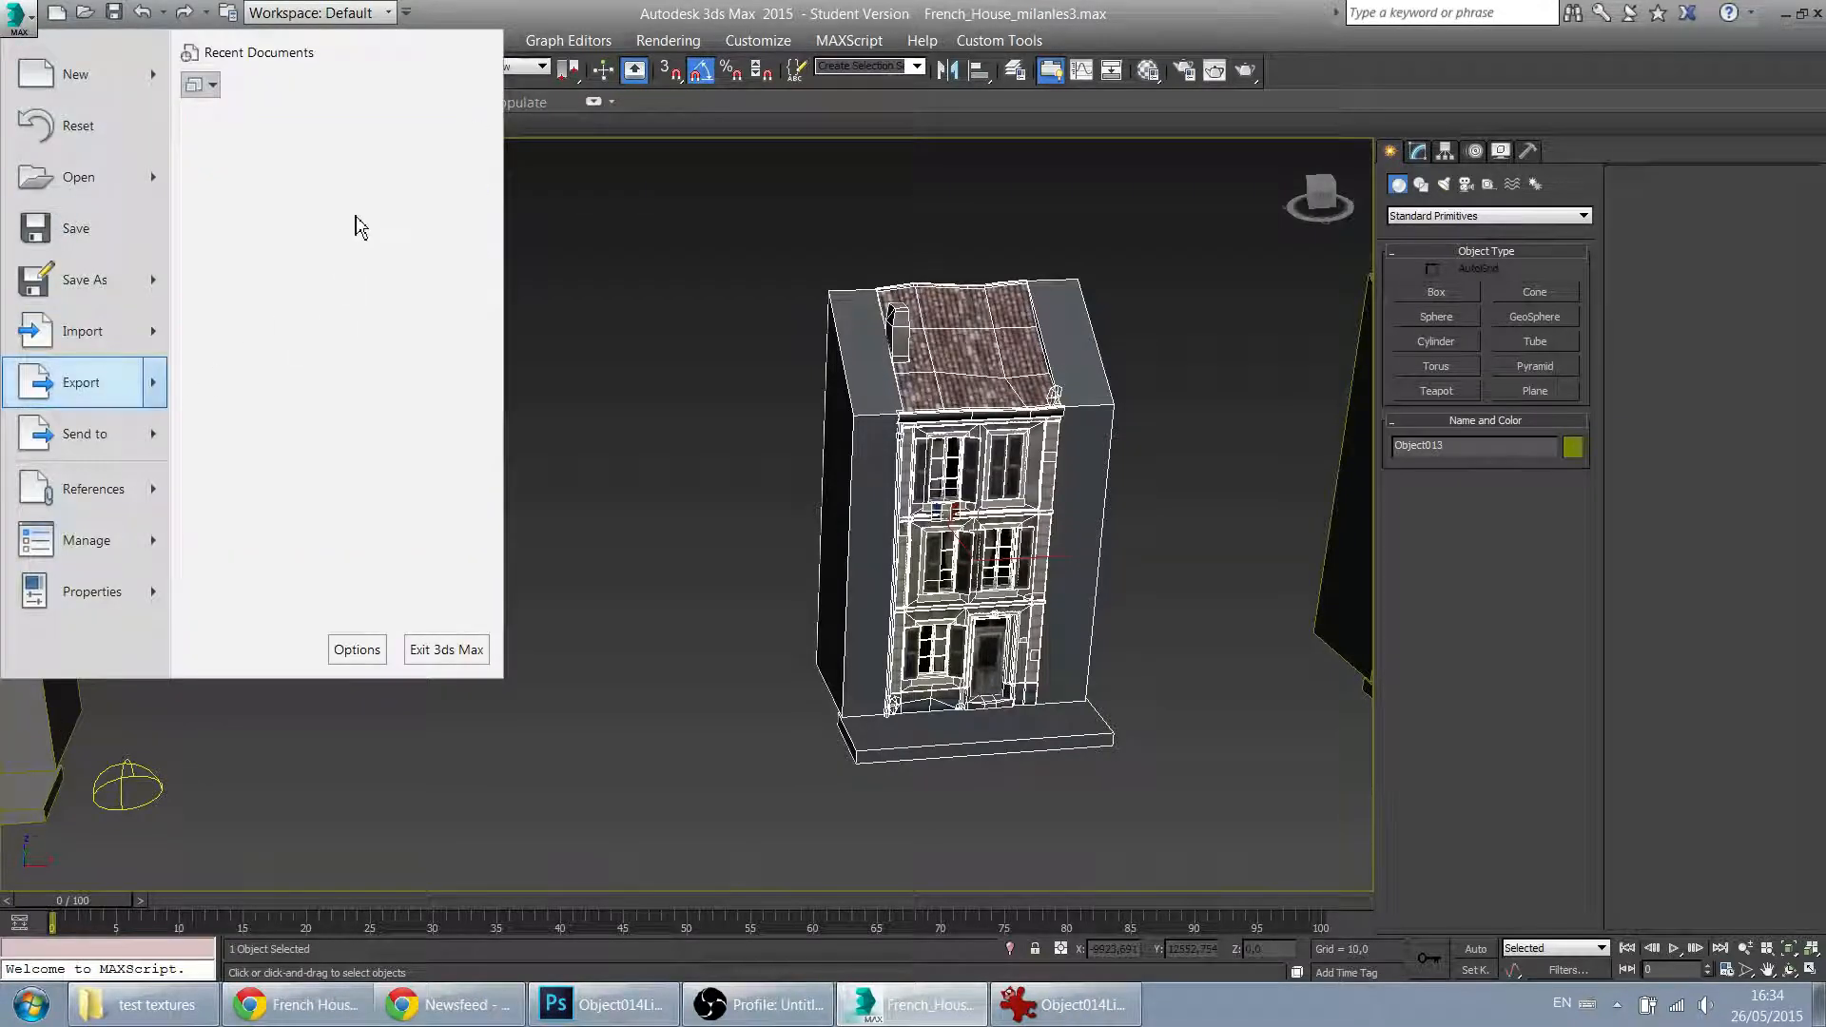
click(80, 383)
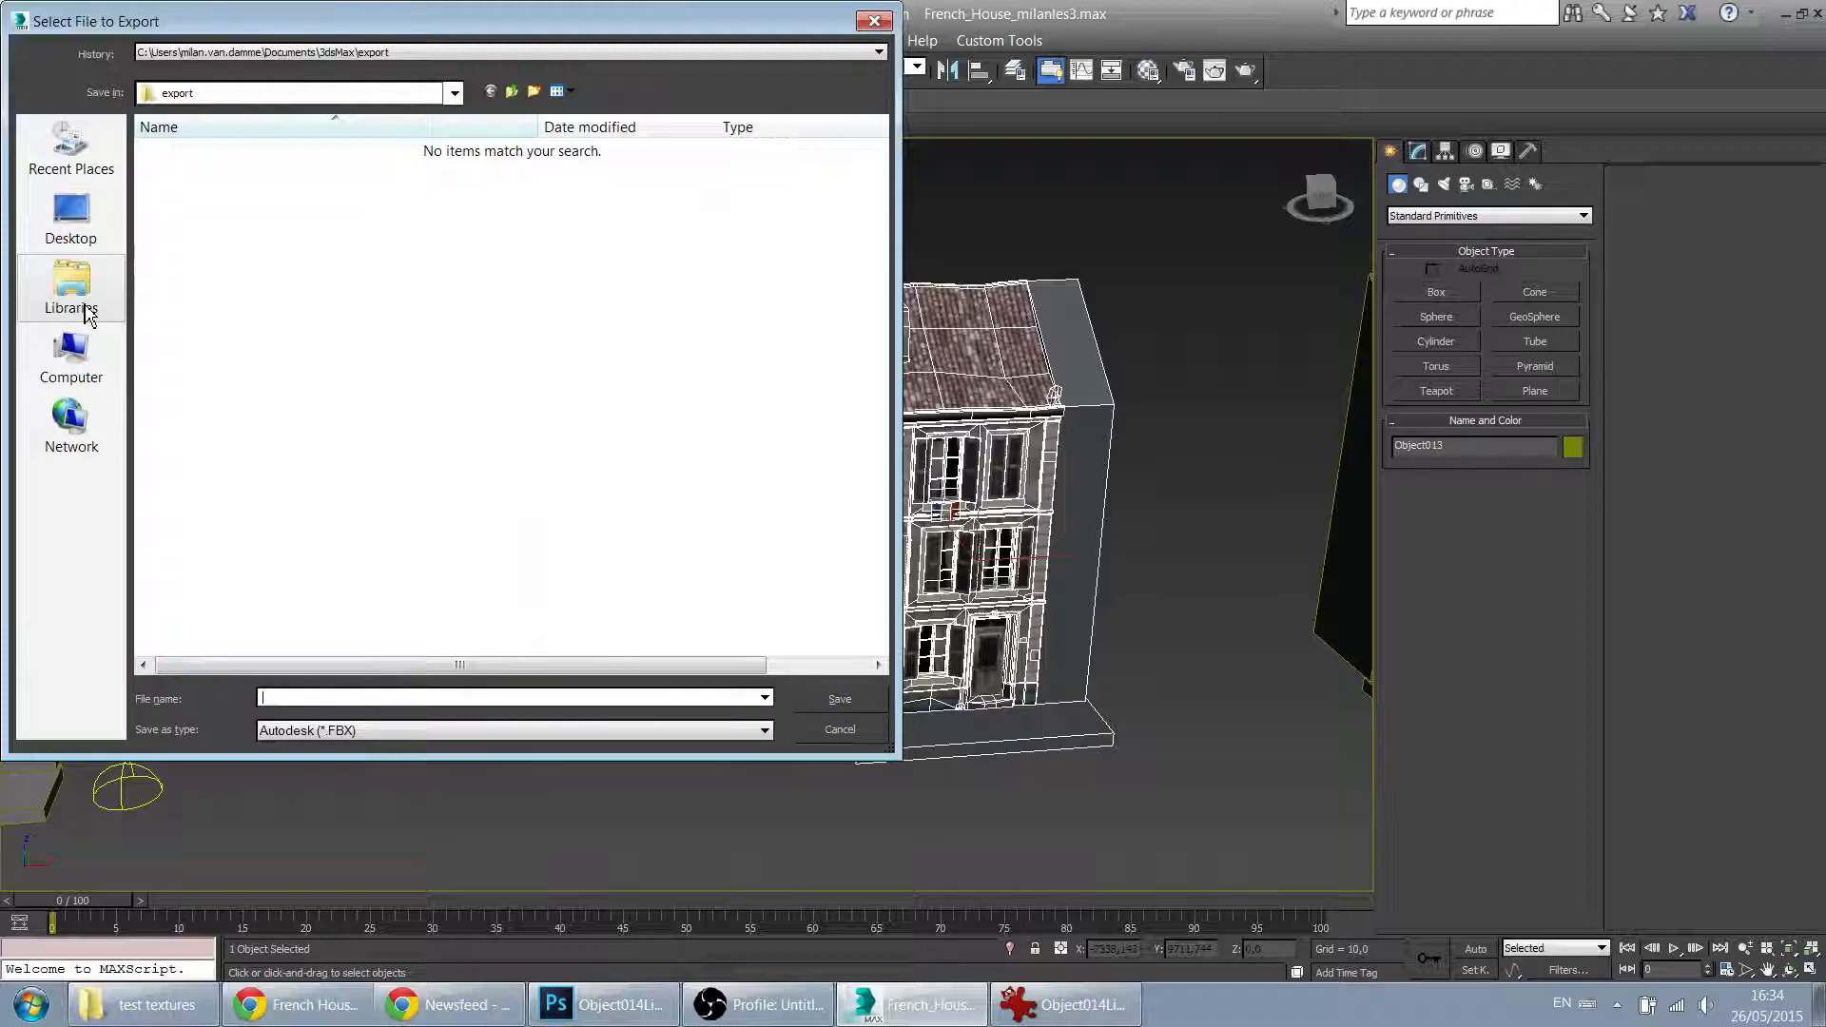
click(837, 699)
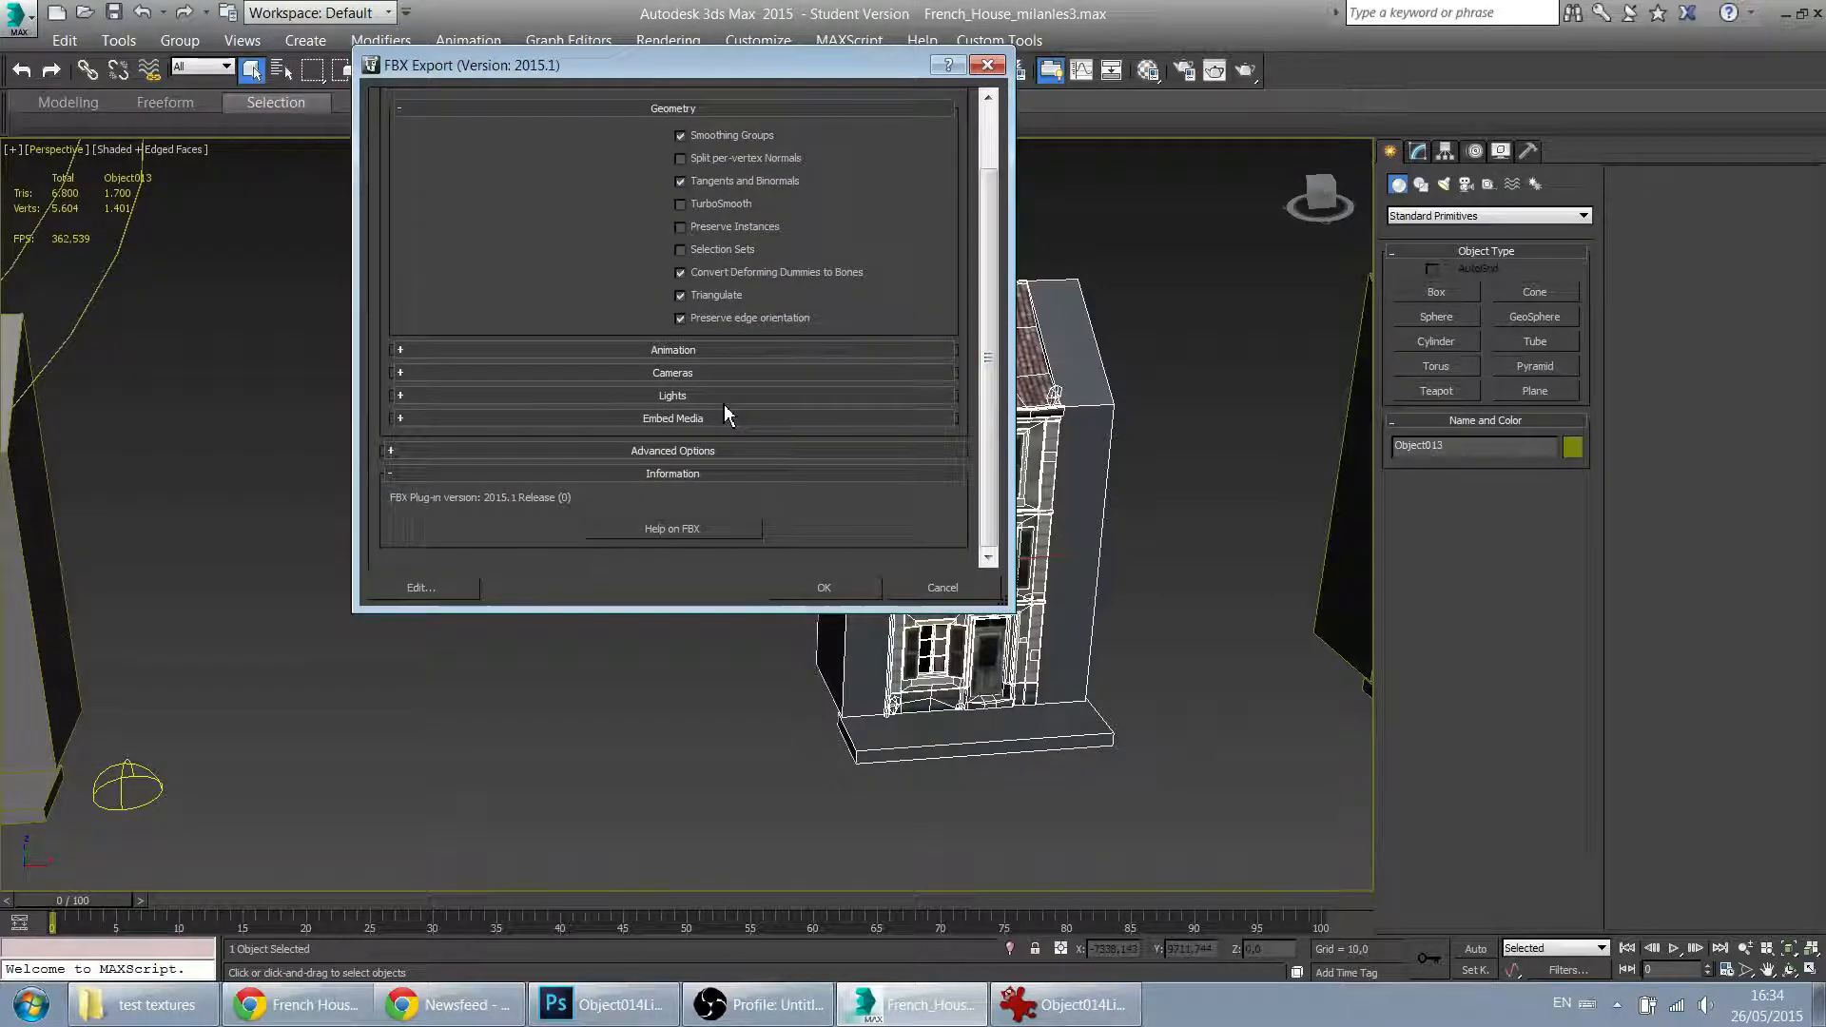
click(673, 418)
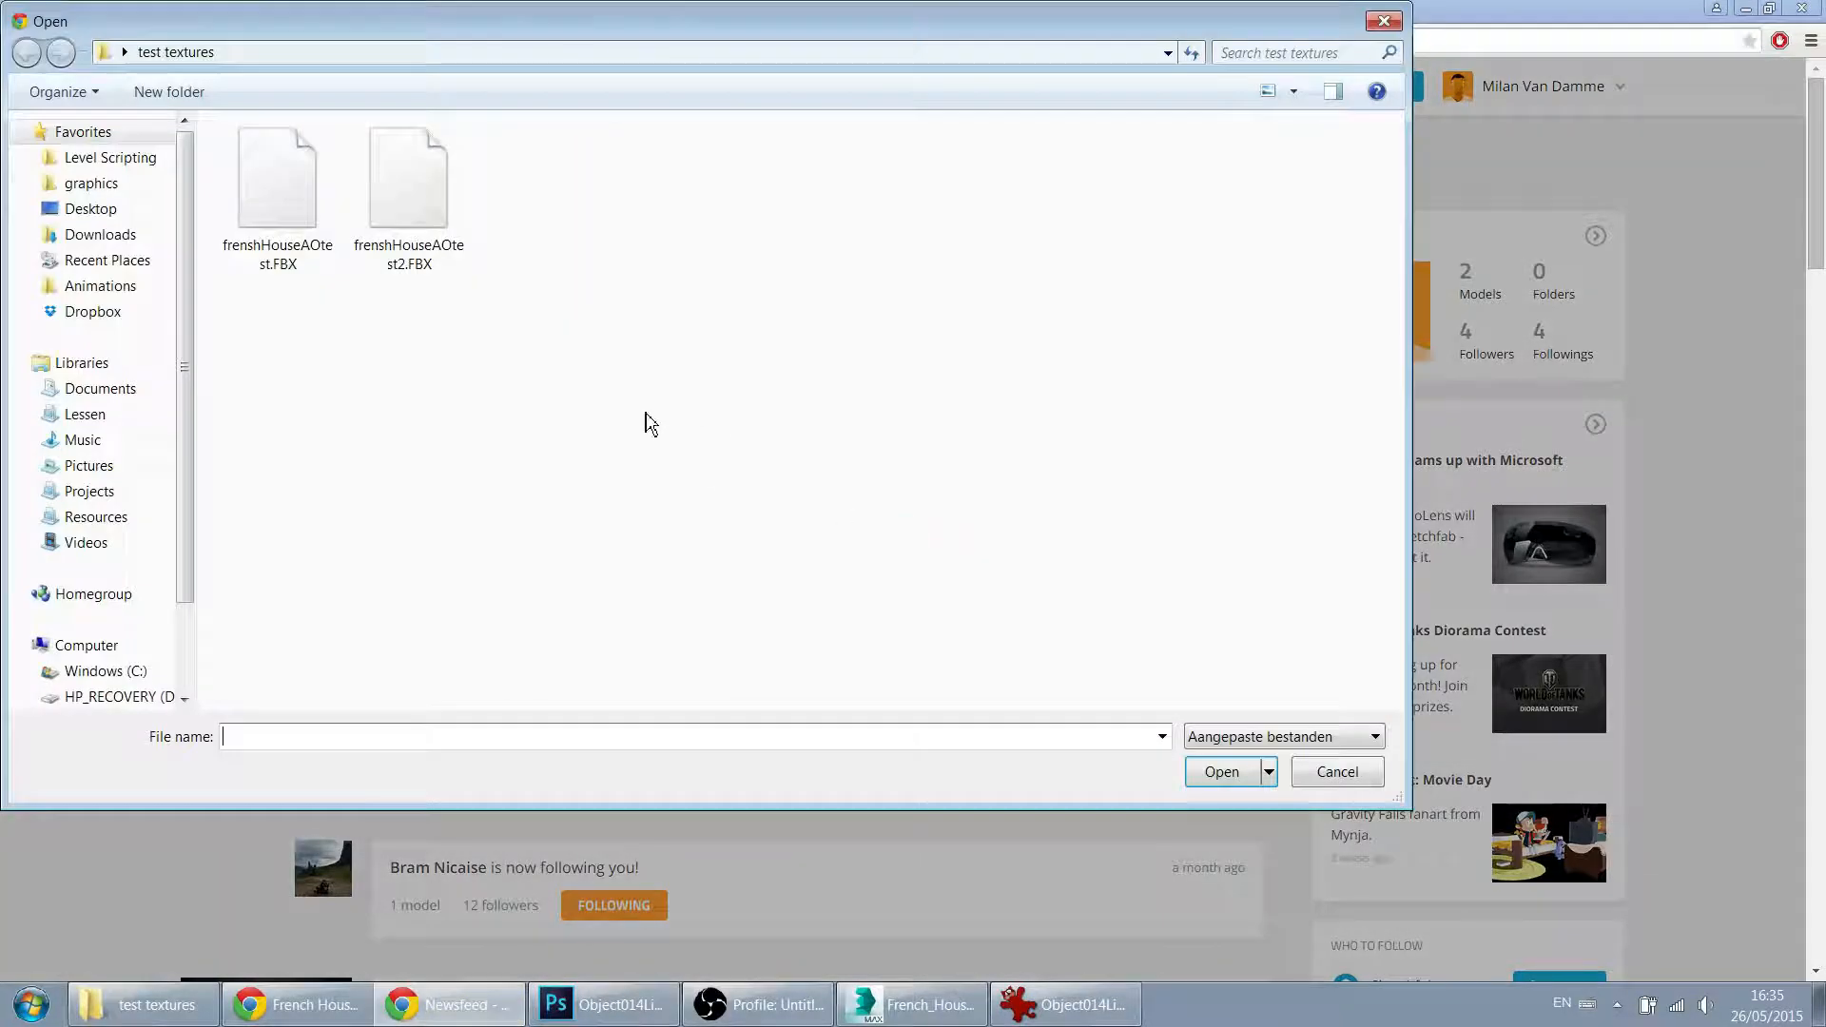
Step: Upload frenshHouseAOtest.FBX to Sketchfab as private model 'Frensh House AO test'
click(277, 181)
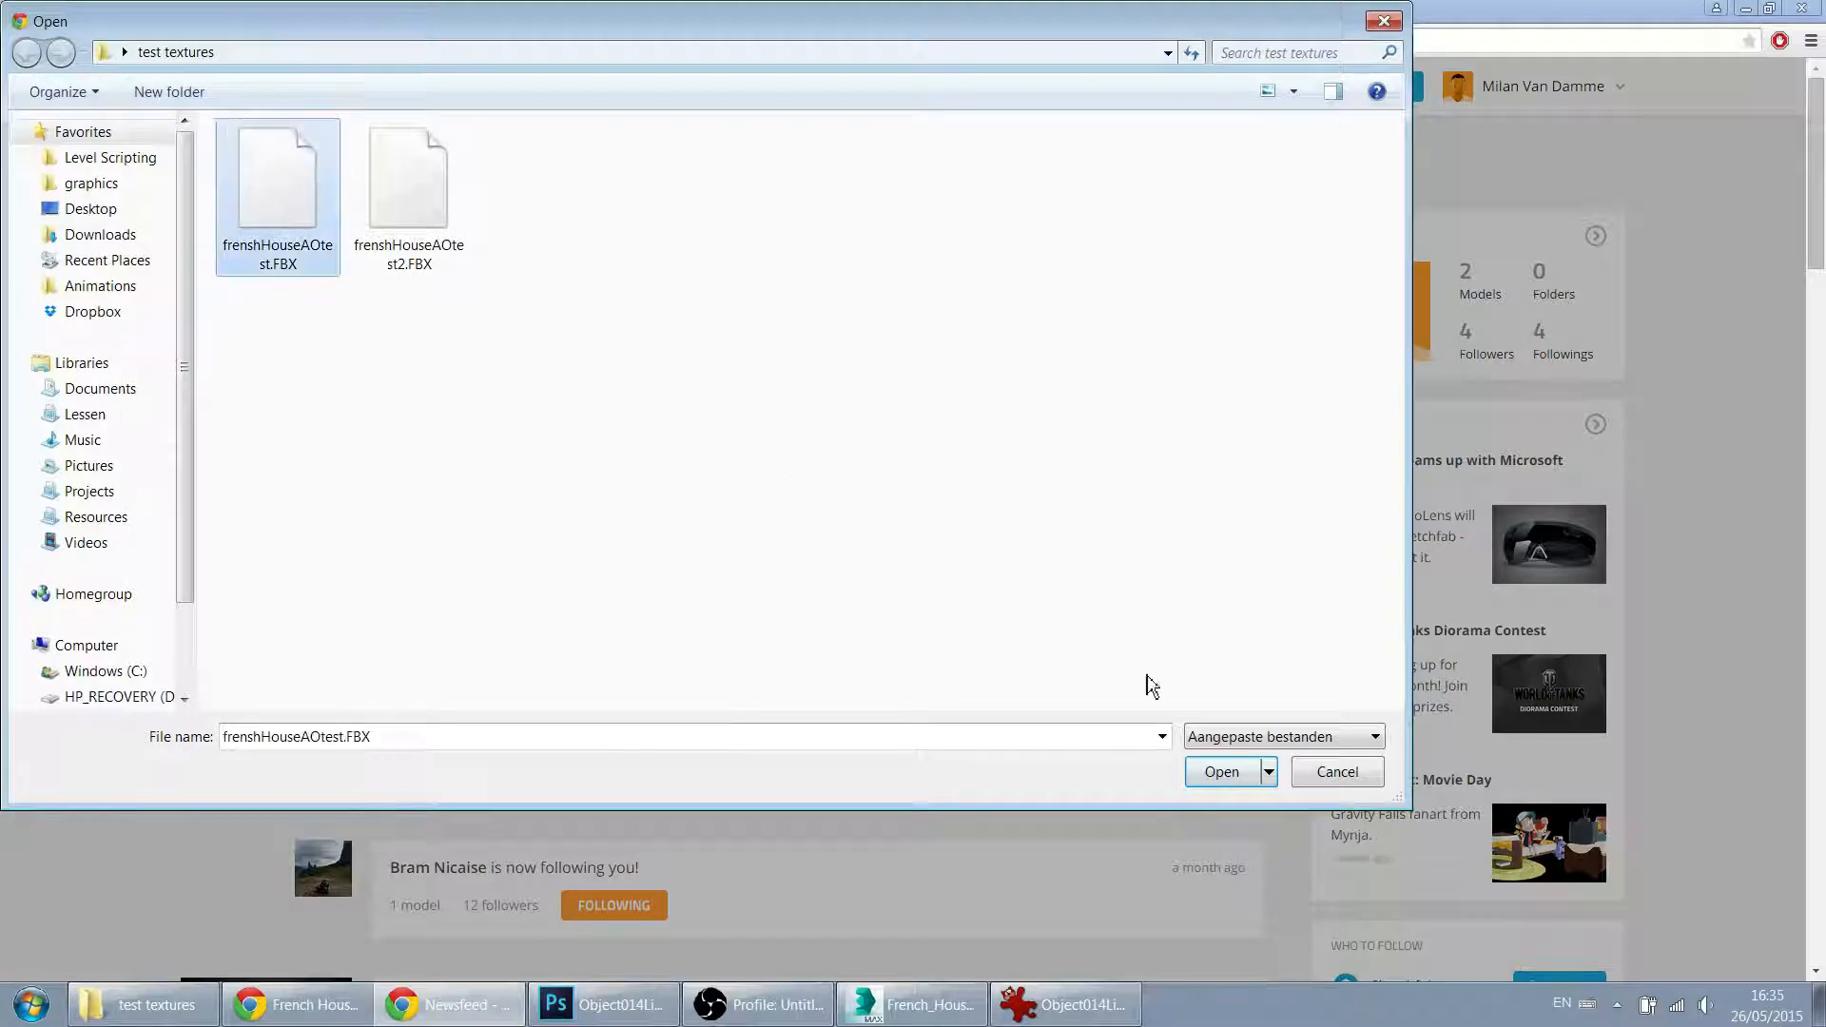
click(1220, 771)
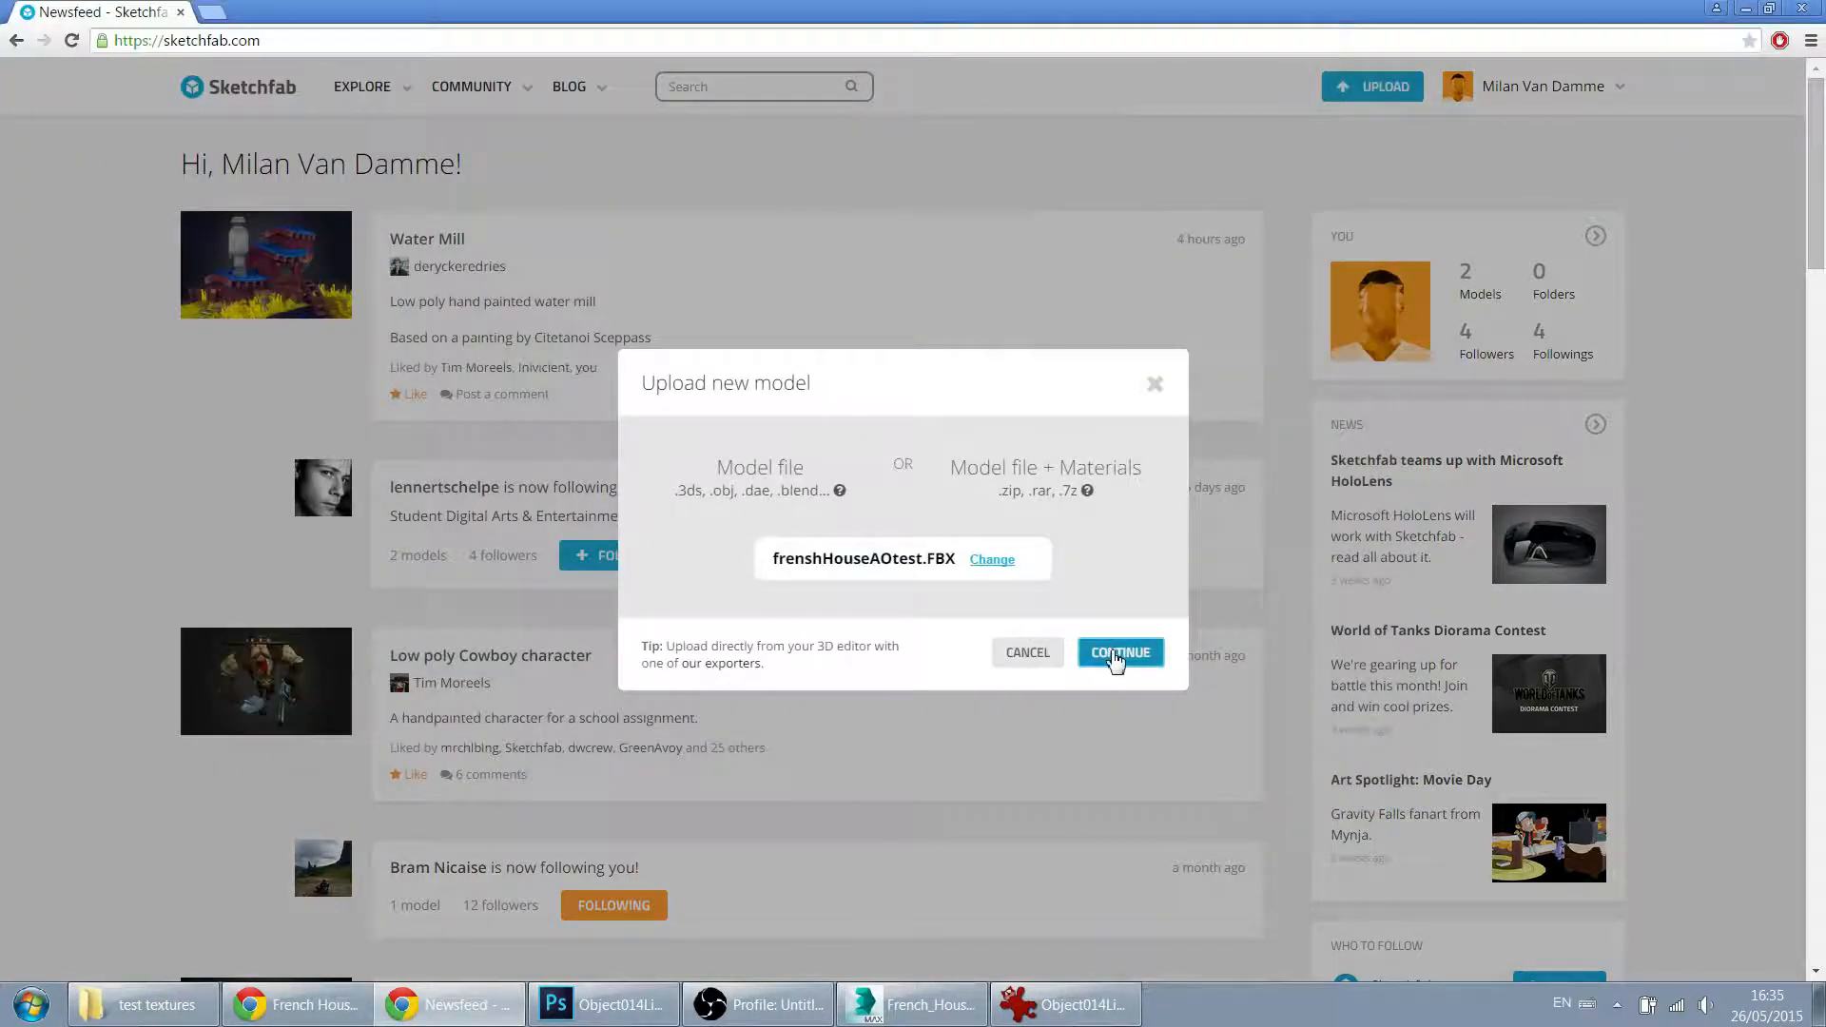
click(1119, 652)
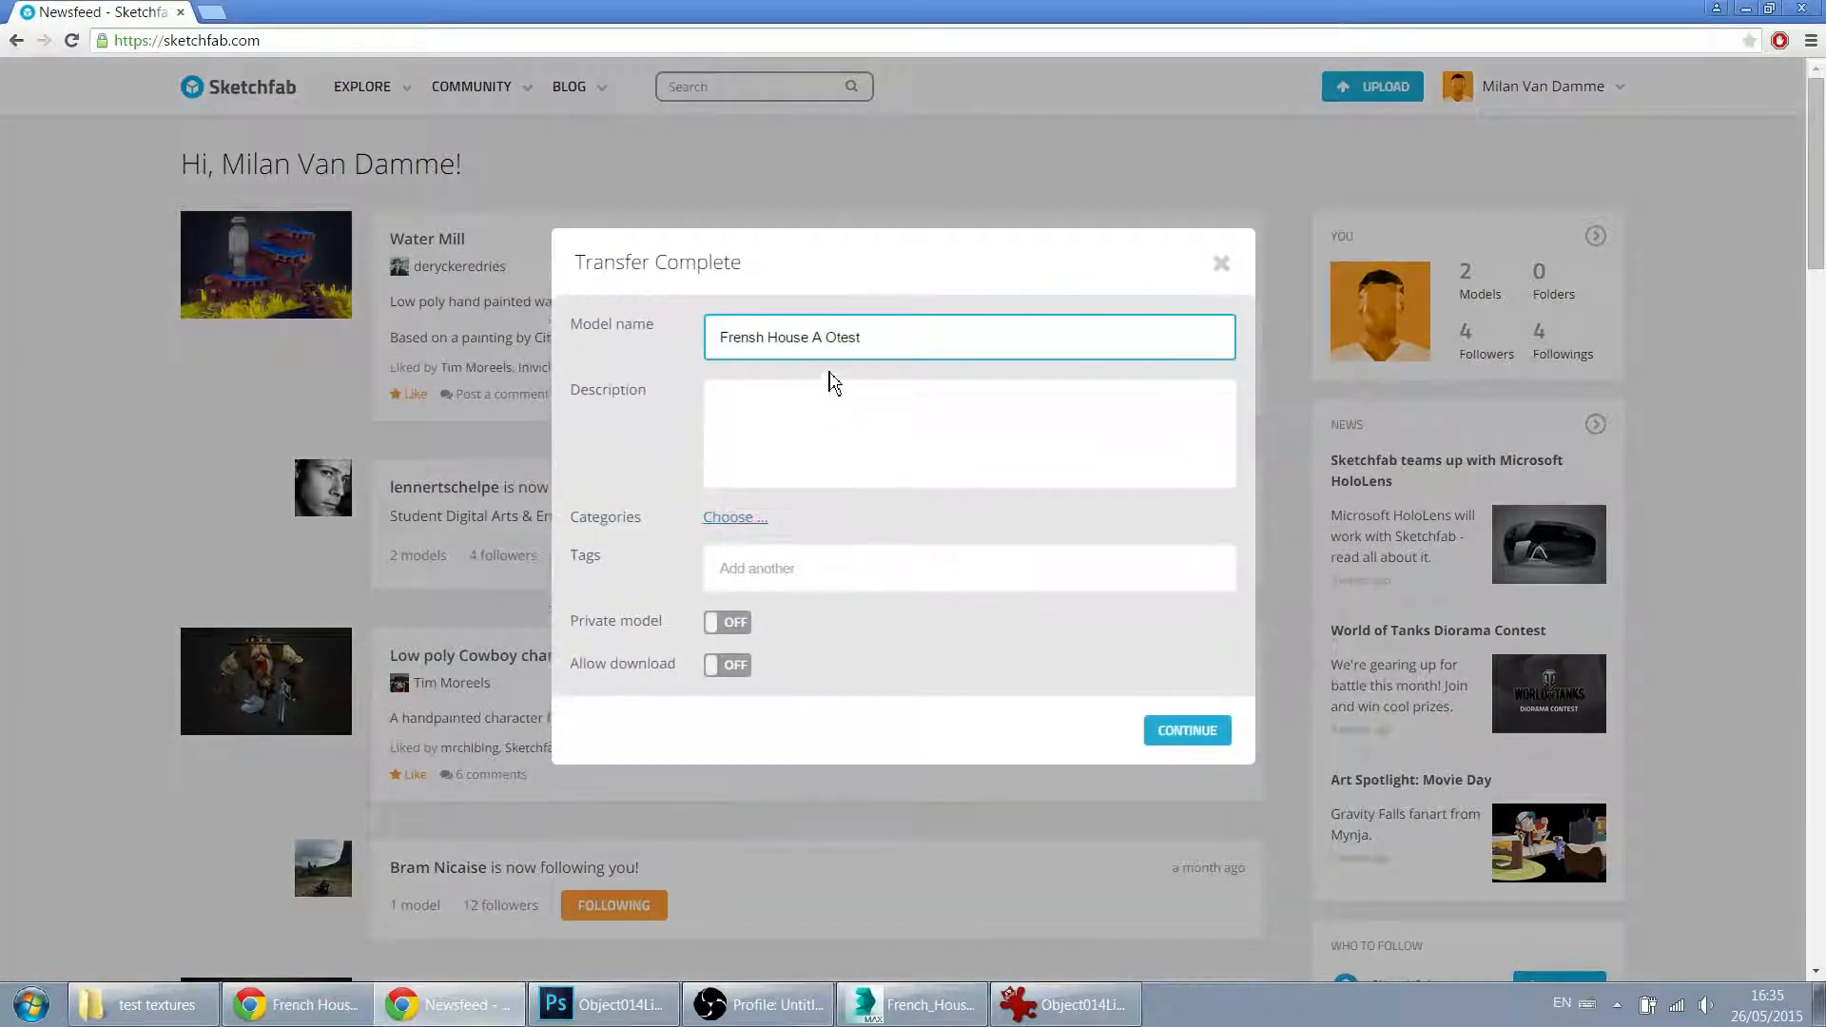
click(848, 336)
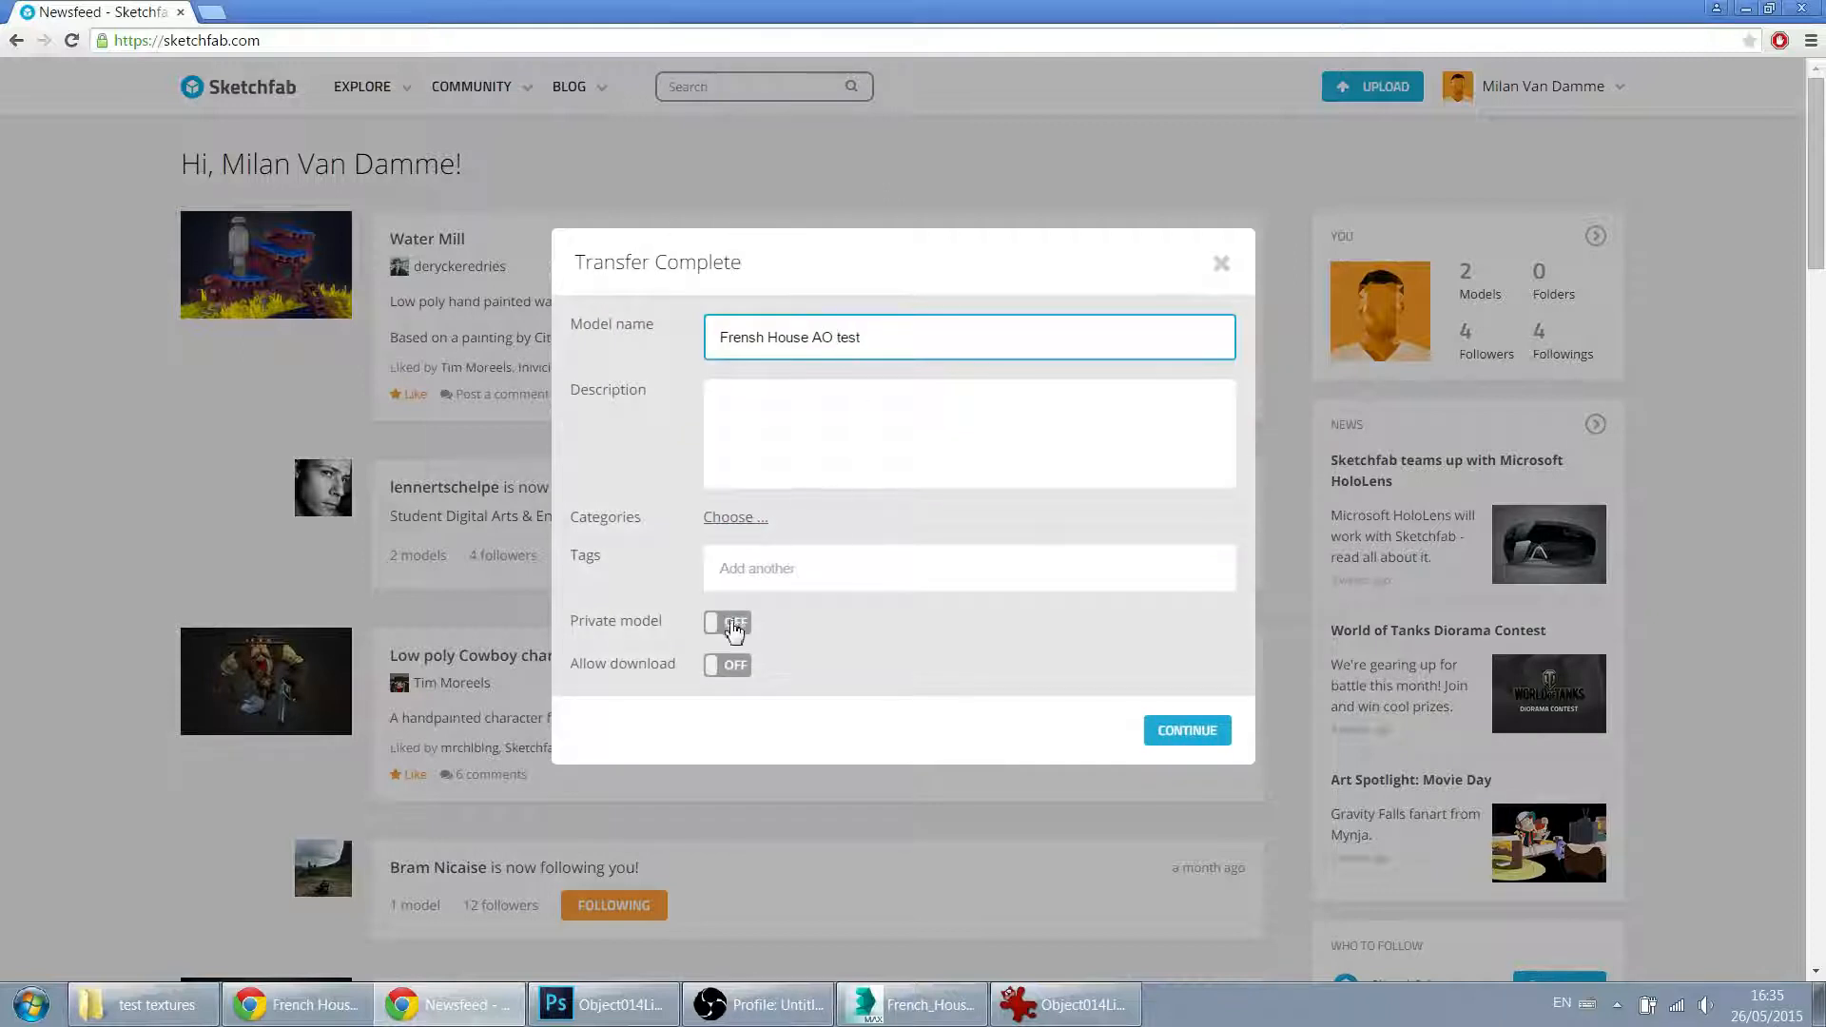
click(1186, 730)
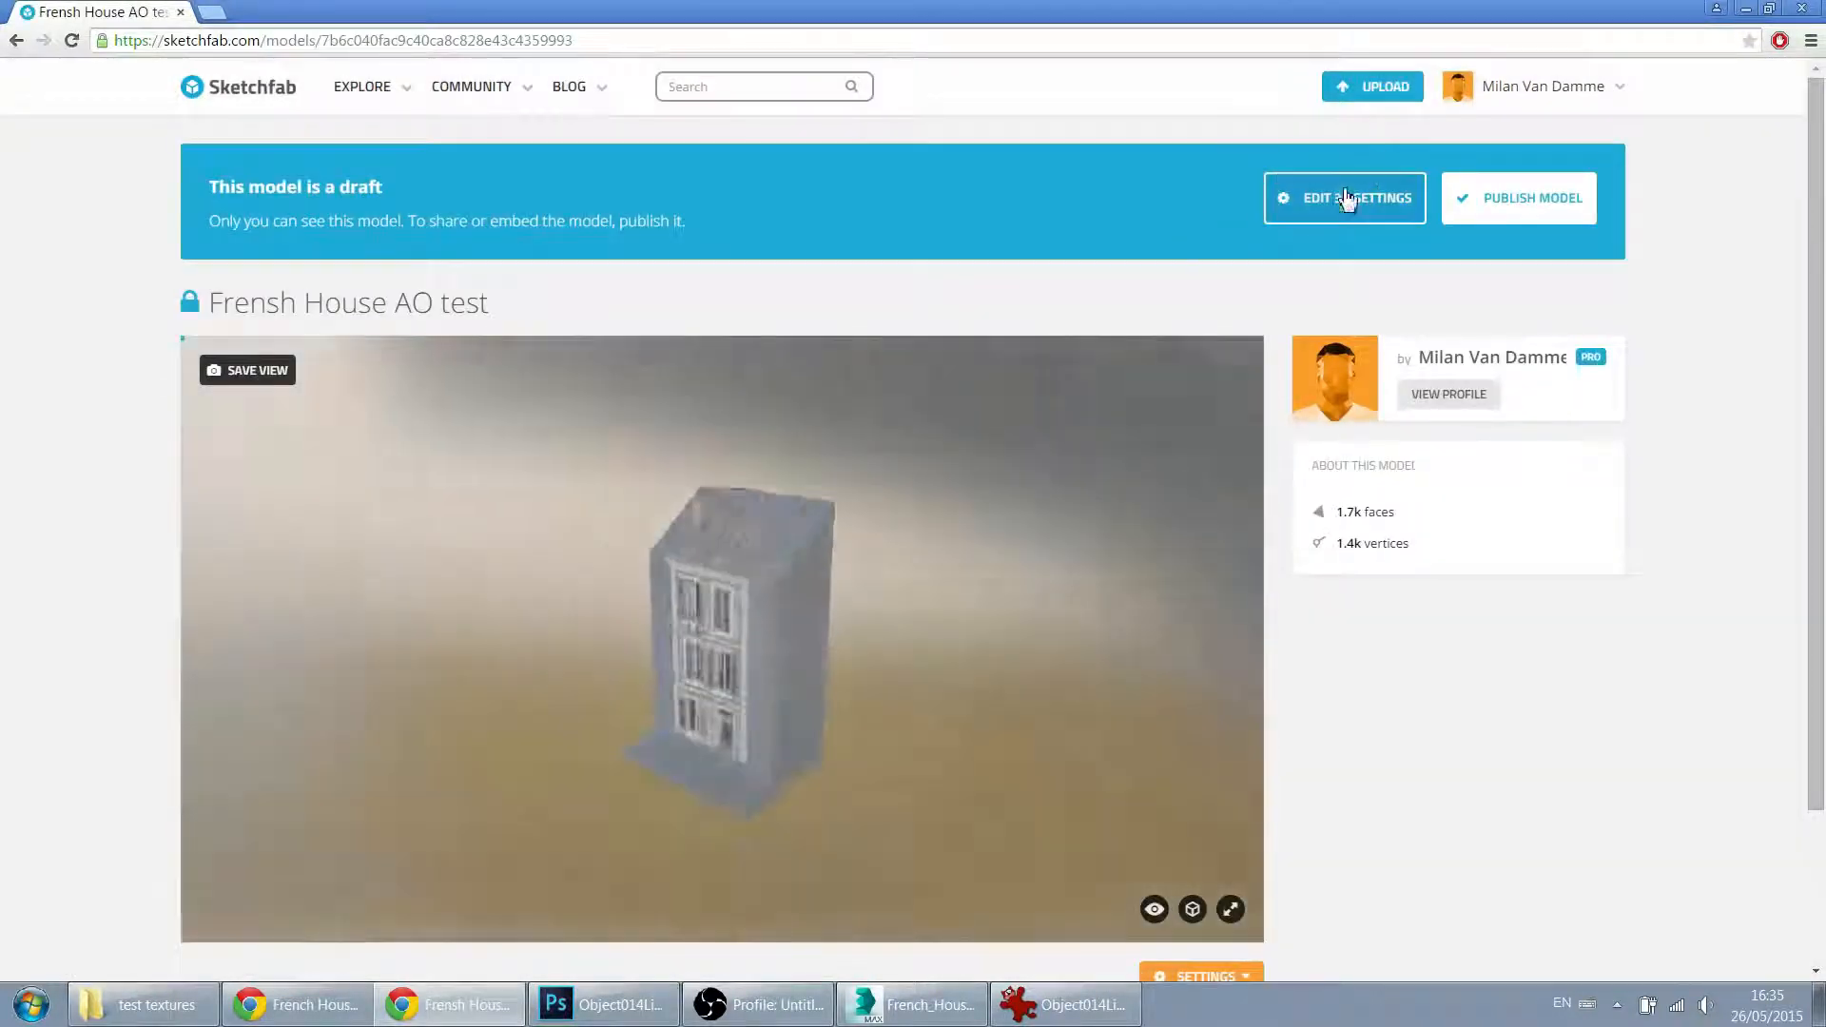
Step: Open the Sketchfab 3D settings editor, set scene shading to Shadeless, and show the materials settings
click(1344, 198)
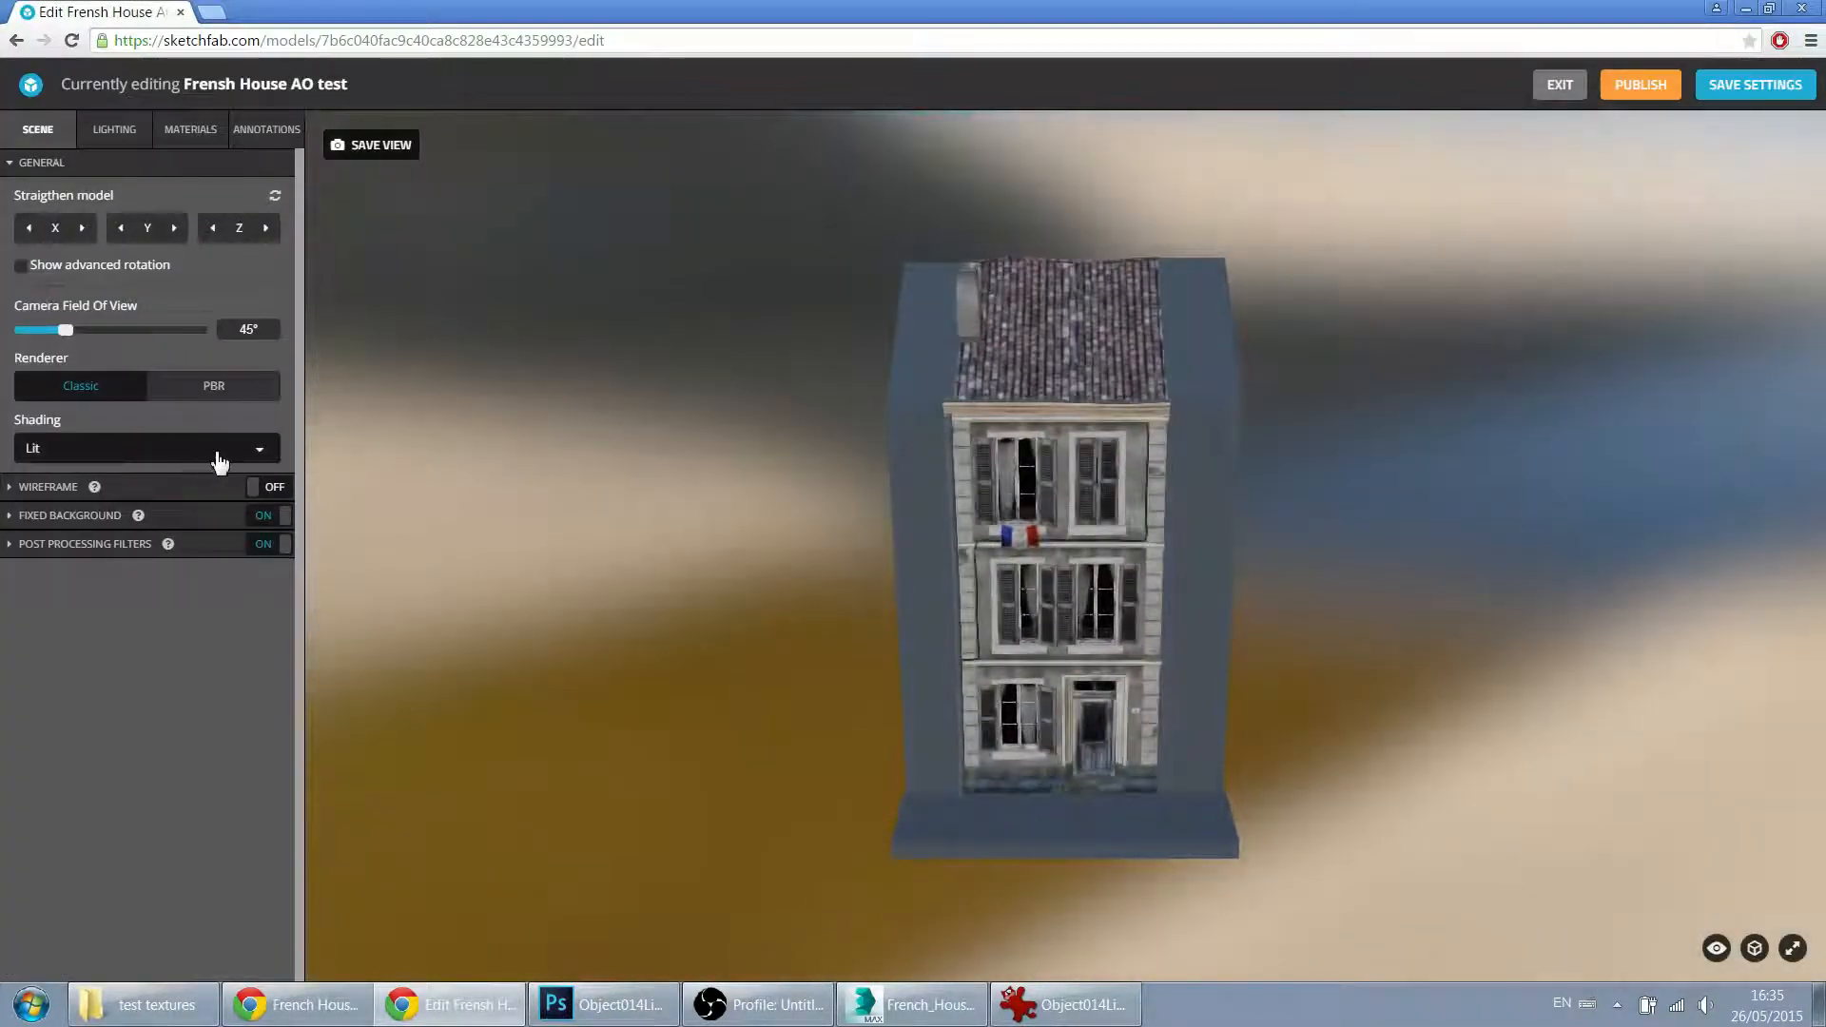
click(145, 448)
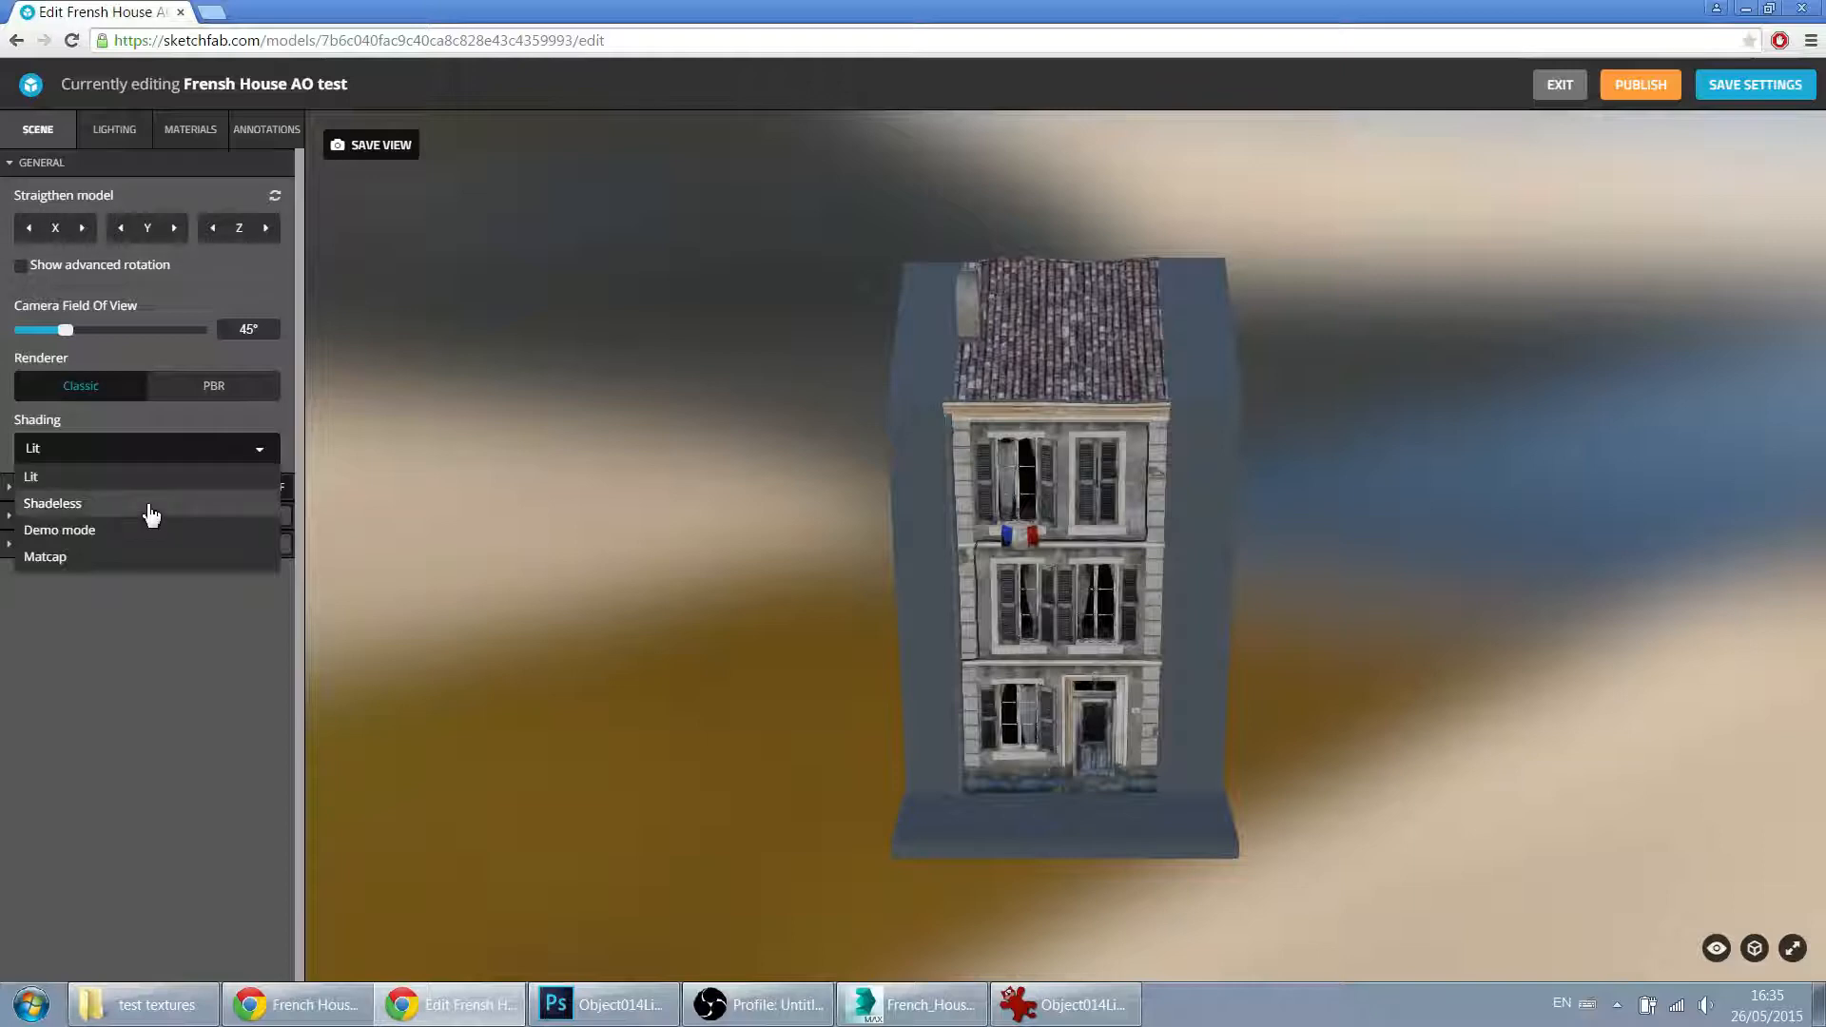
click(52, 502)
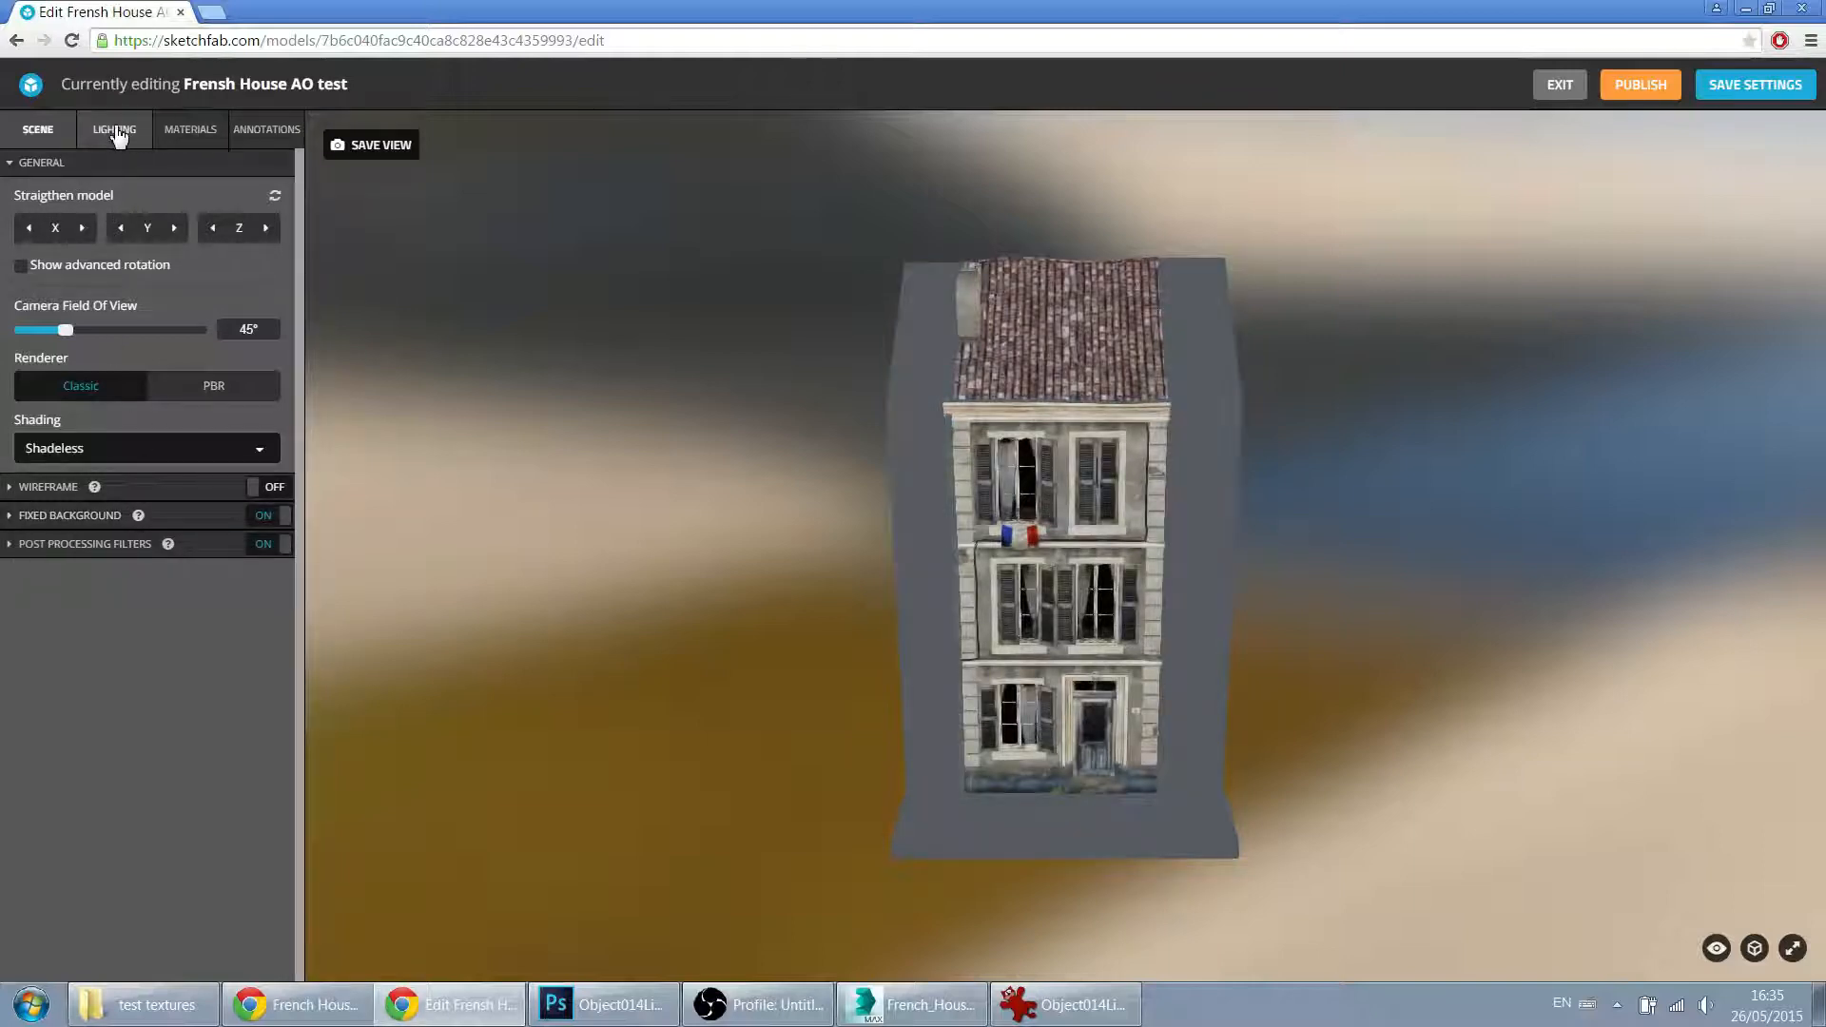
click(191, 129)
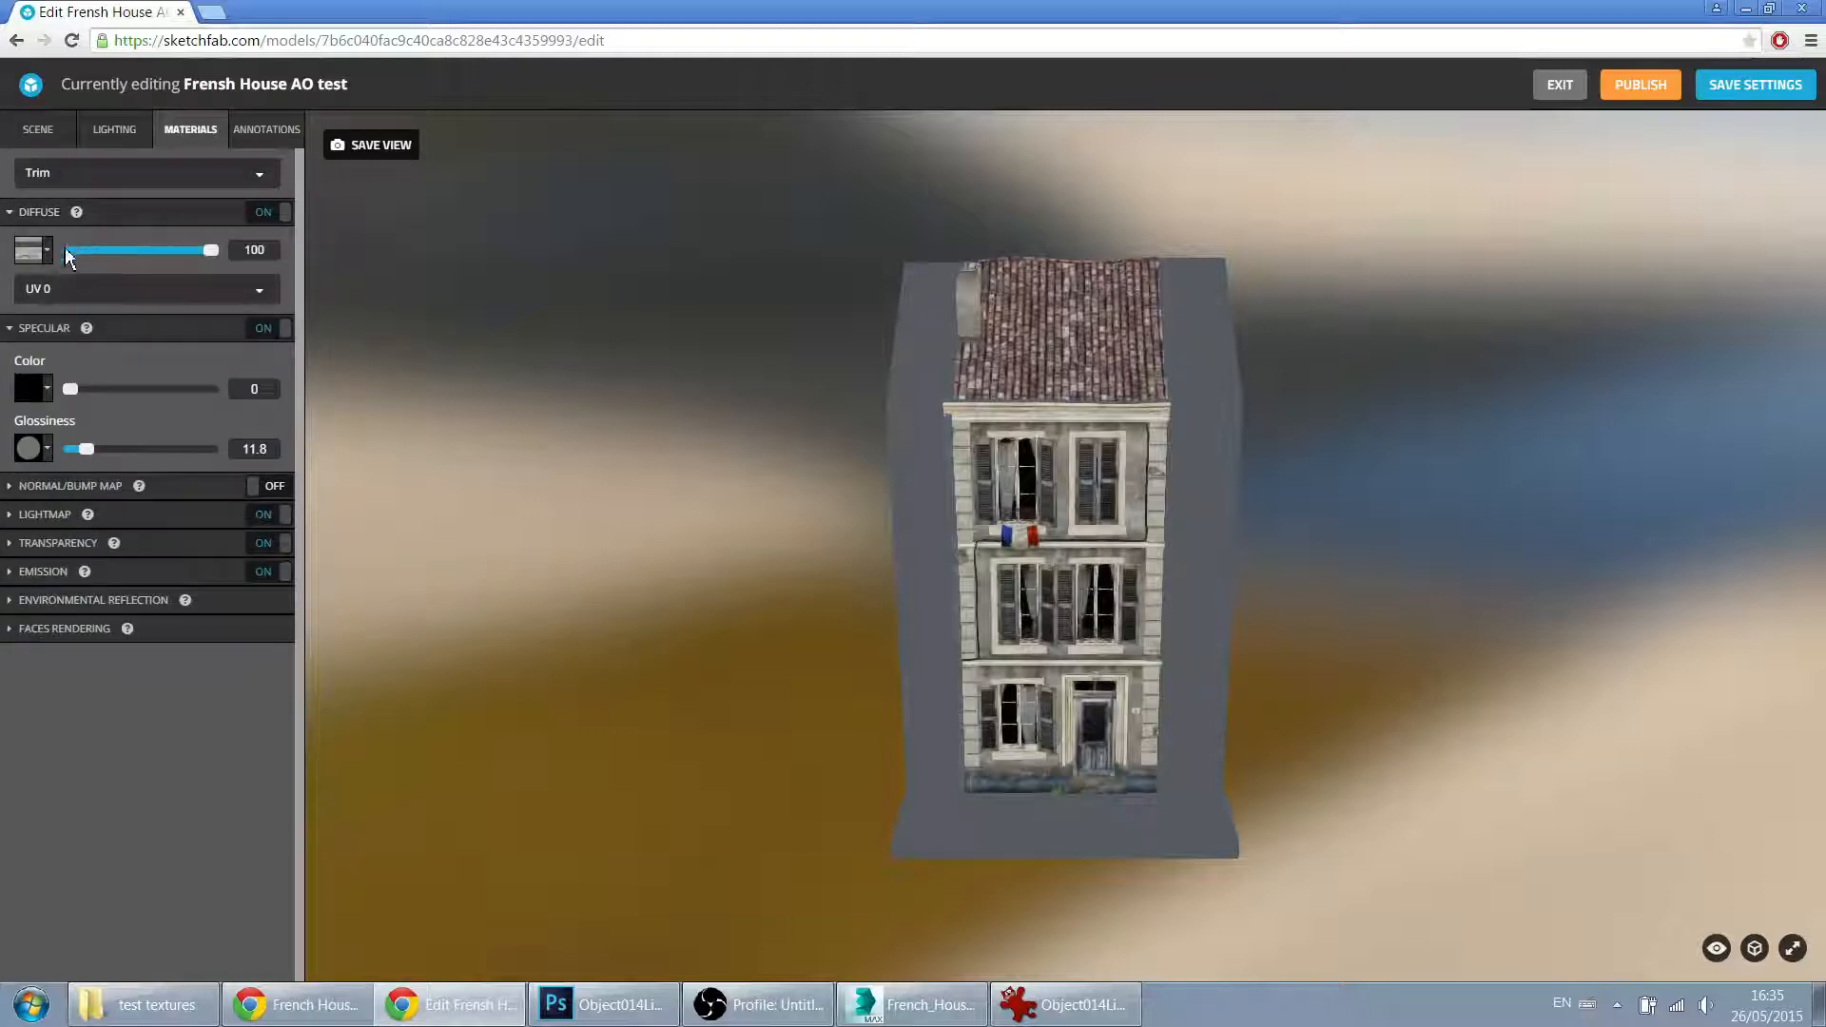
Step: Assign FrenchHouseLightingMap3.jpg as the Trim material's lightmap texture on UV channel 2
click(10, 327)
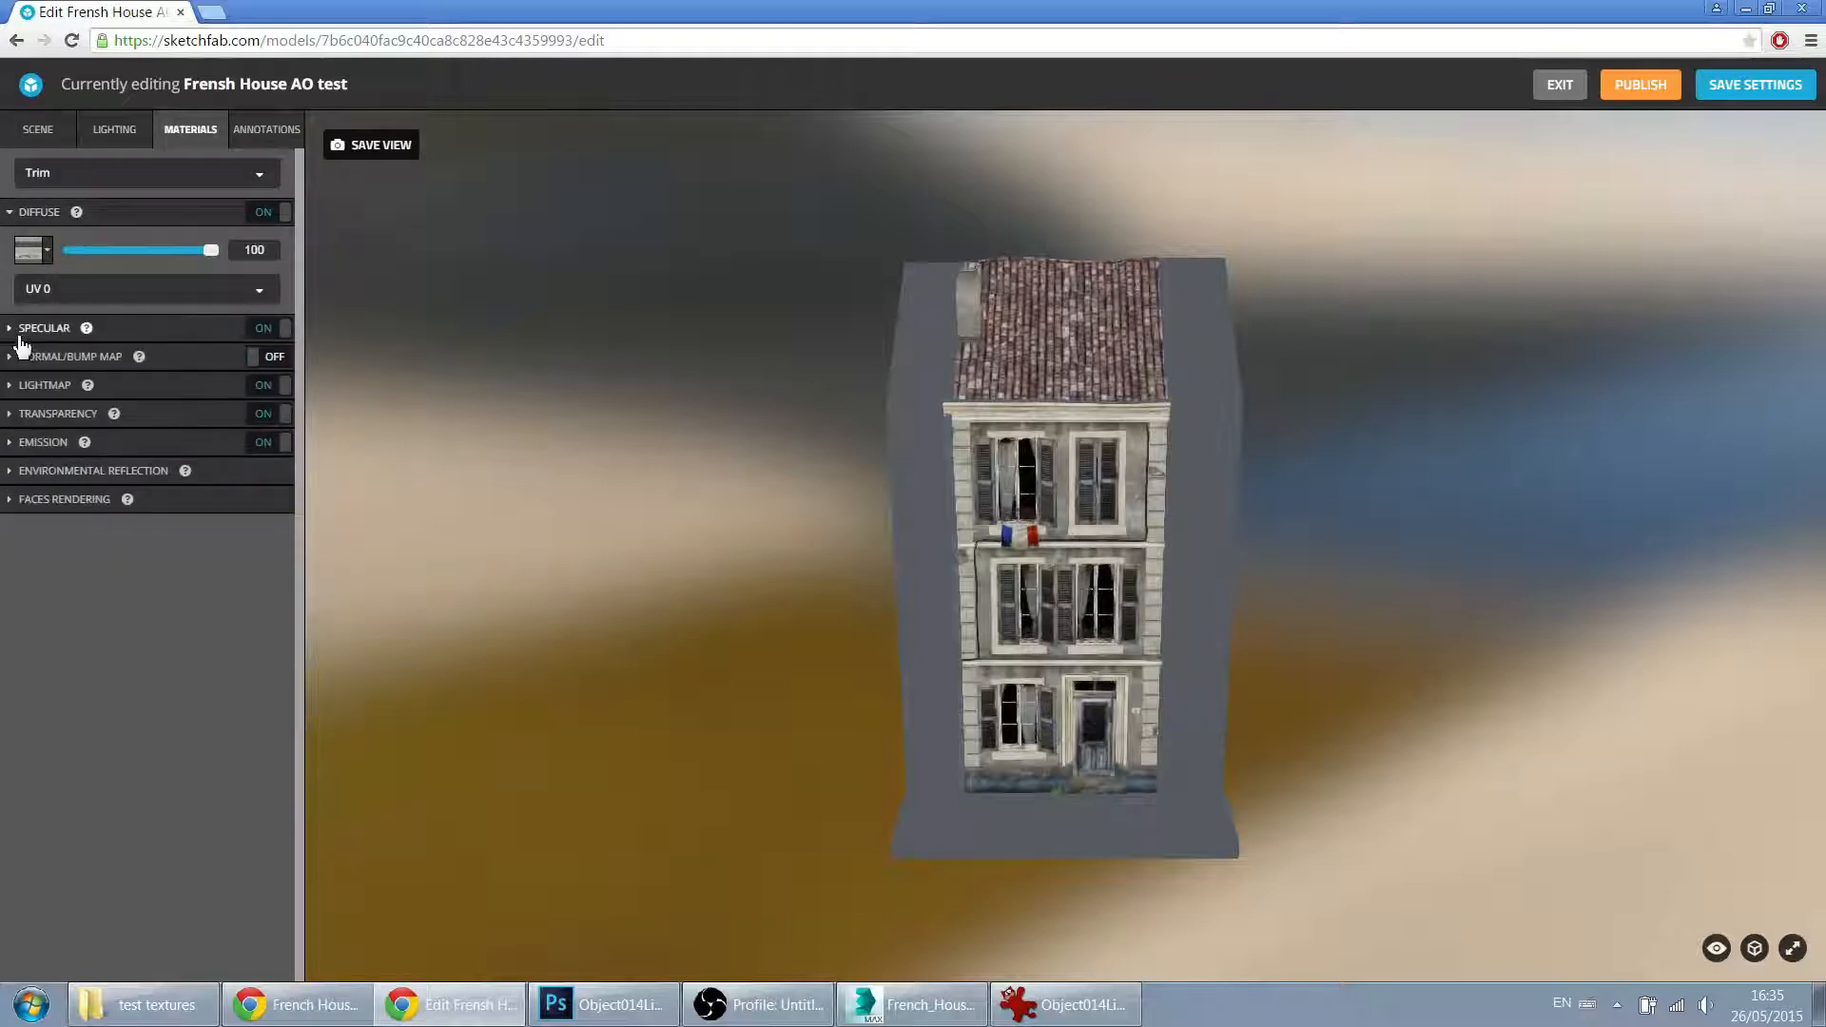
click(44, 384)
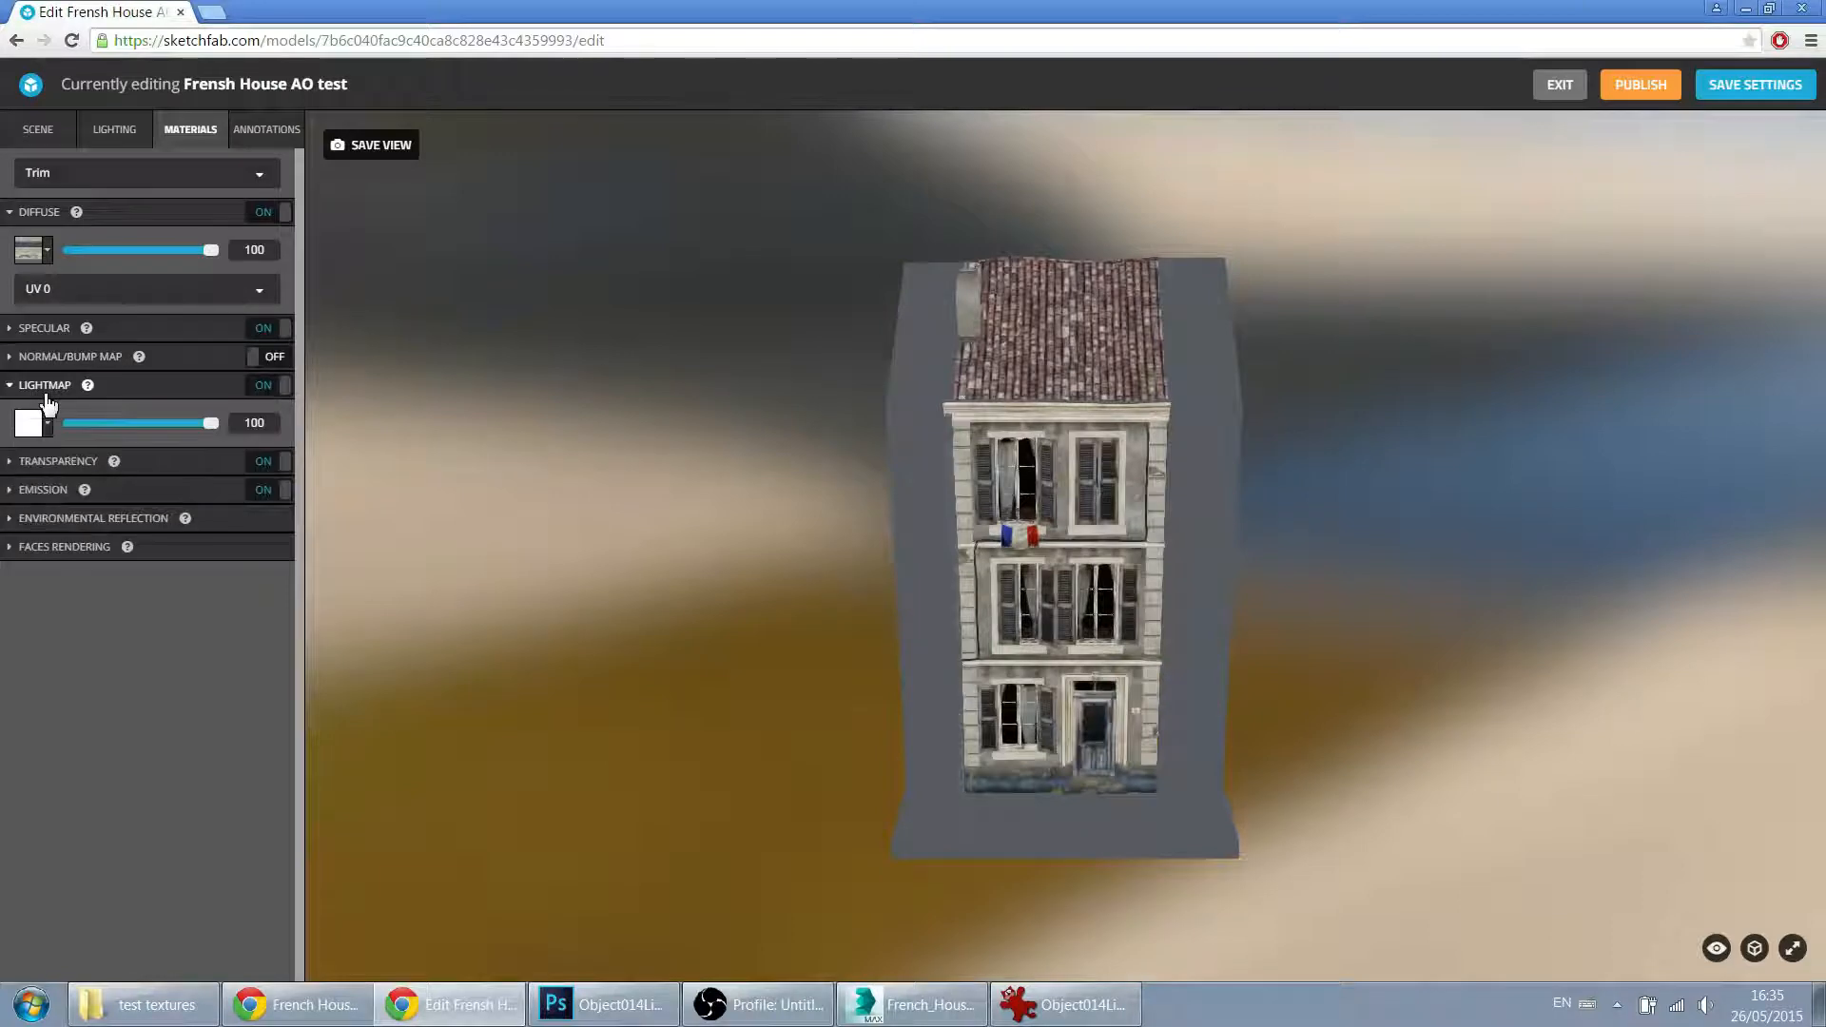
click(29, 422)
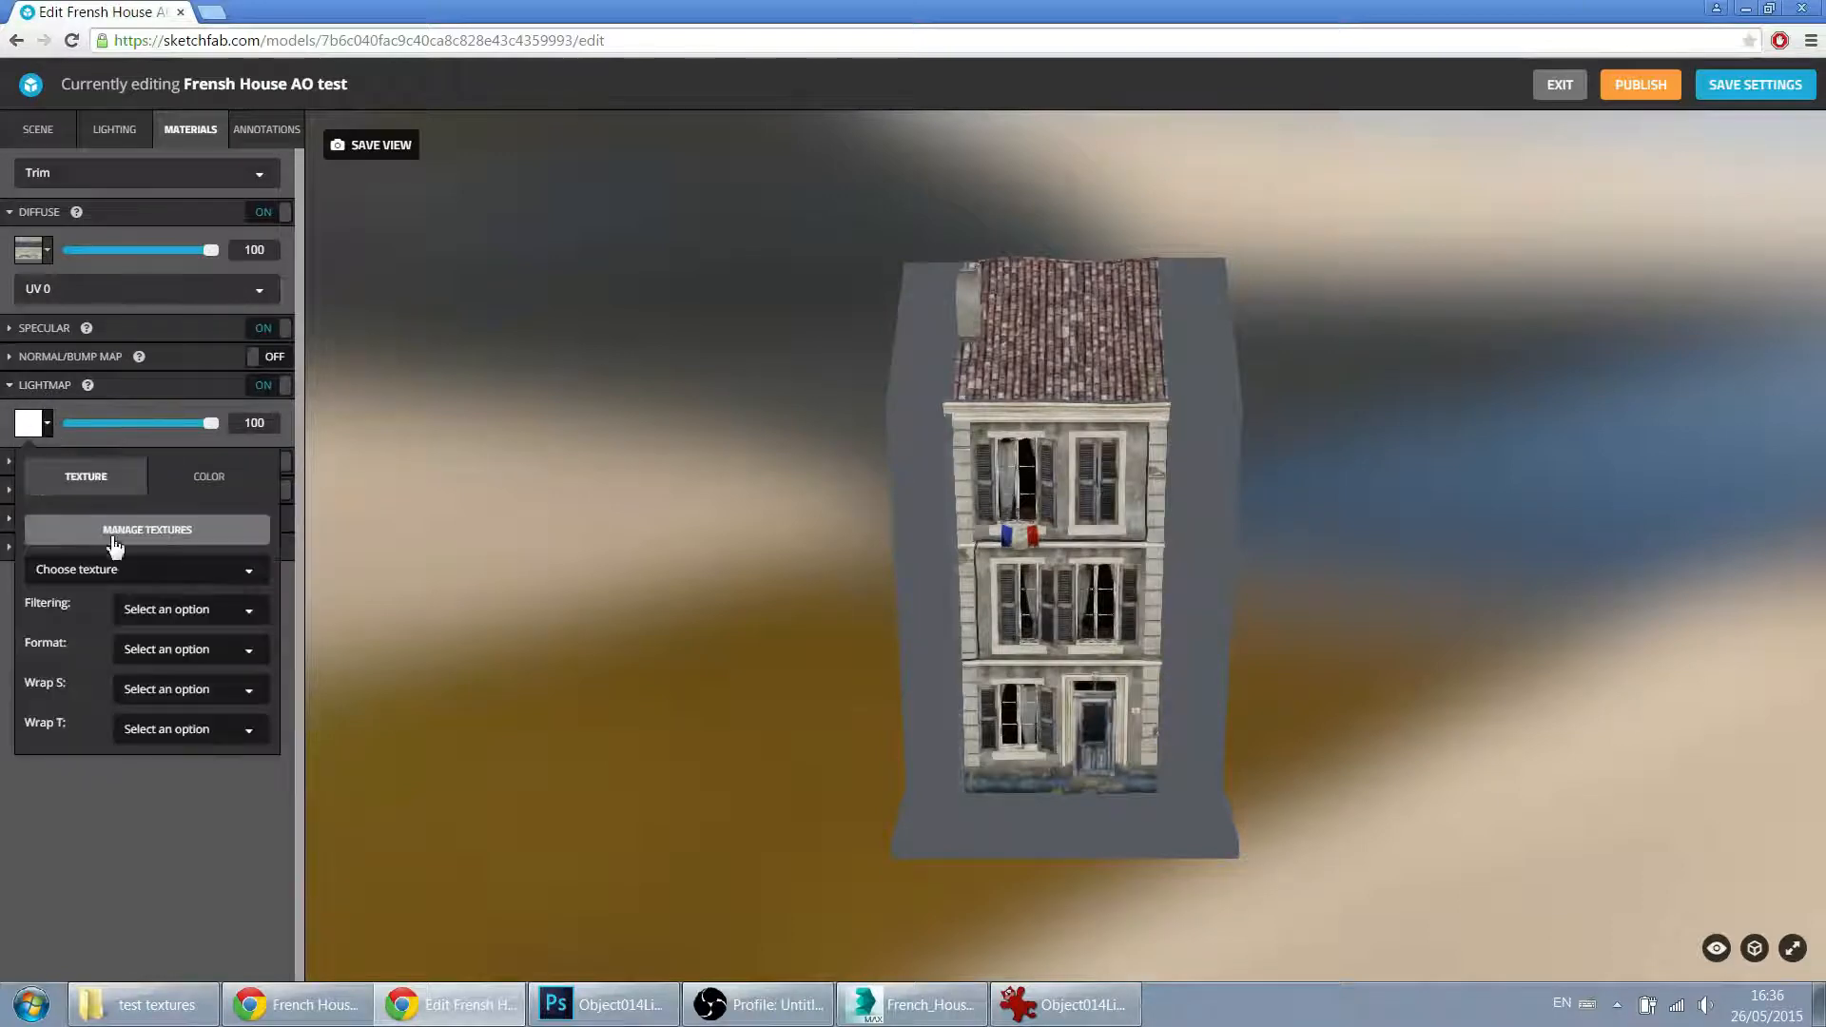
click(146, 569)
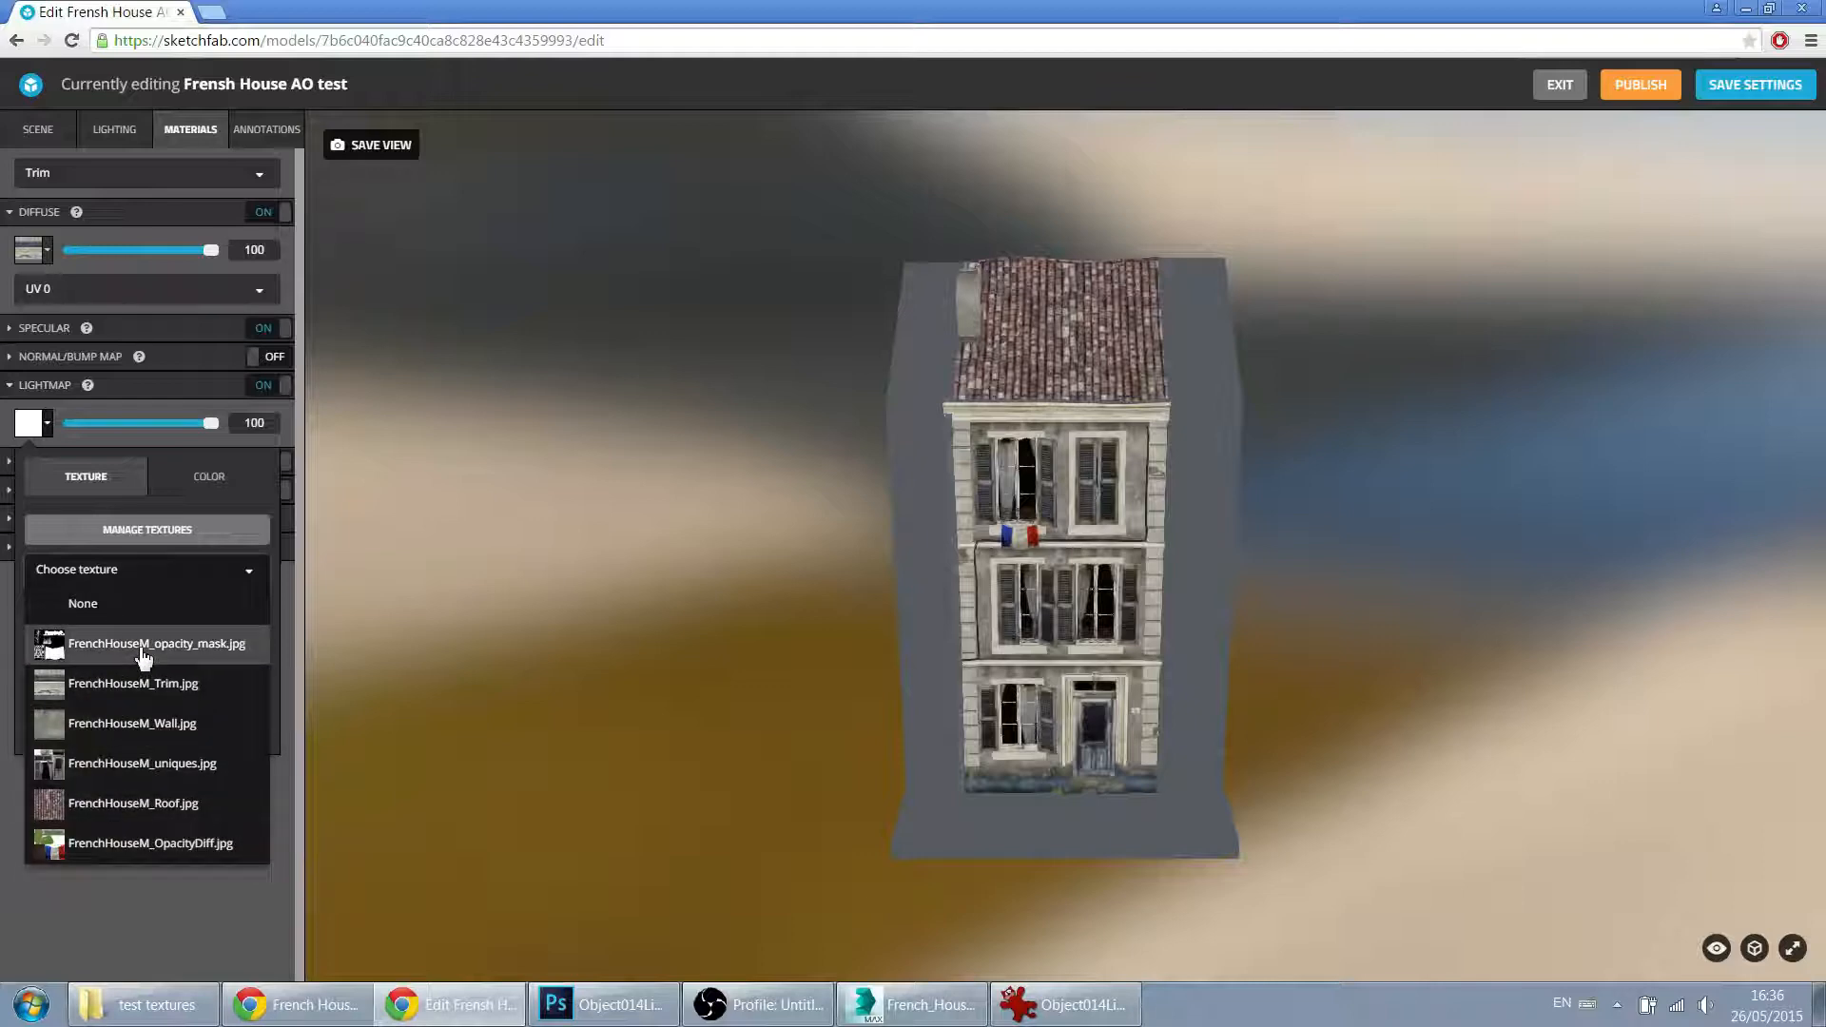
mouse_move(203, 652)
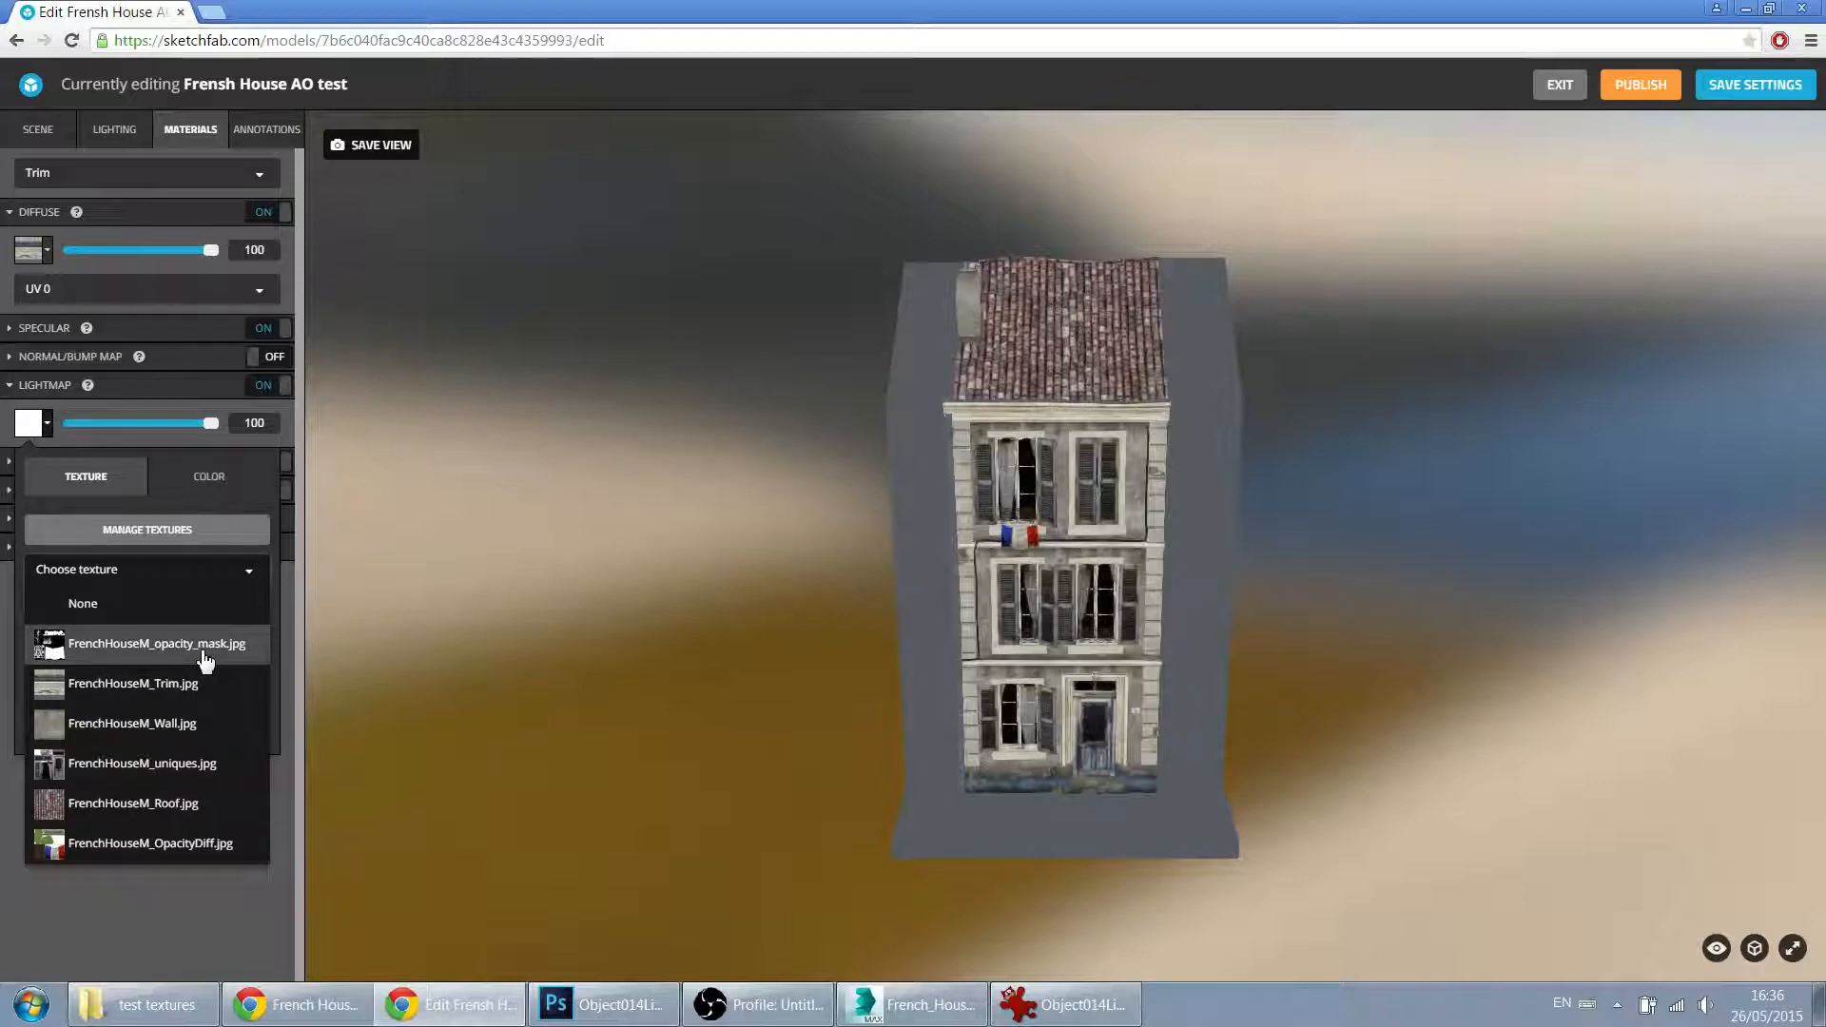
click(146, 529)
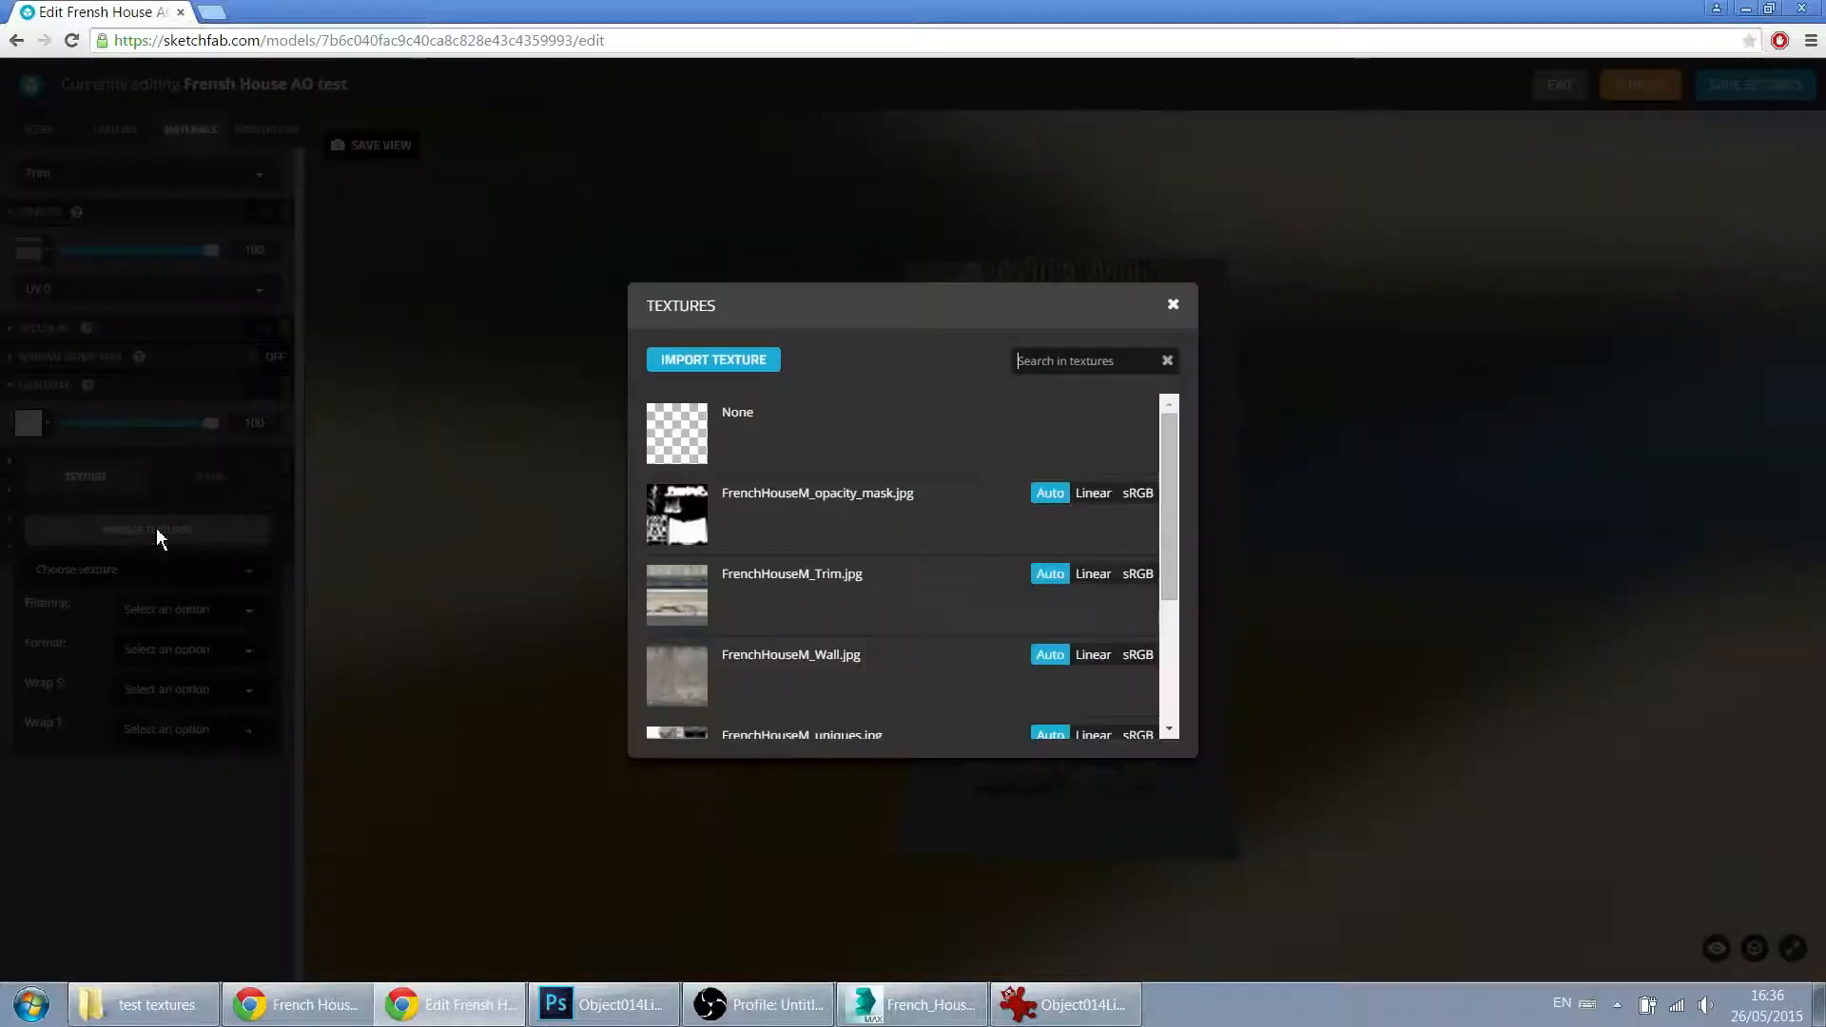
click(713, 359)
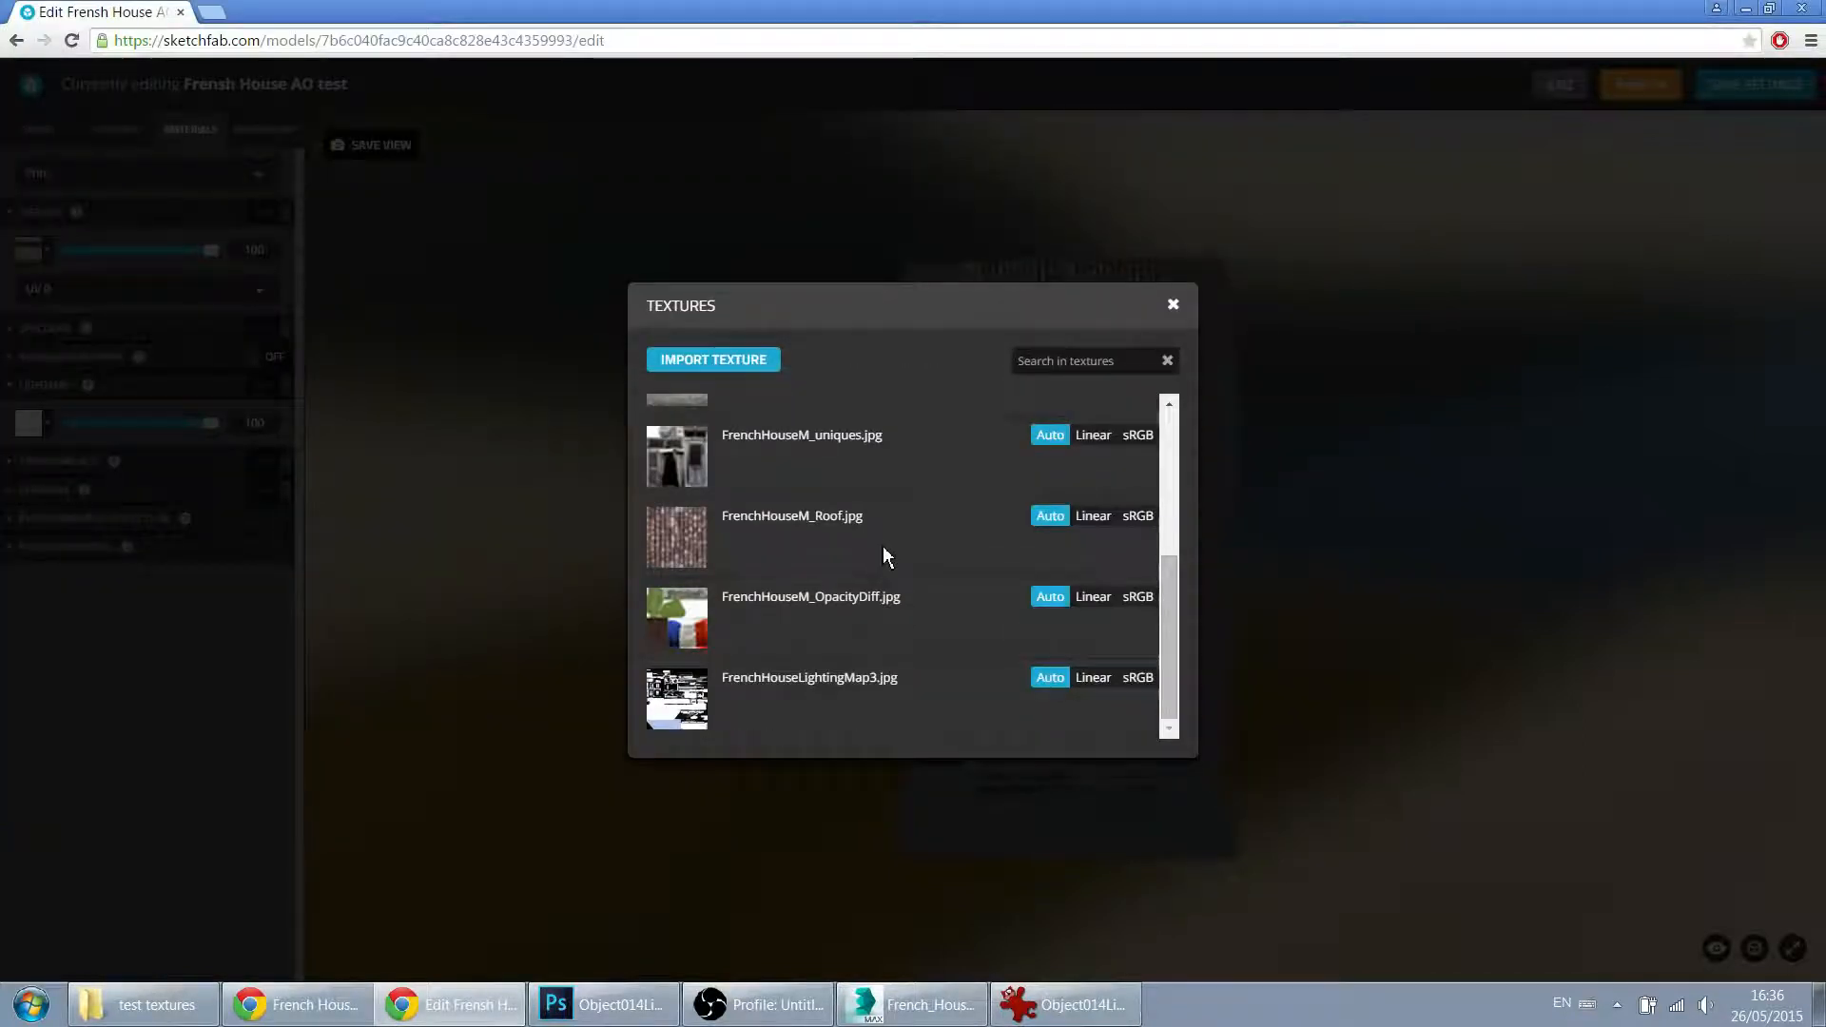
click(1173, 305)
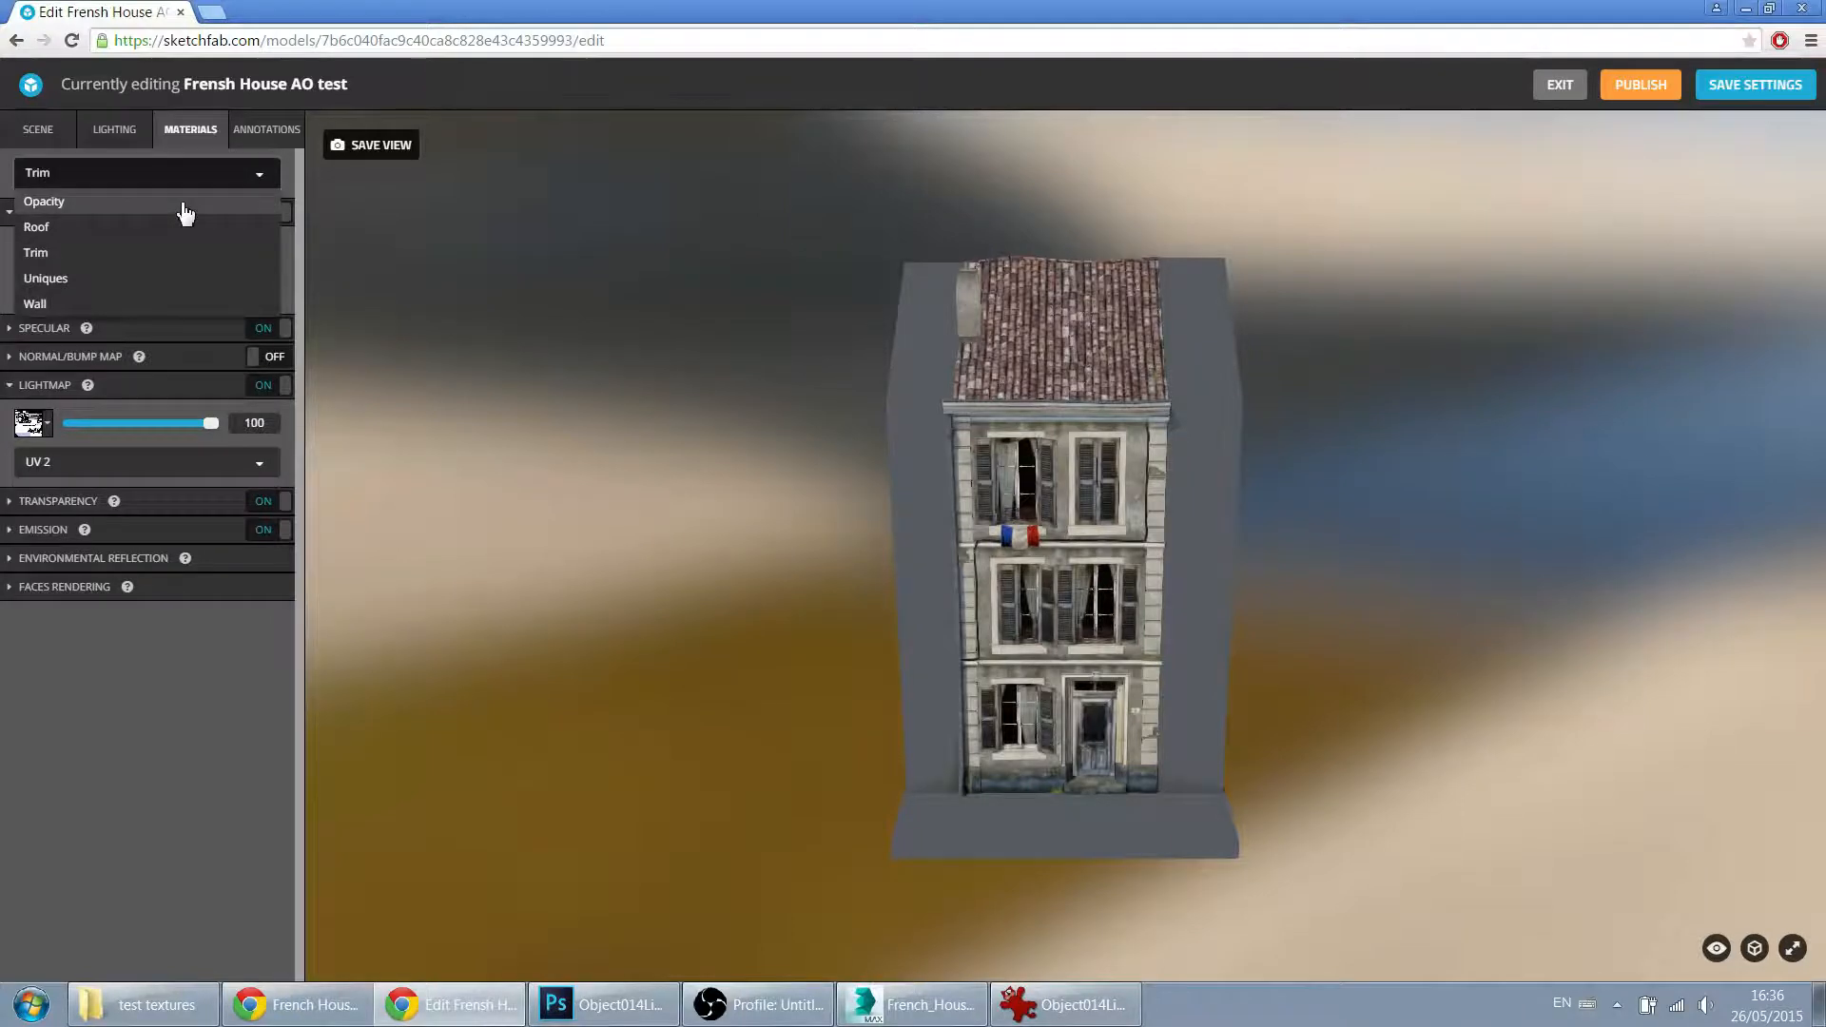
Step: Assign FrenchHouseLightingMap3.jpg as the Roof material's lightmap
click(43, 201)
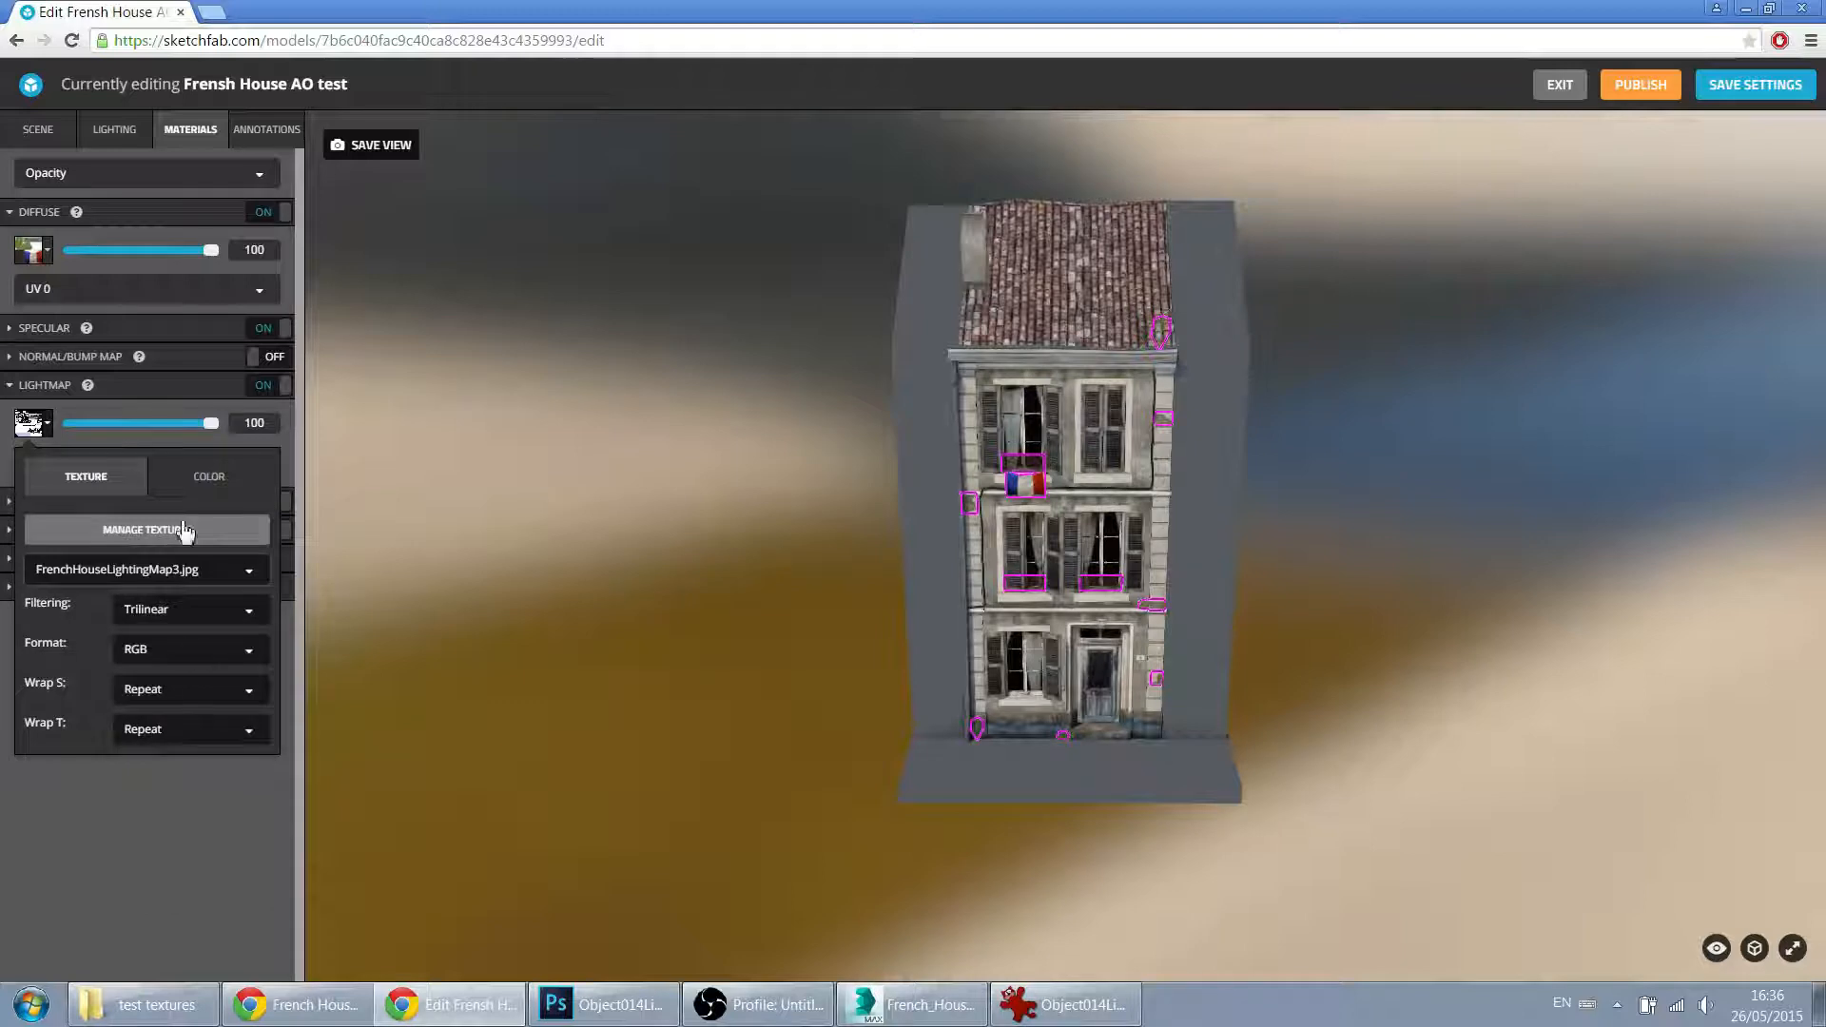
click(144, 172)
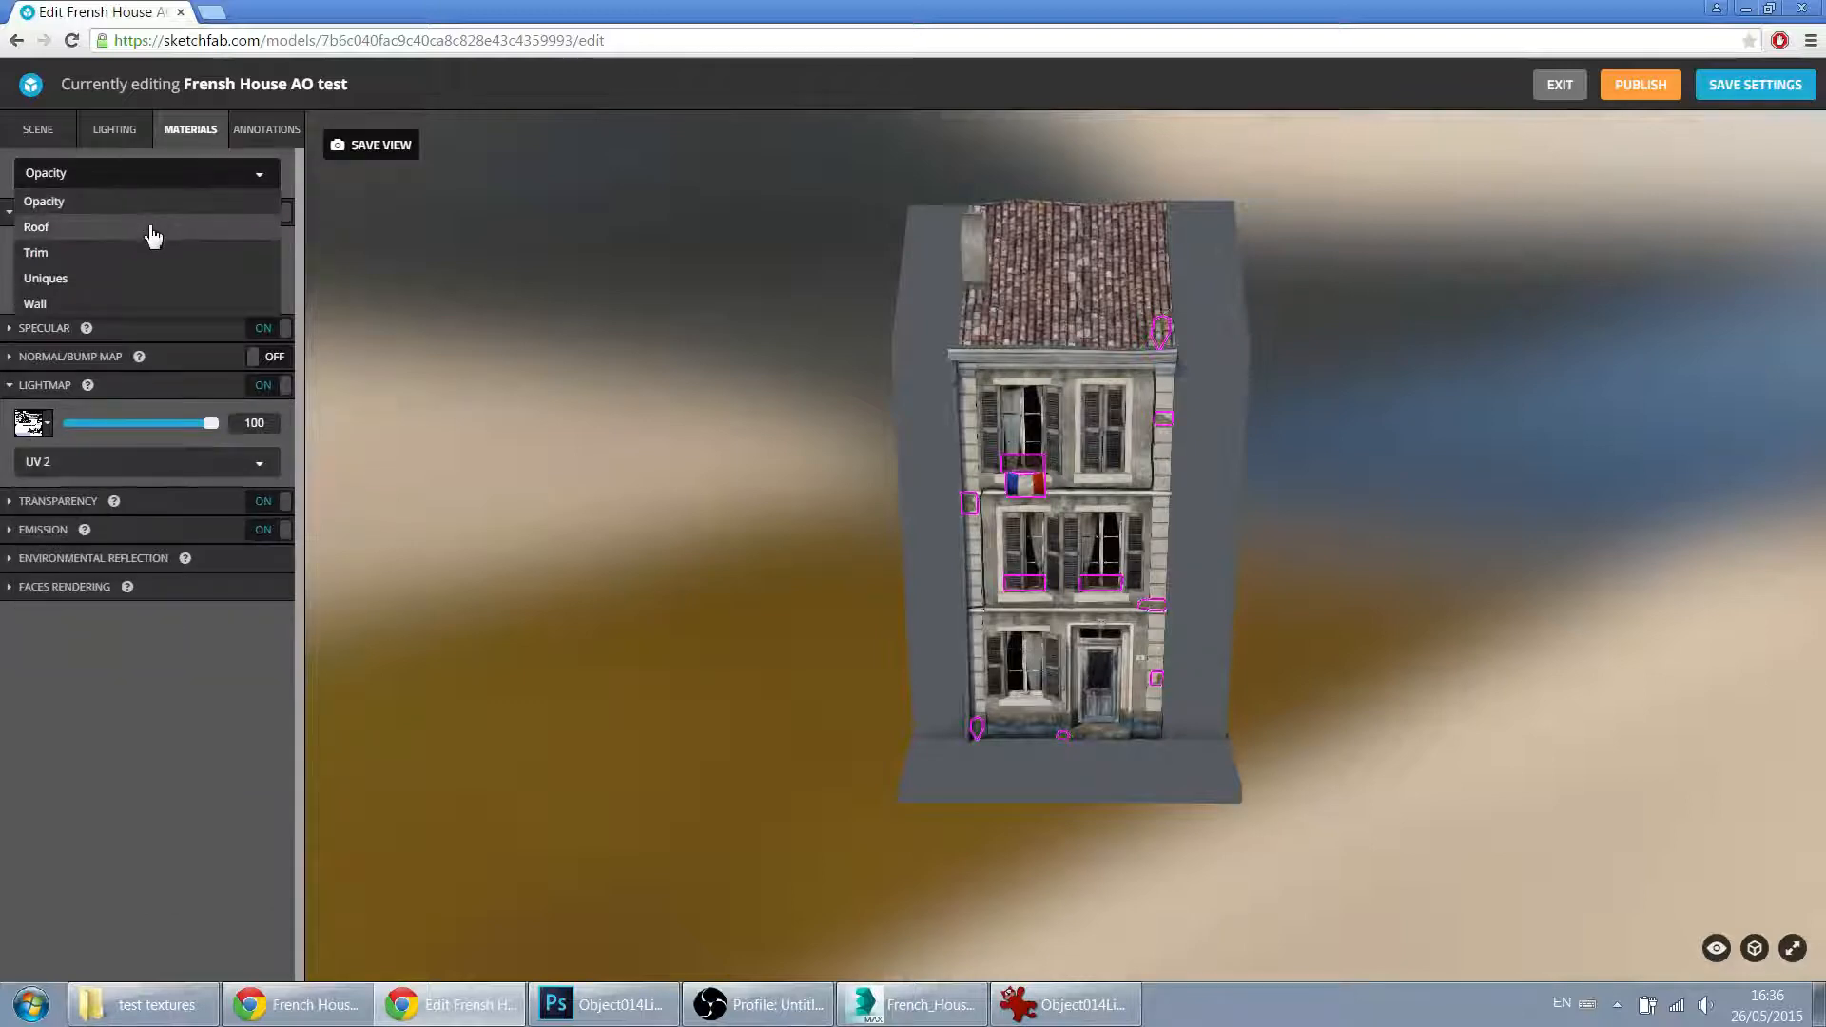
click(36, 226)
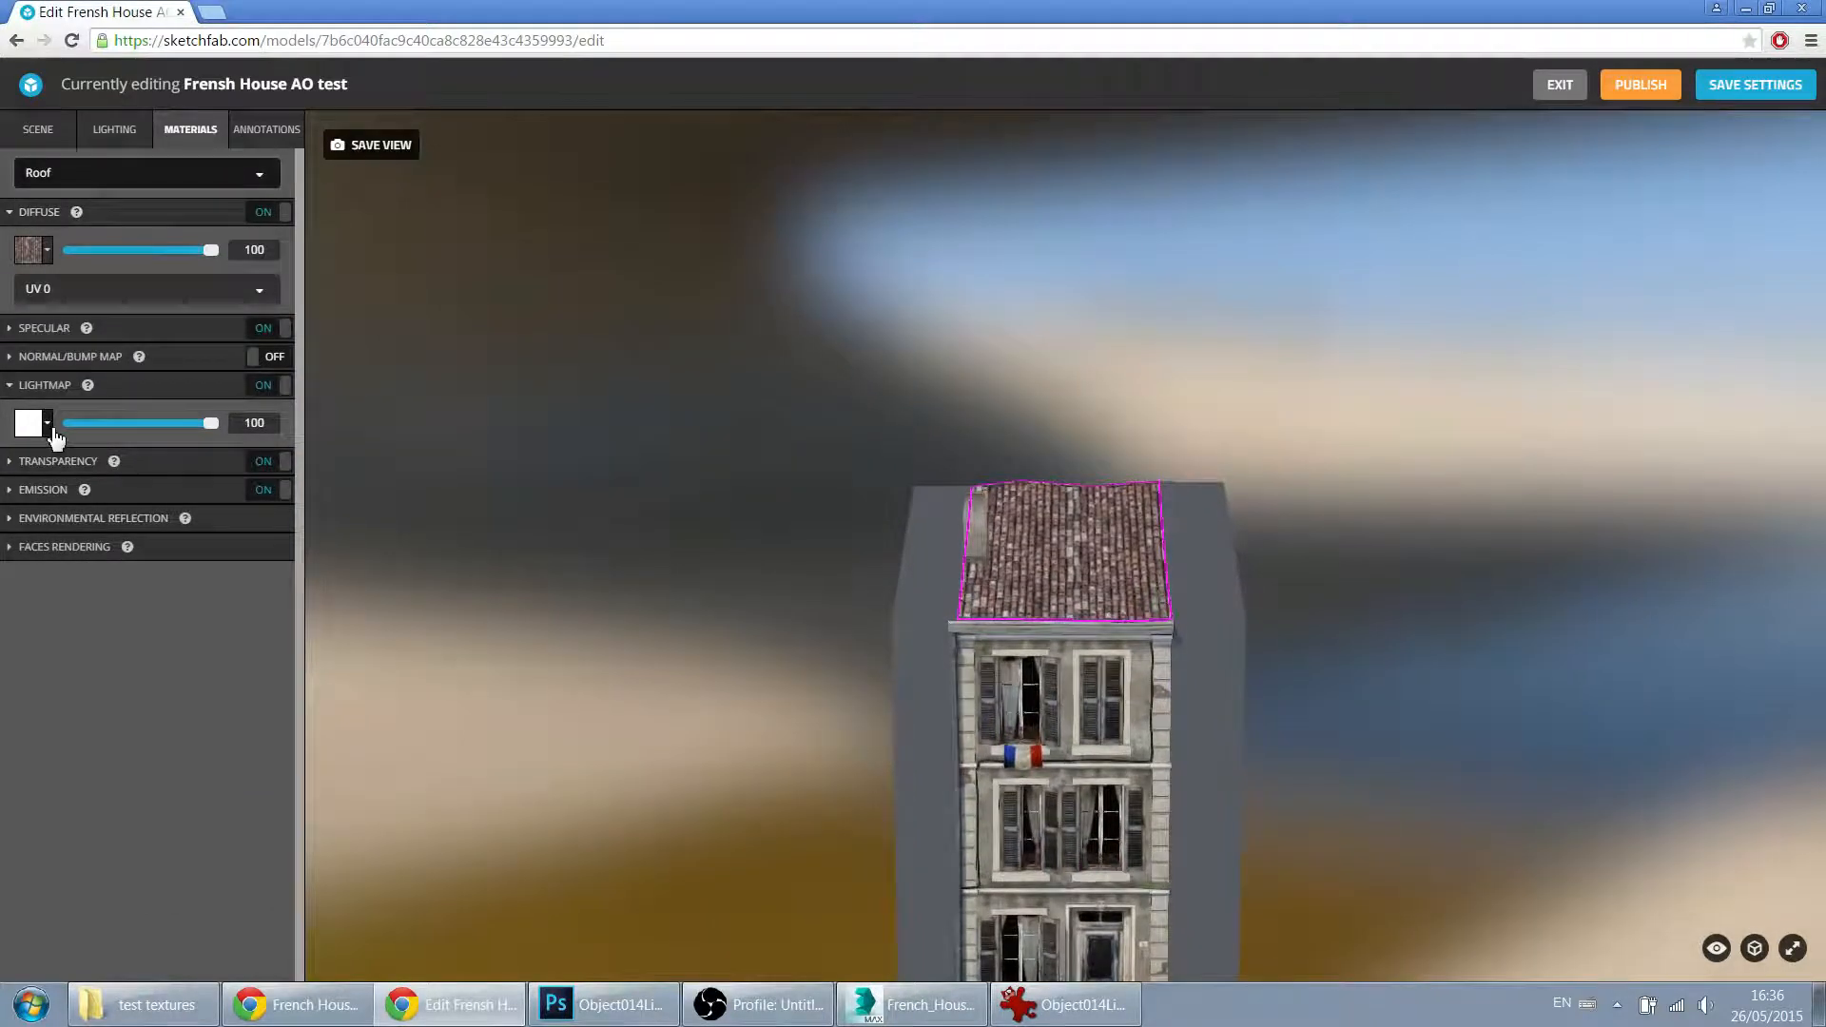
click(30, 422)
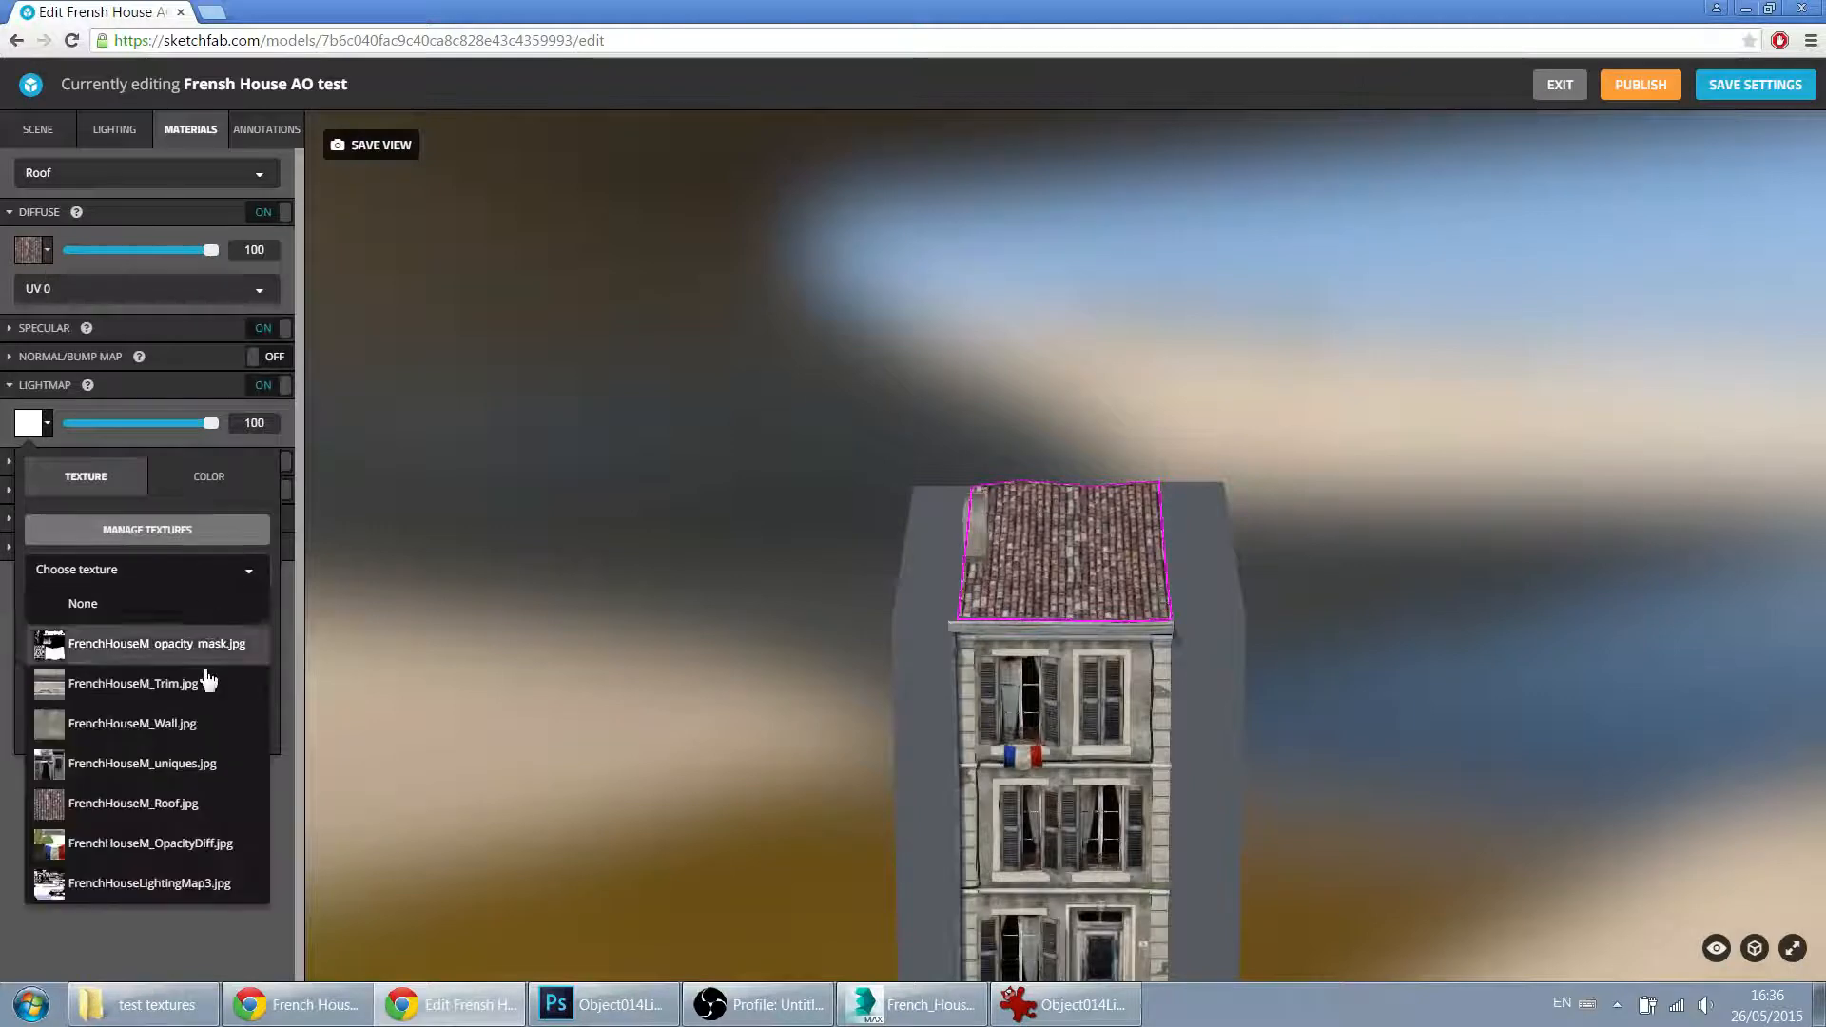
click(149, 882)
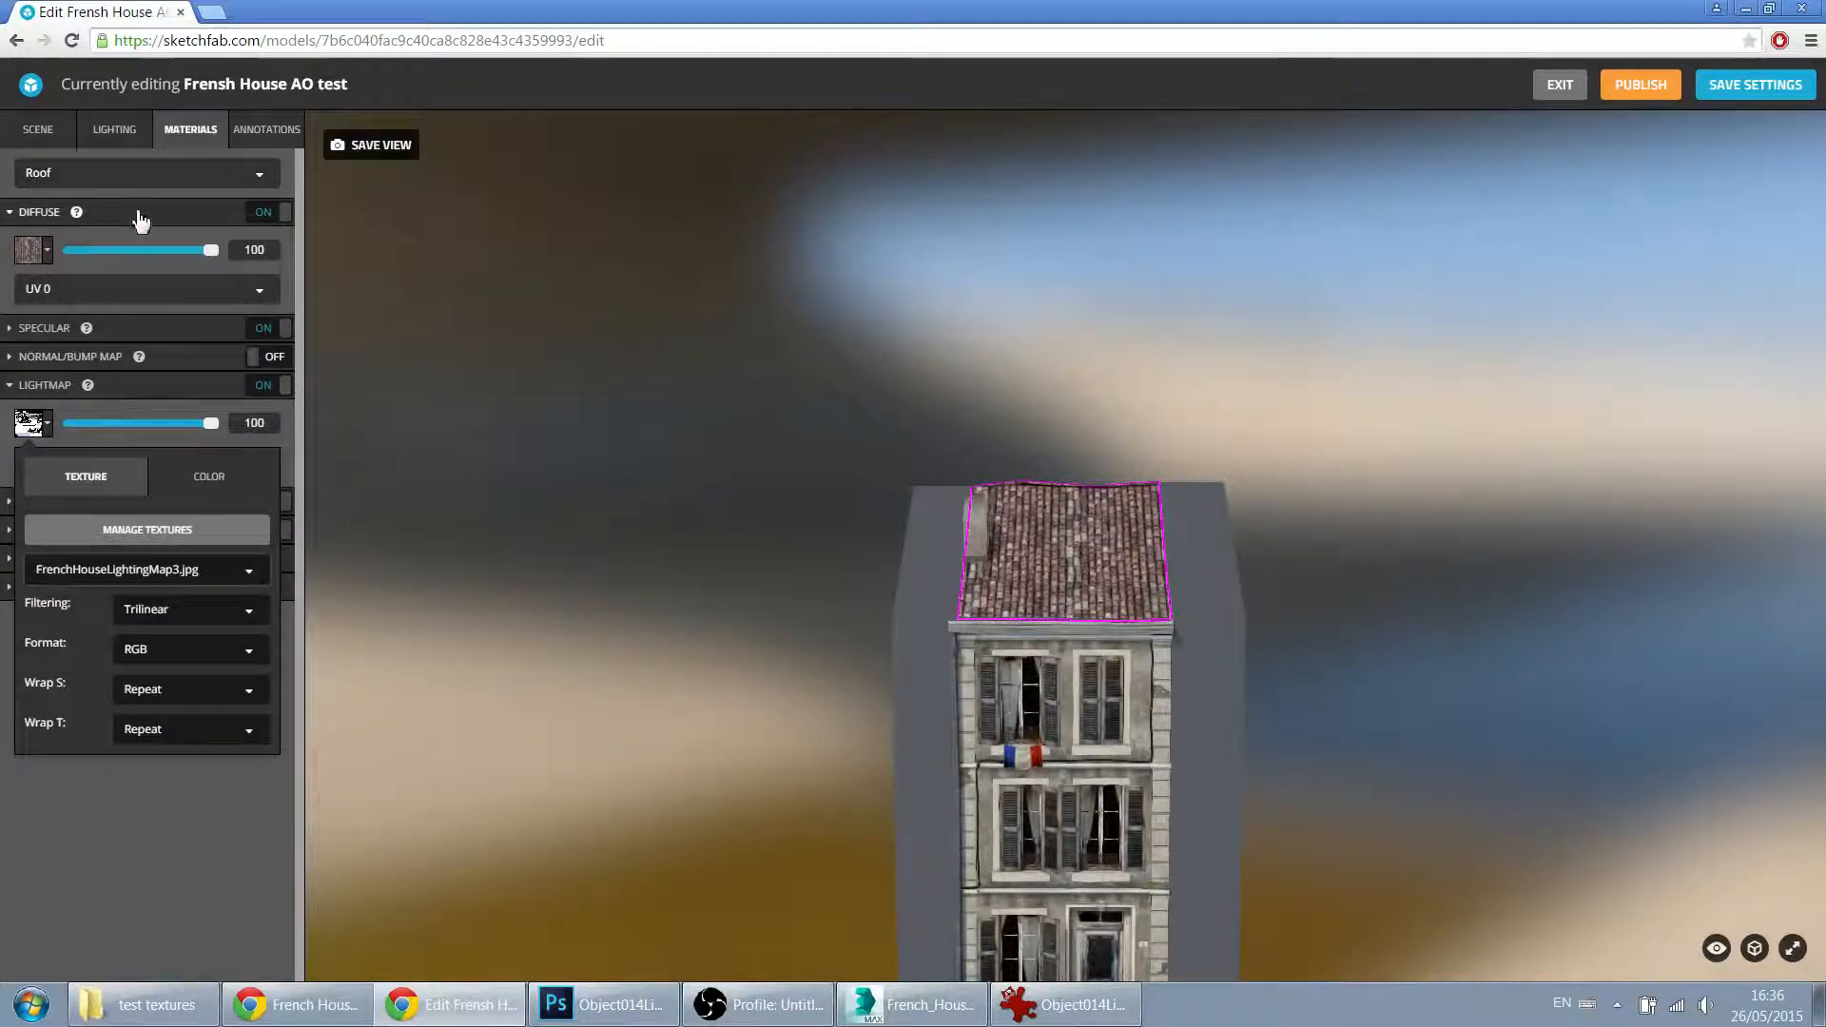
Step: Give the Wall material the same FrenchHouseLightingMap3.jpg lightmap
click(144, 172)
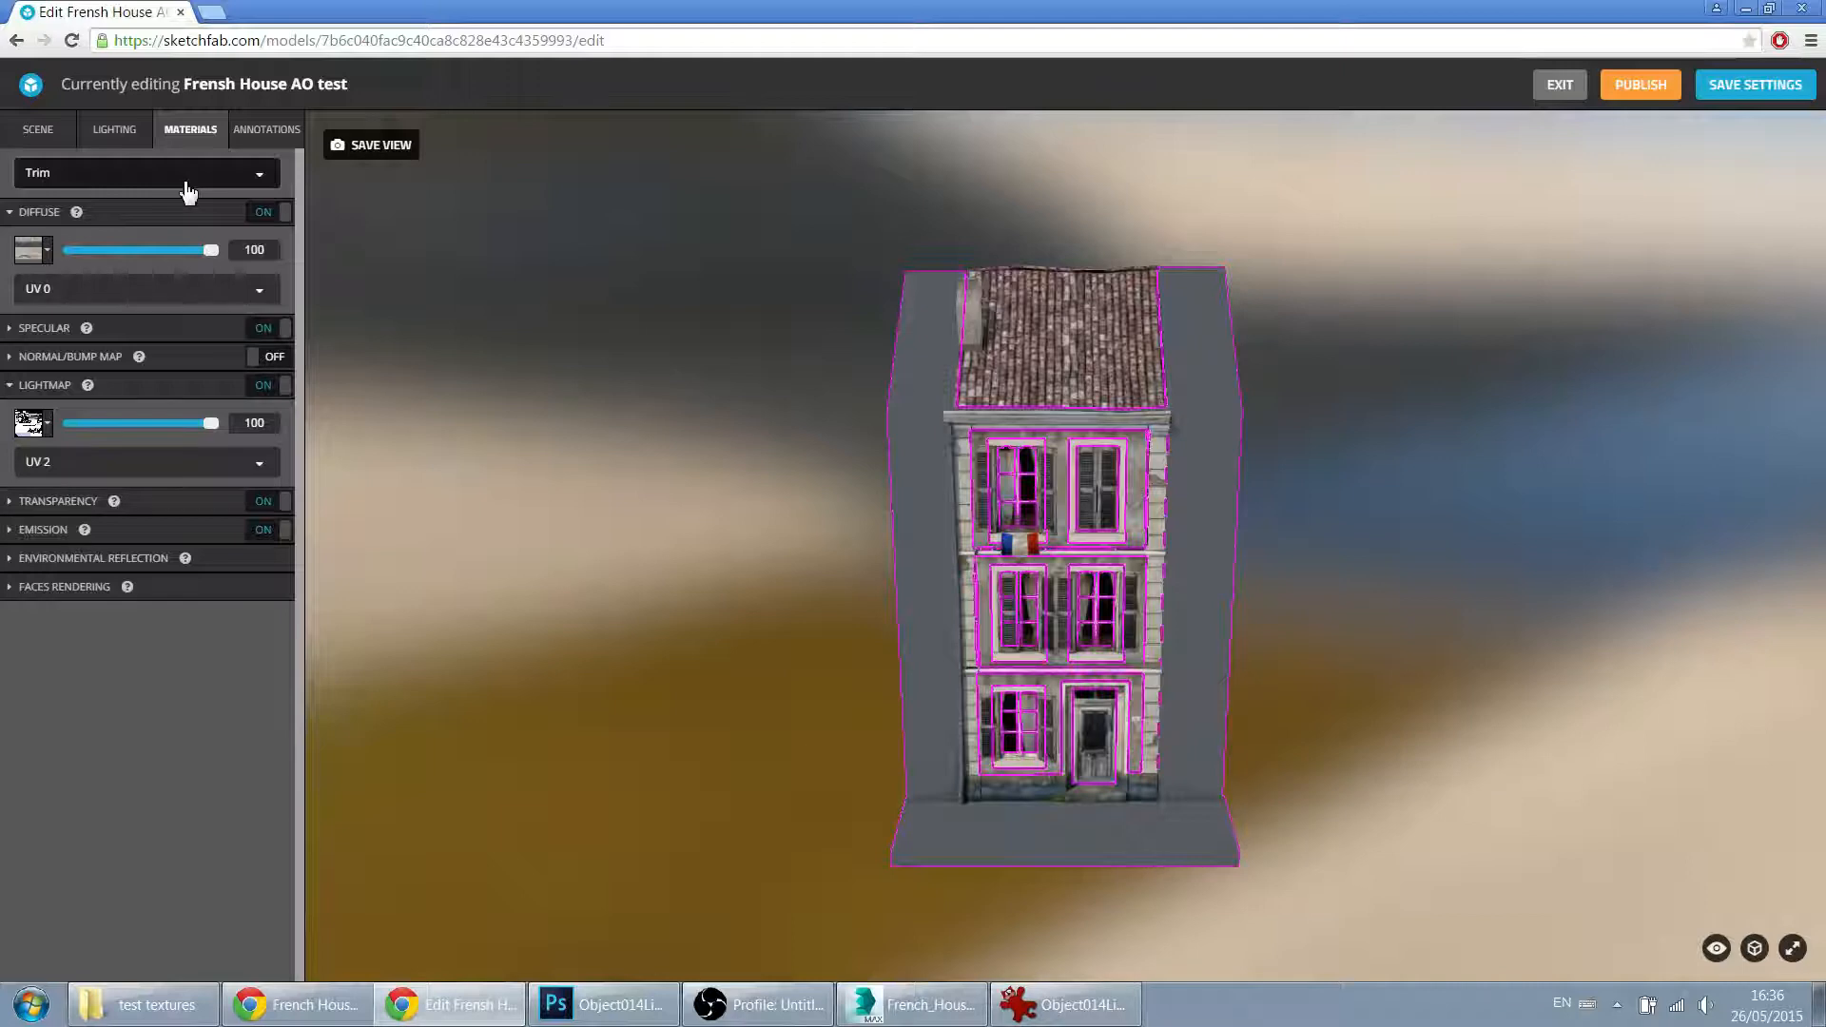
click(145, 172)
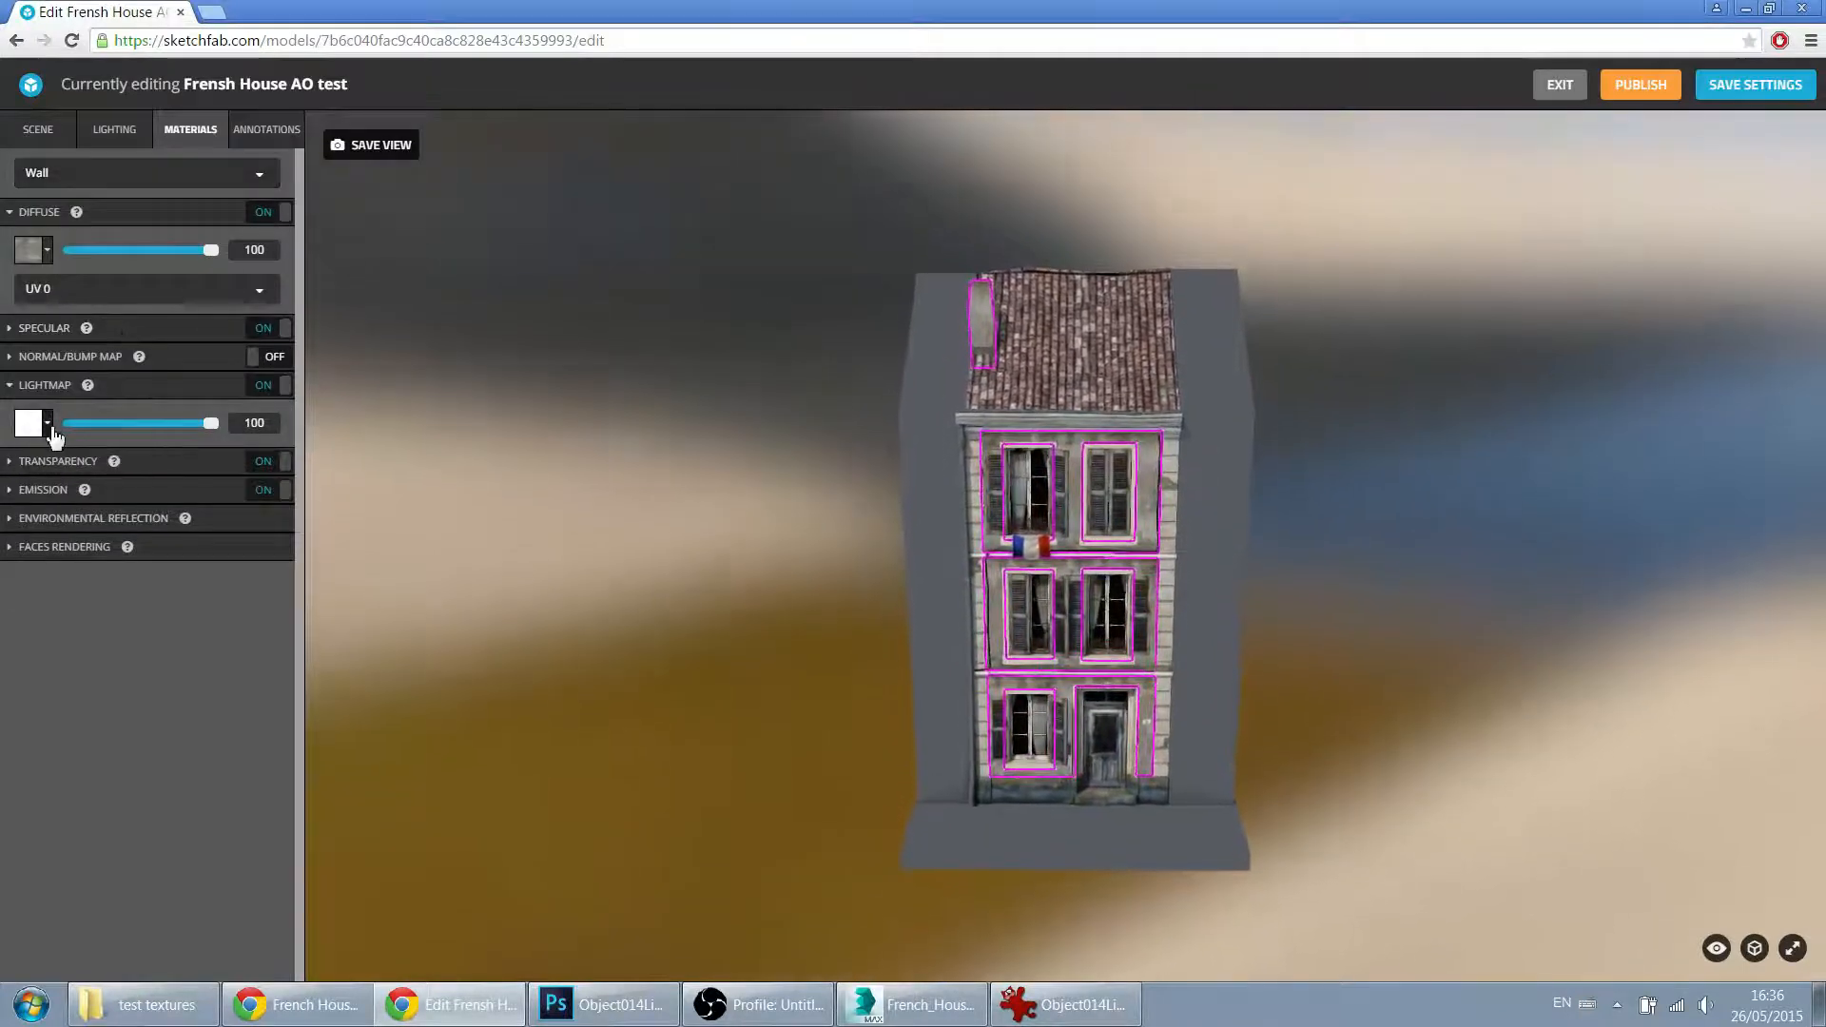
click(30, 422)
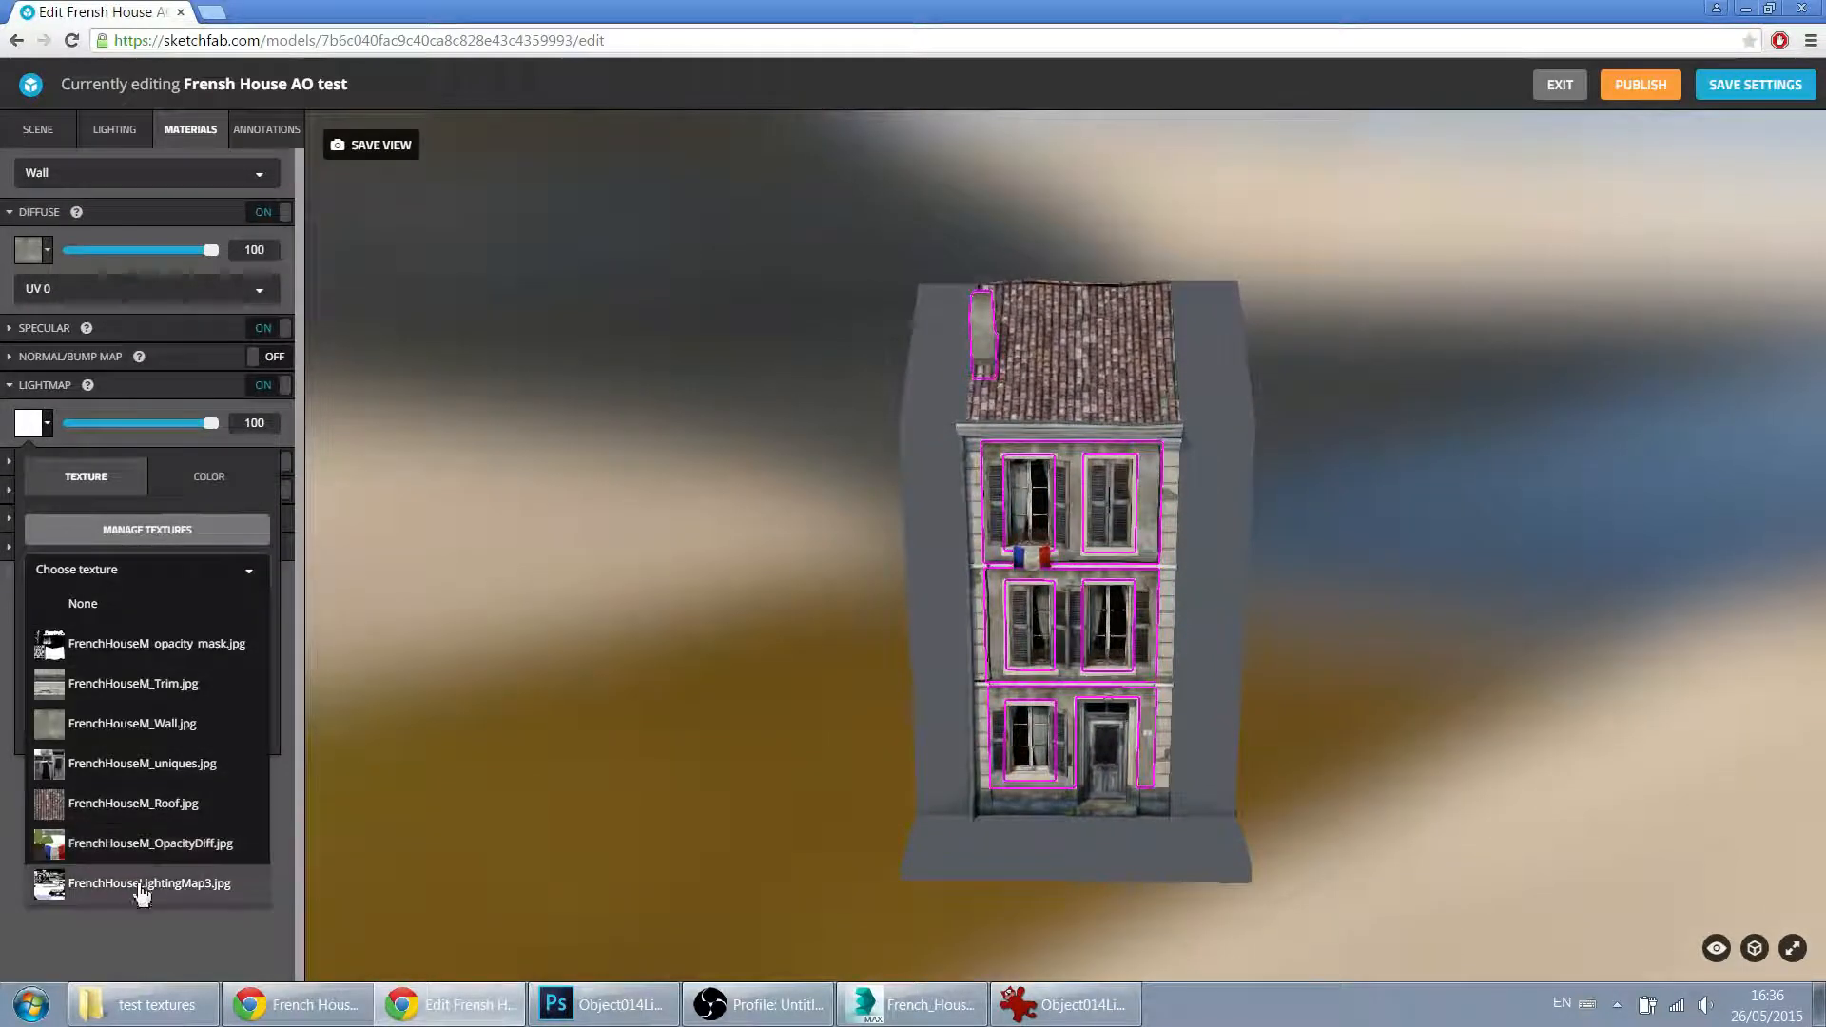
click(149, 882)
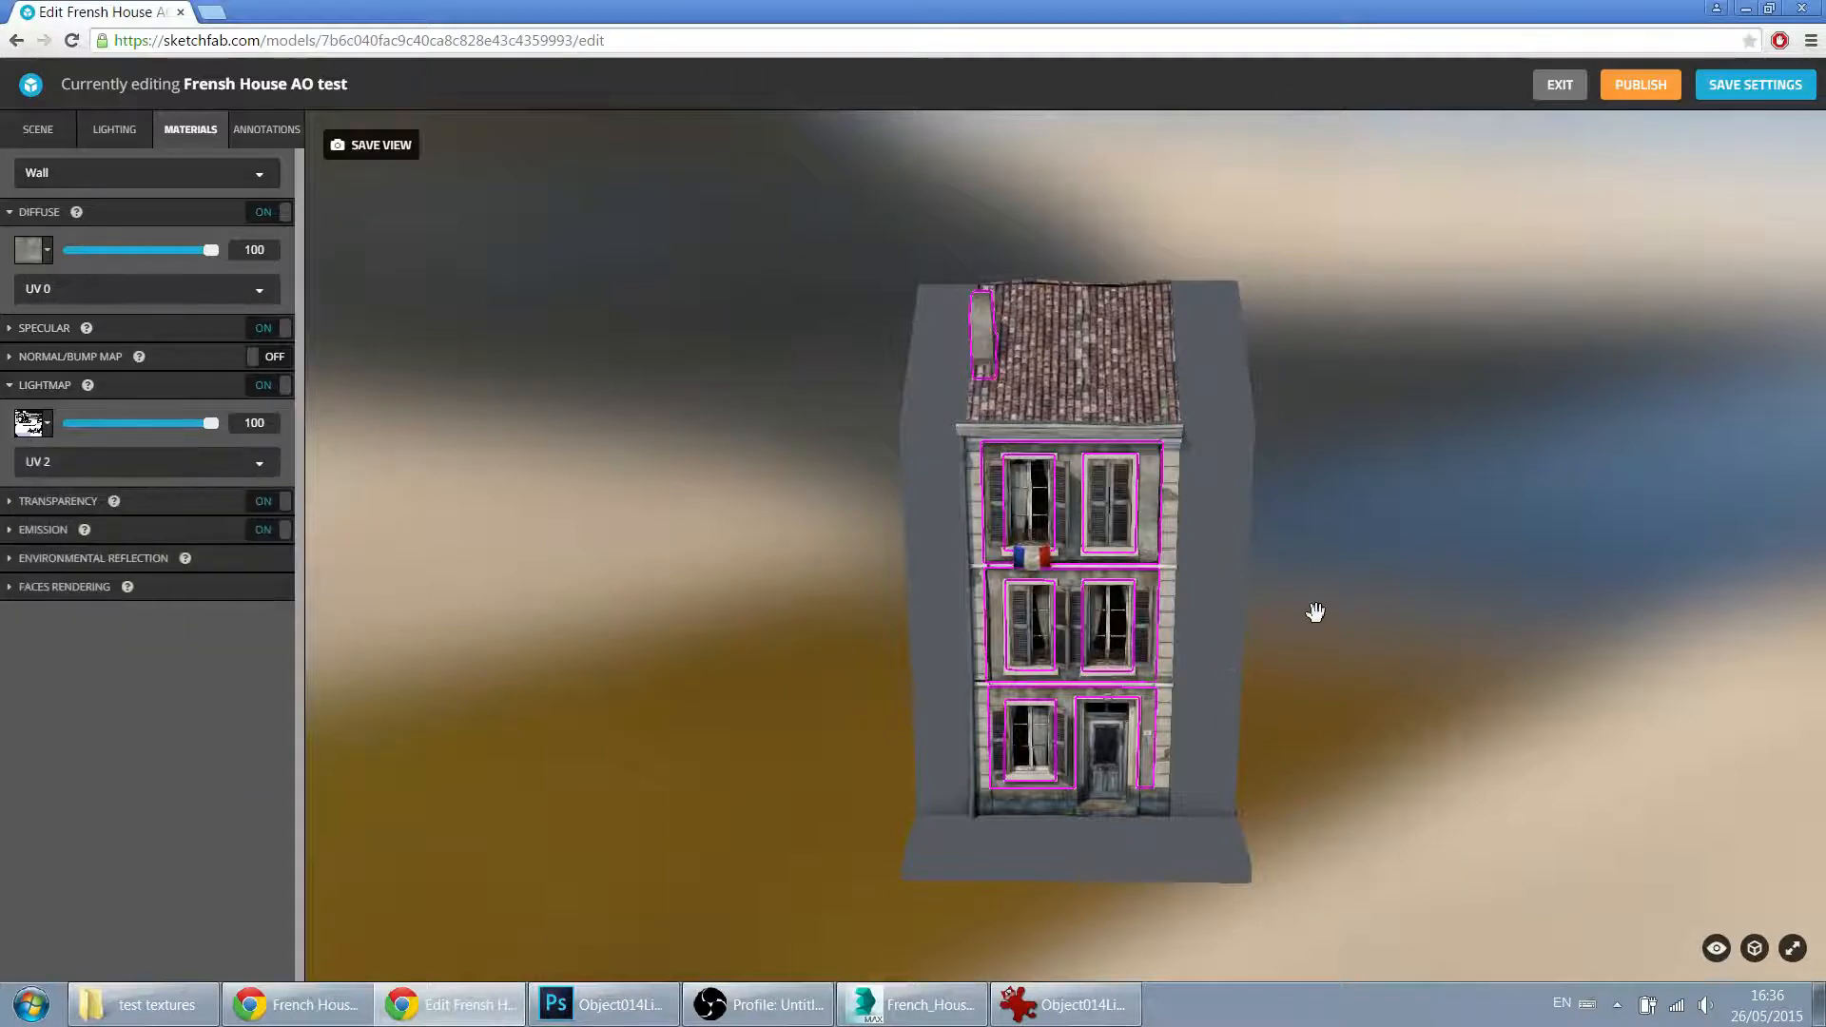
drag(1316, 612, 1052, 570)
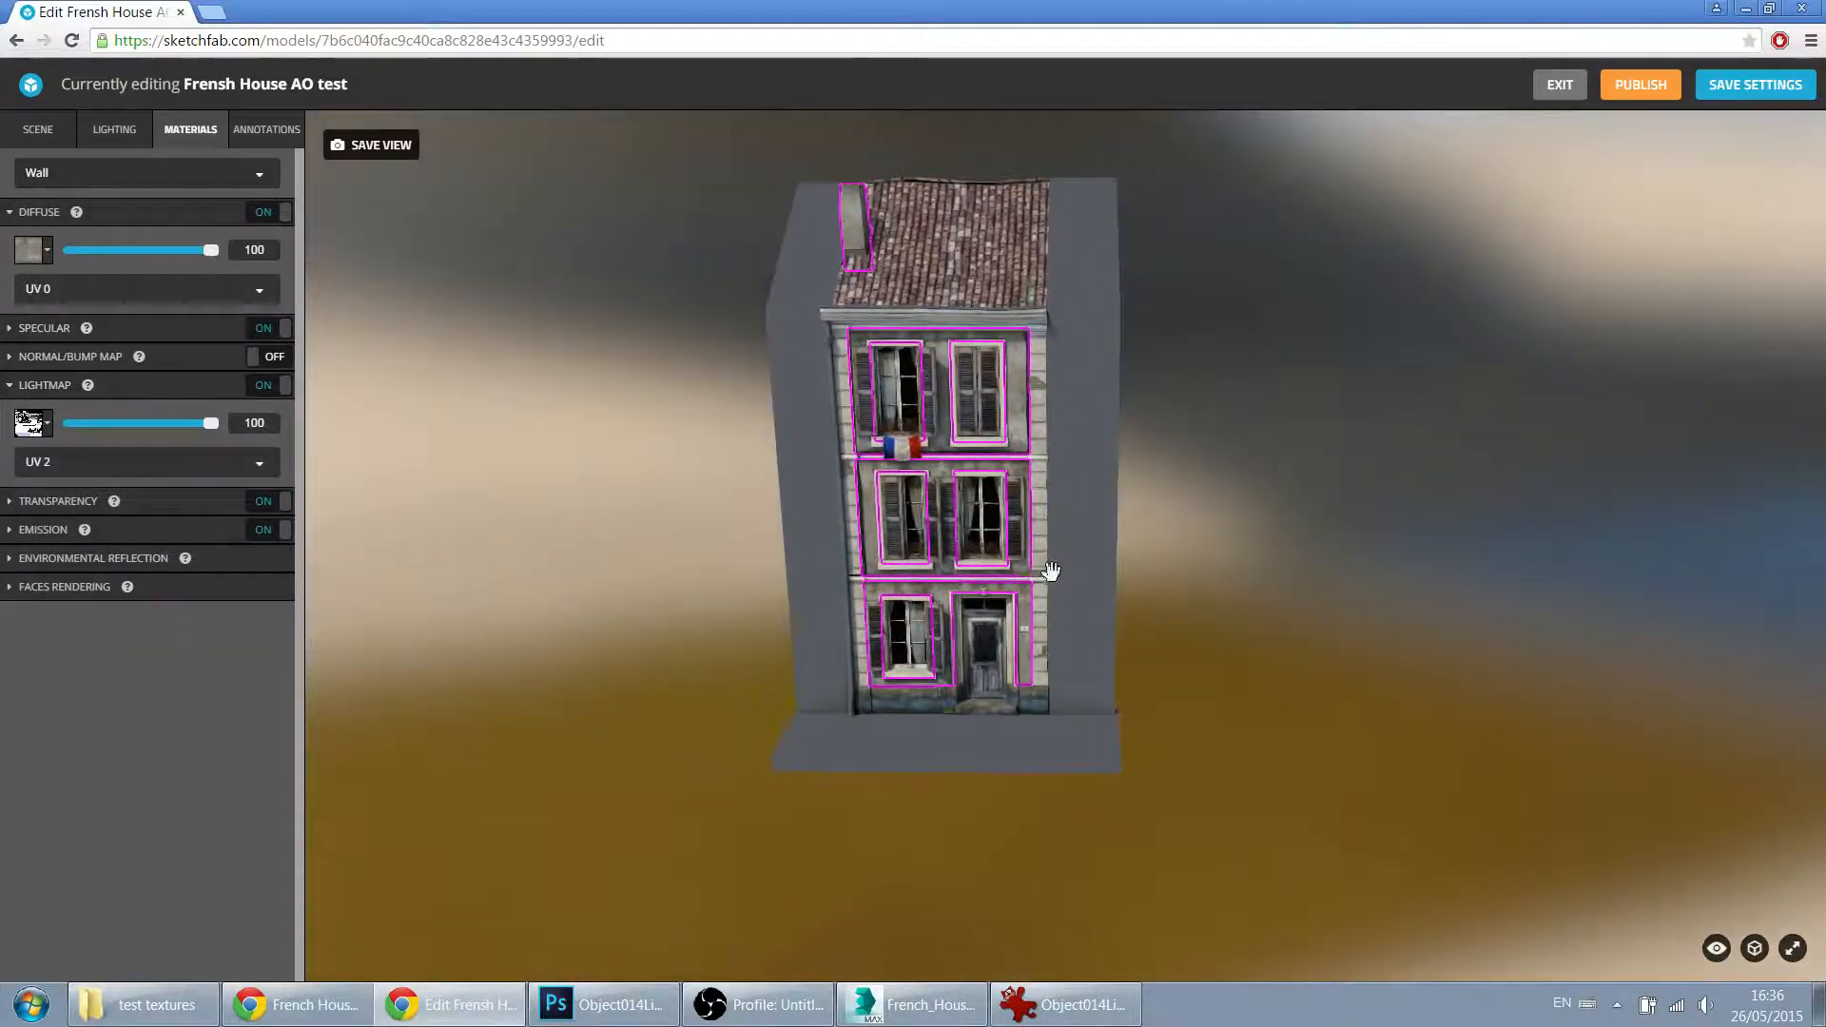
drag(1051, 571, 920, 460)
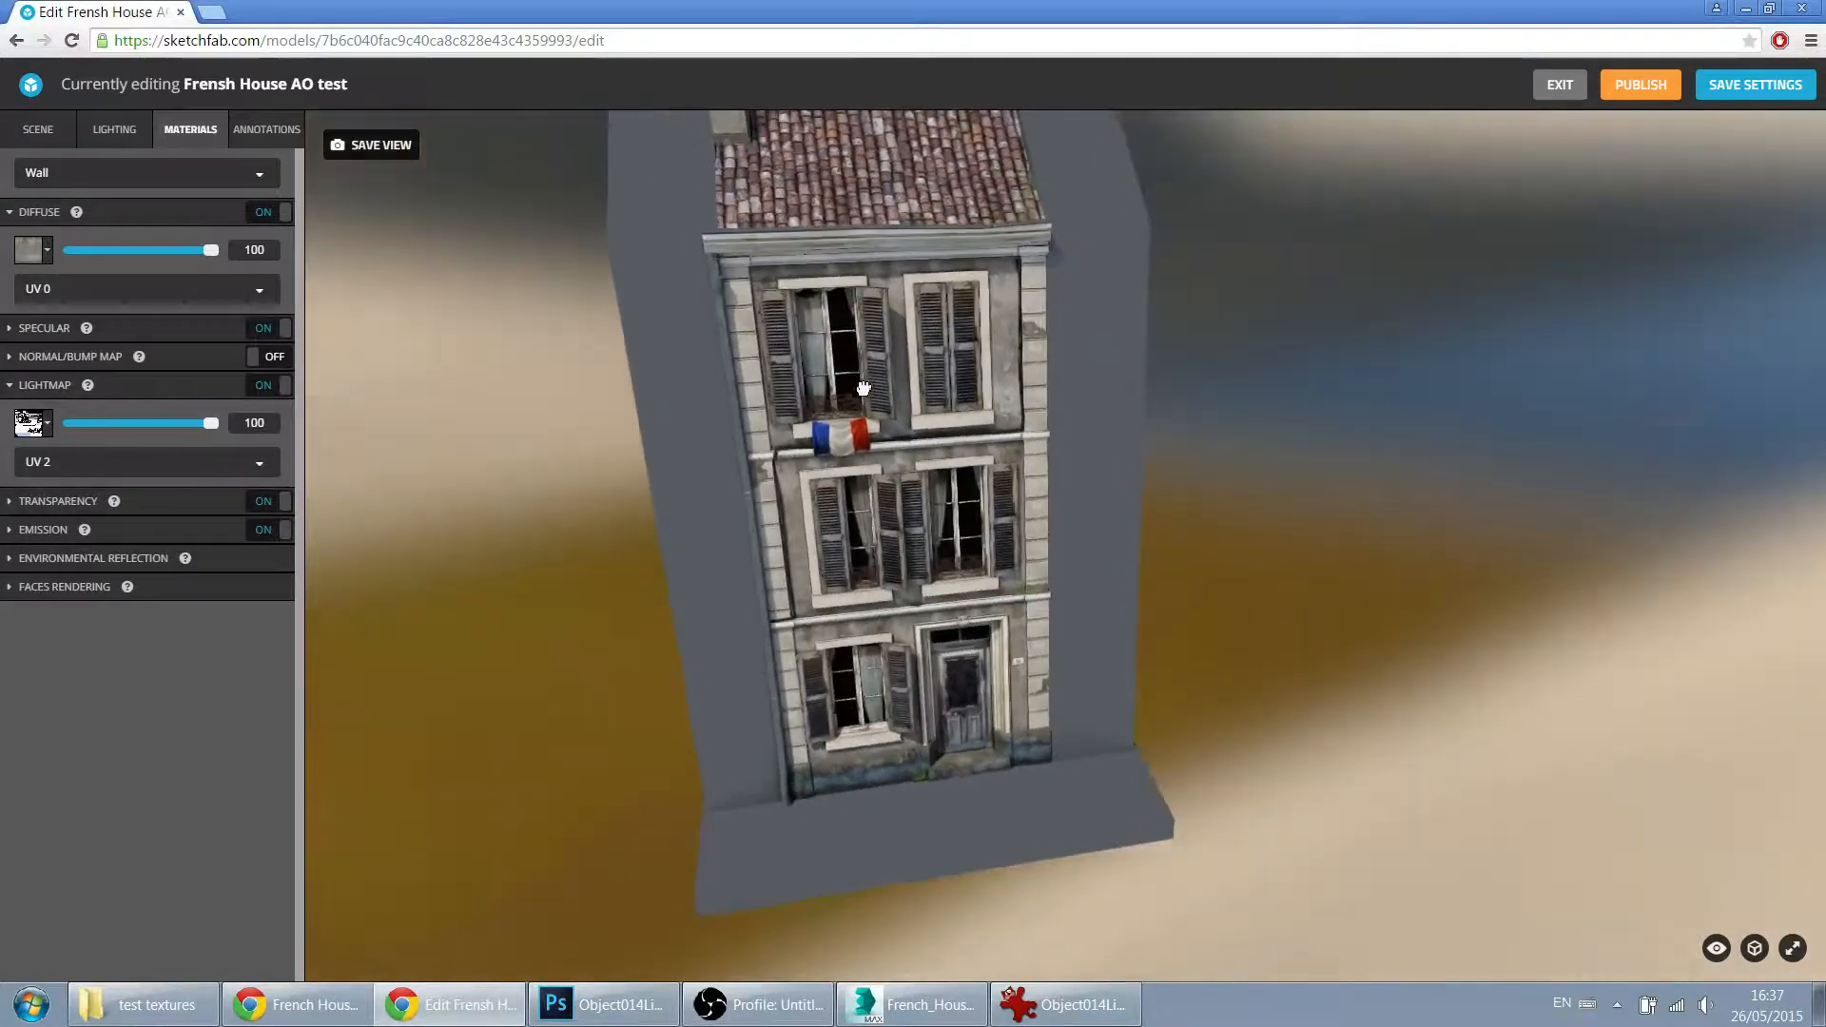
drag(862, 387, 1063, 496)
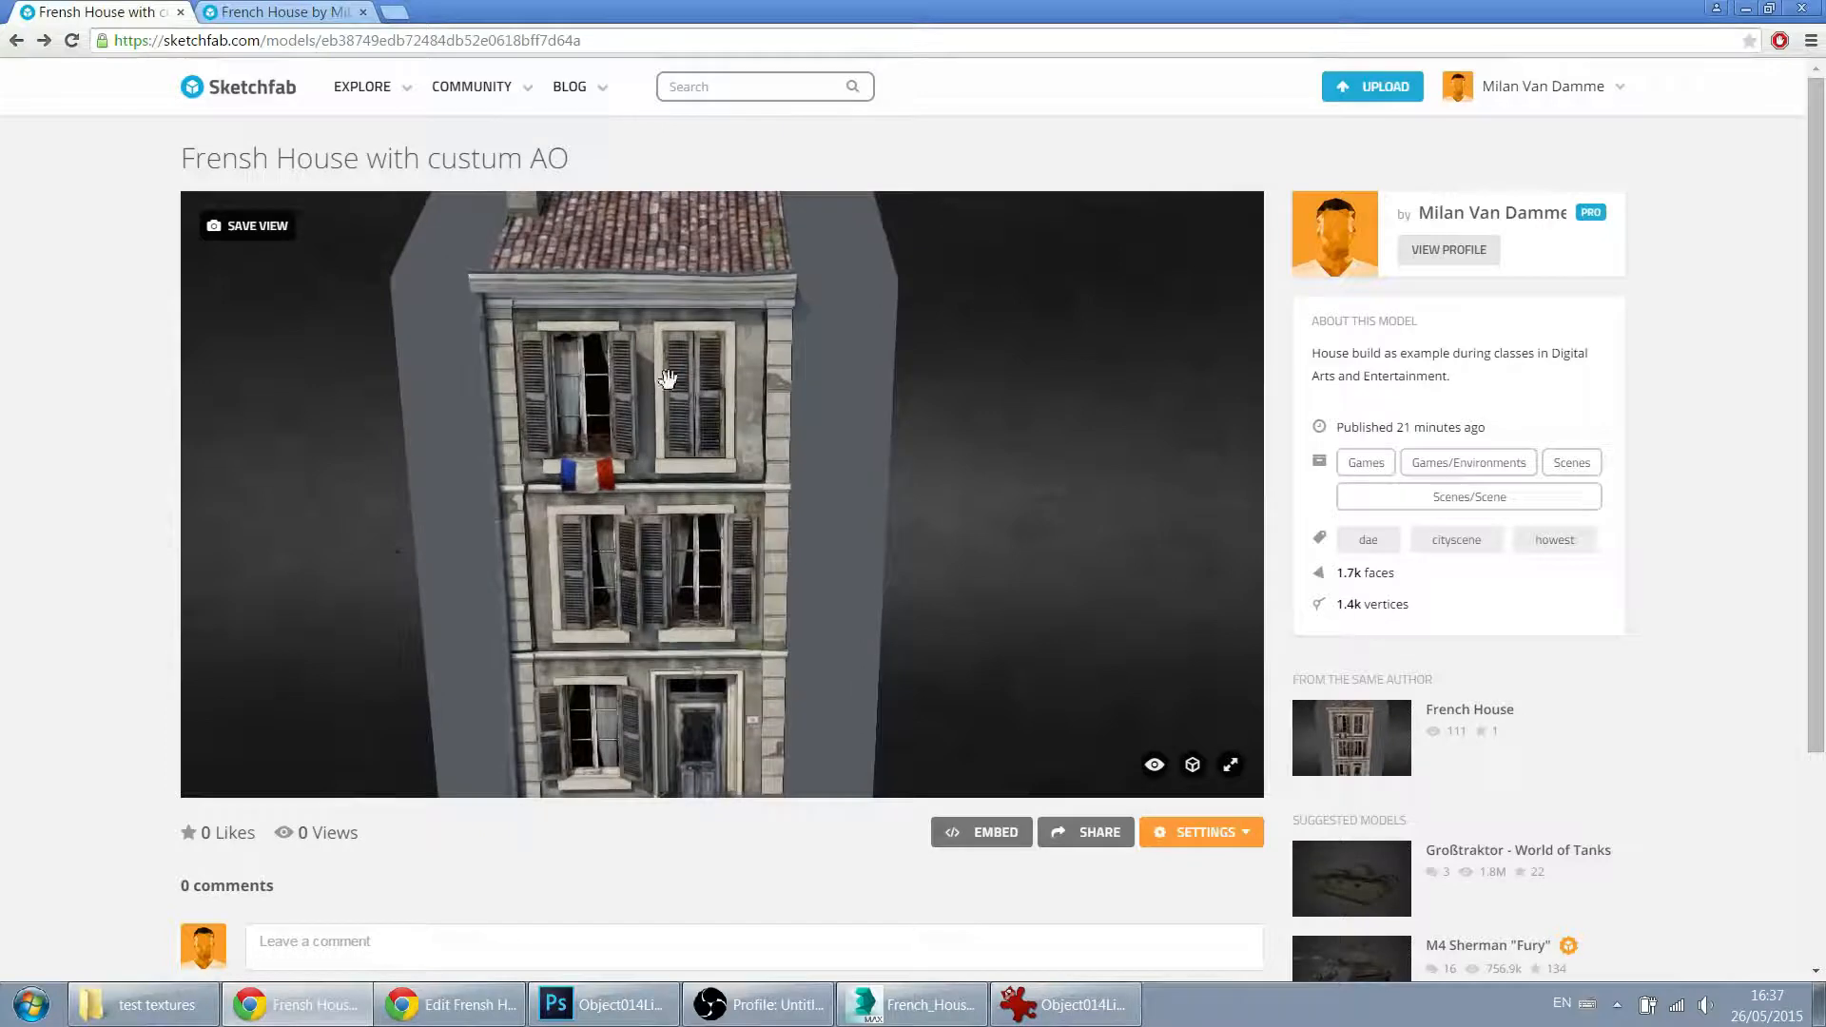
Step: Orbit the published house model to inspect its facade and lower floors
drag(670, 378, 680, 593)
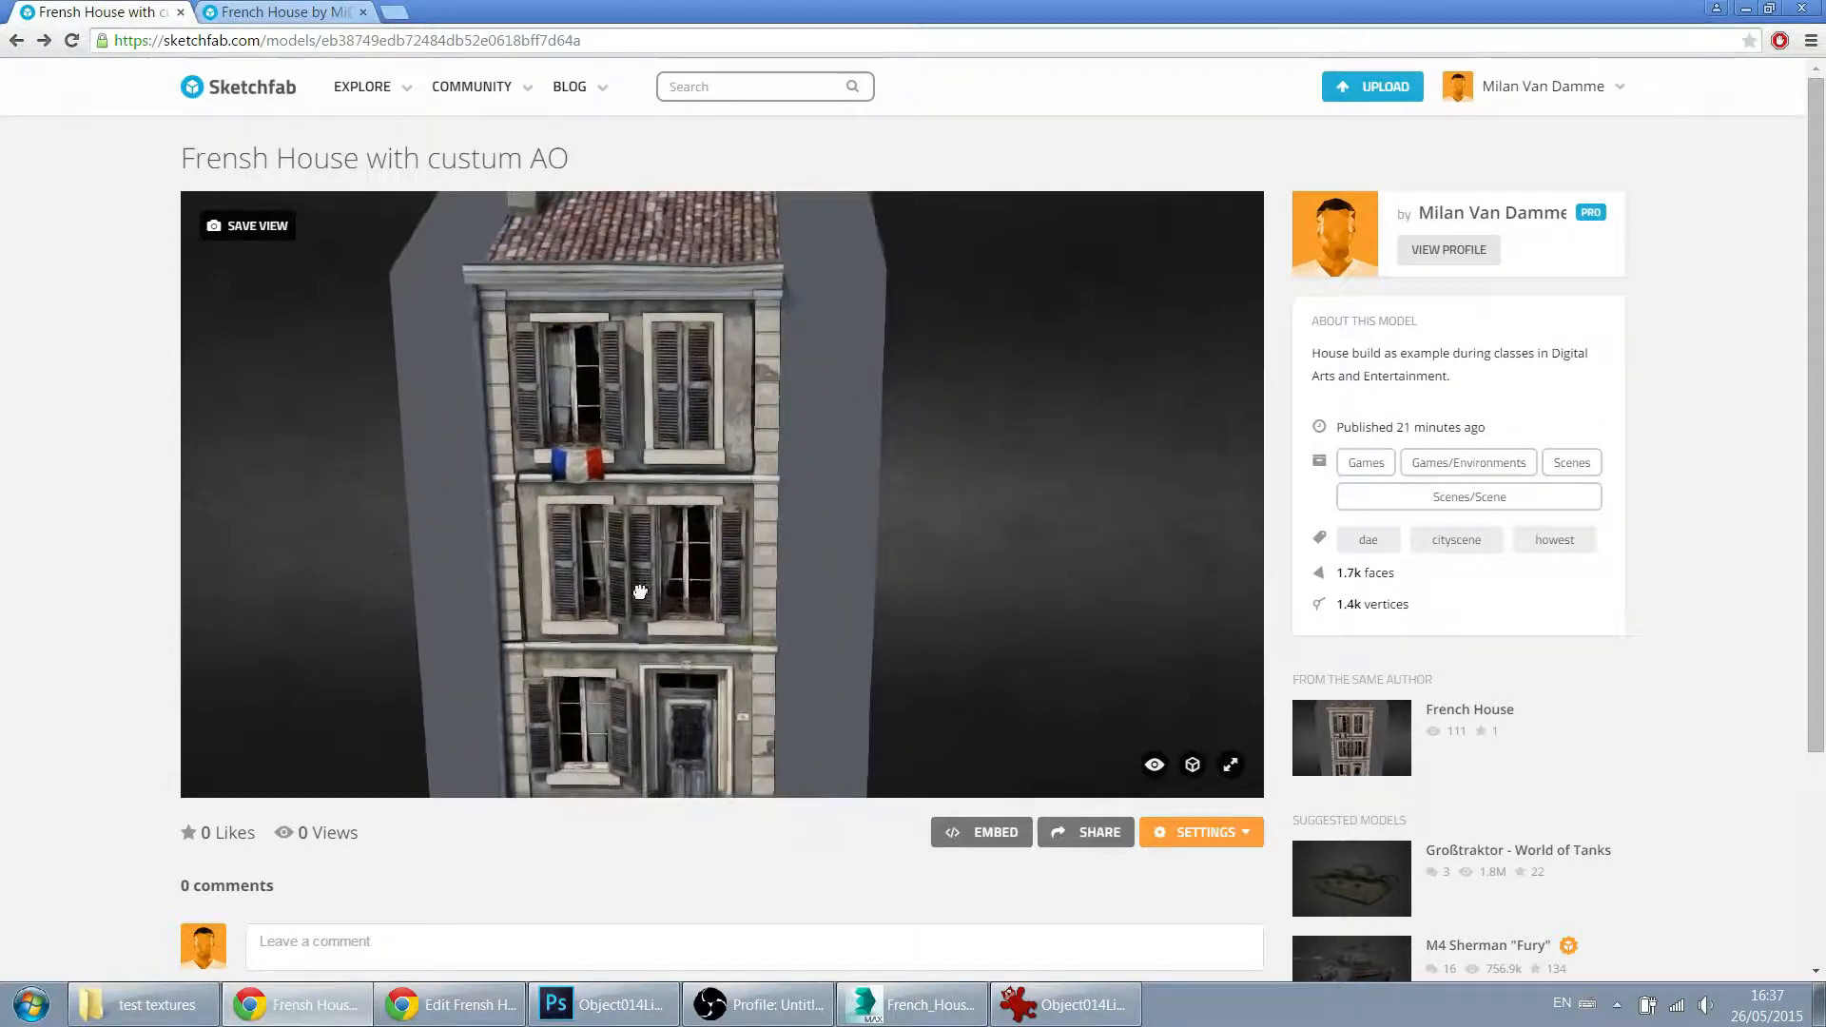
drag(639, 590, 662, 600)
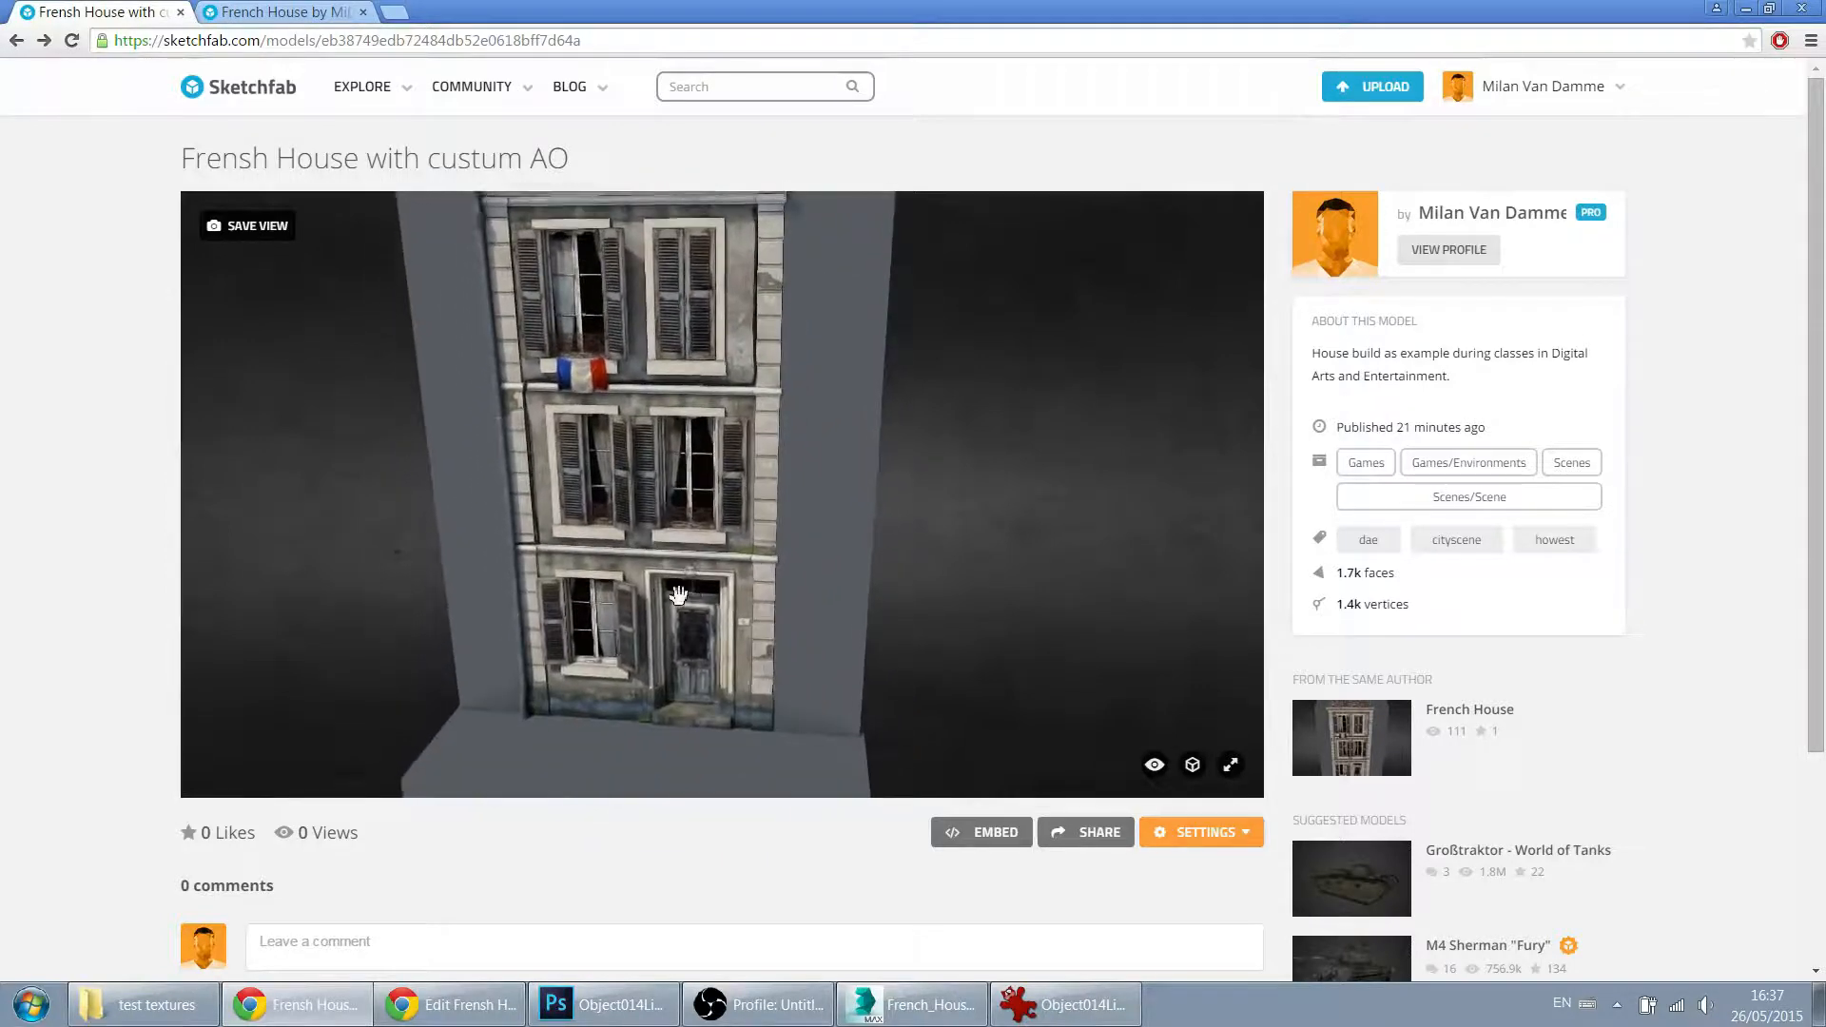
drag(679, 595, 689, 572)
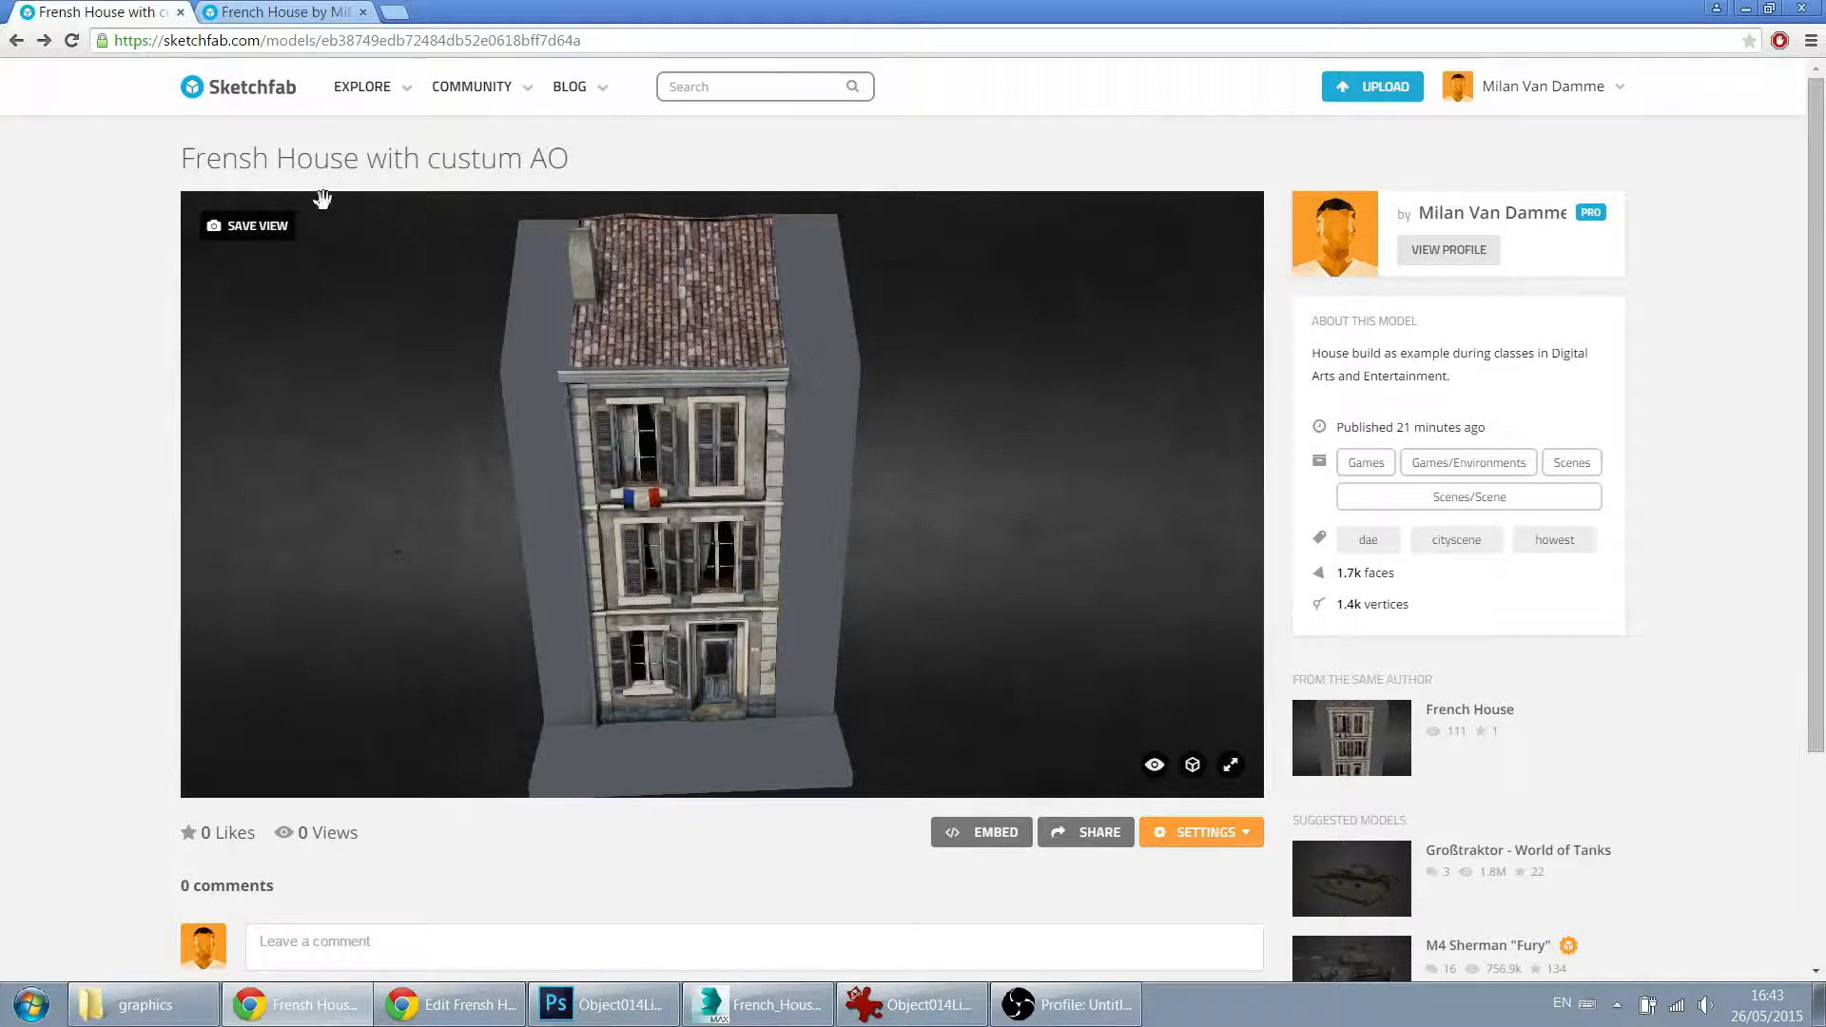
mouse_move(105, 308)
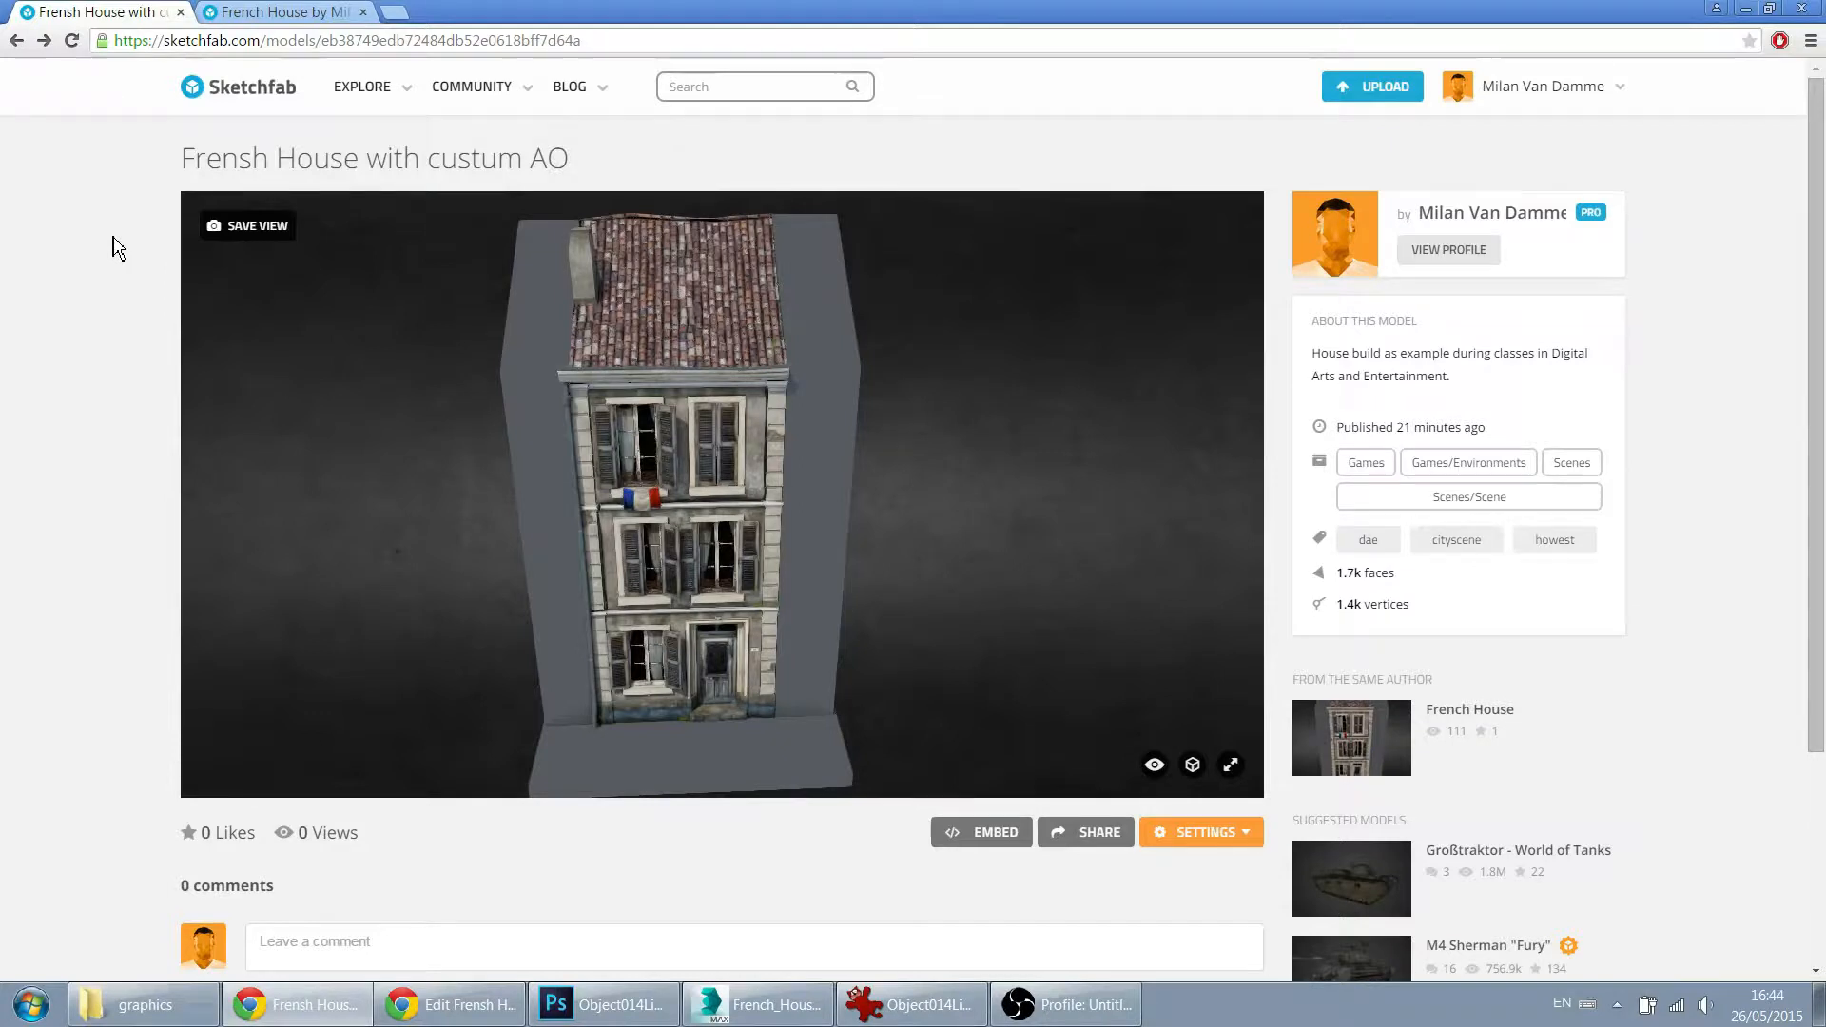
mouse_move(146, 216)
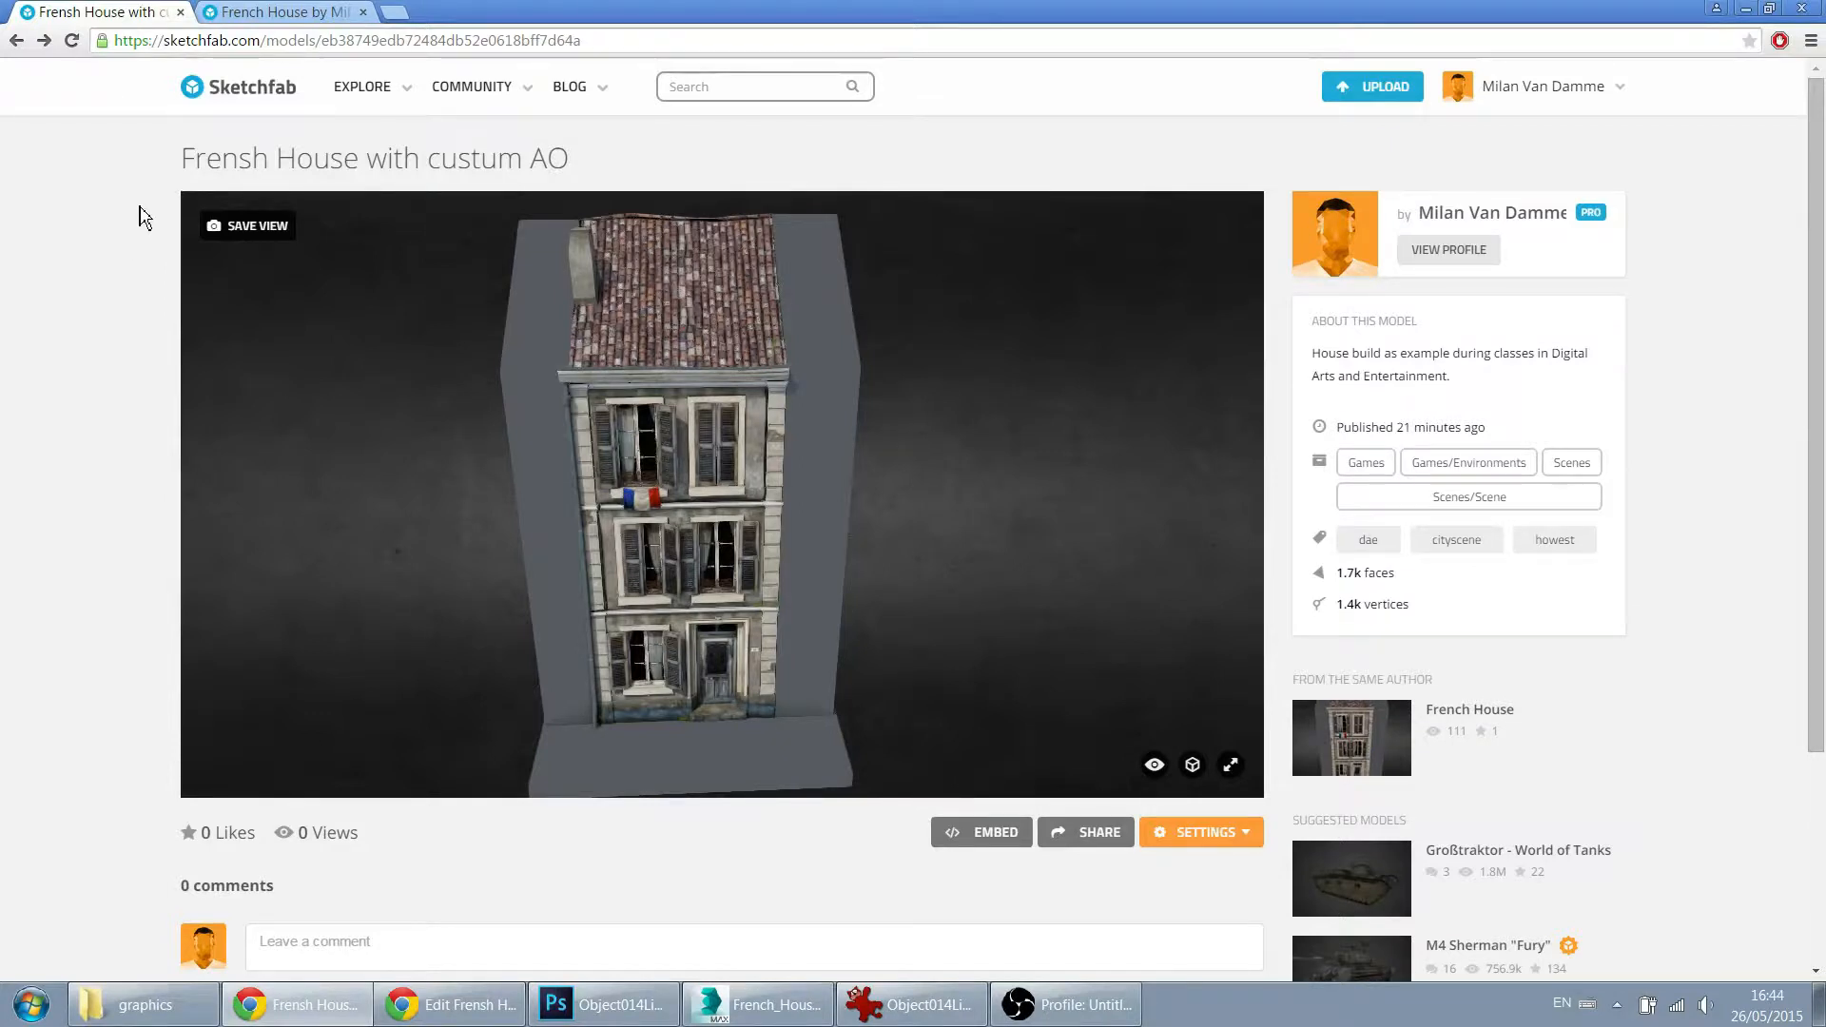